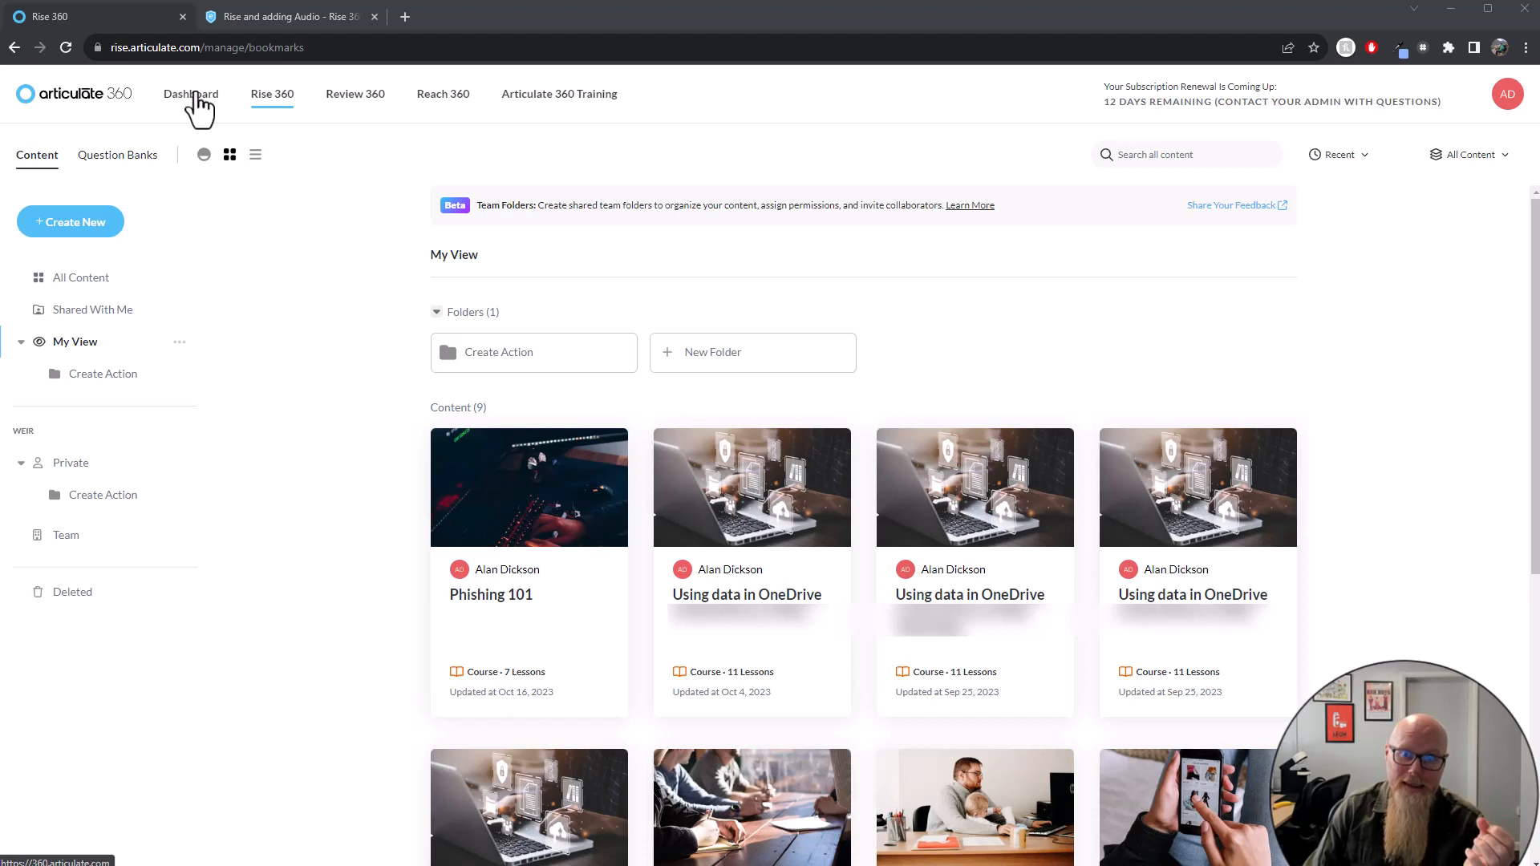
pyautogui.moveTo(358, 165)
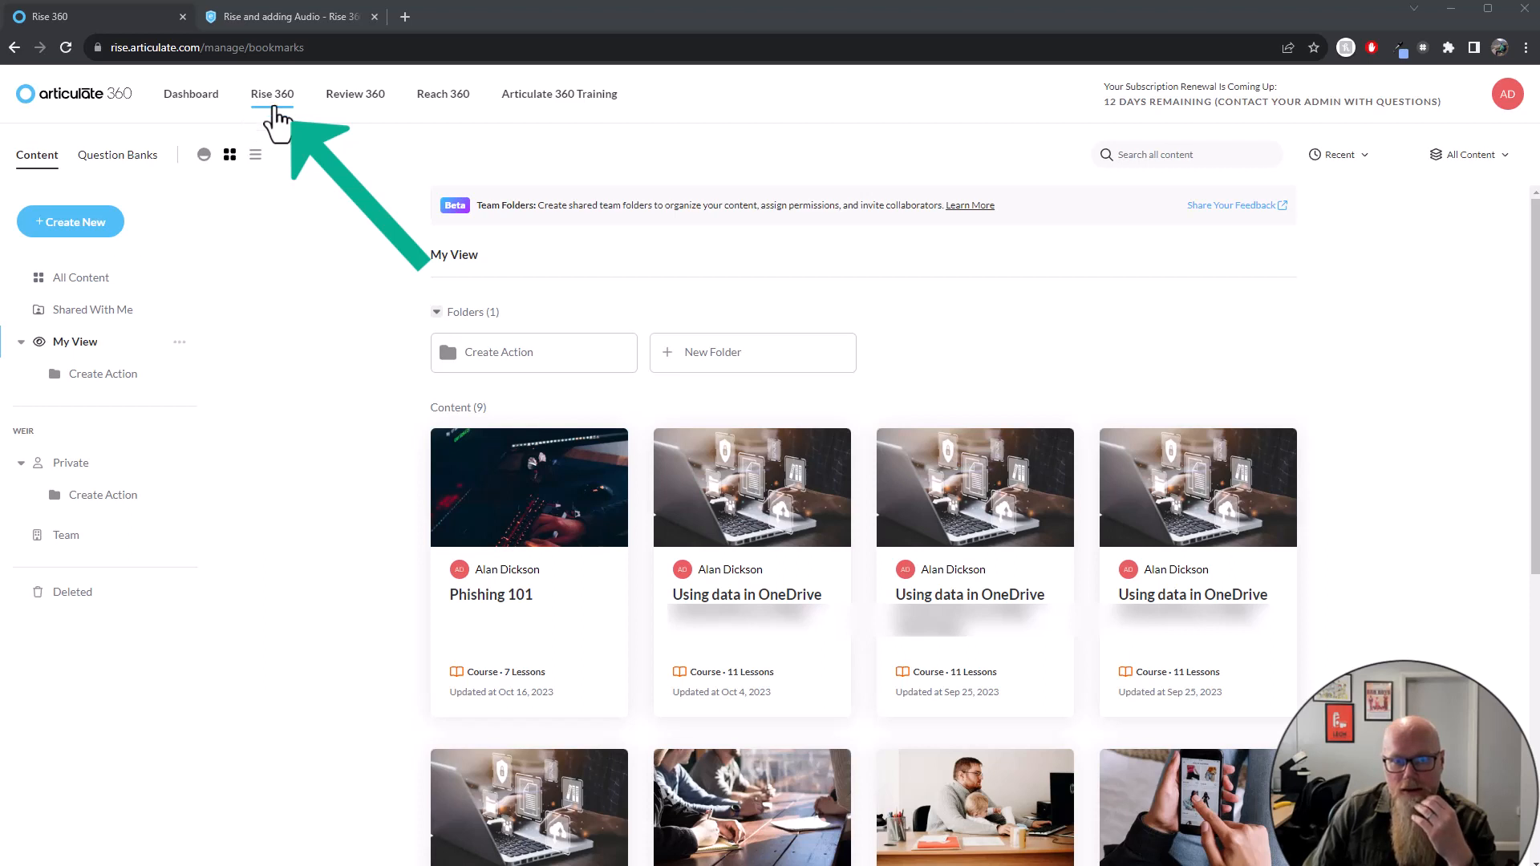
pyautogui.moveTo(477, 571)
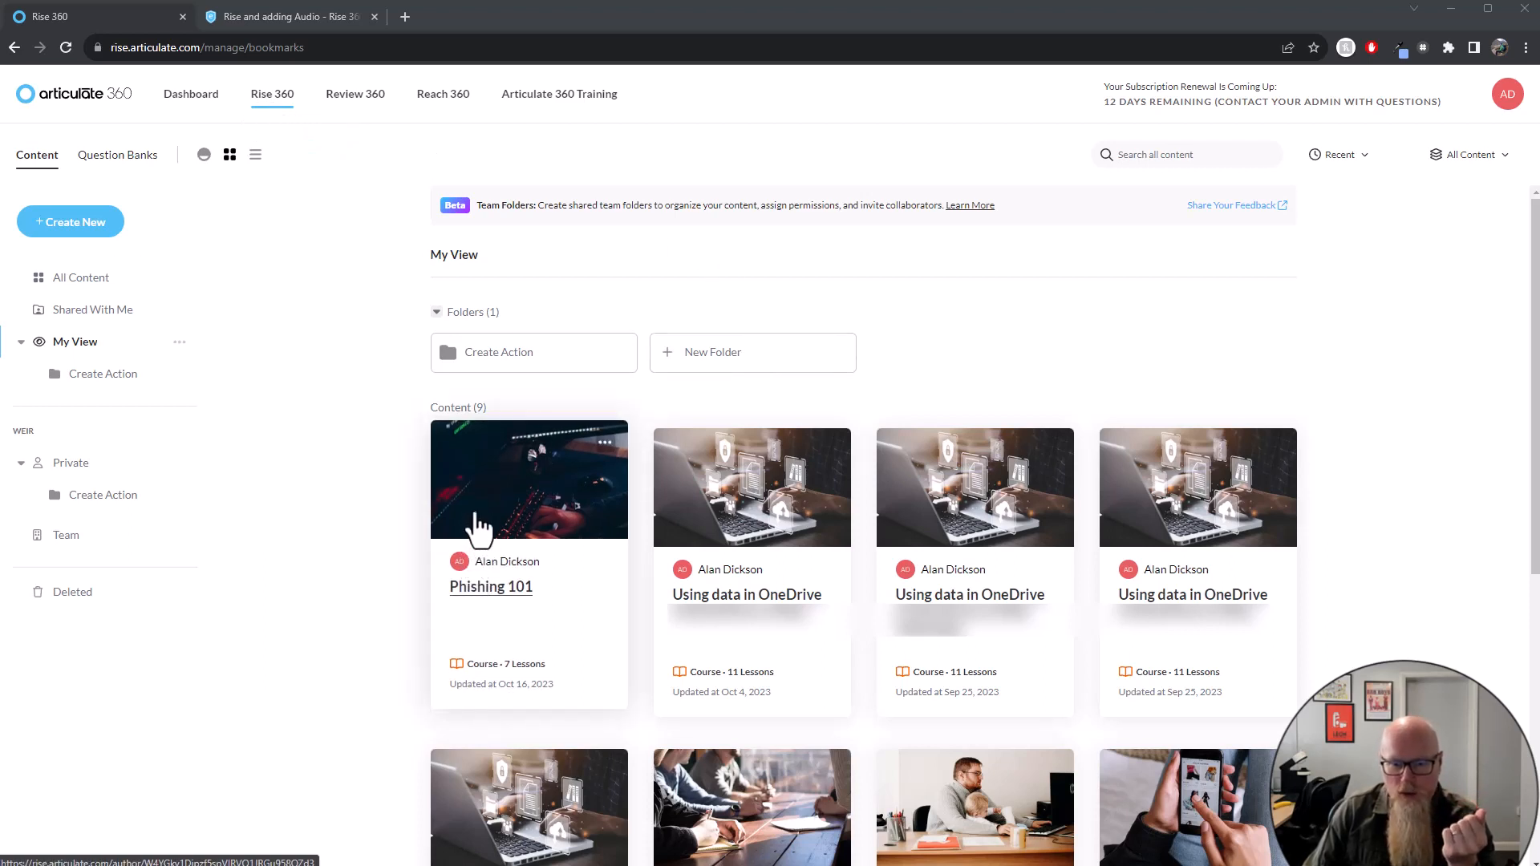
# Open the Phishing 101 course and scroll to its lesson list
pyautogui.click(491, 587)
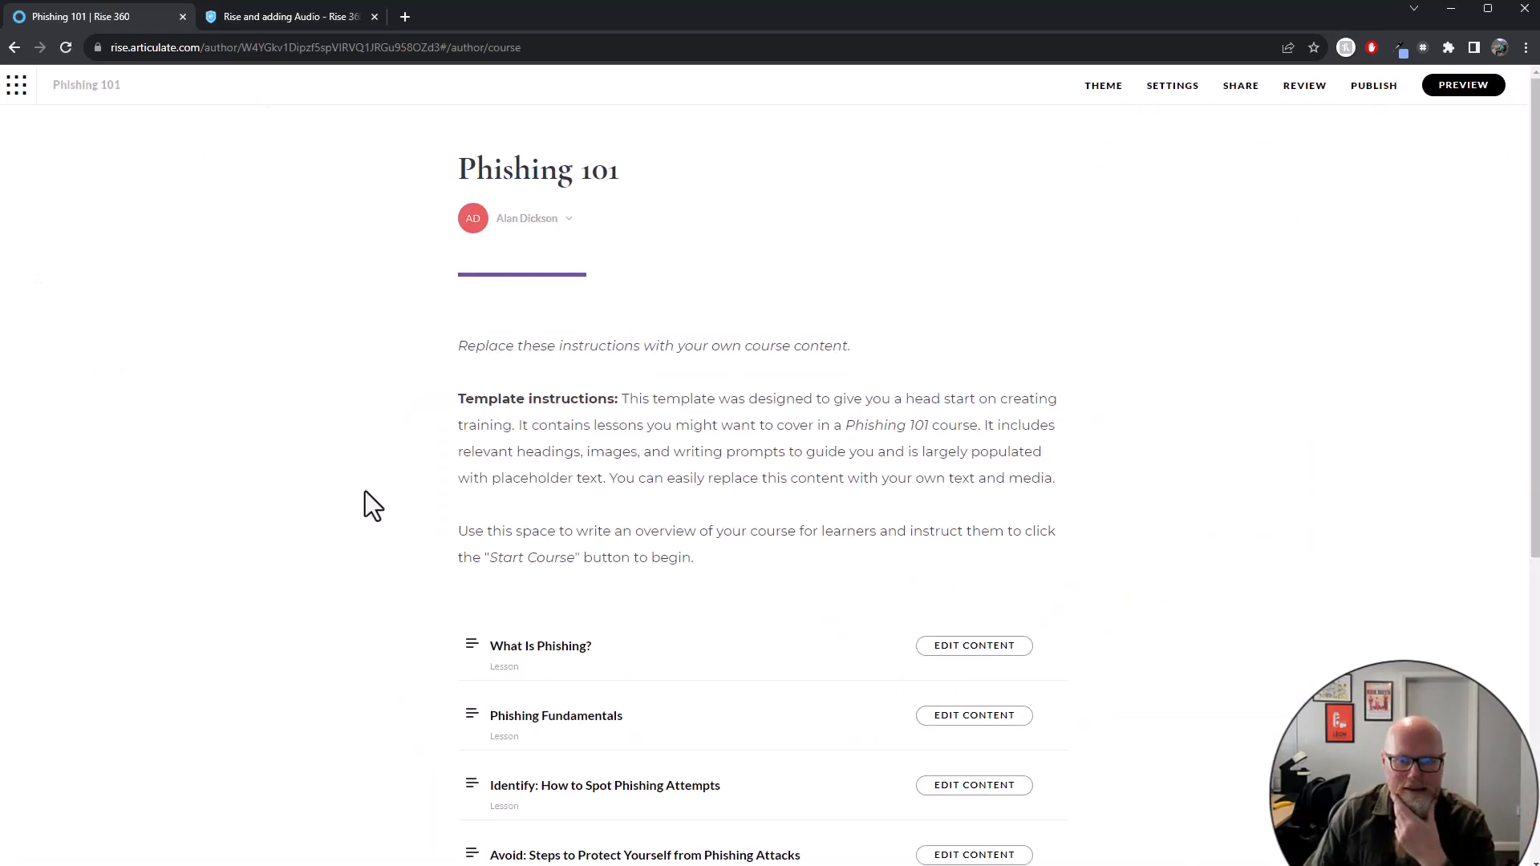
pyautogui.scroll(-3)
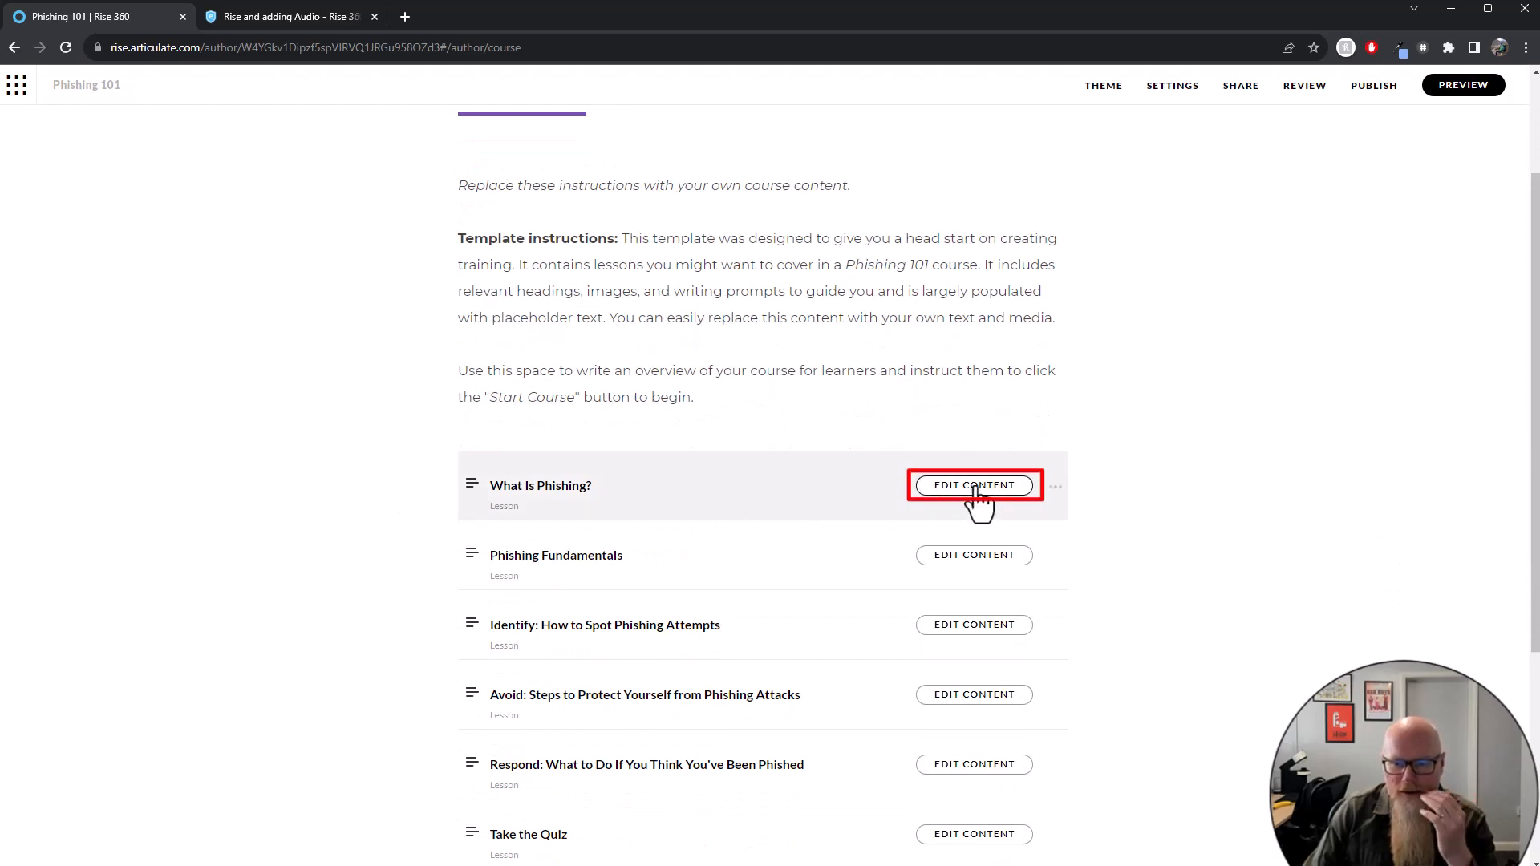
# Peek at What Is Phishing?, then open Phishing Fundamentals for editing and review its blocks
pyautogui.click(974, 484)
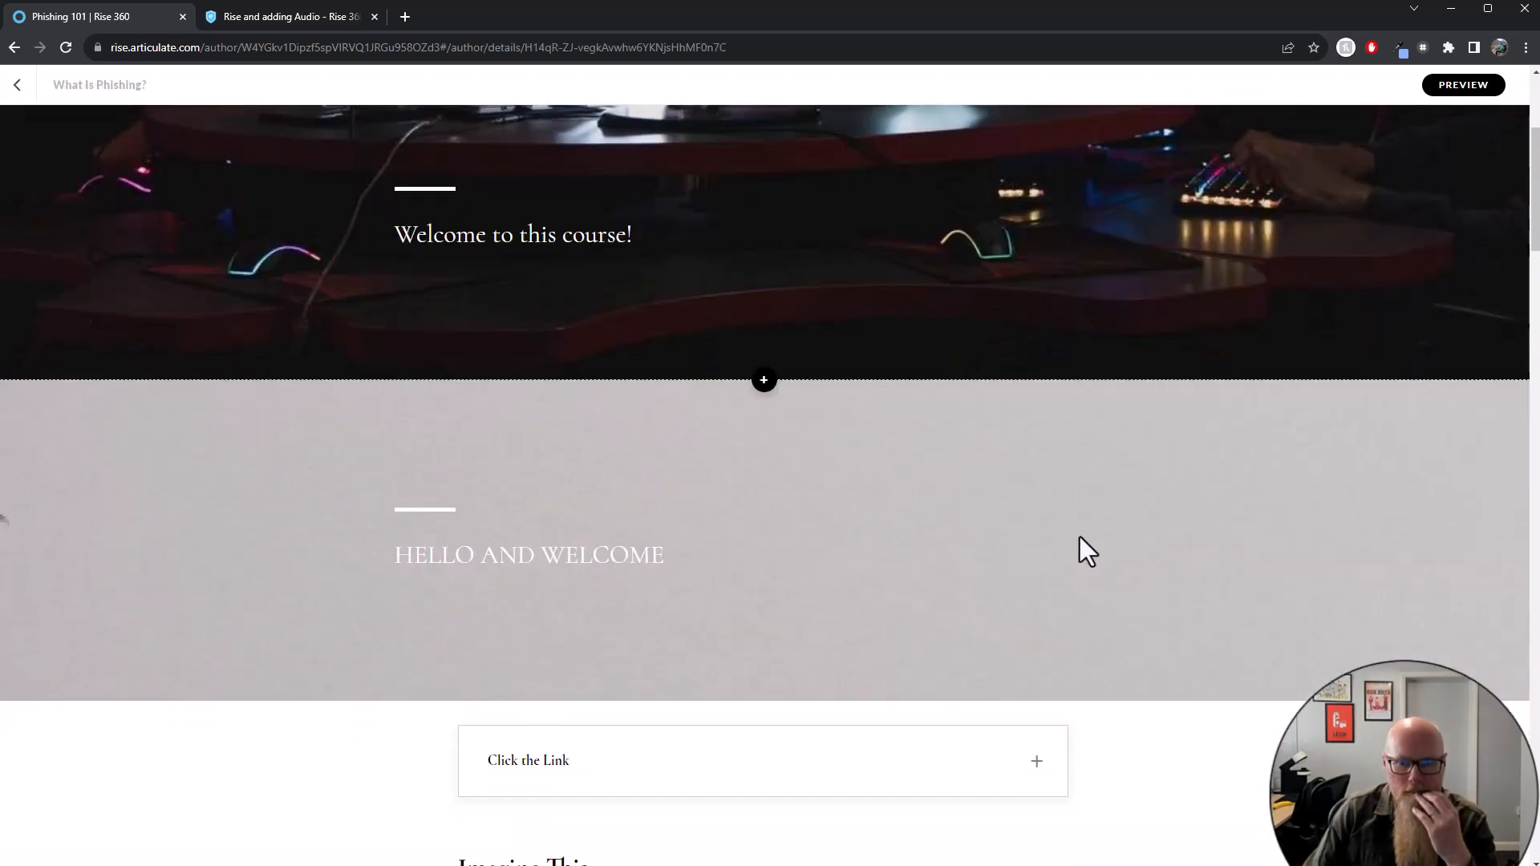
pyautogui.click(16, 85)
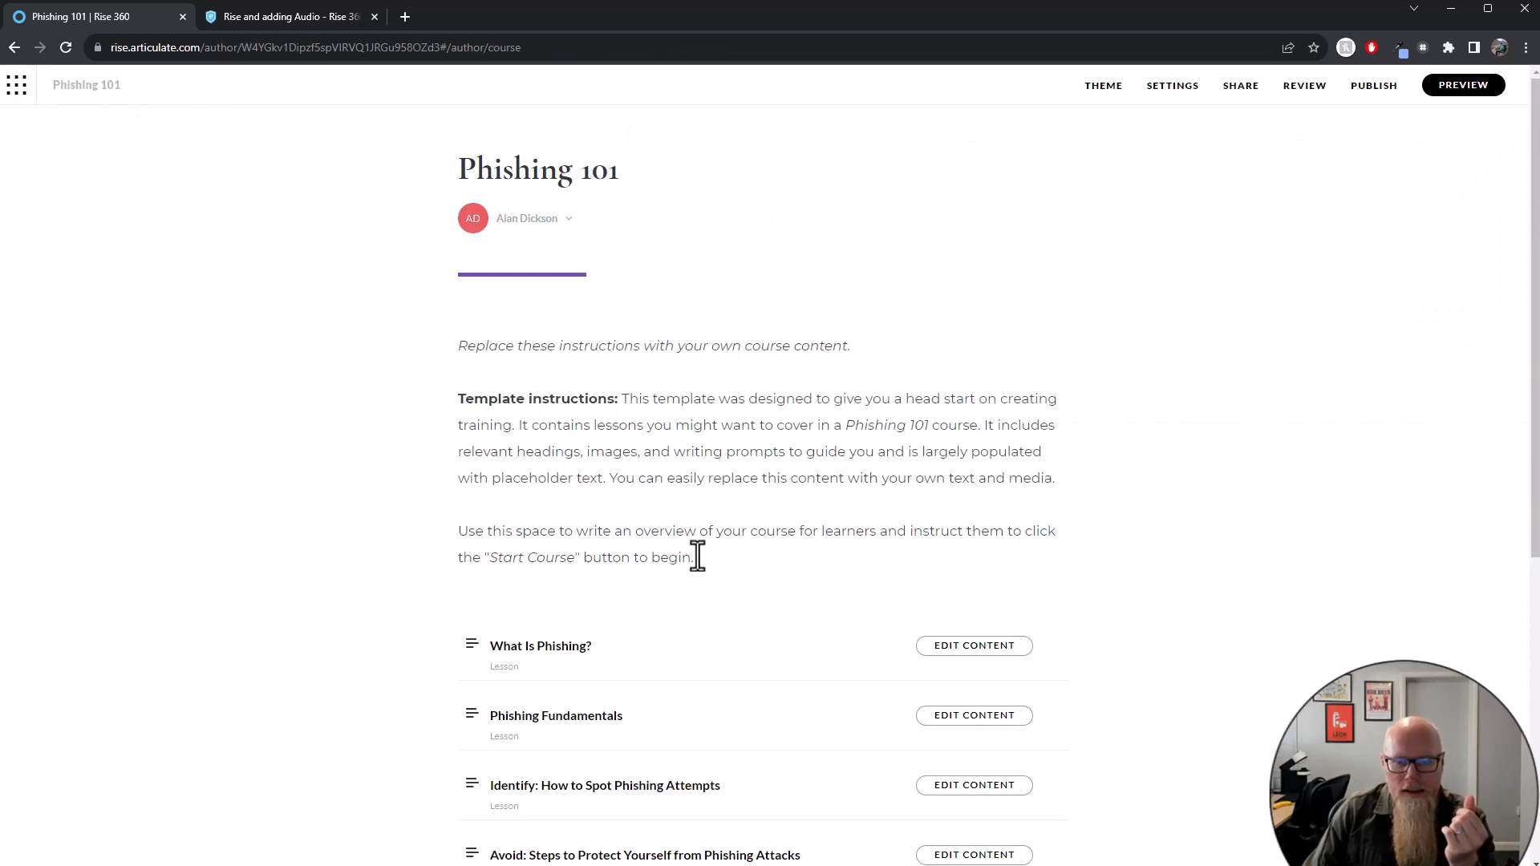
pyautogui.click(973, 716)
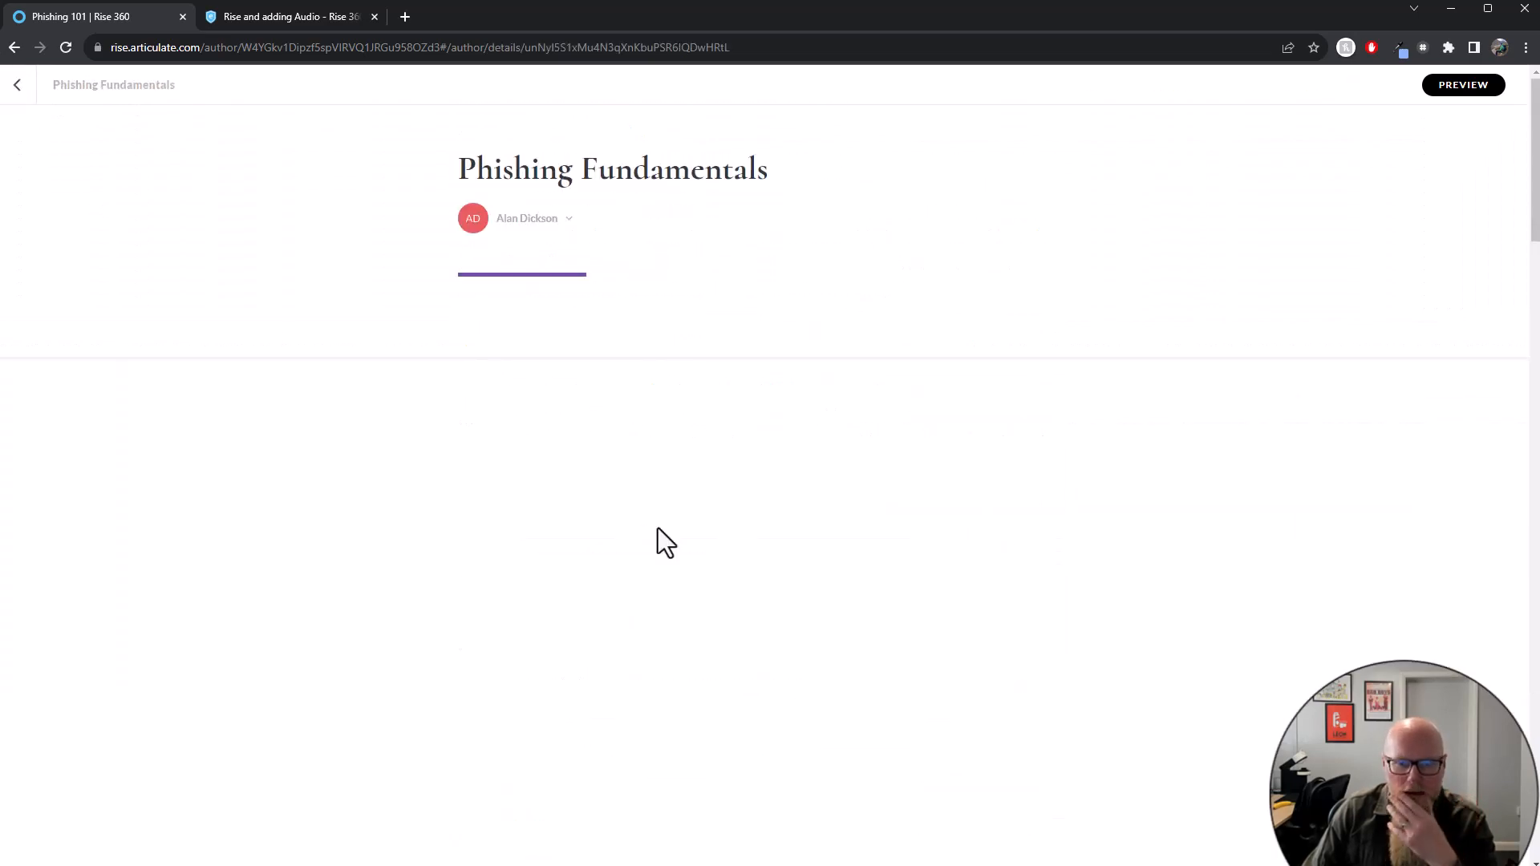
pyautogui.scroll(-3)
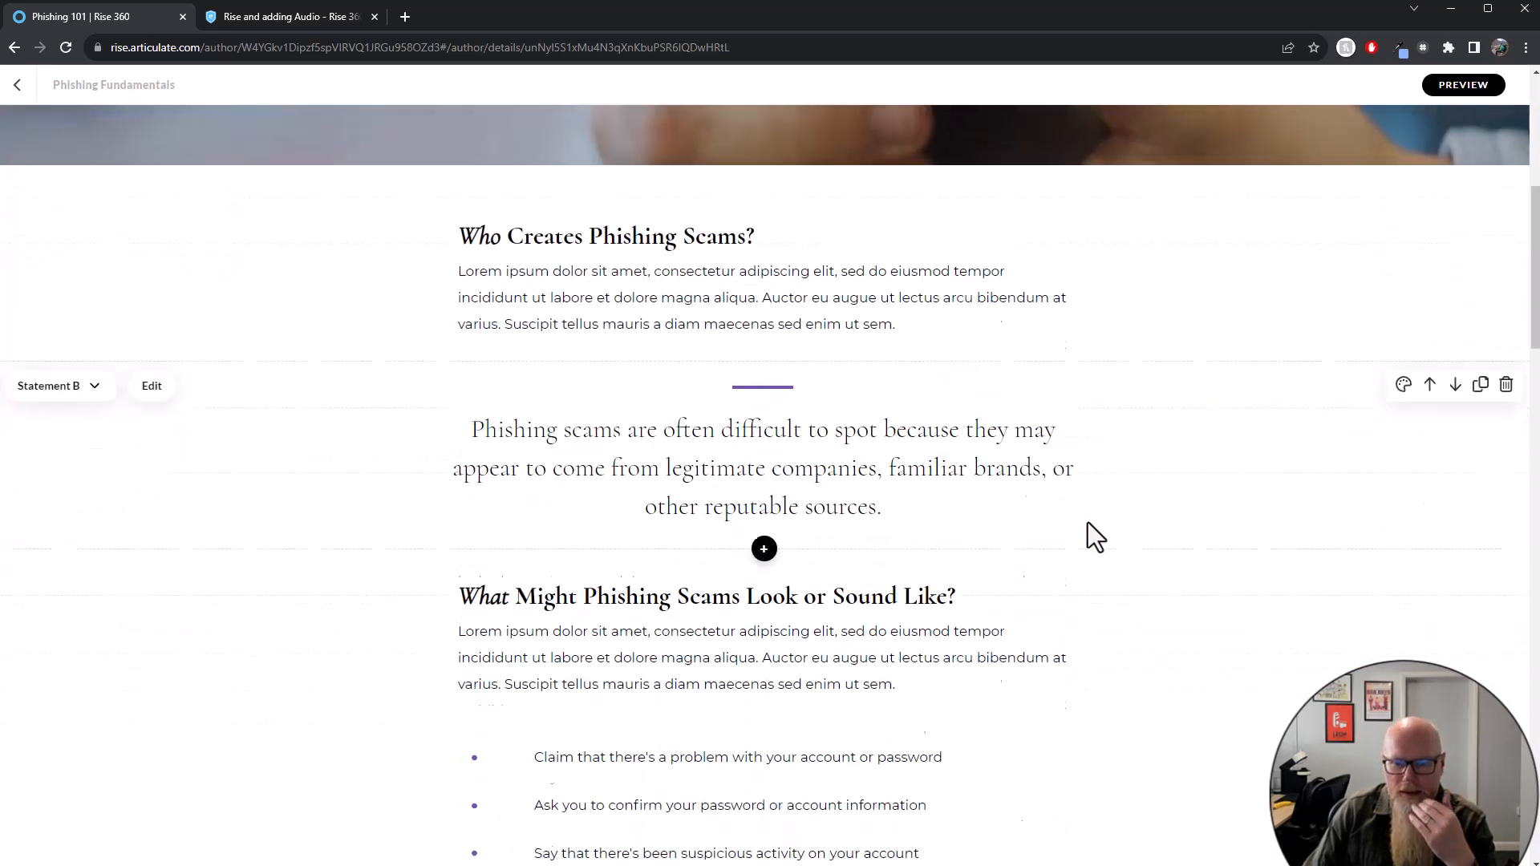
pyautogui.scroll(-3)
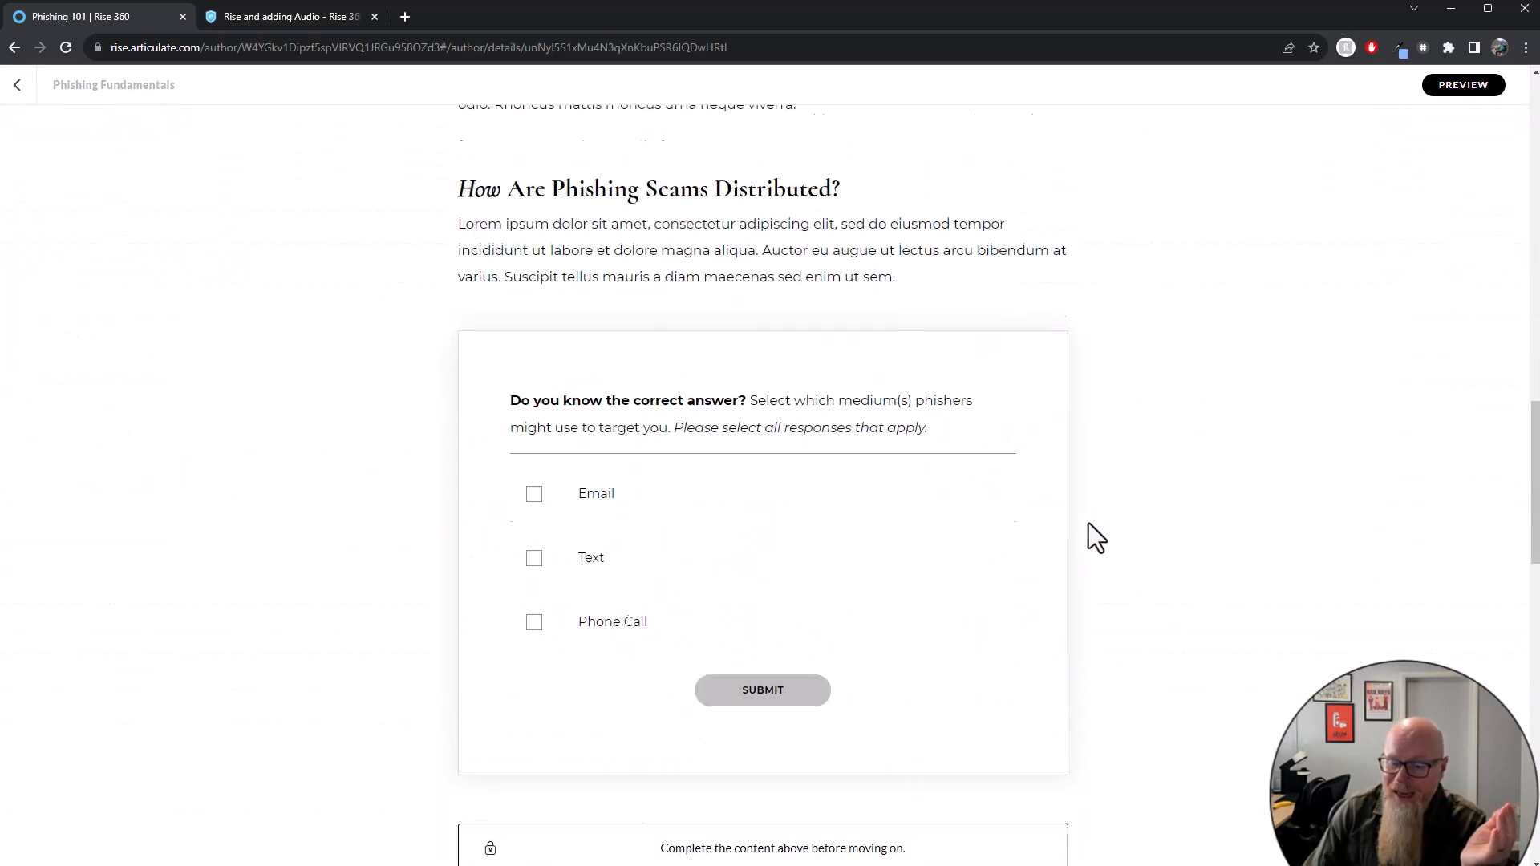
pyautogui.scroll(-3)
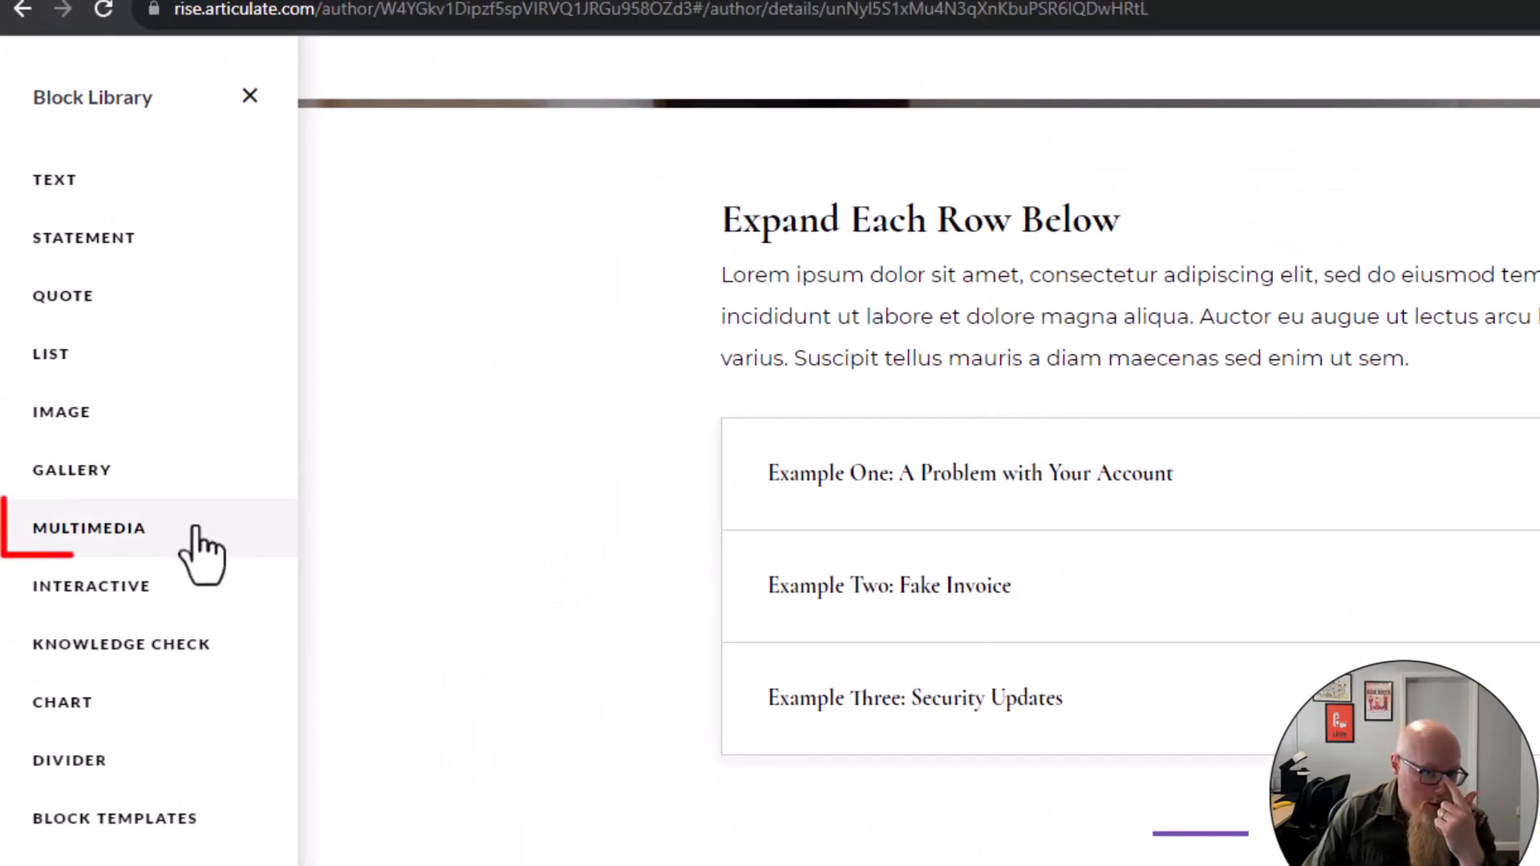
# Insert an Audio block from the Multimedia library at the end of the lesson
pyautogui.click(88, 528)
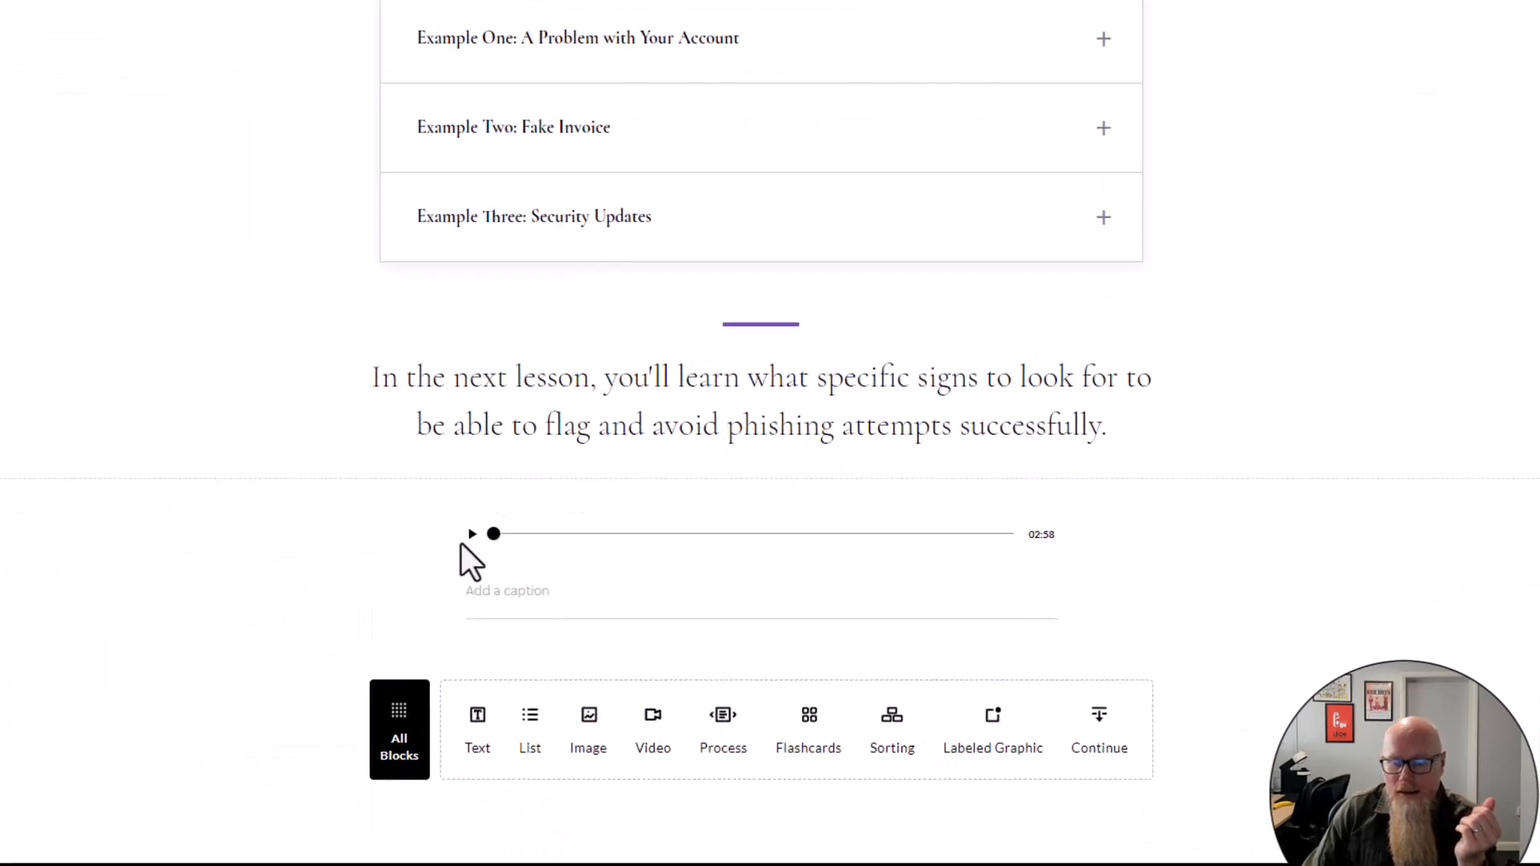
pyautogui.scroll(-3)
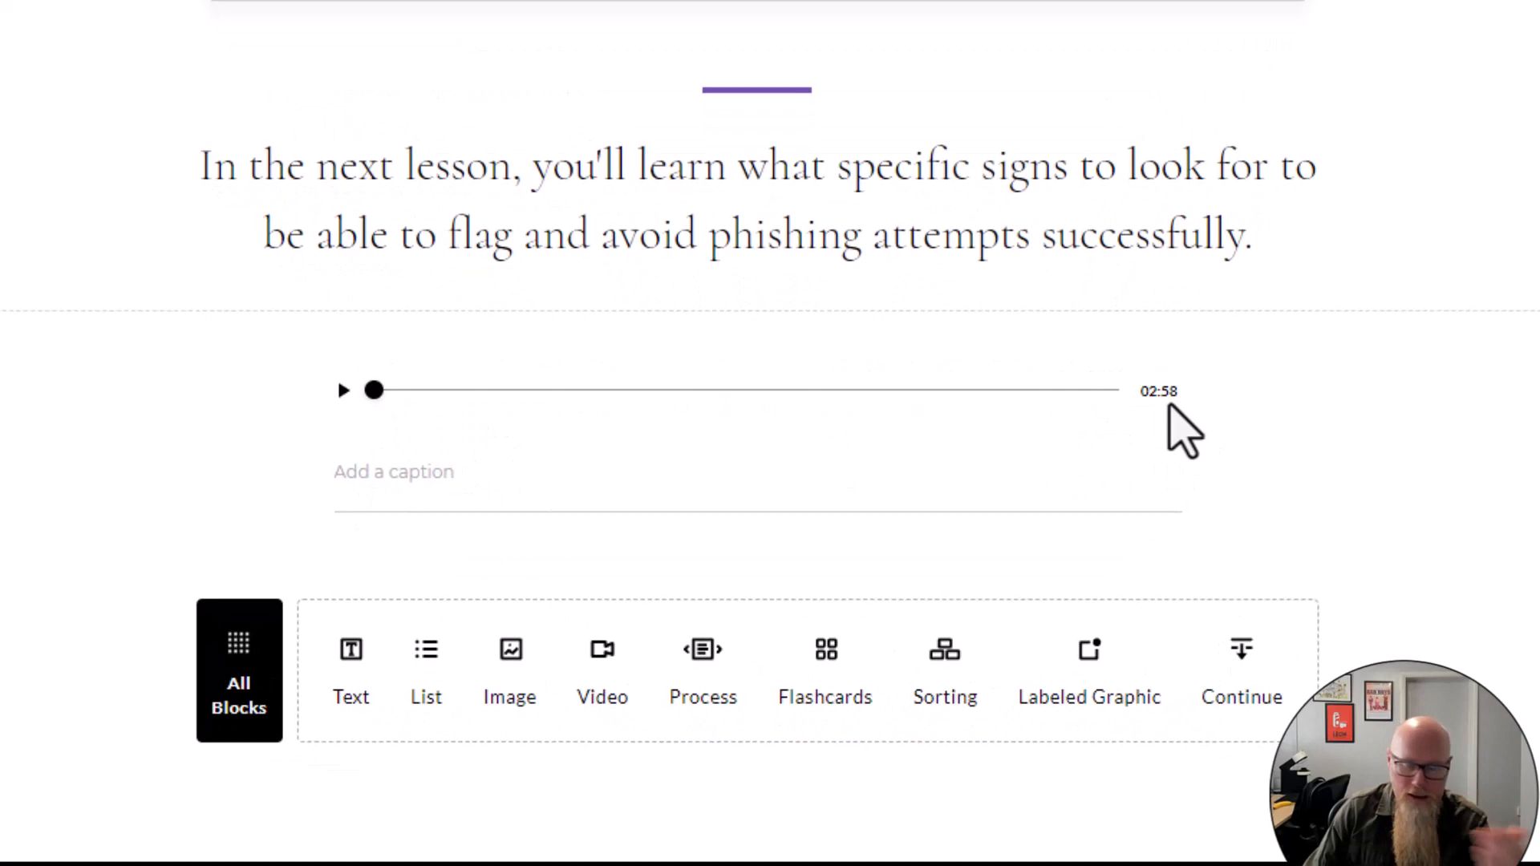
pyautogui.moveTo(1174, 427)
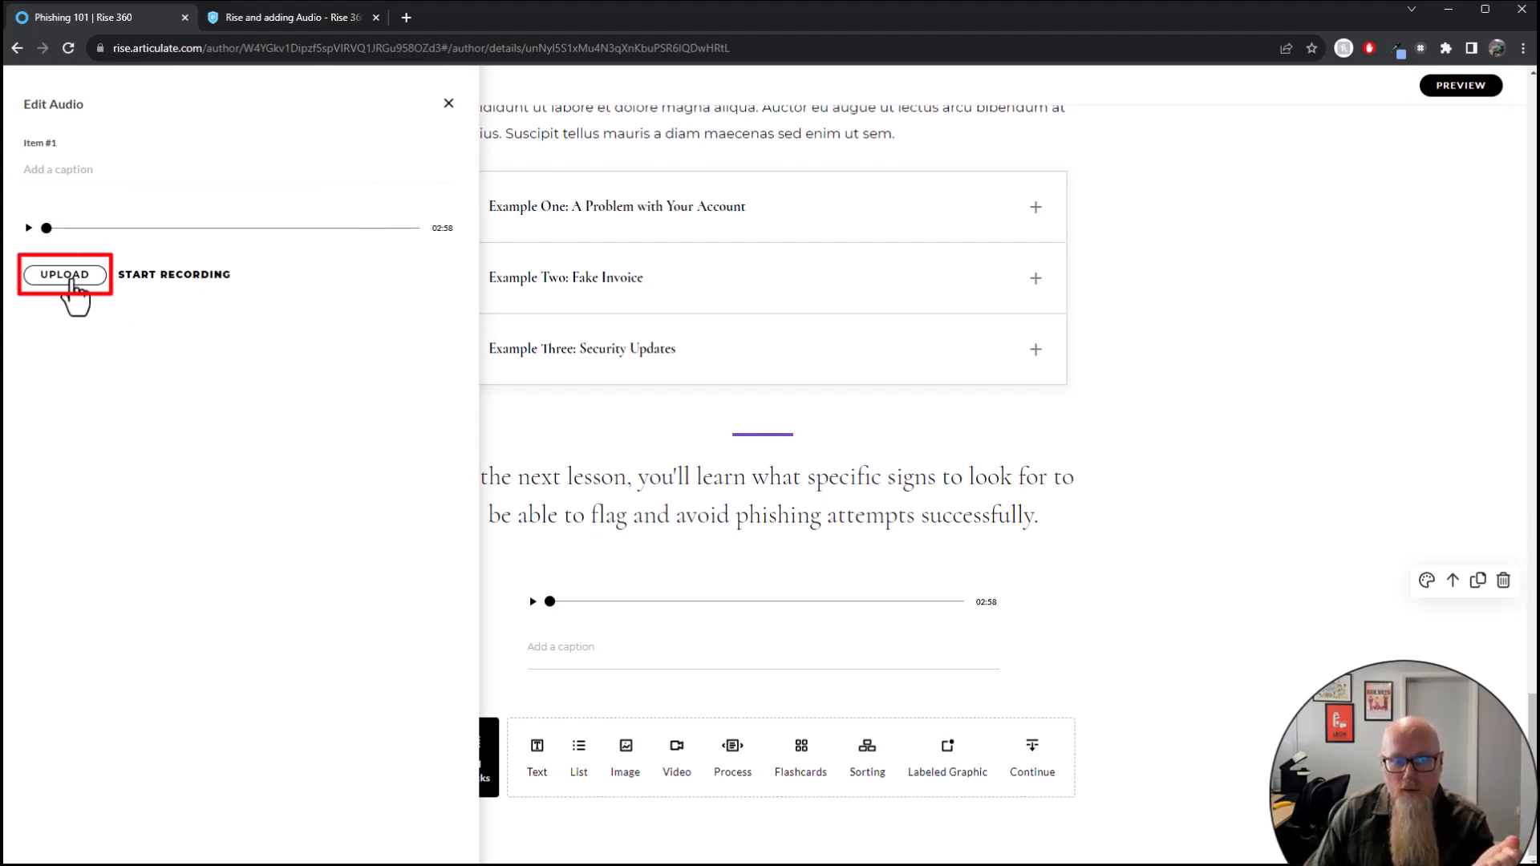
# Upload AD Test Recording 1 from the Music folder into the audio block
pyautogui.click(64, 274)
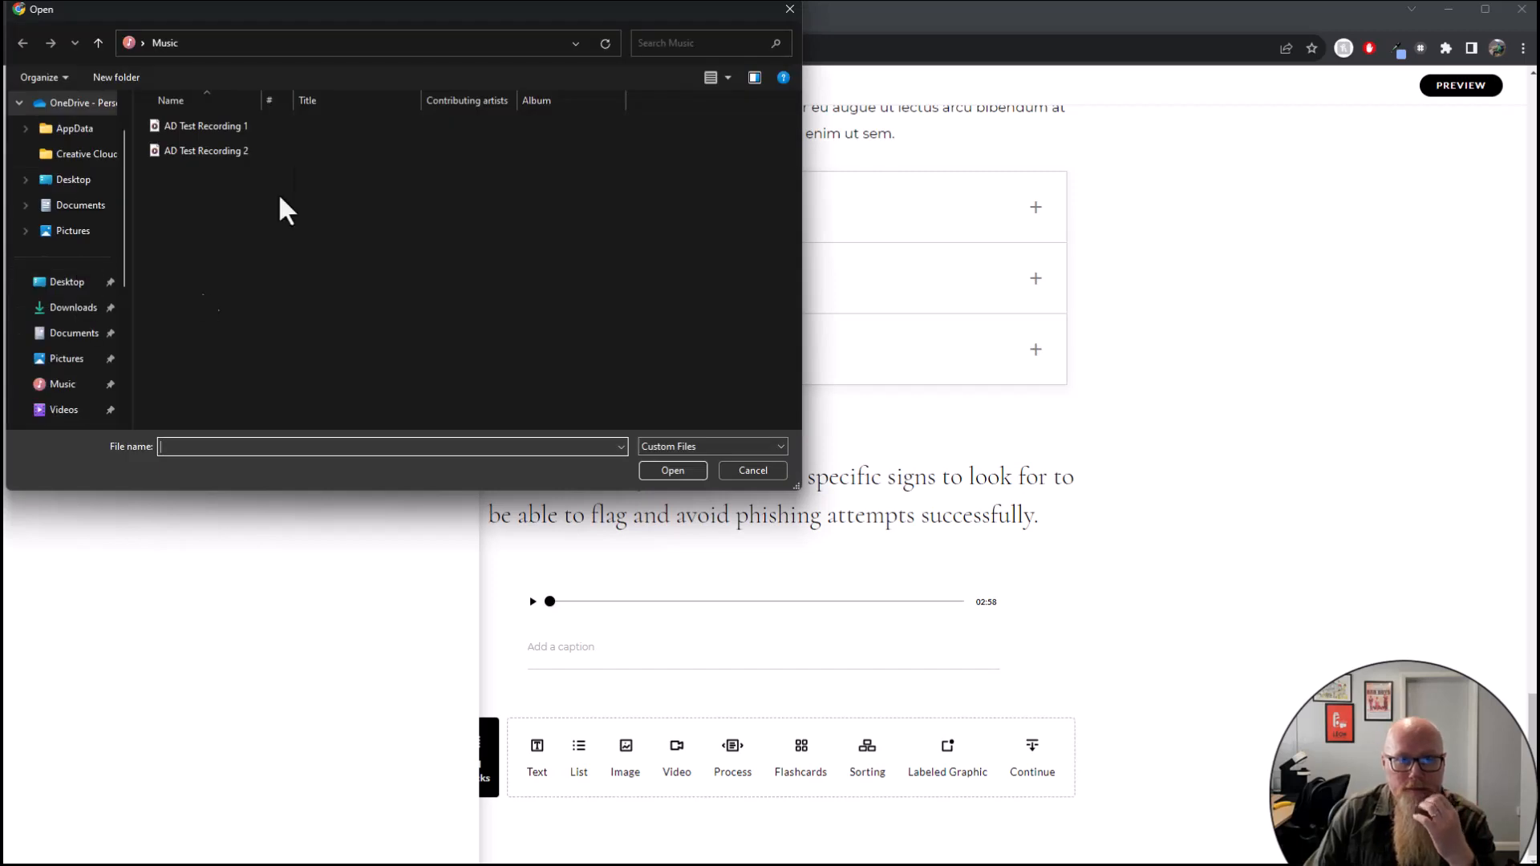
pyautogui.moveTo(648, 42)
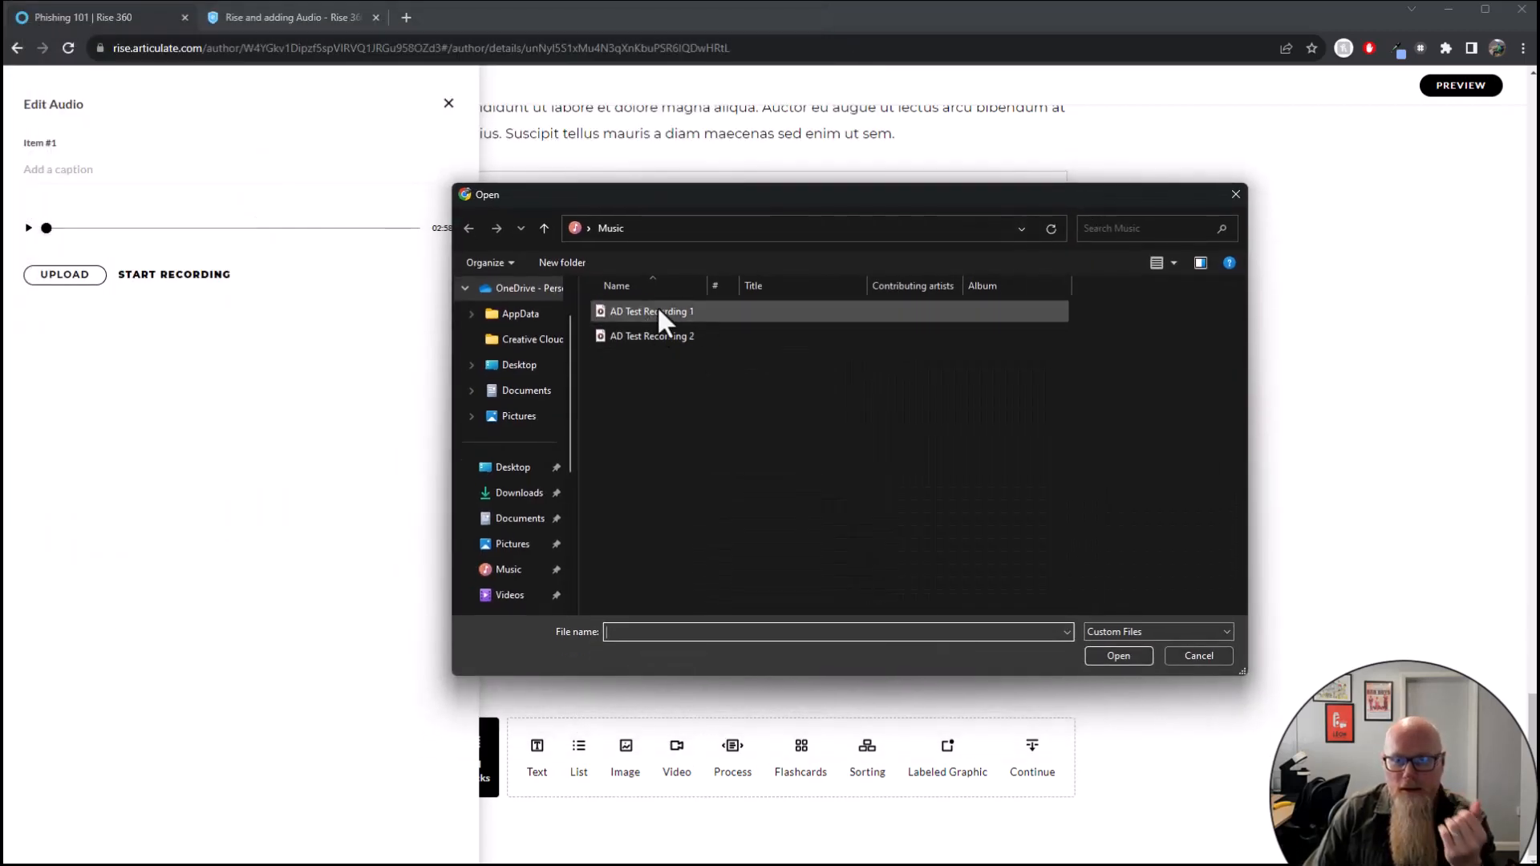
pyautogui.click(653, 311)
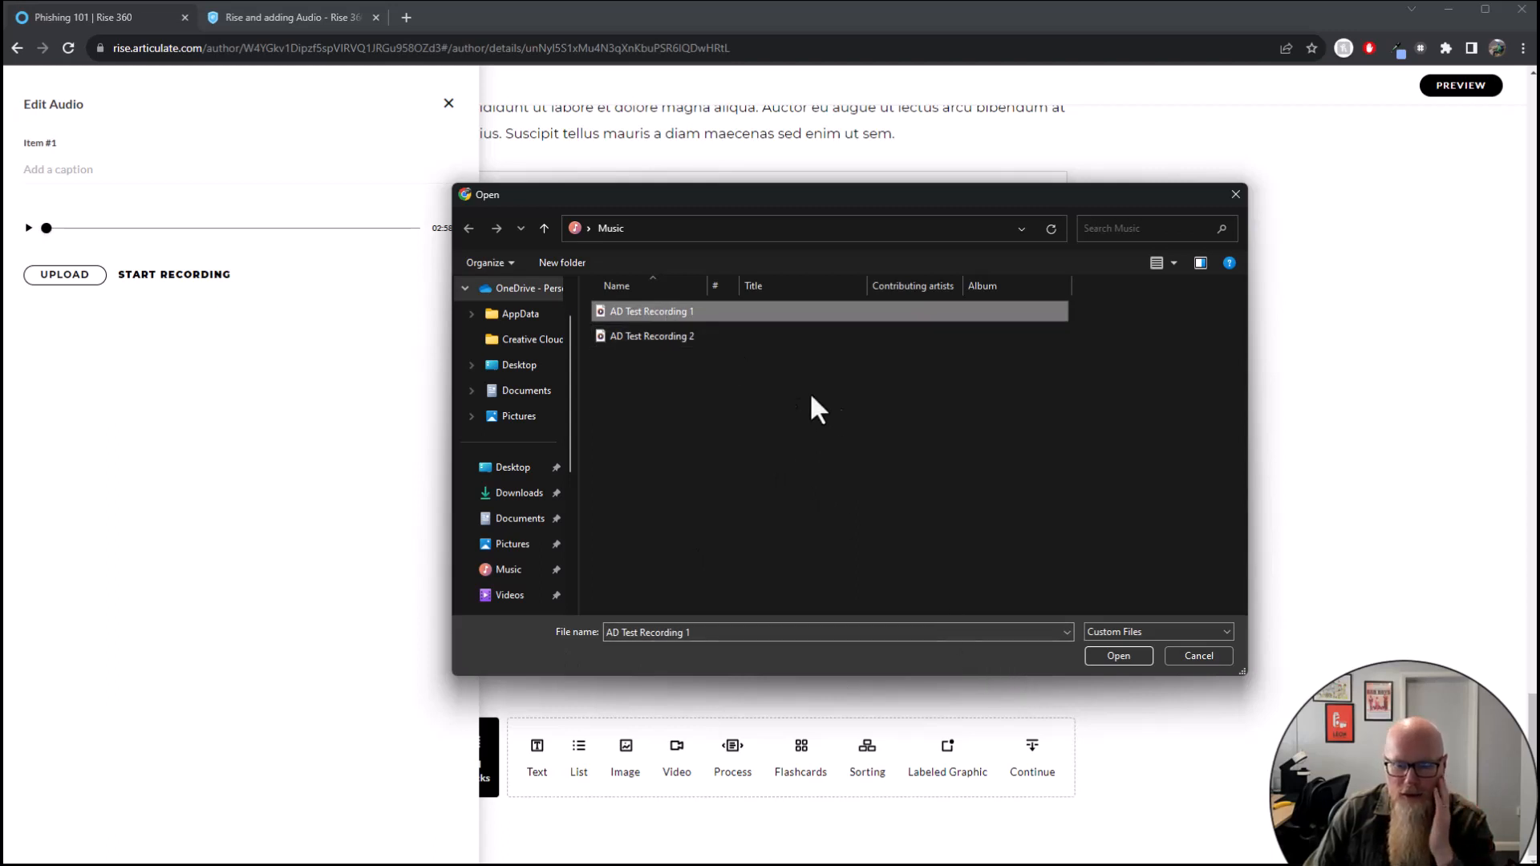
pyautogui.moveTo(1118, 656)
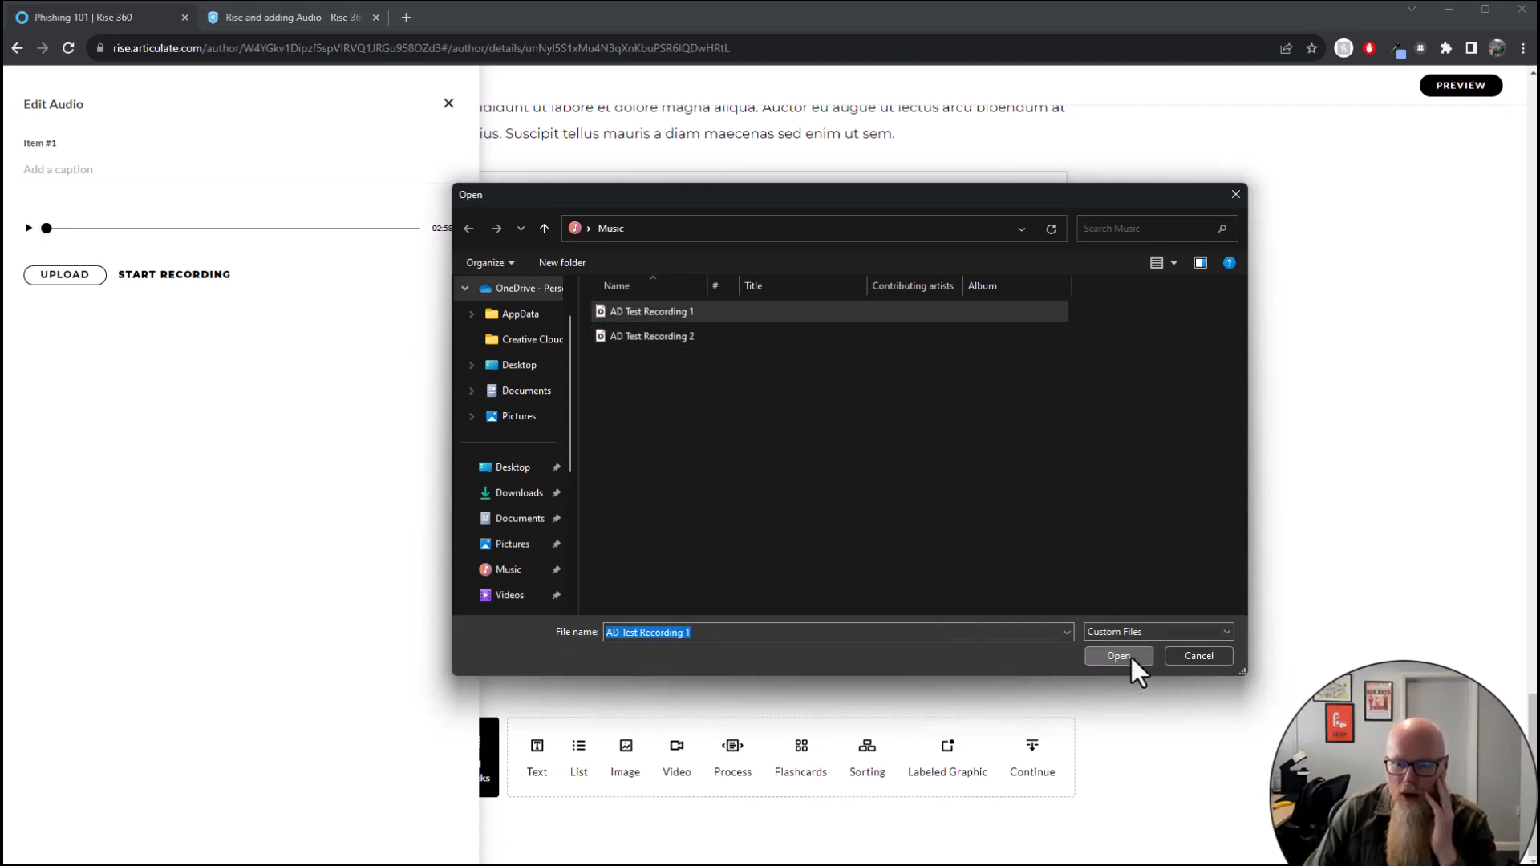
pyautogui.click(1118, 656)
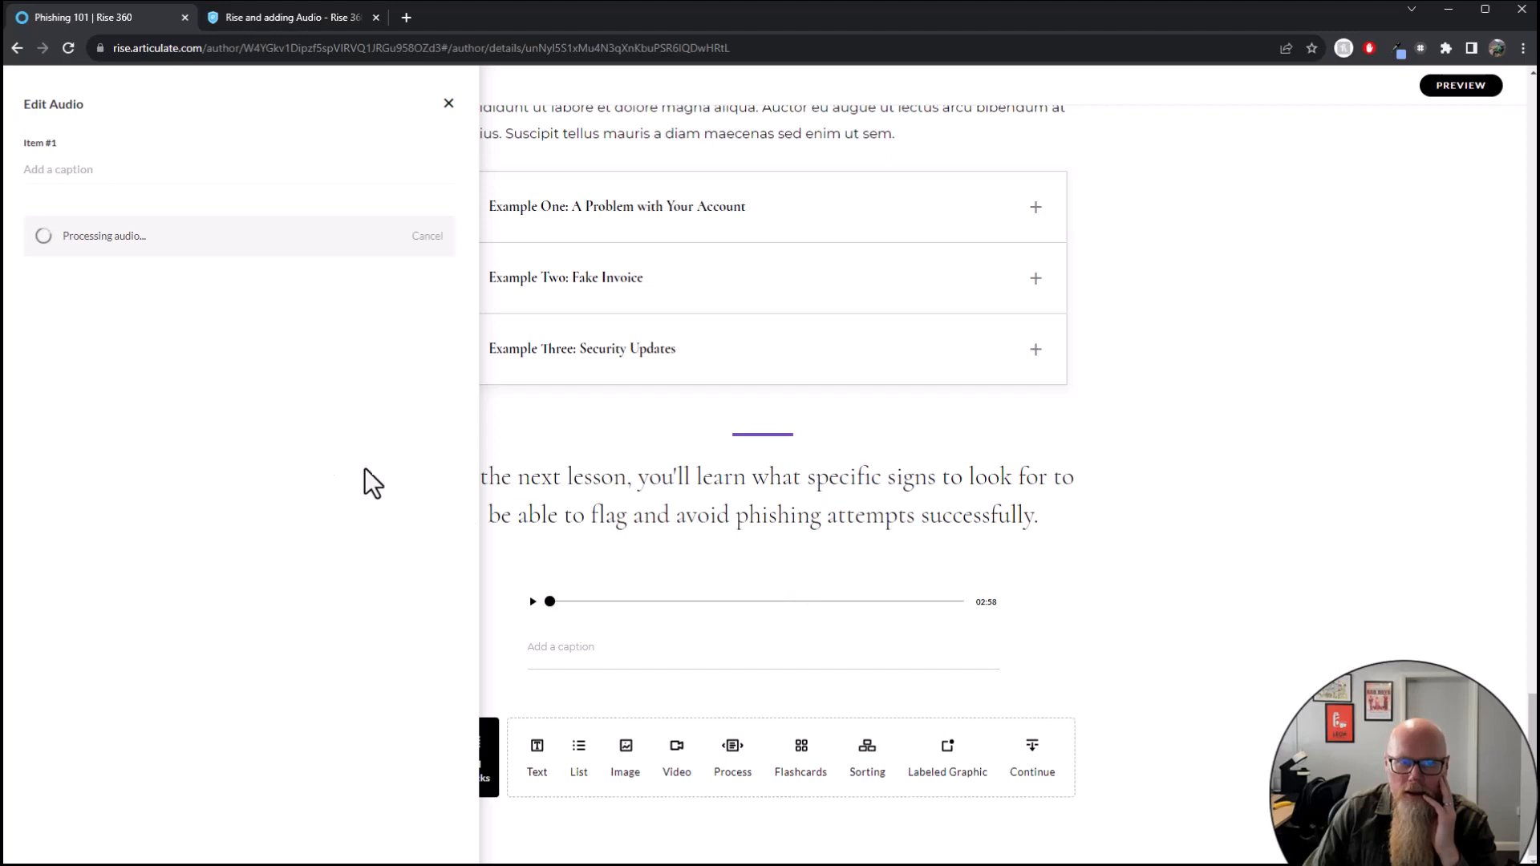
pyautogui.moveTo(128, 273)
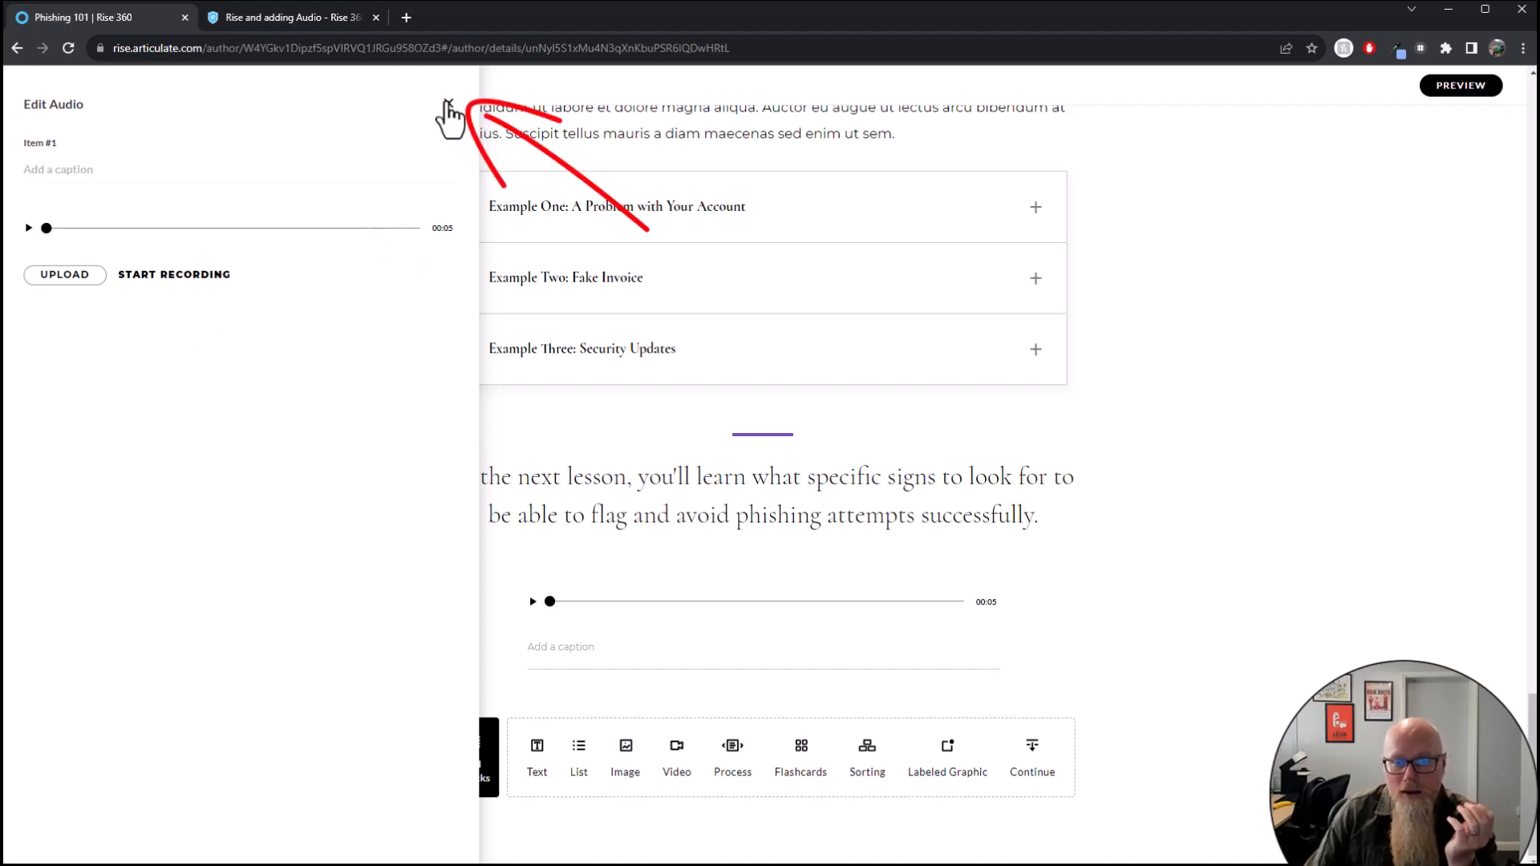
pyautogui.moveTo(1232, 615)
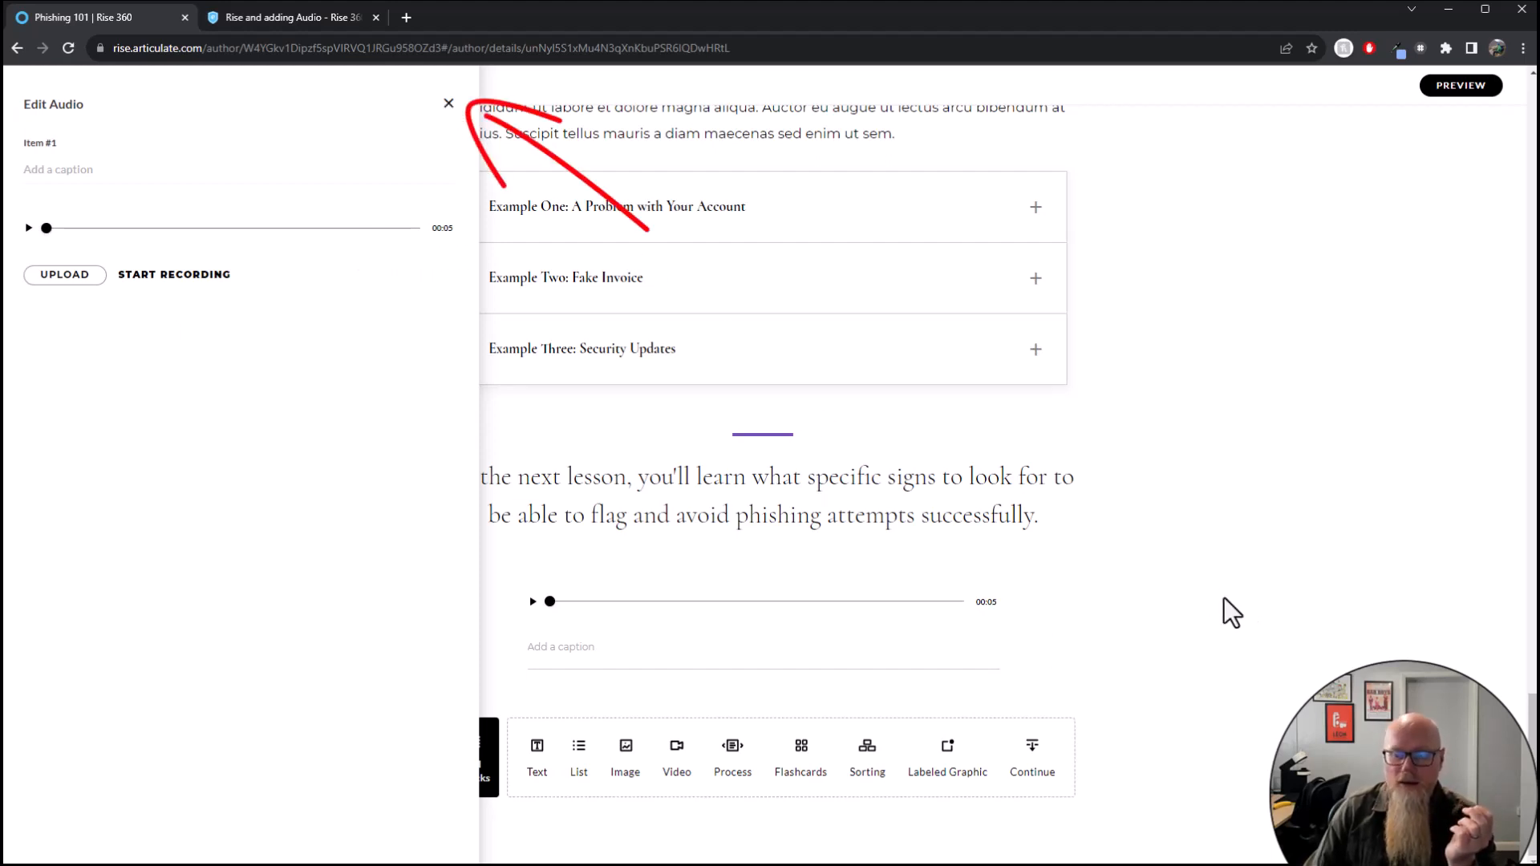
# Close the Edit Audio panel and play then pause the five-second clip in the lesson
pyautogui.click(448, 103)
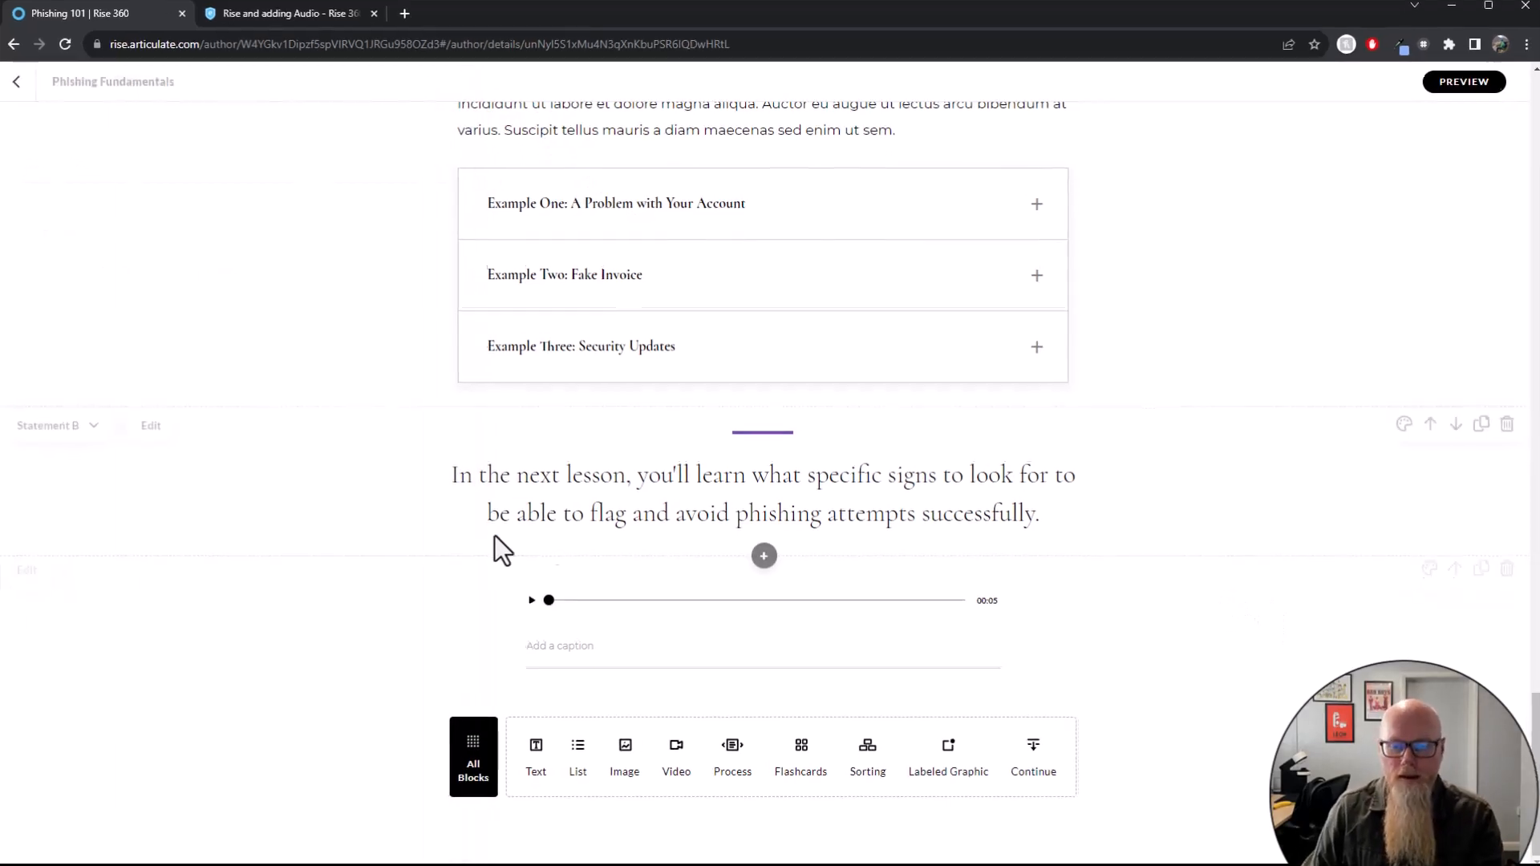
pyautogui.scroll(-3)
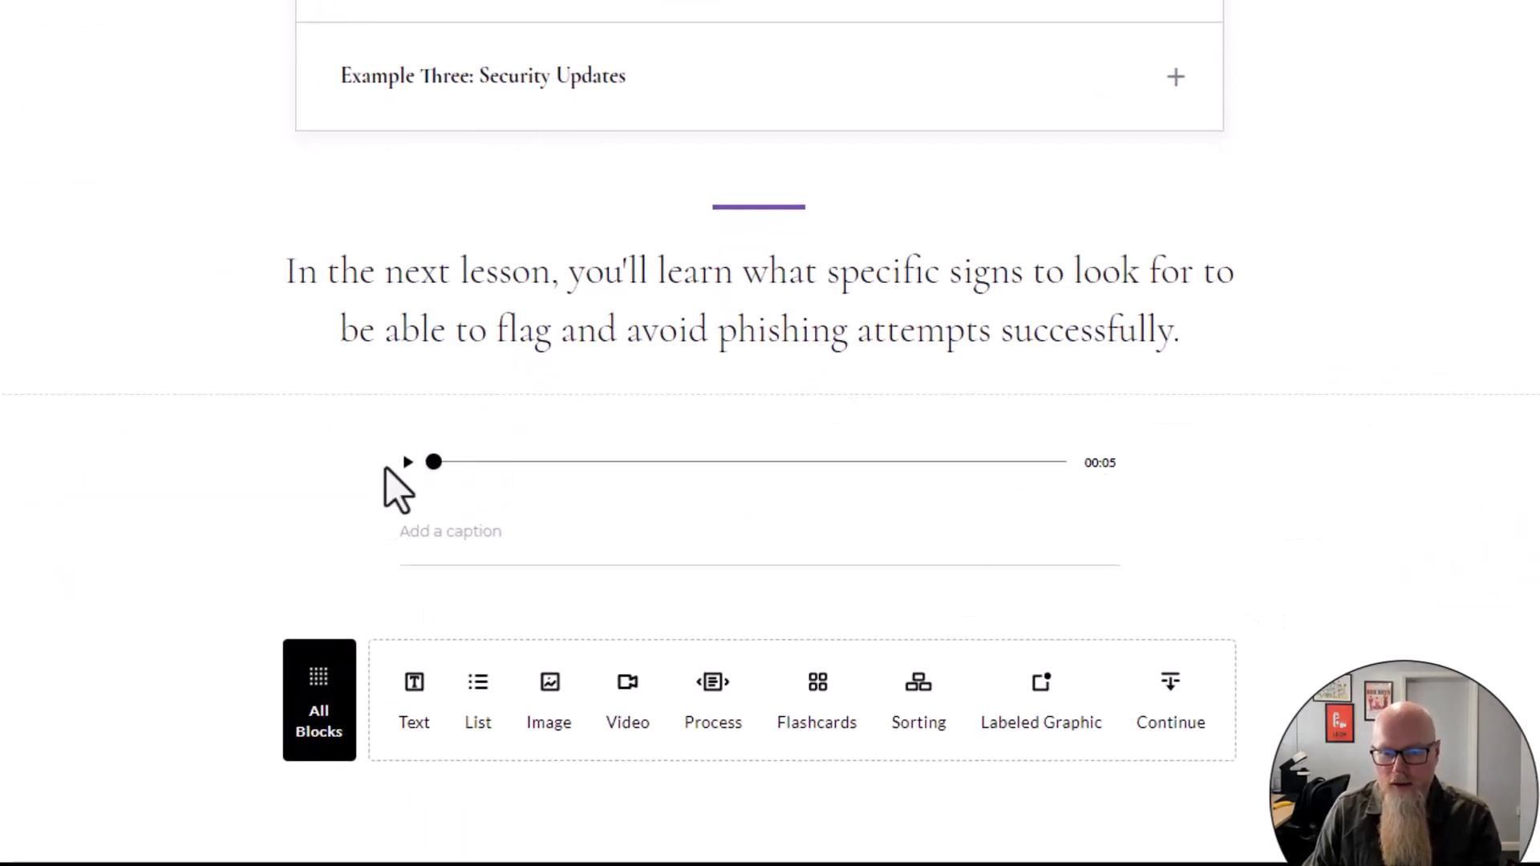
pyautogui.click(407, 462)
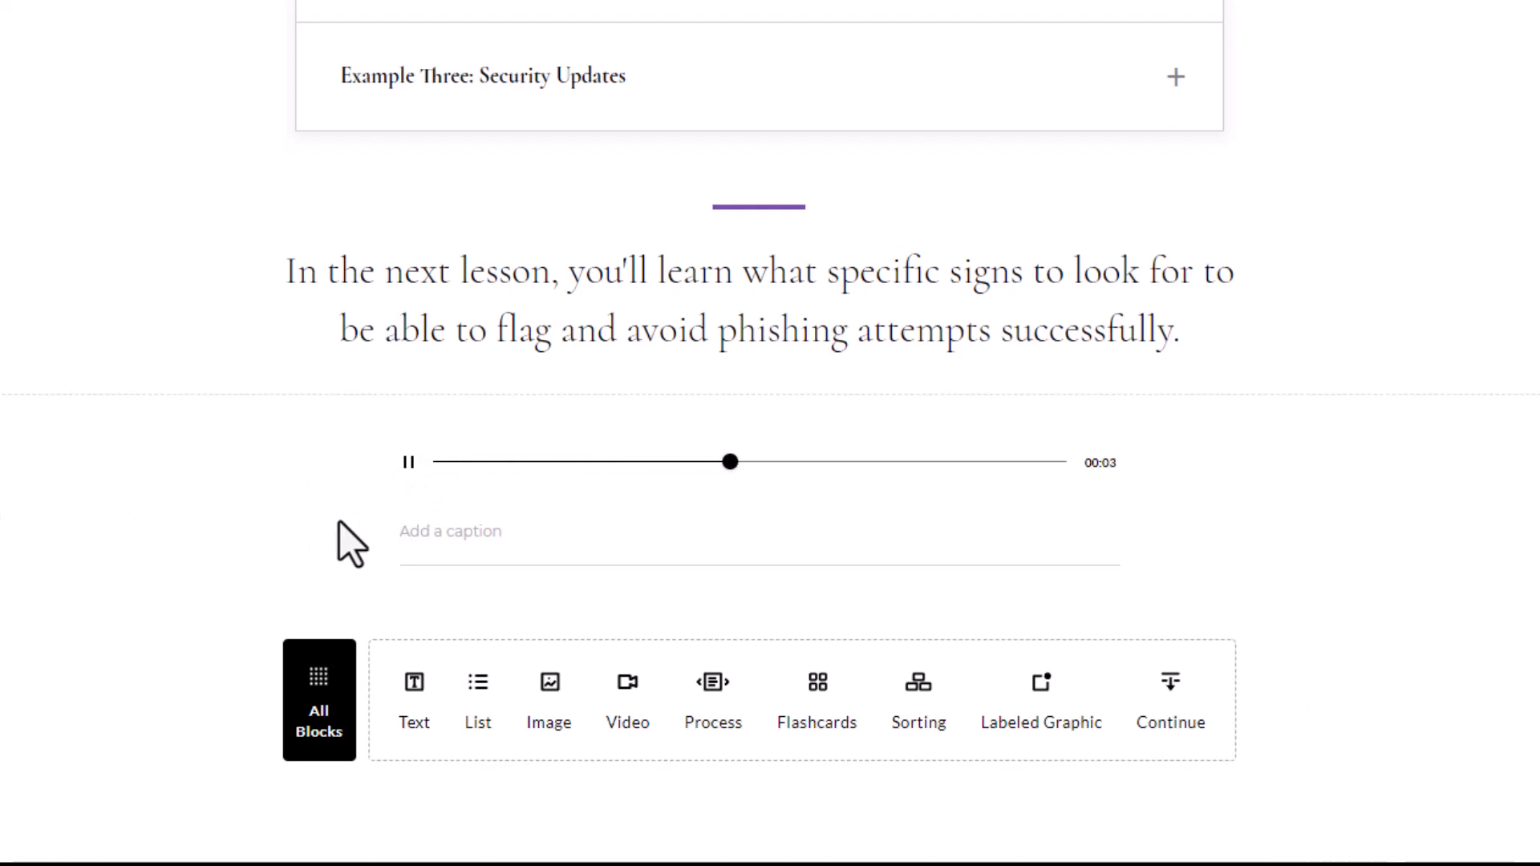
pyautogui.click(408, 462)
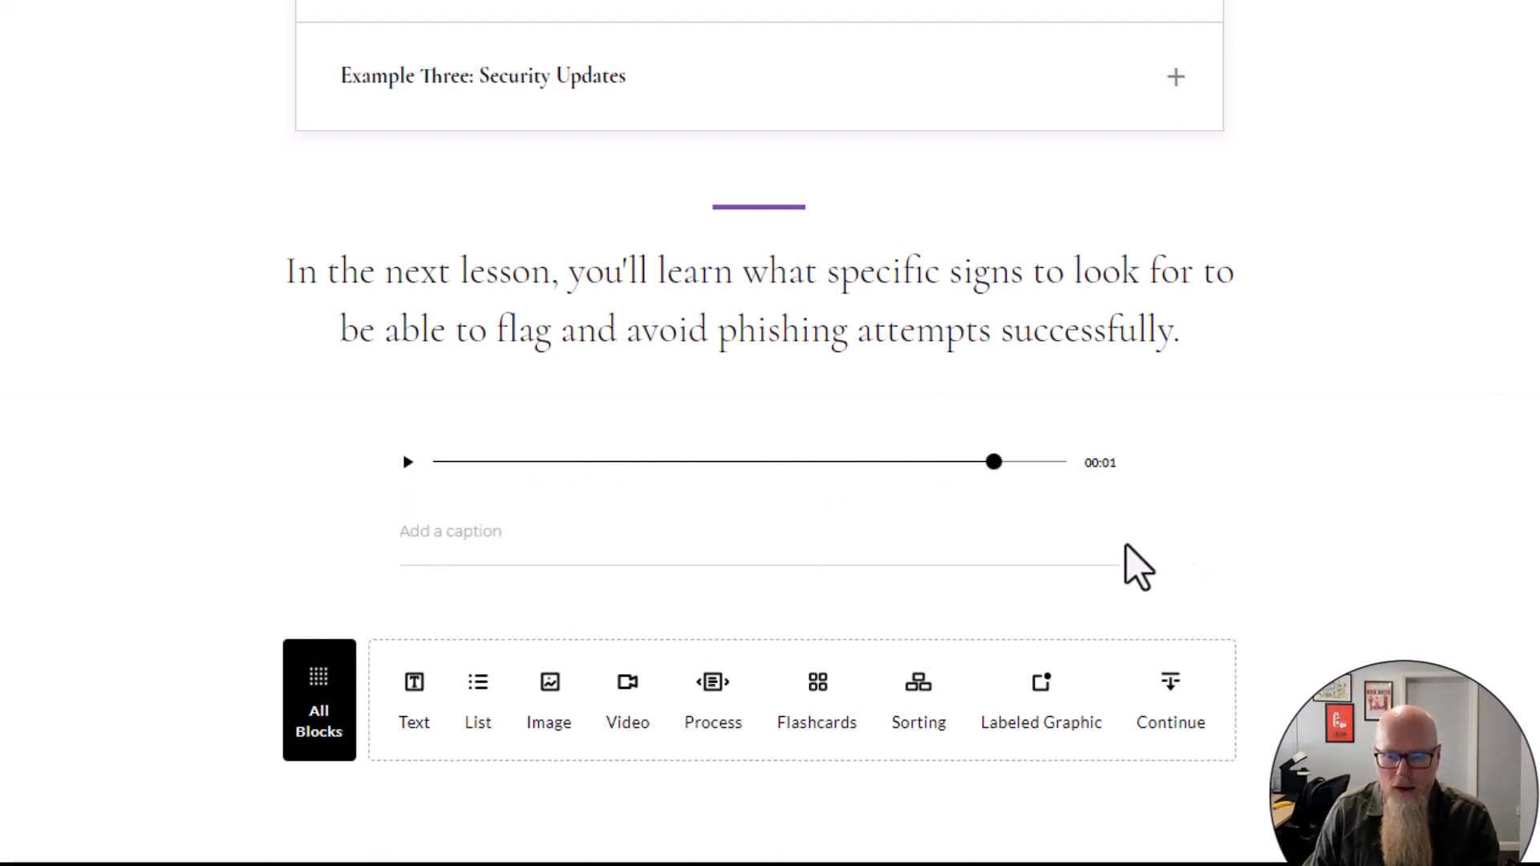
pyautogui.scroll(3)
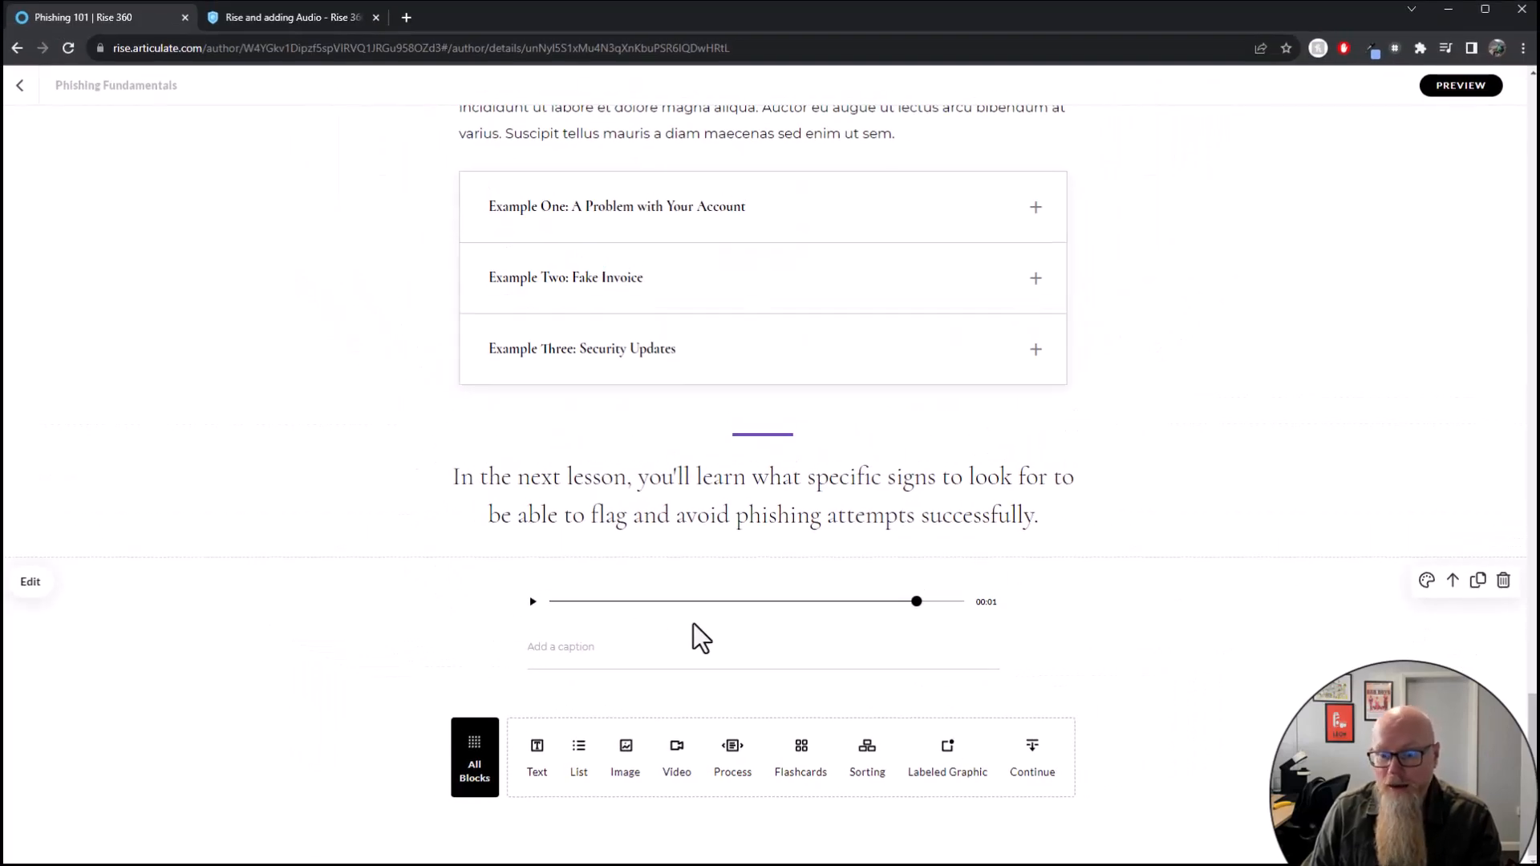
pyautogui.moveTo(396, 577)
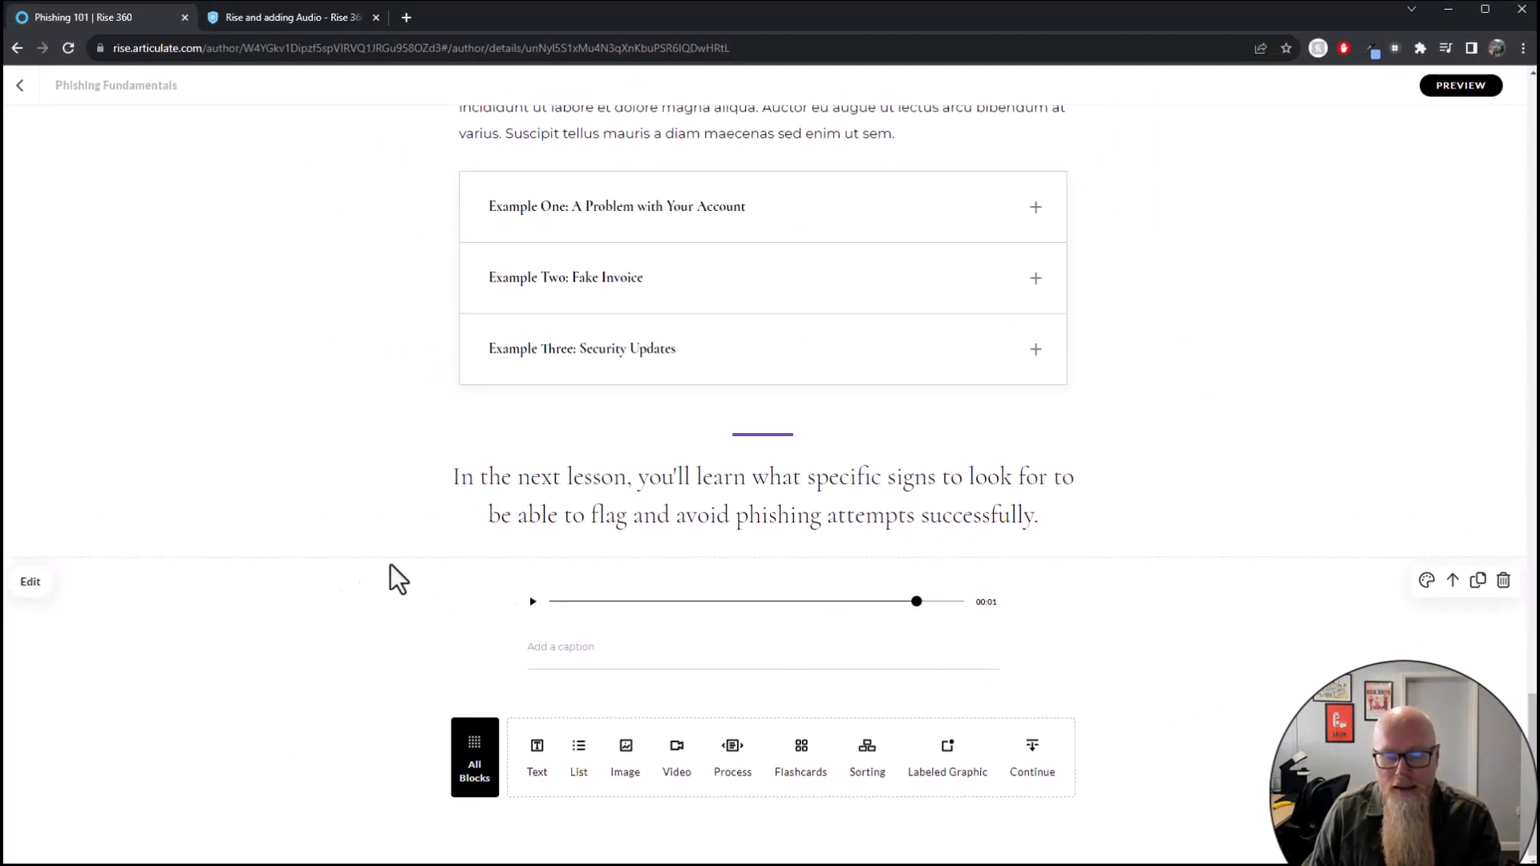
pyautogui.moveTo(29, 589)
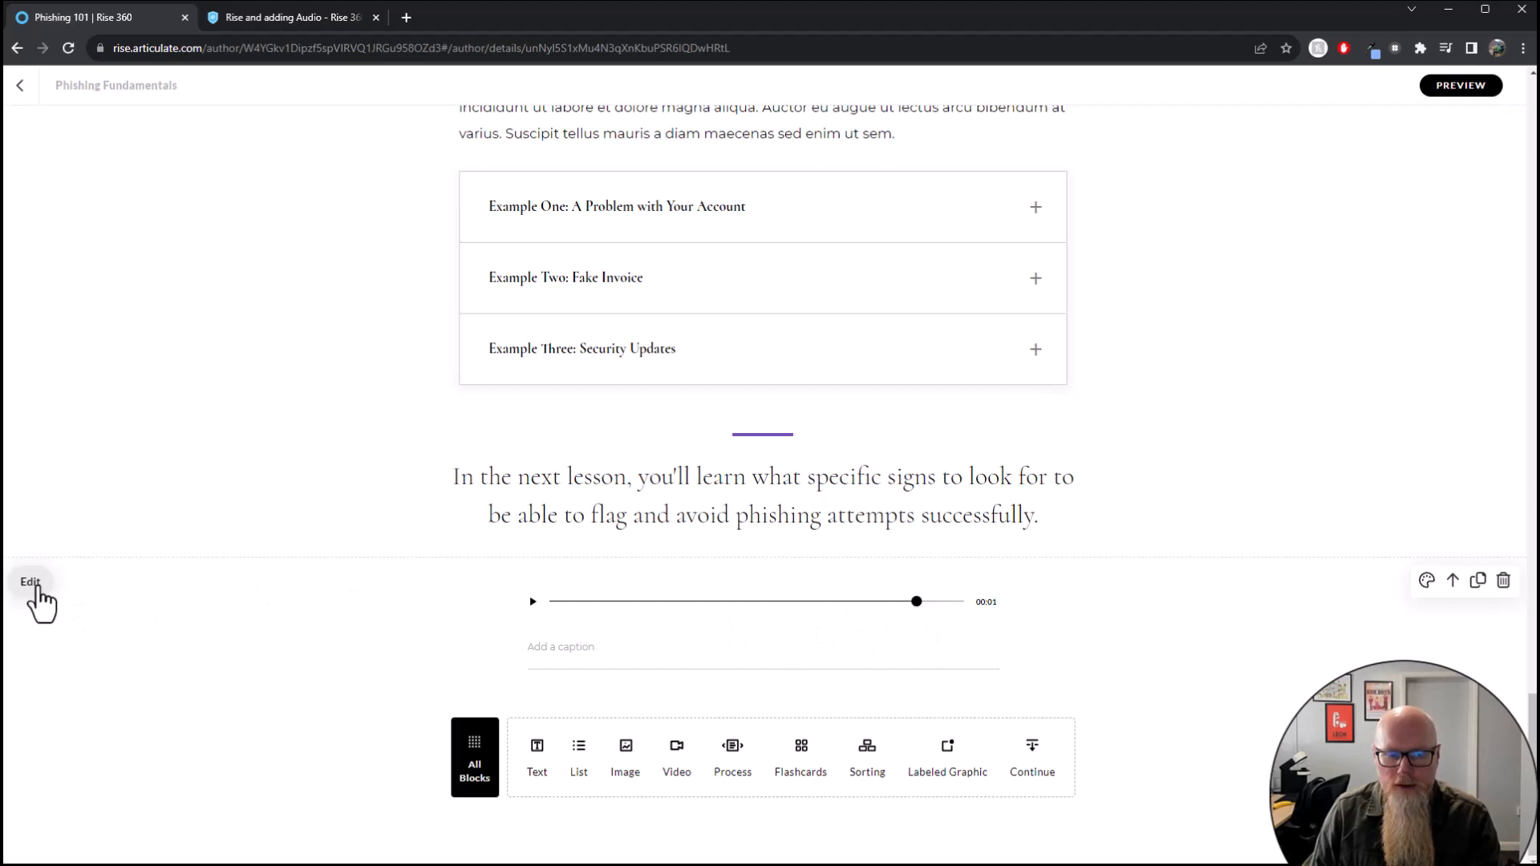
pyautogui.click(29, 581)
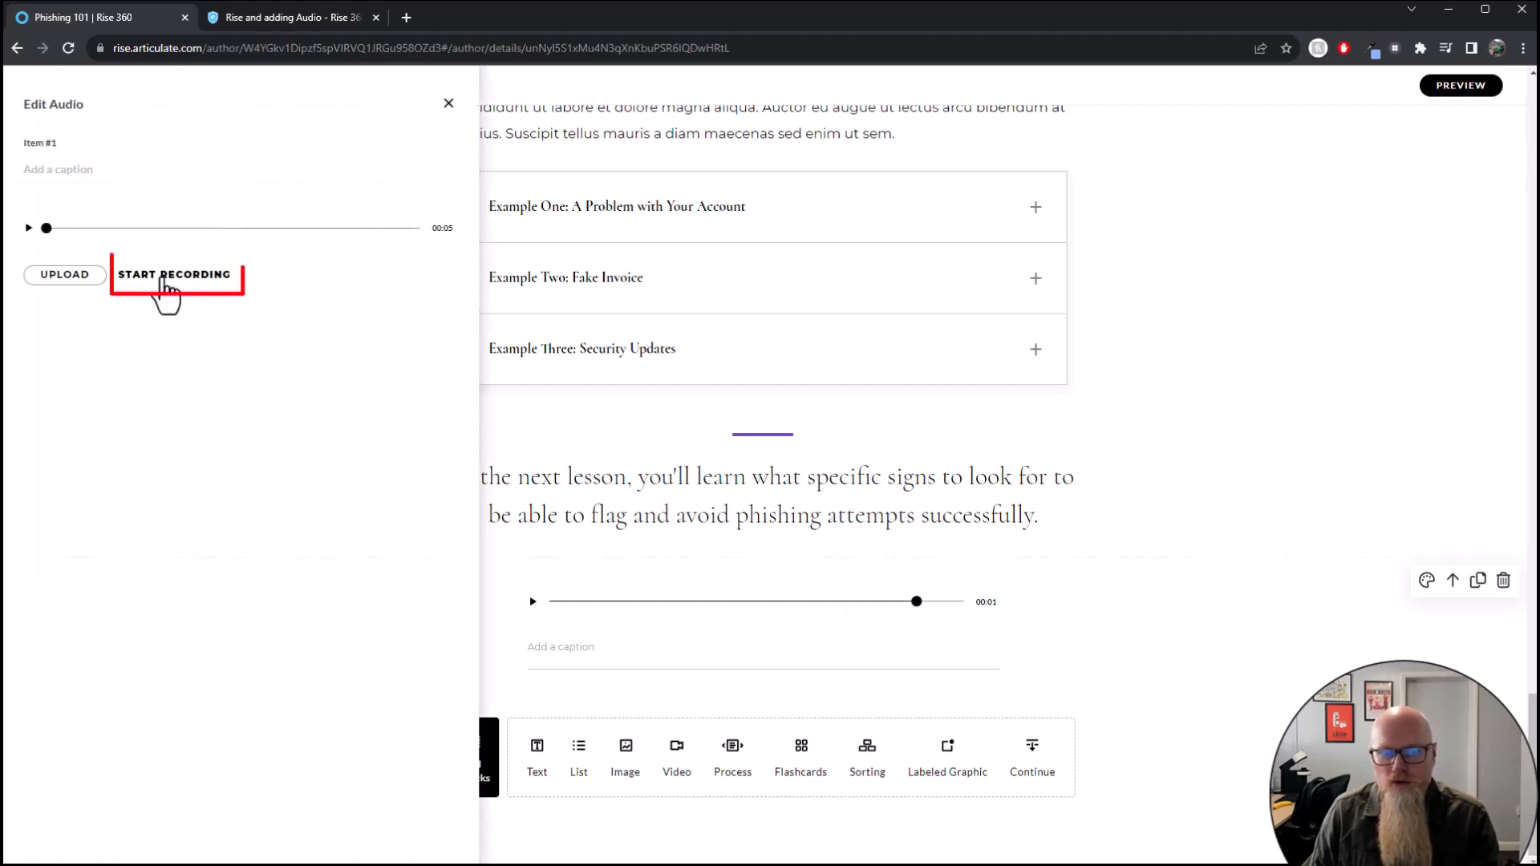
pyautogui.moveTo(194, 327)
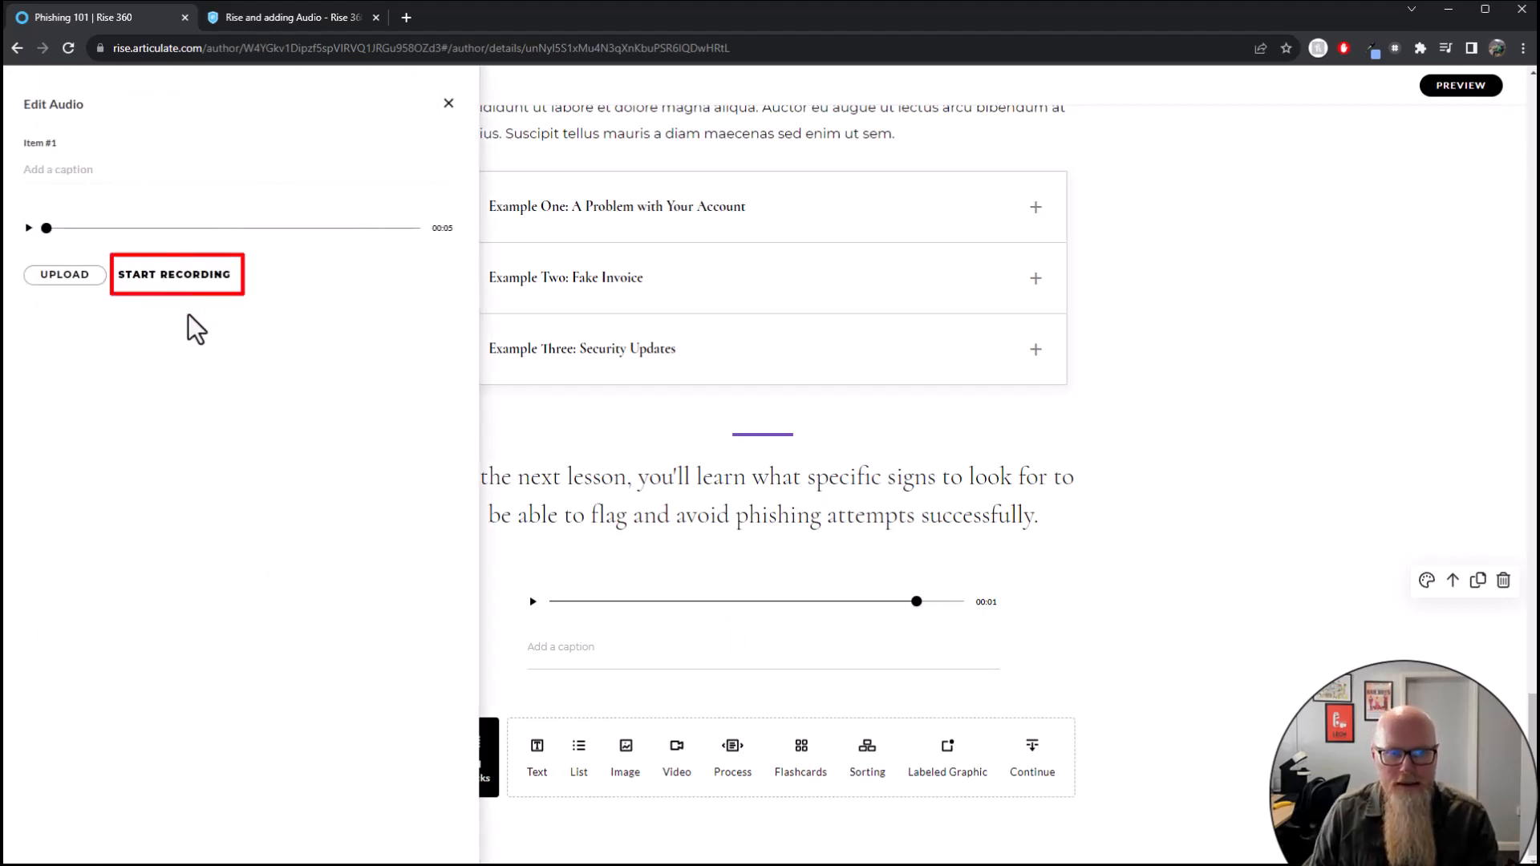
pyautogui.moveTo(239, 357)
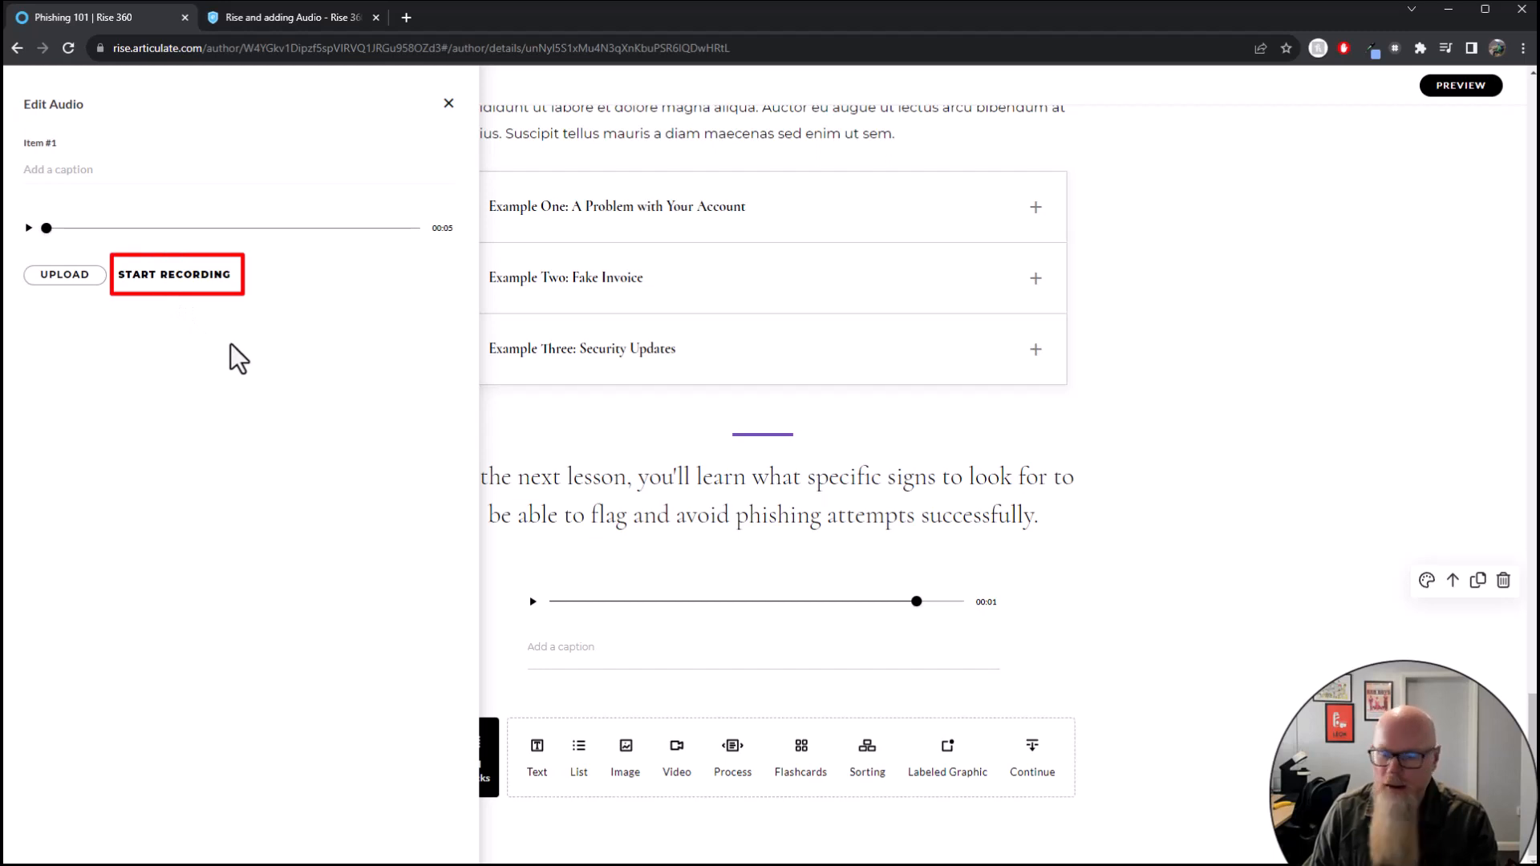
pyautogui.click(449, 102)
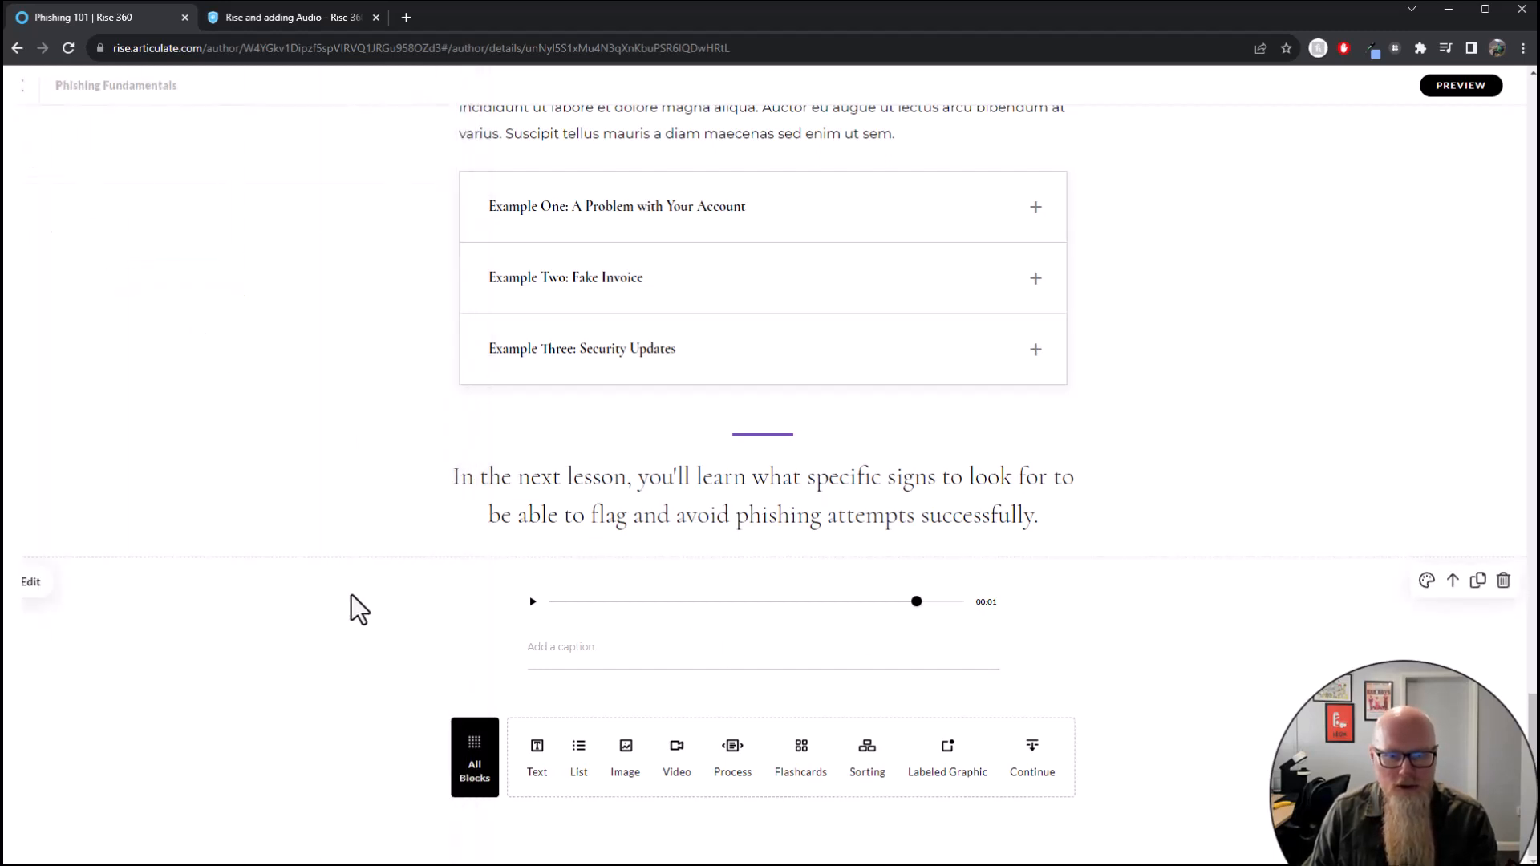
pyautogui.click(30, 581)
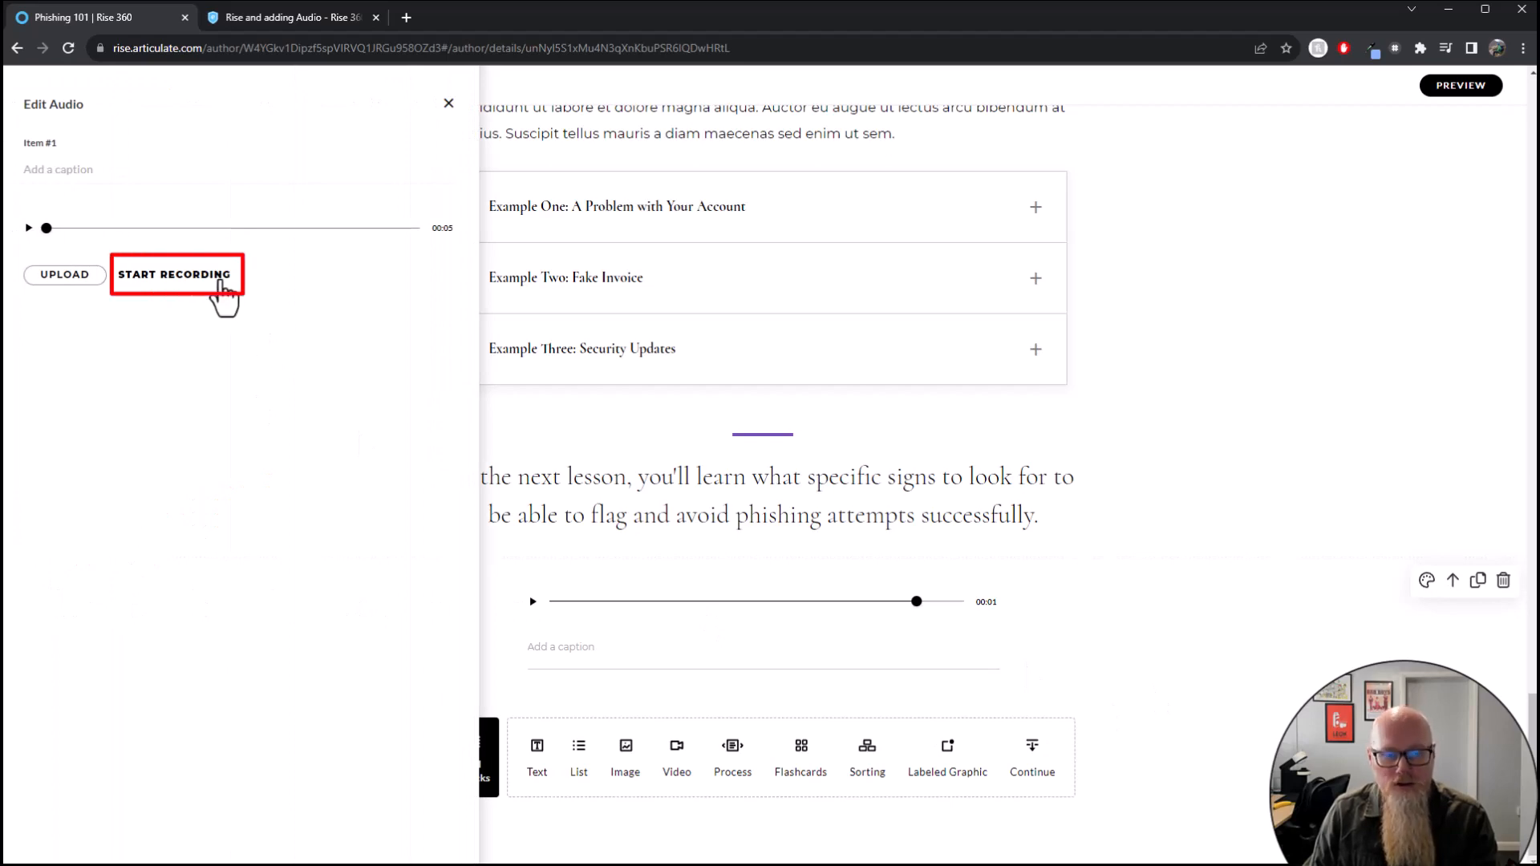
# Record a 26-second narration in the browser, pausing and resuming twice, then stop to keep it
pyautogui.click(177, 274)
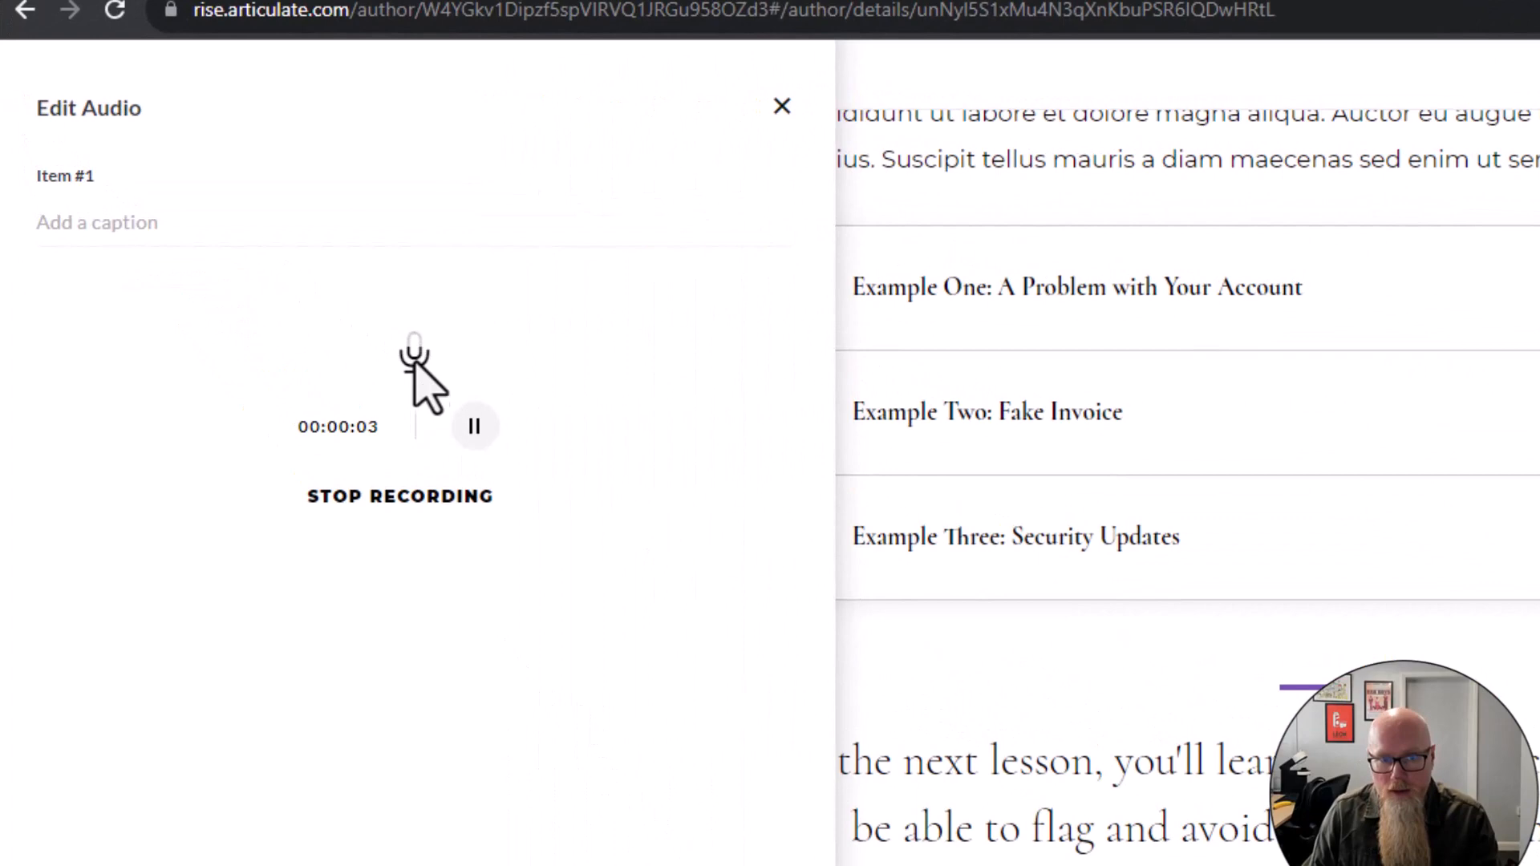
pyautogui.moveTo(756, 589)
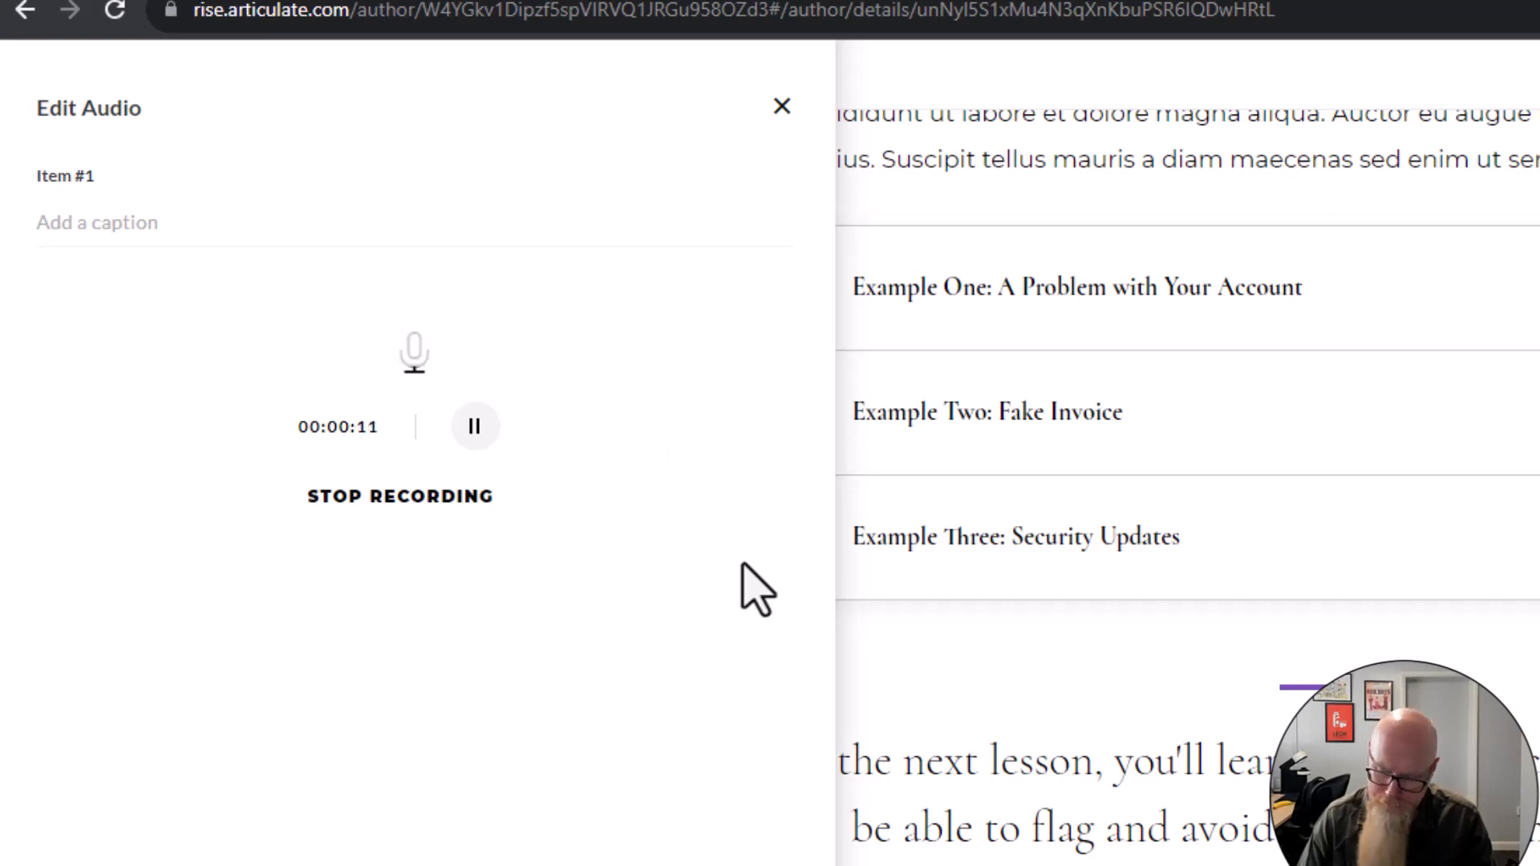
pyautogui.moveTo(614, 481)
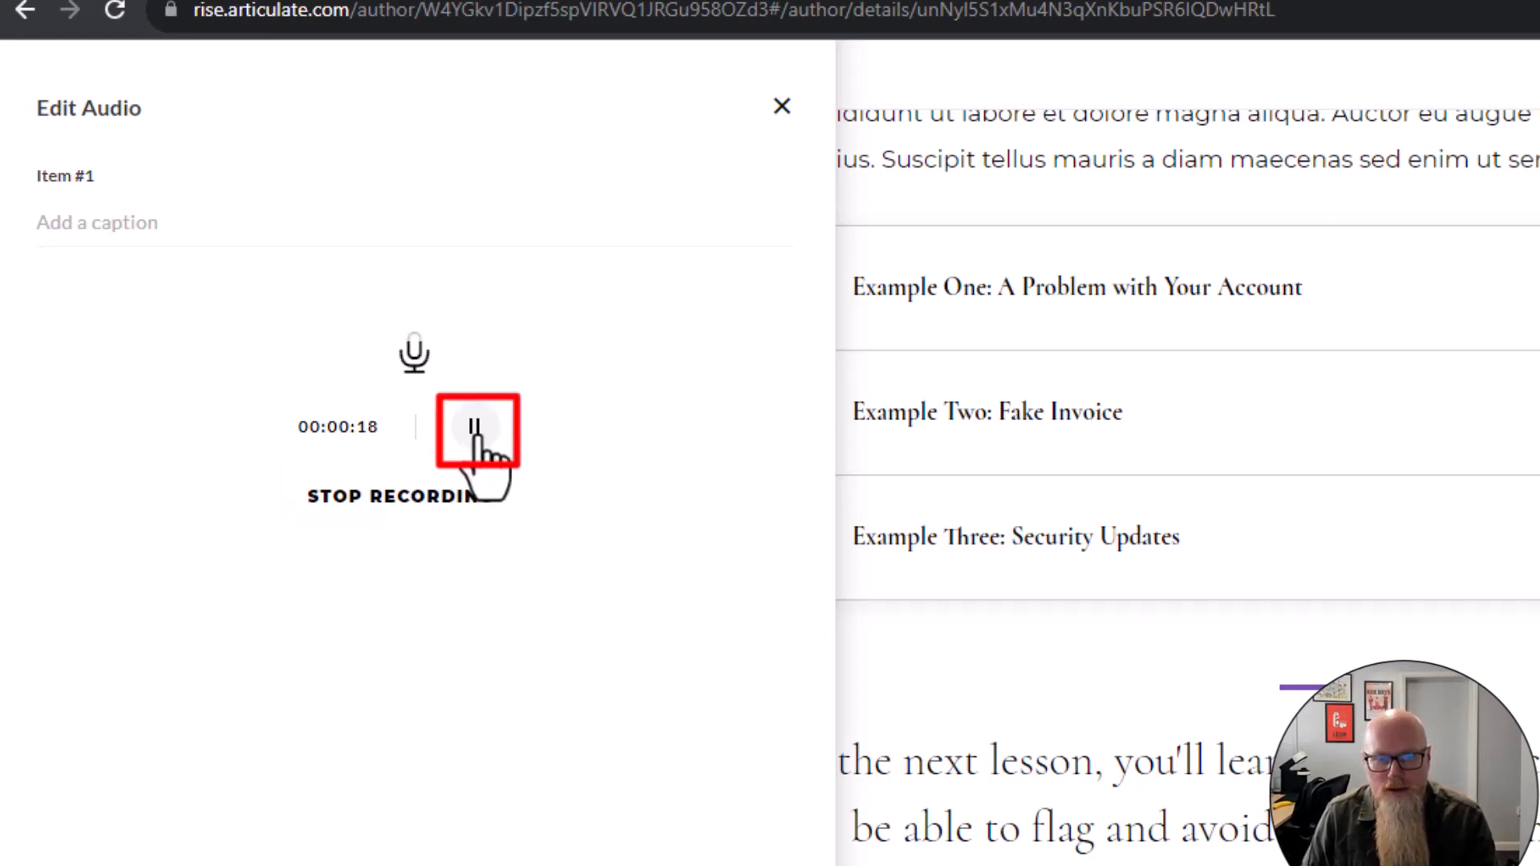
pyautogui.click(477, 427)
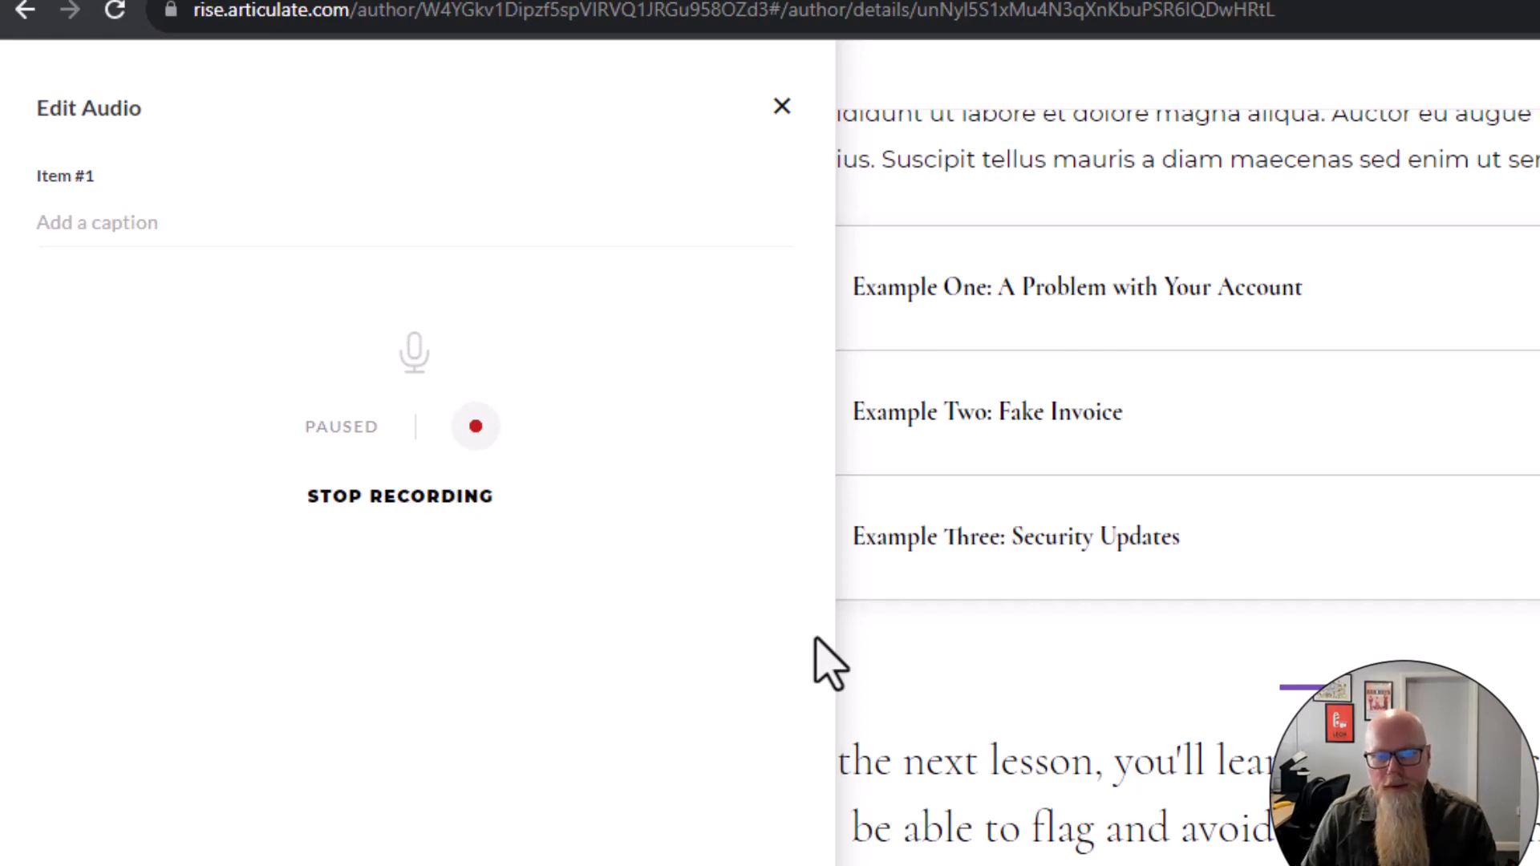
pyautogui.click(475, 427)
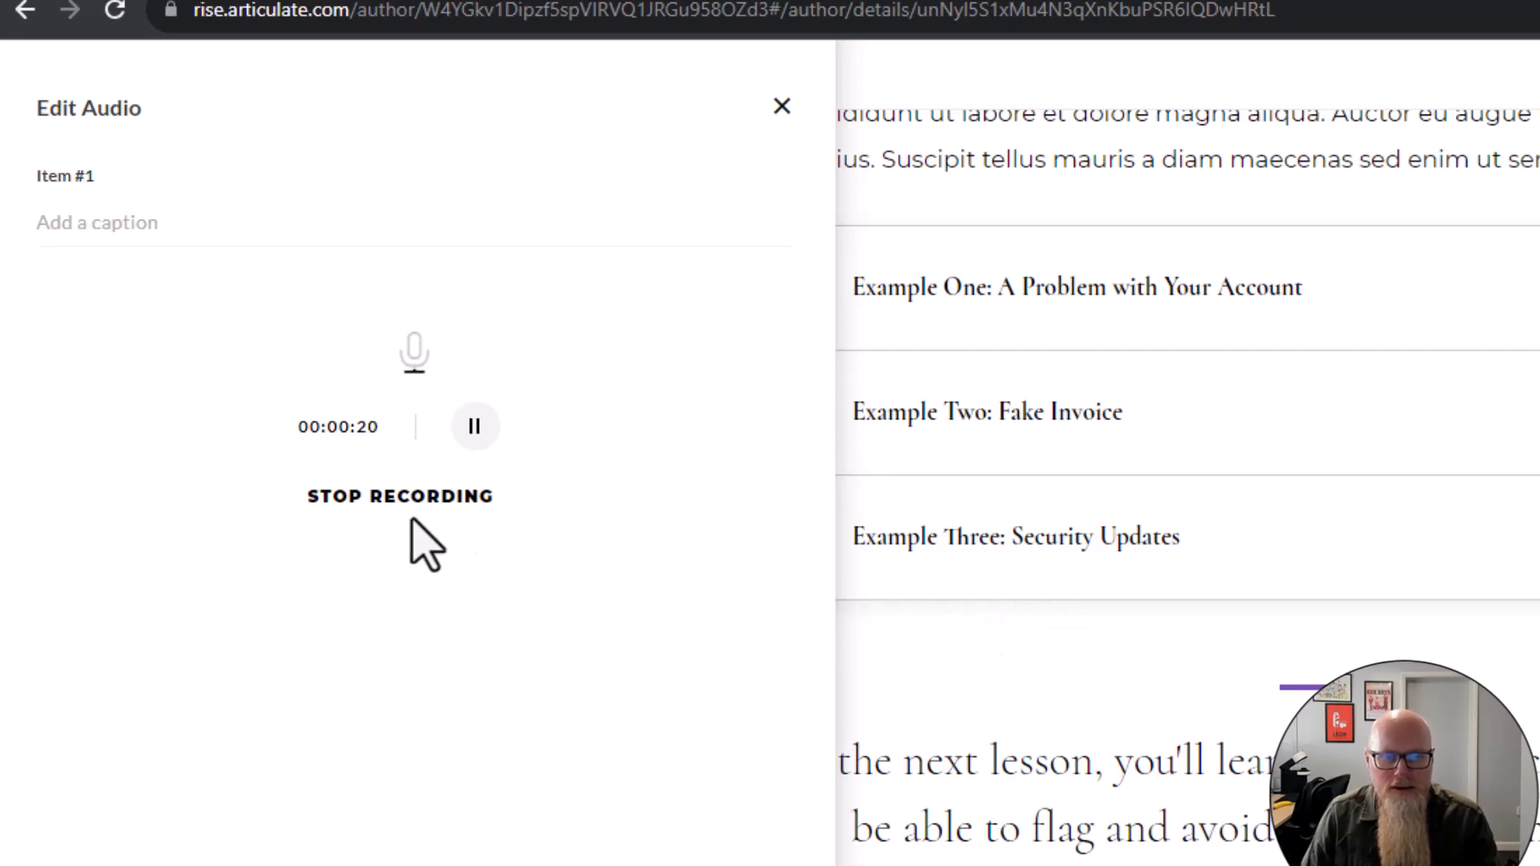
pyautogui.click(475, 425)
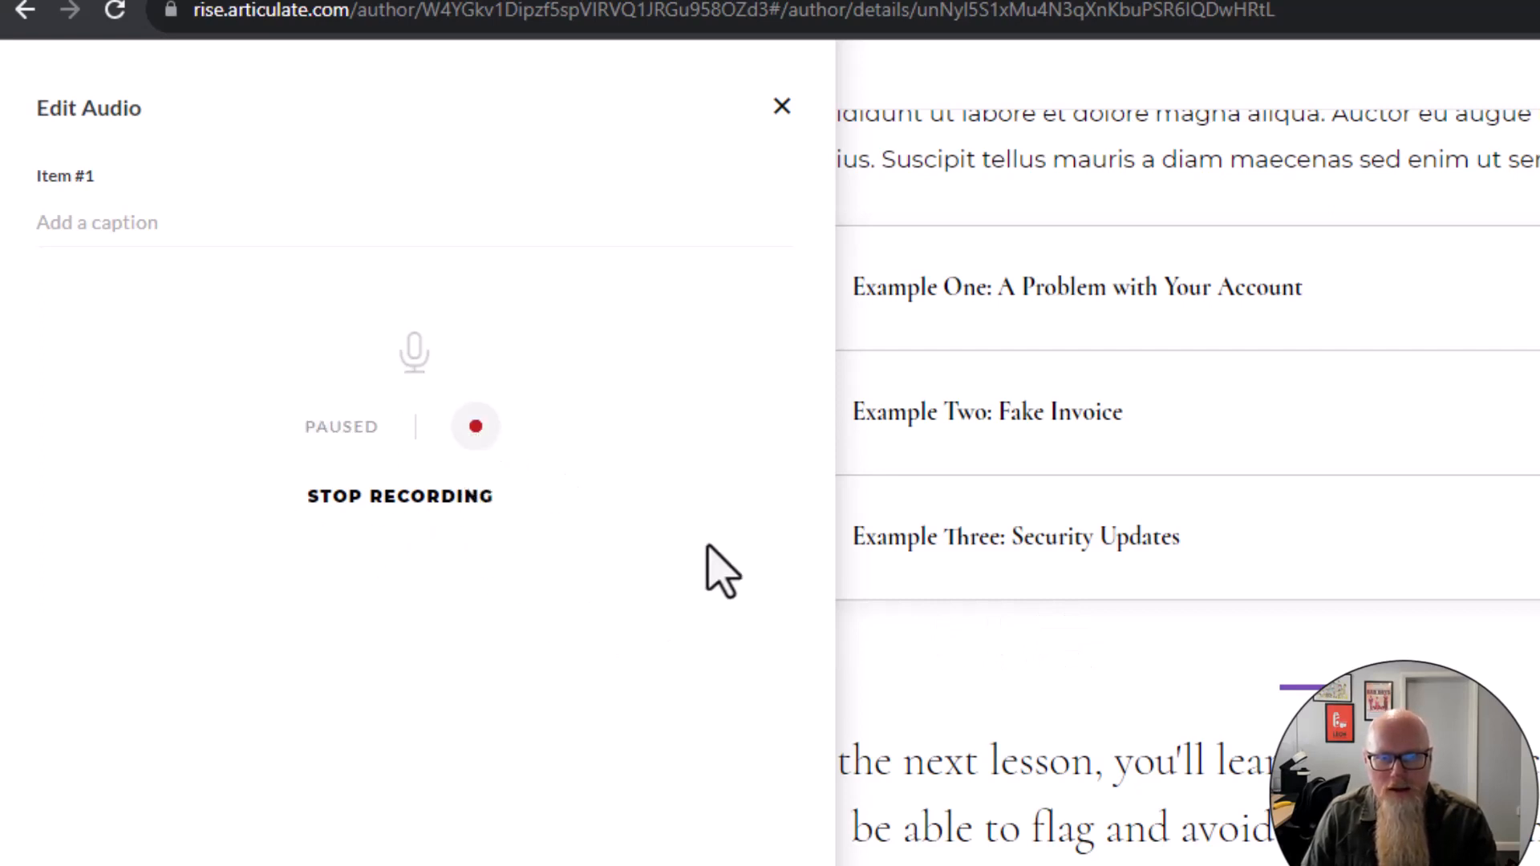
pyautogui.click(475, 427)
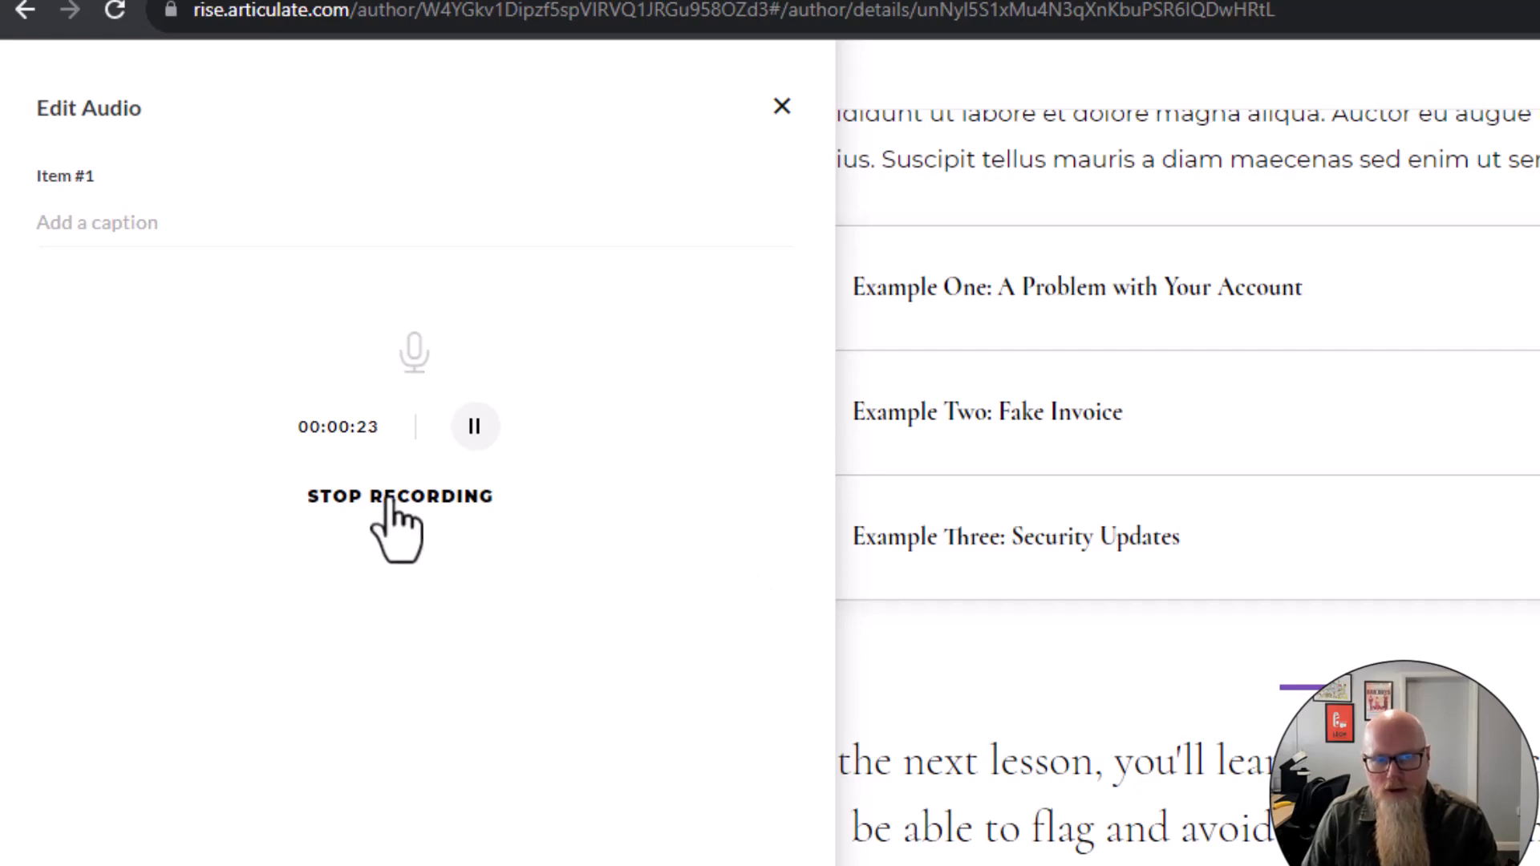
pyautogui.click(399, 496)
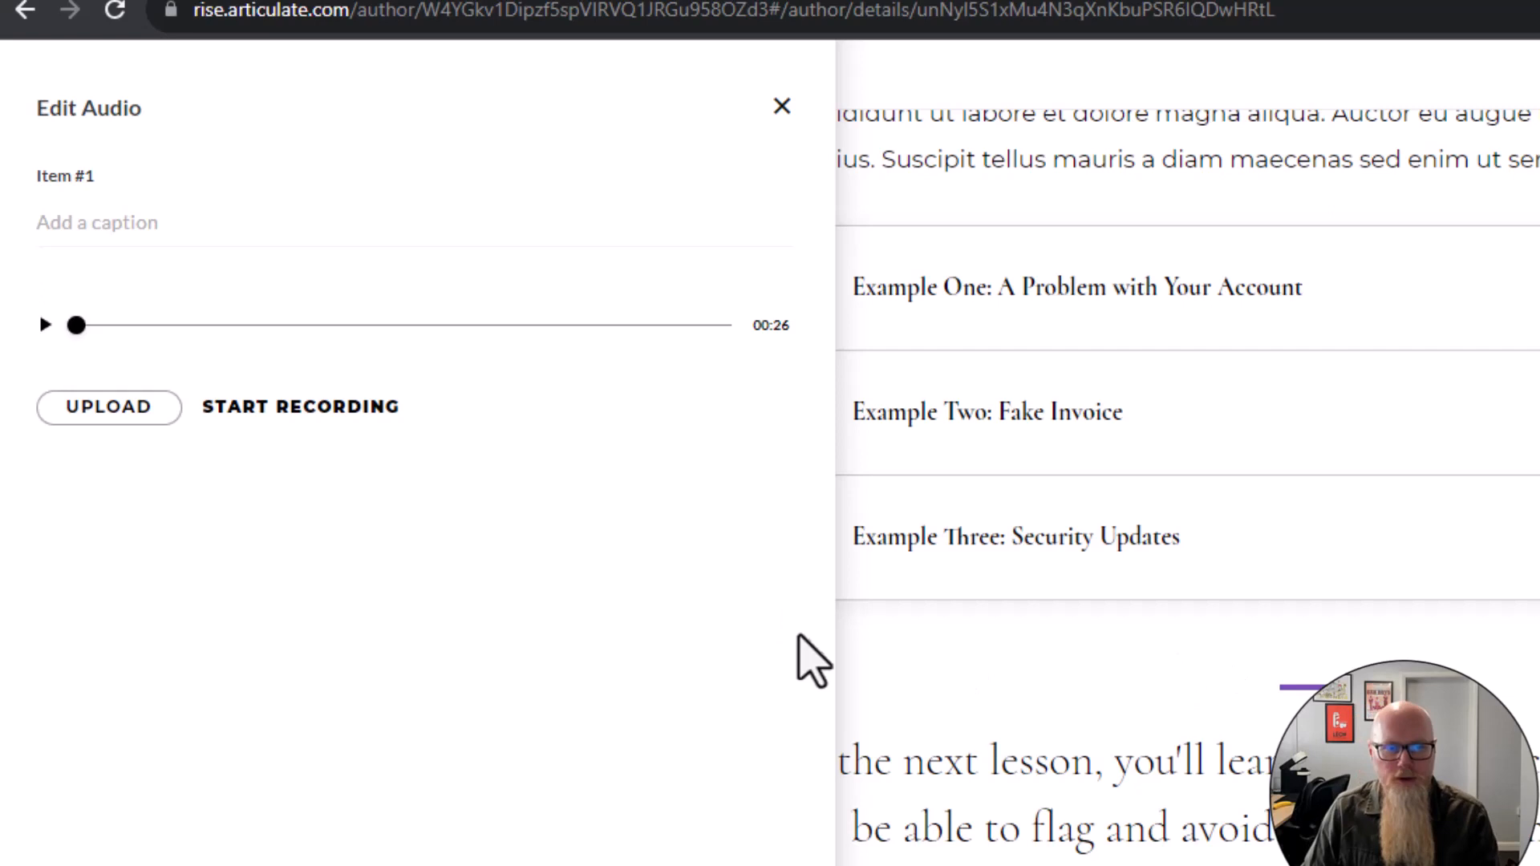
pyautogui.moveTo(786, 369)
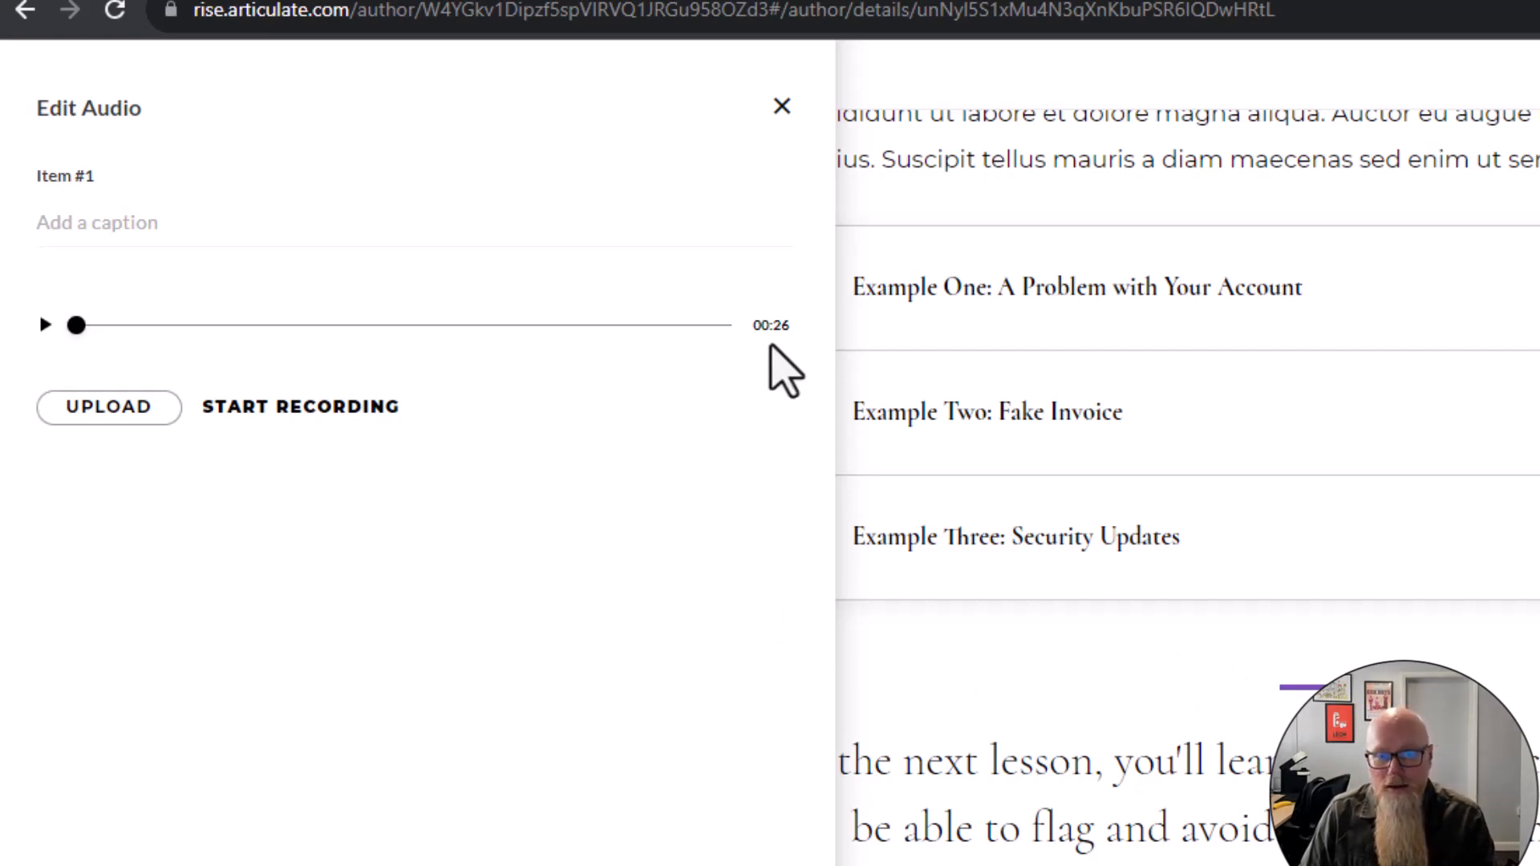
pyautogui.moveTo(834, 157)
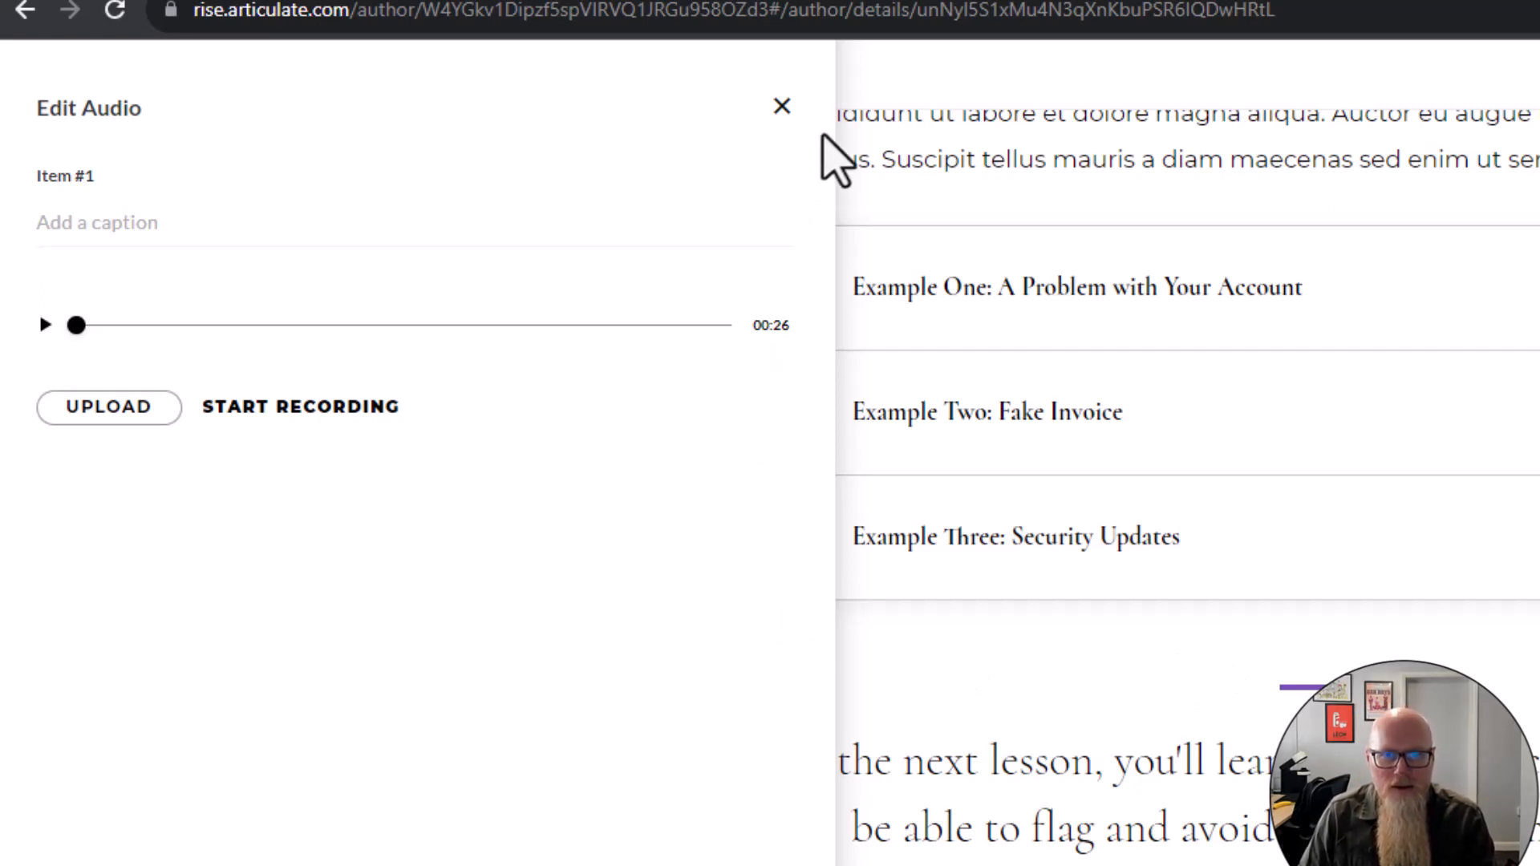
# Close the Edit Audio panel, play and pause the new recording, then reset playback to the start
pyautogui.click(781, 106)
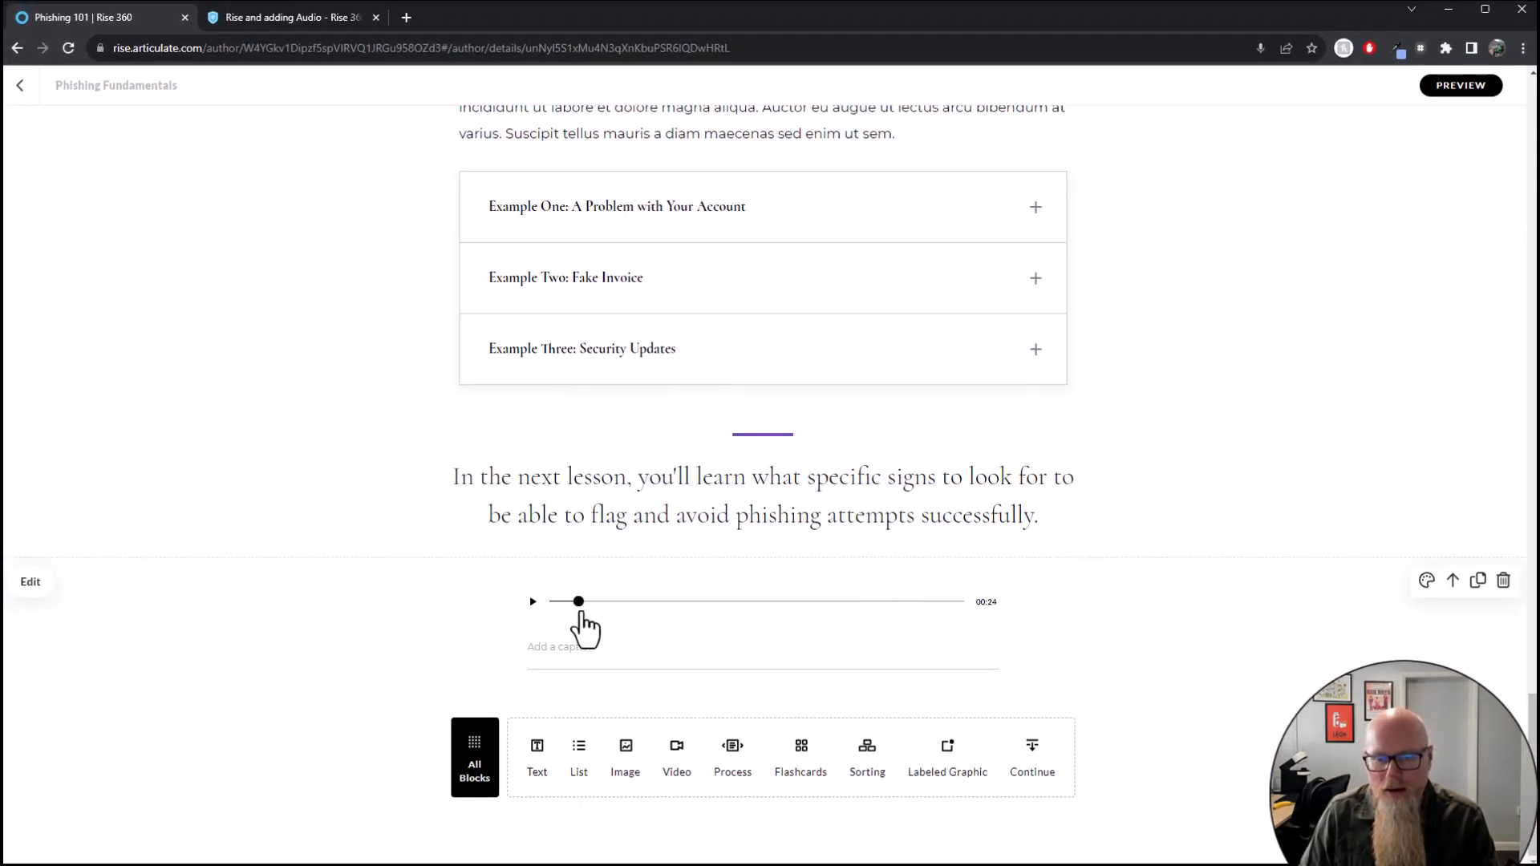
pyautogui.click(533, 601)
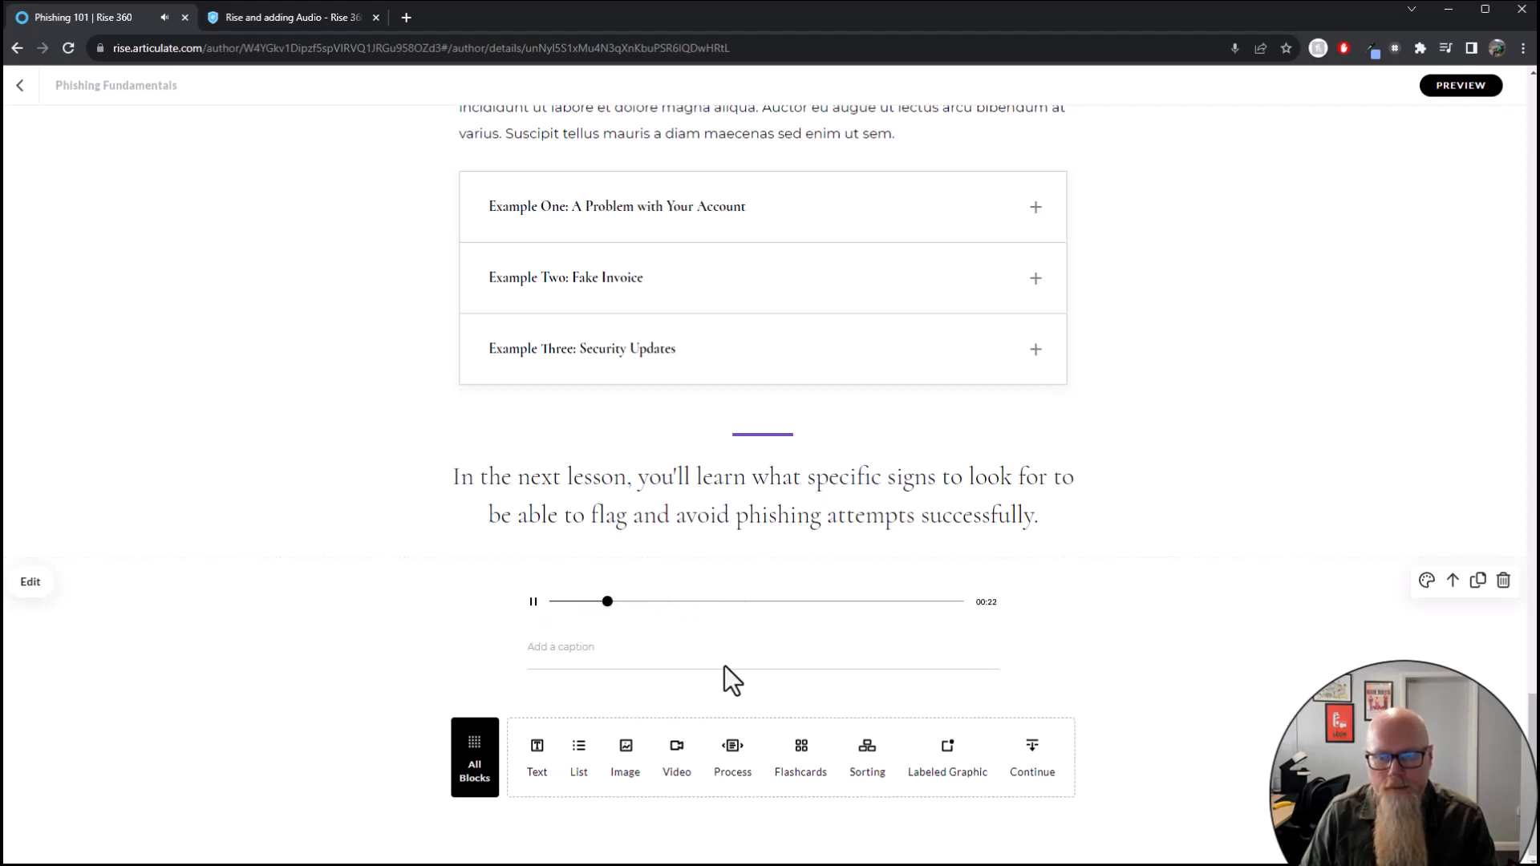
pyautogui.click(533, 601)
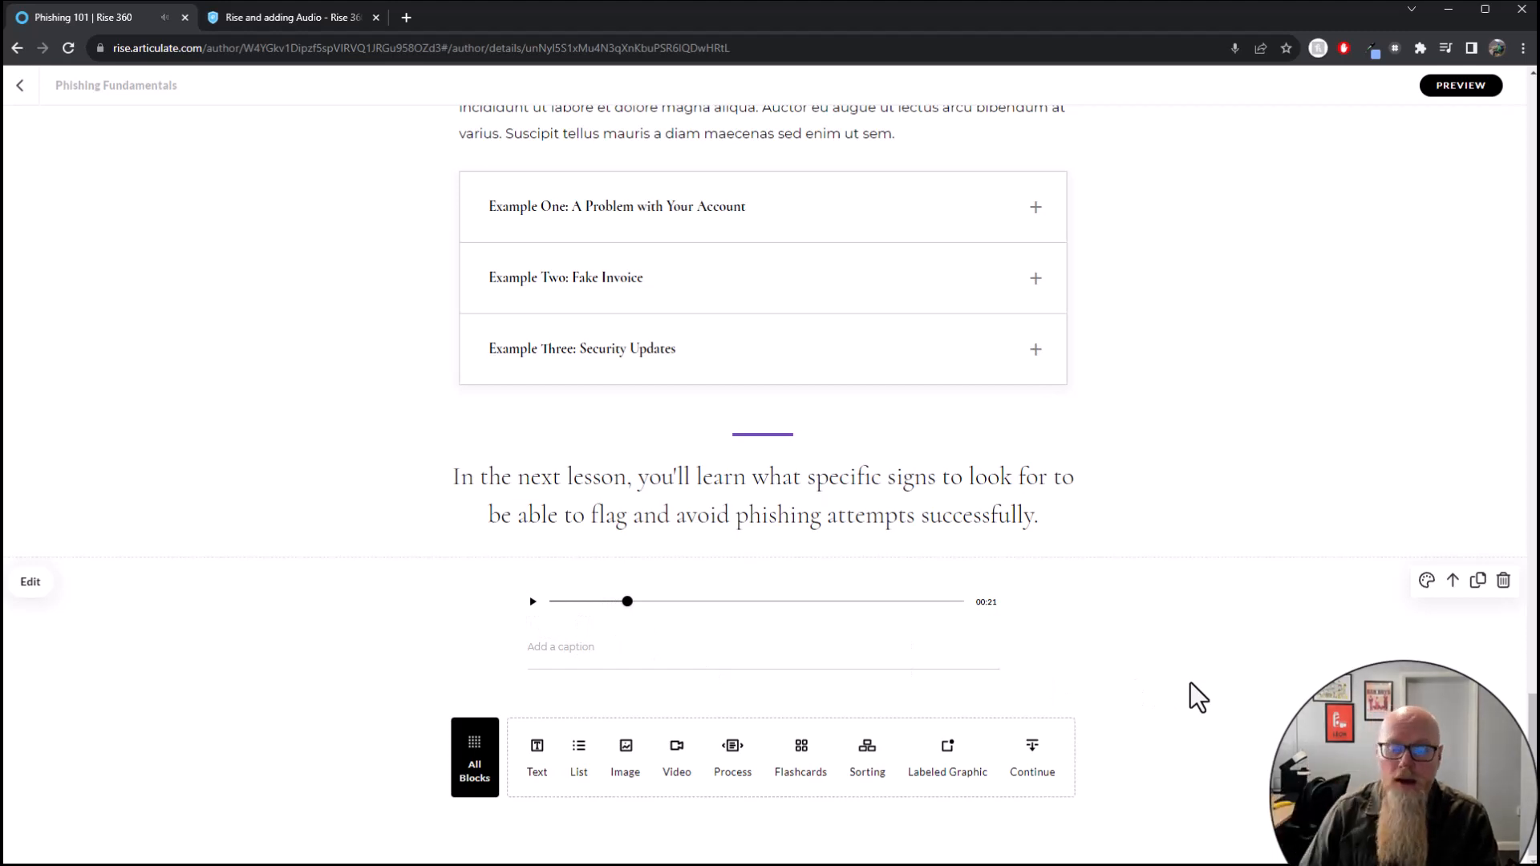
pyautogui.moveTo(1080, 639)
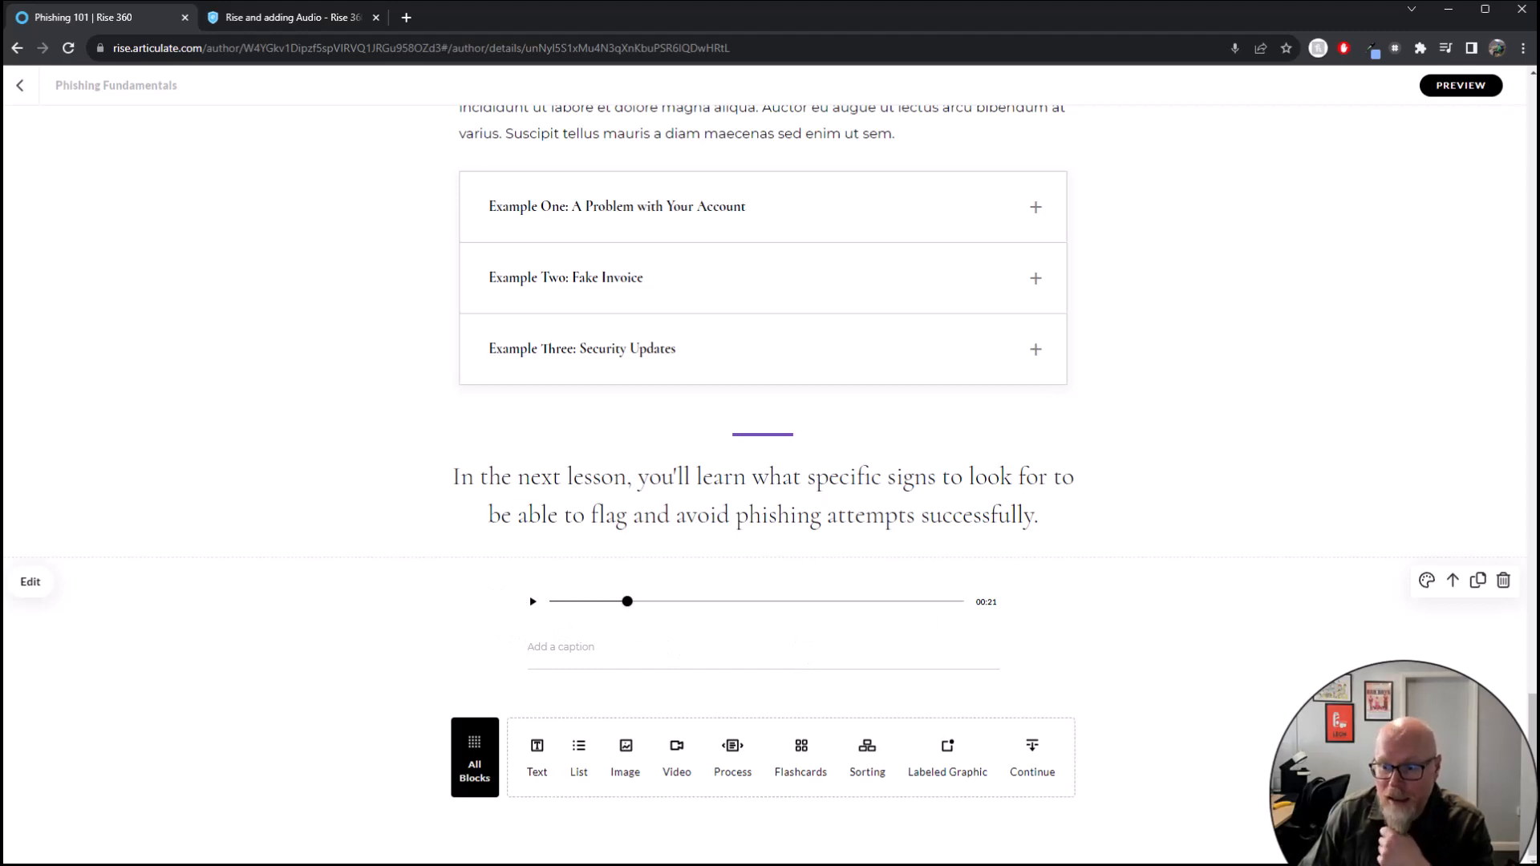
pyautogui.click(1453, 579)
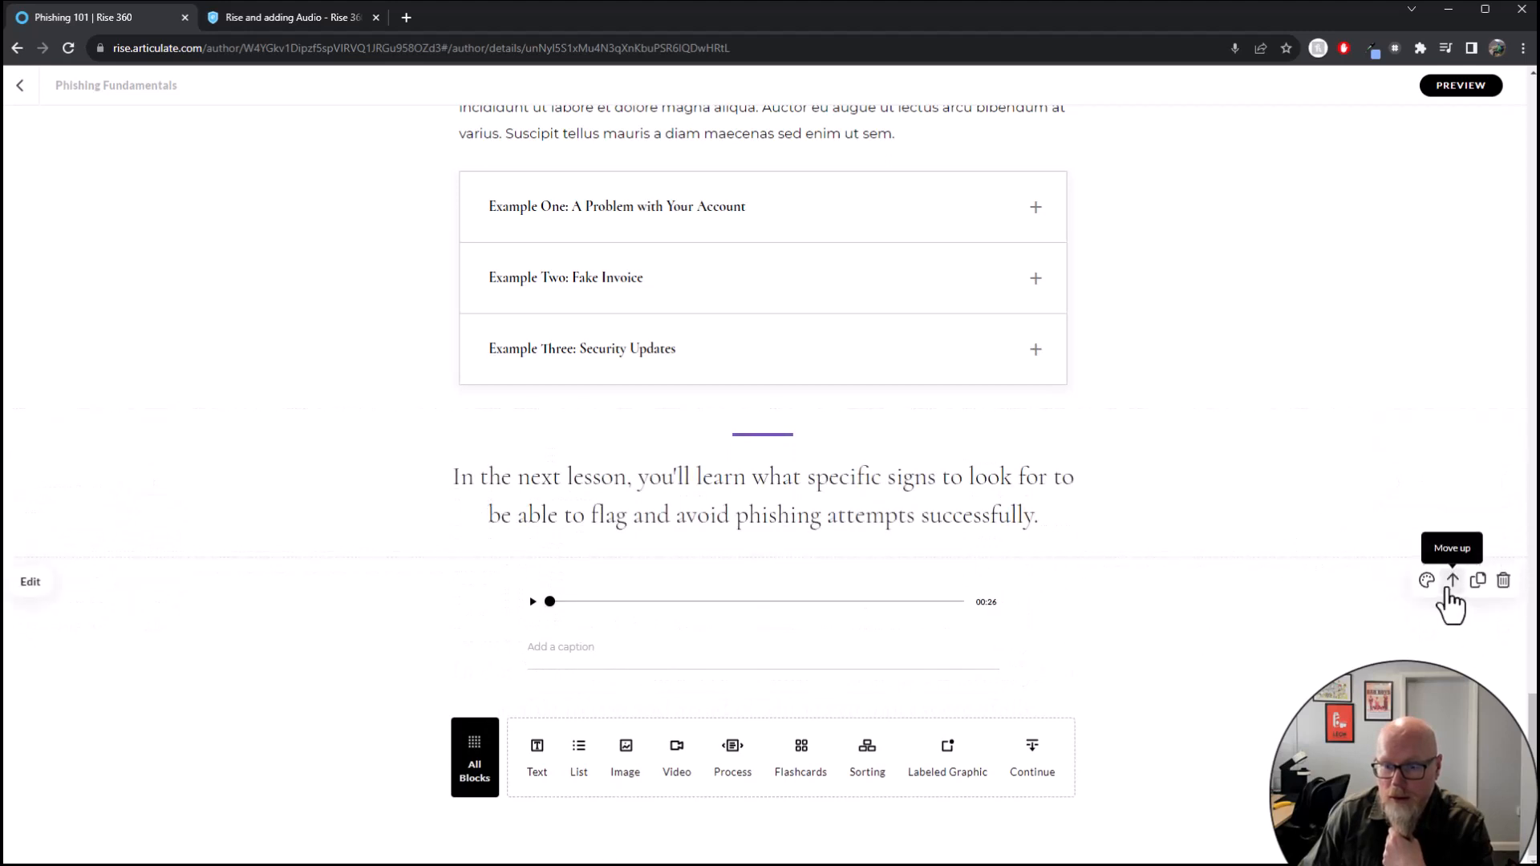
# Move the audio block up twice above the examples accordion and expand the first accordion row to check
pyautogui.click(1454, 580)
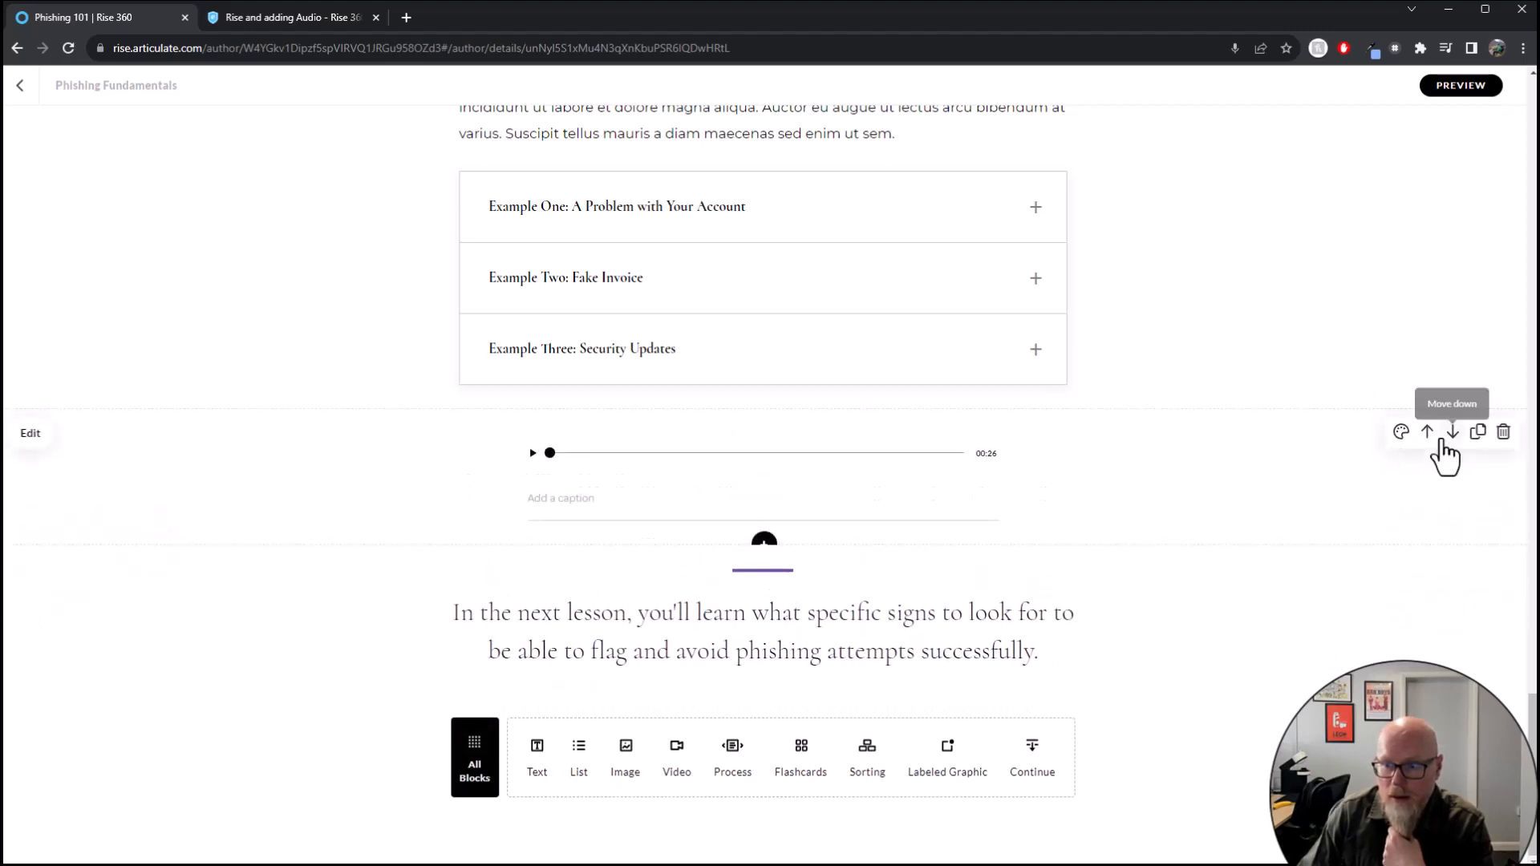
pyautogui.click(1452, 432)
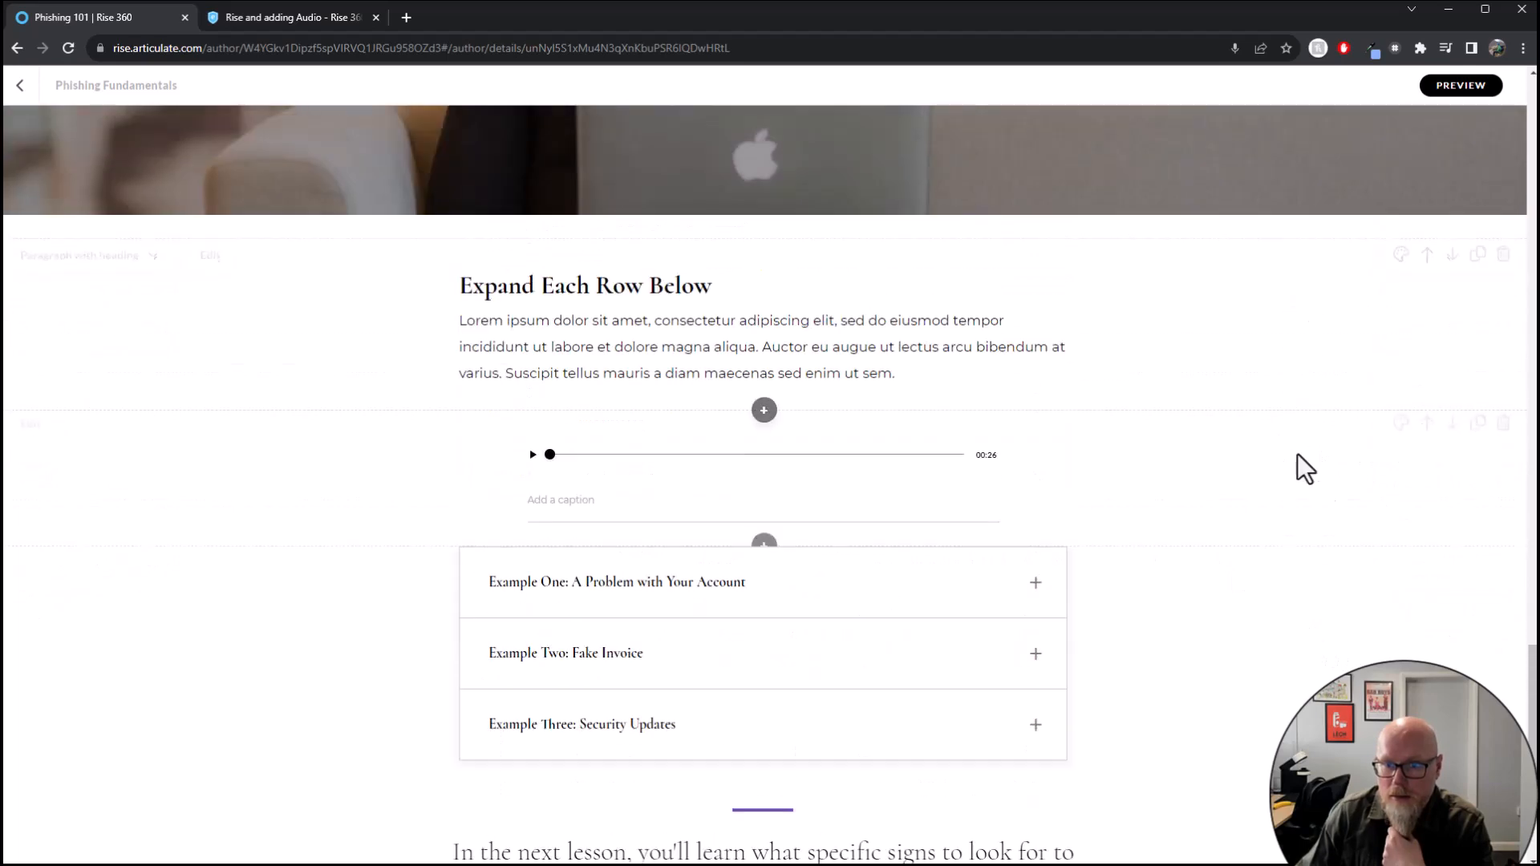
pyautogui.scroll(3)
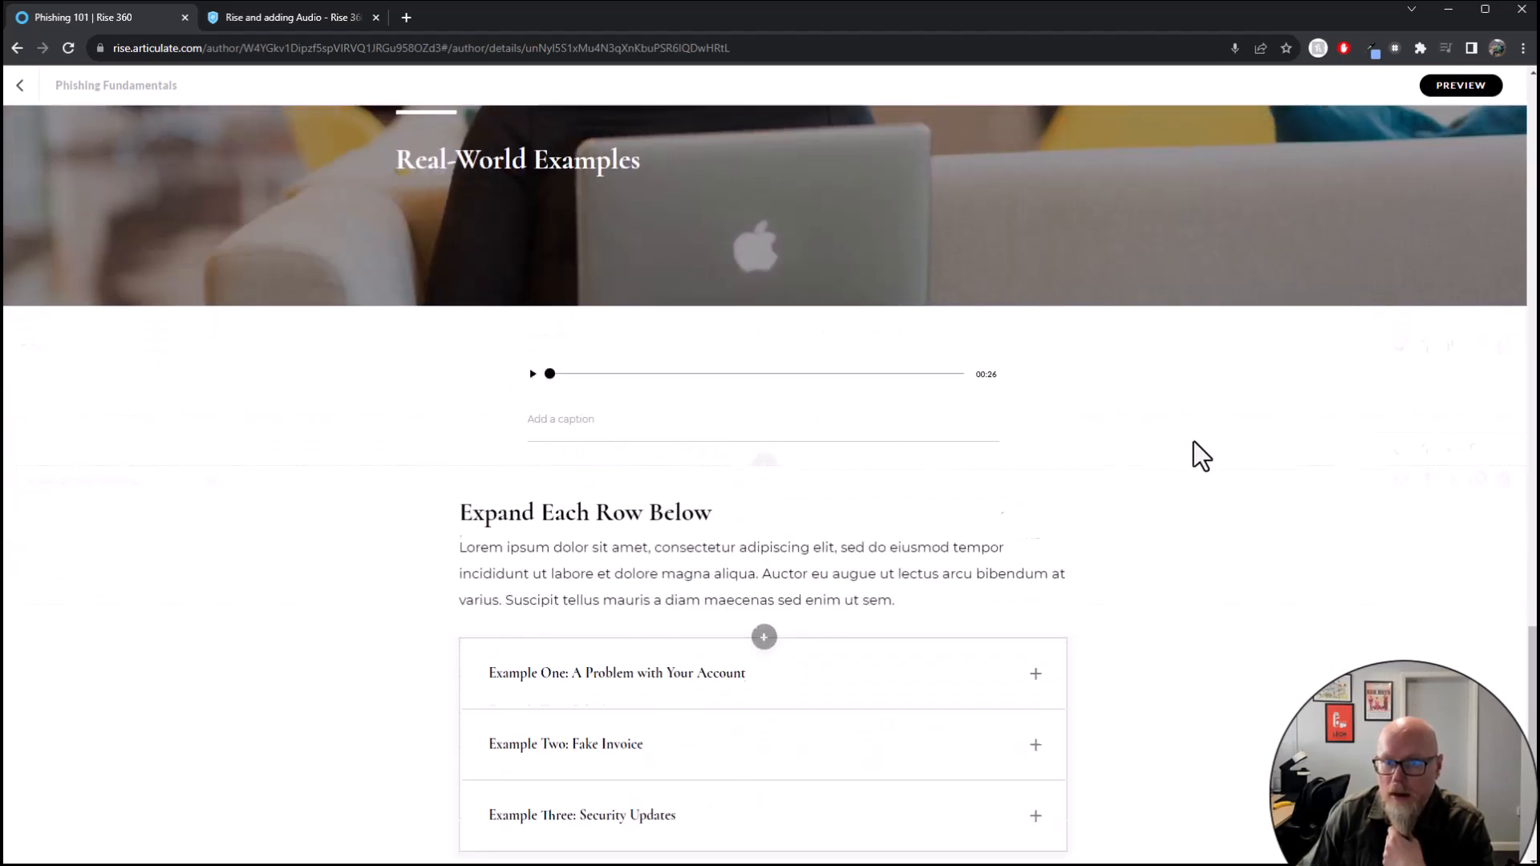
pyautogui.scroll(-3)
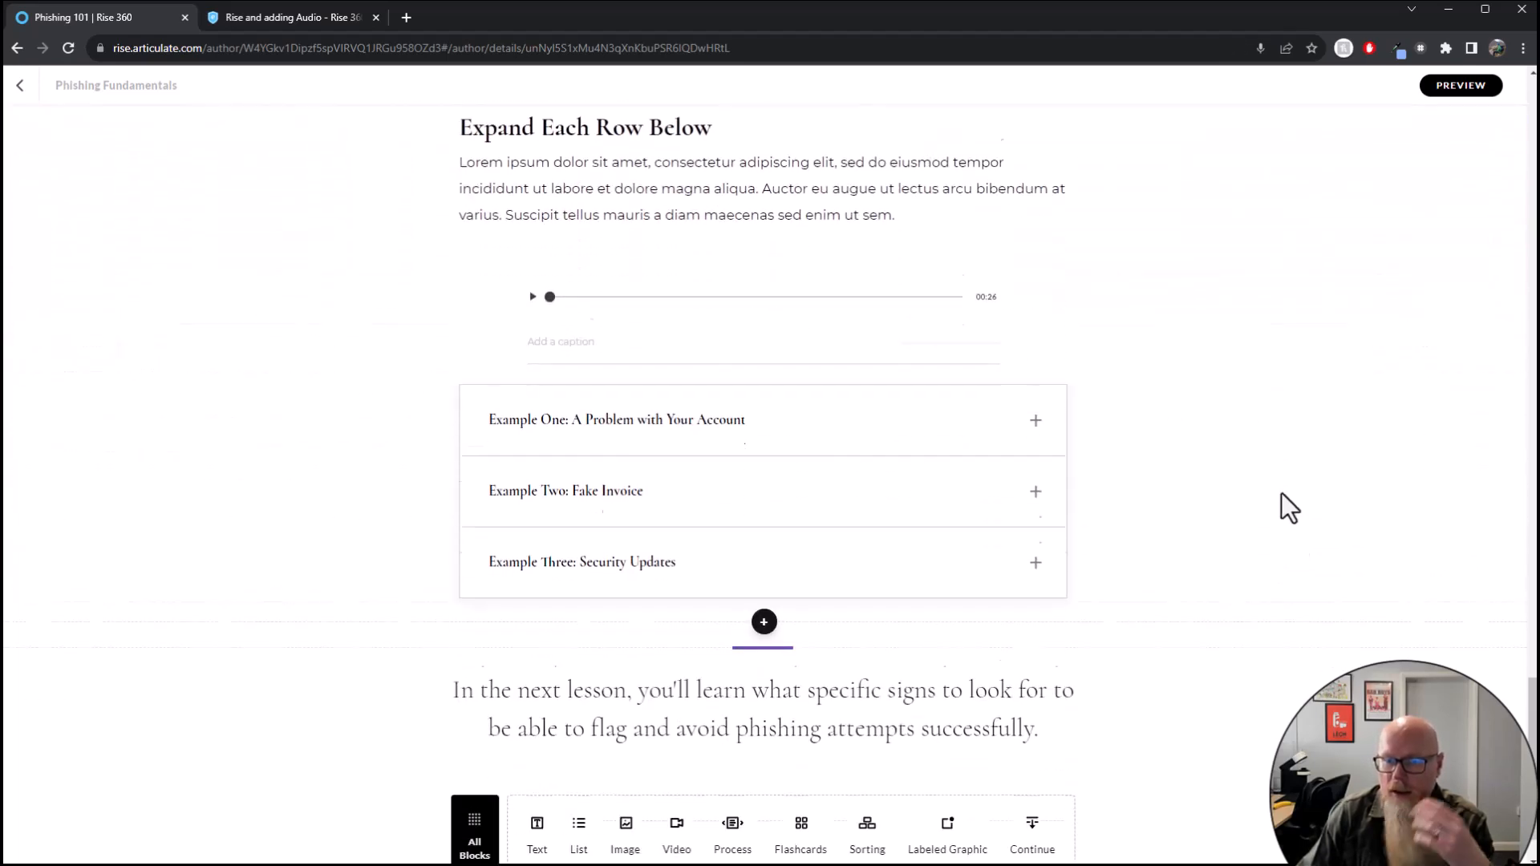
pyautogui.scroll(3)
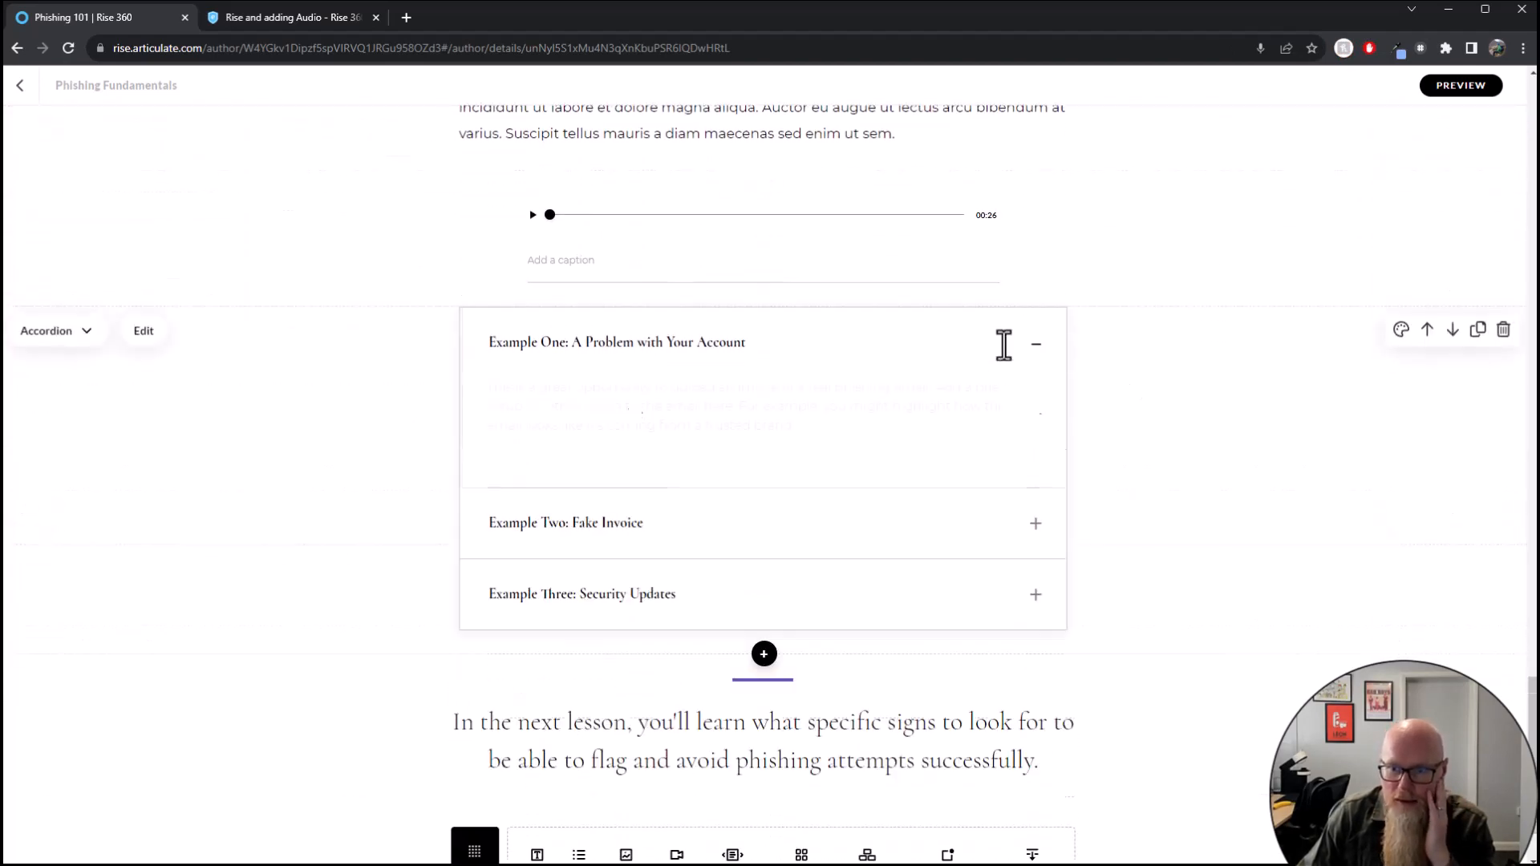
pyautogui.click(1035, 343)
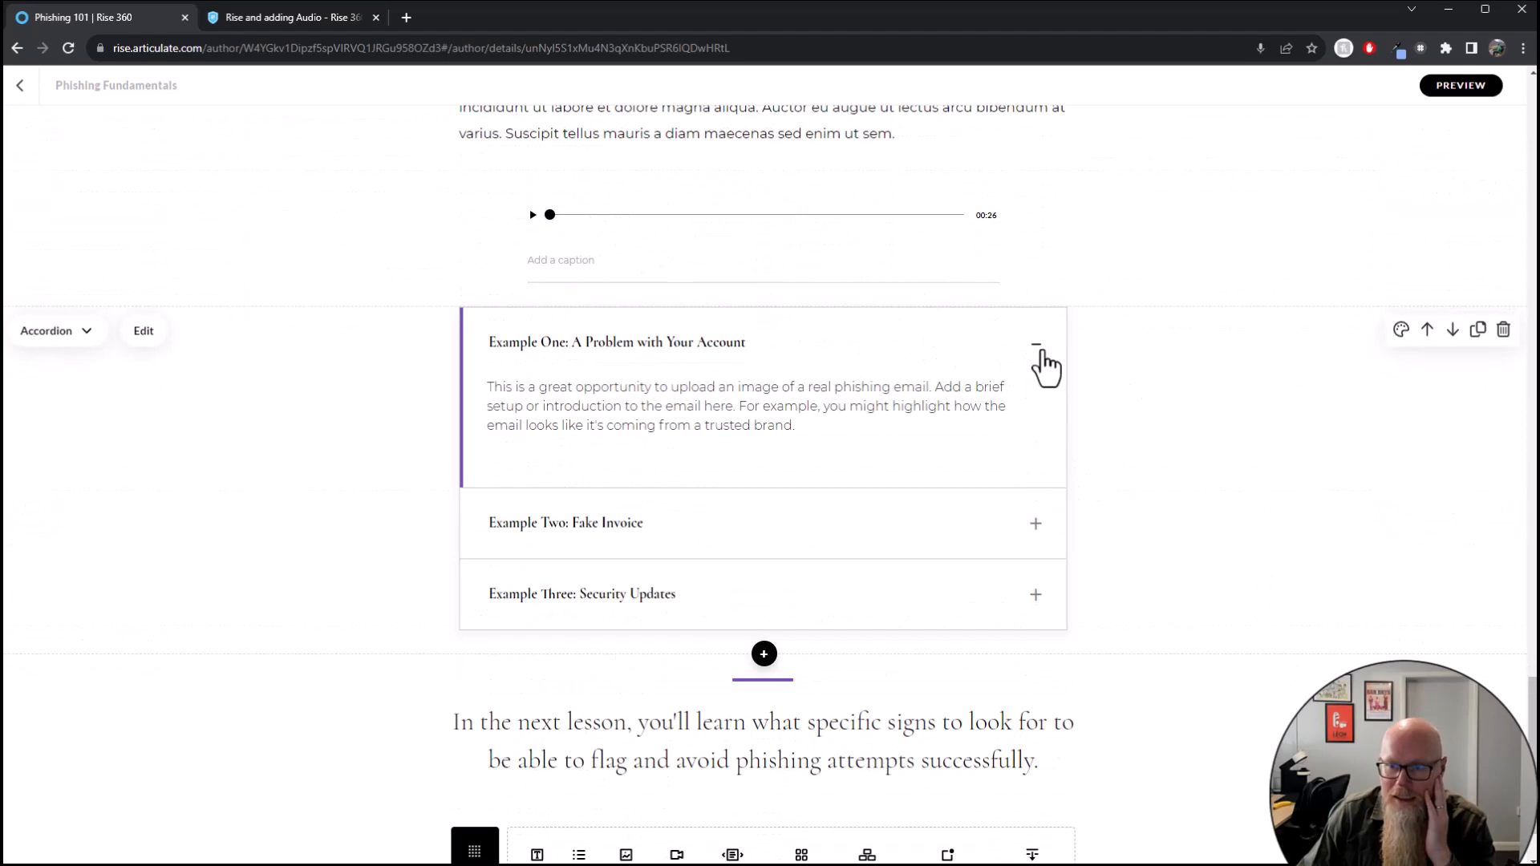
pyautogui.scroll(3)
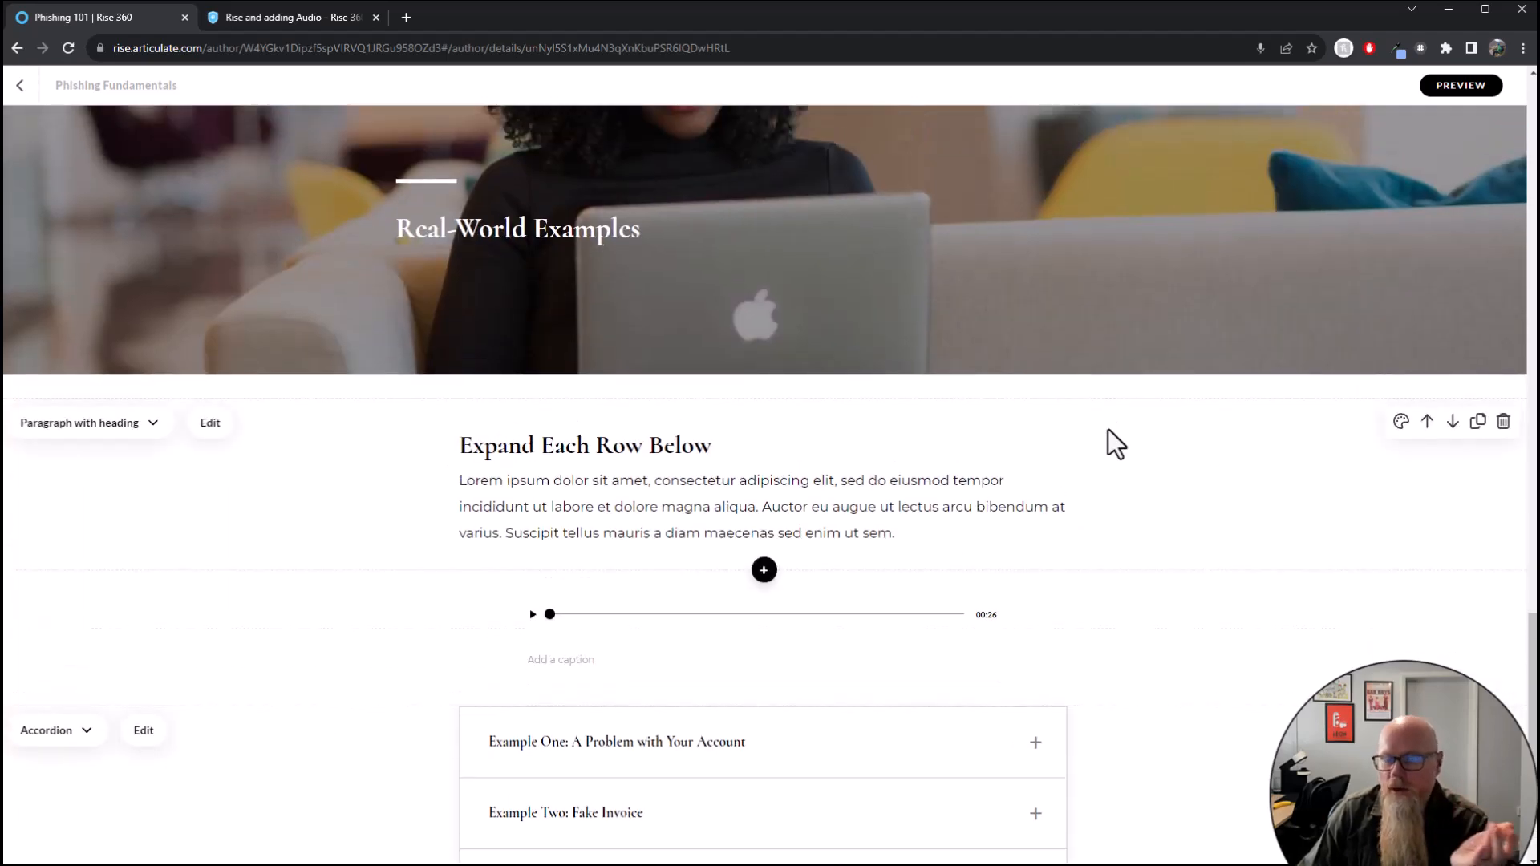
pyautogui.moveTo(815, 491)
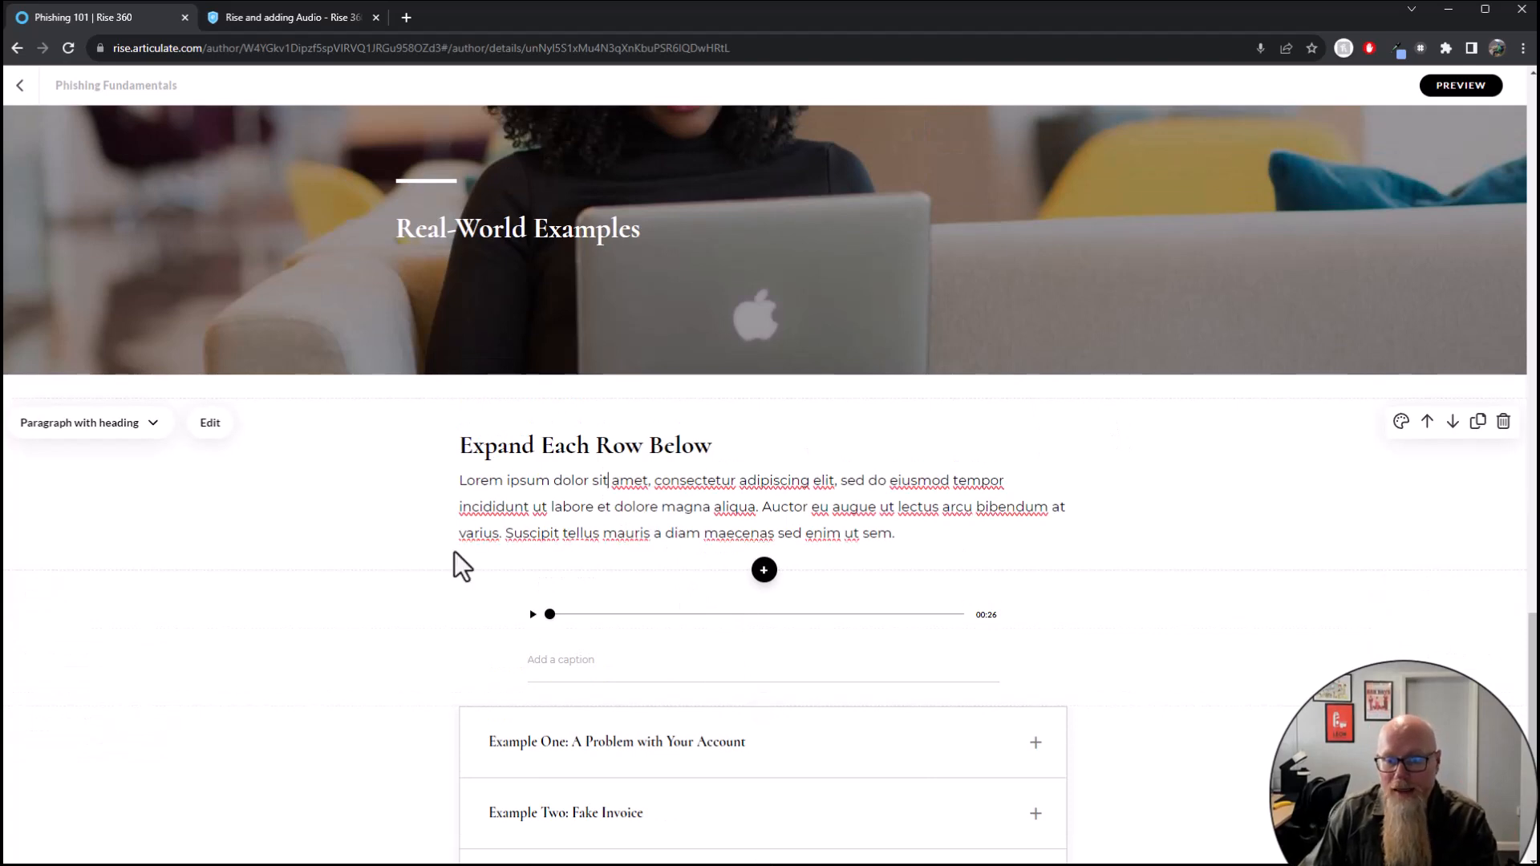
pyautogui.moveTo(399, 523)
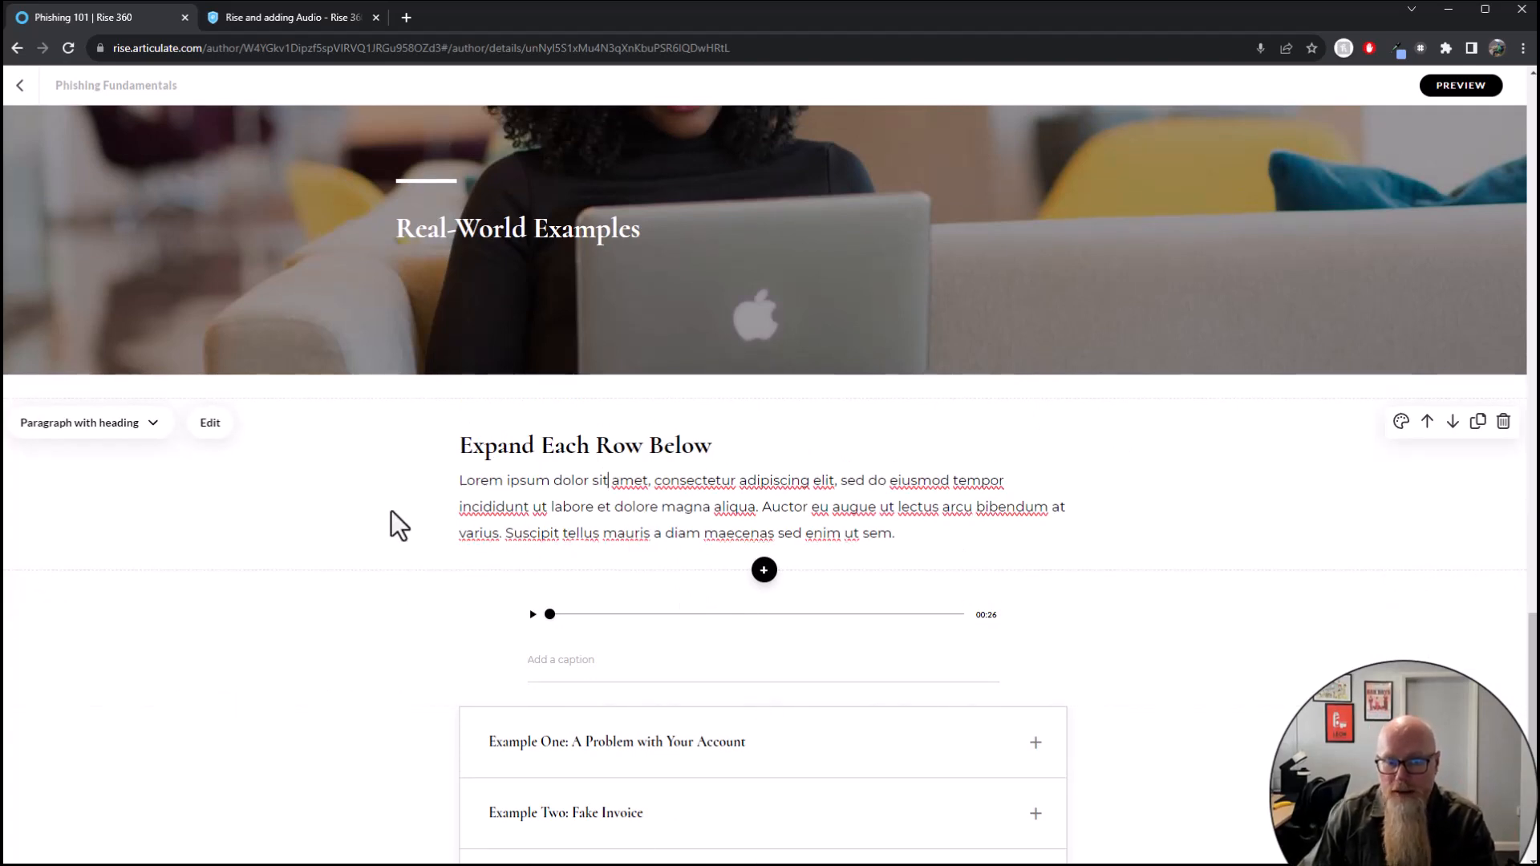
pyautogui.scroll(-3)
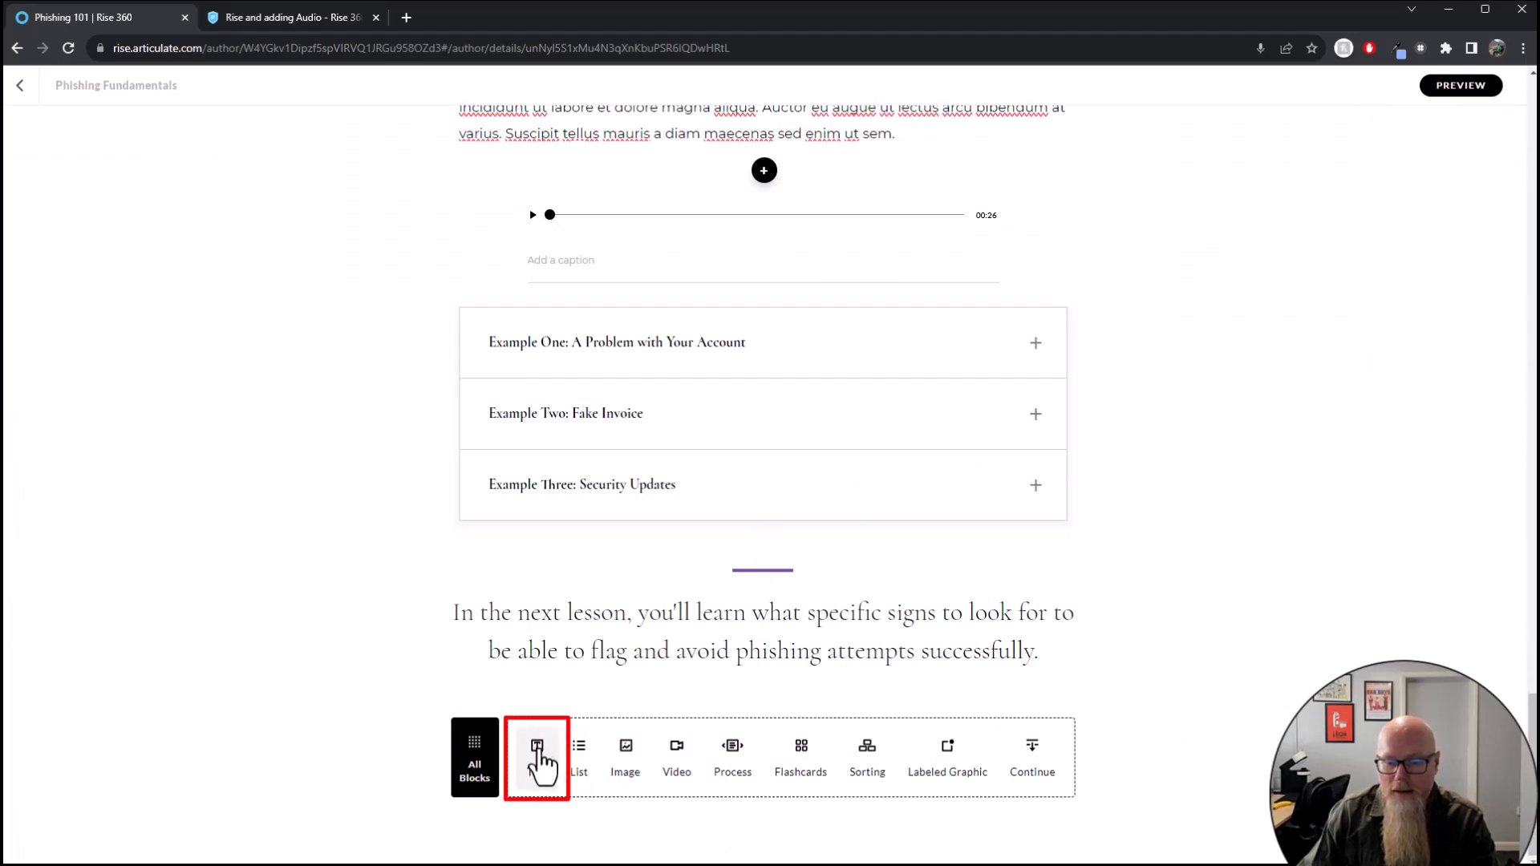
# Add a heading block above the audio reading 'Click on the audio below to hear more about it.'
pyautogui.click(536, 756)
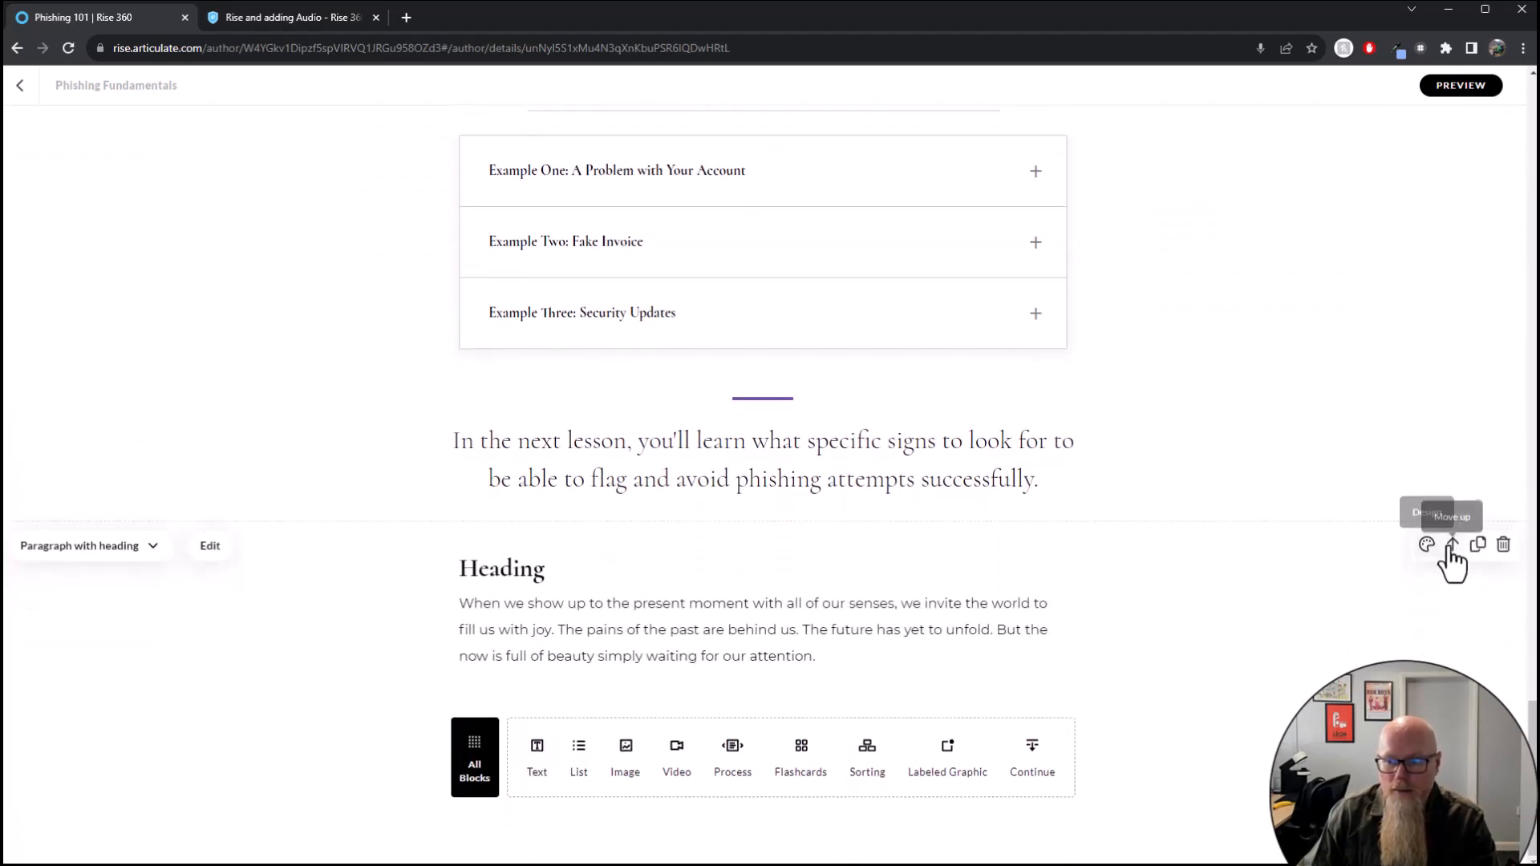
pyautogui.click(1428, 544)
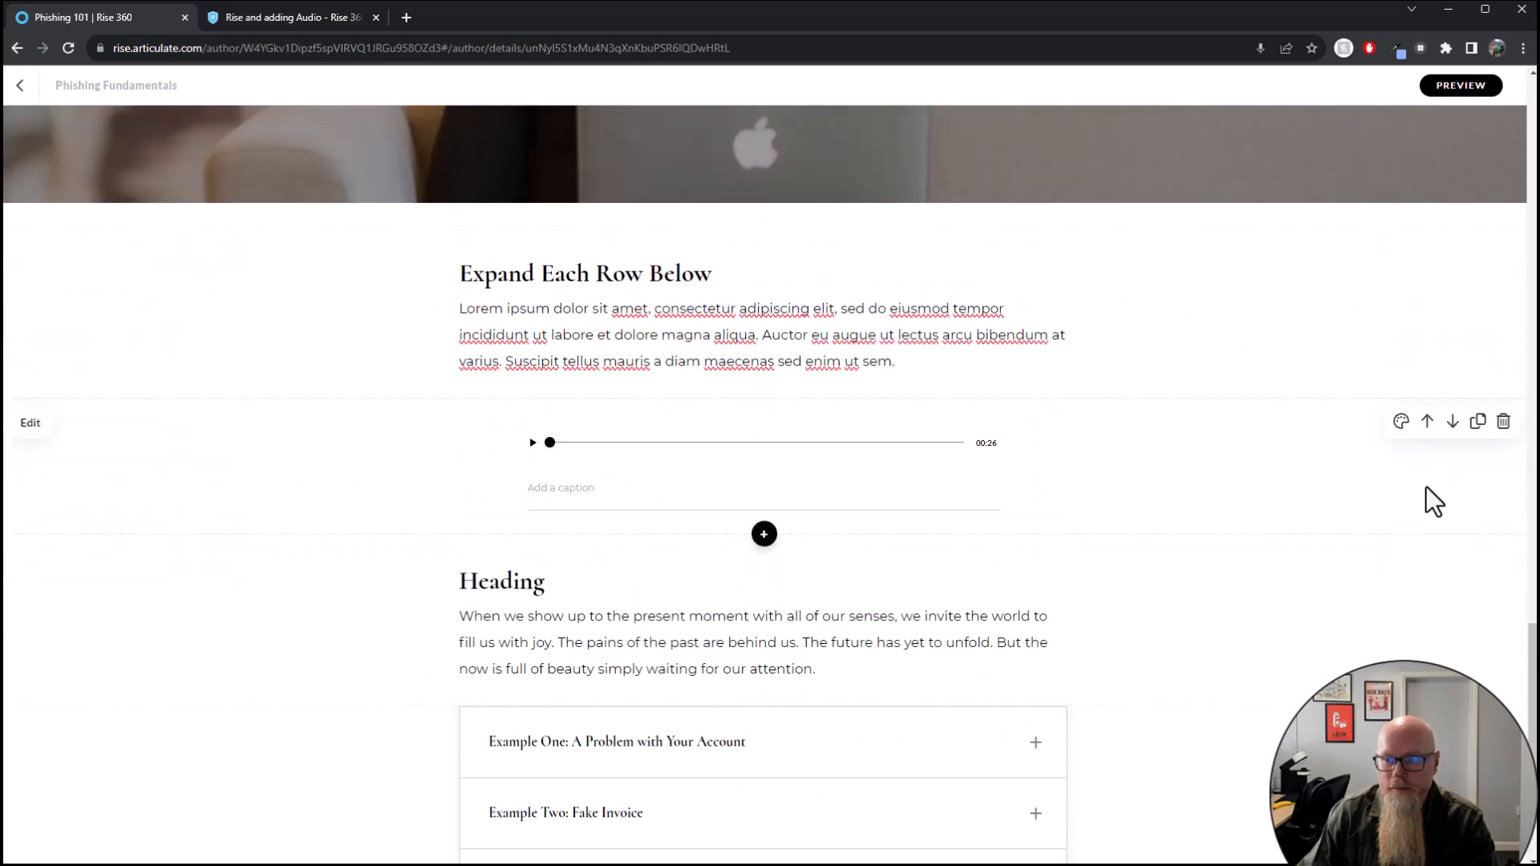
pyautogui.scroll(-3)
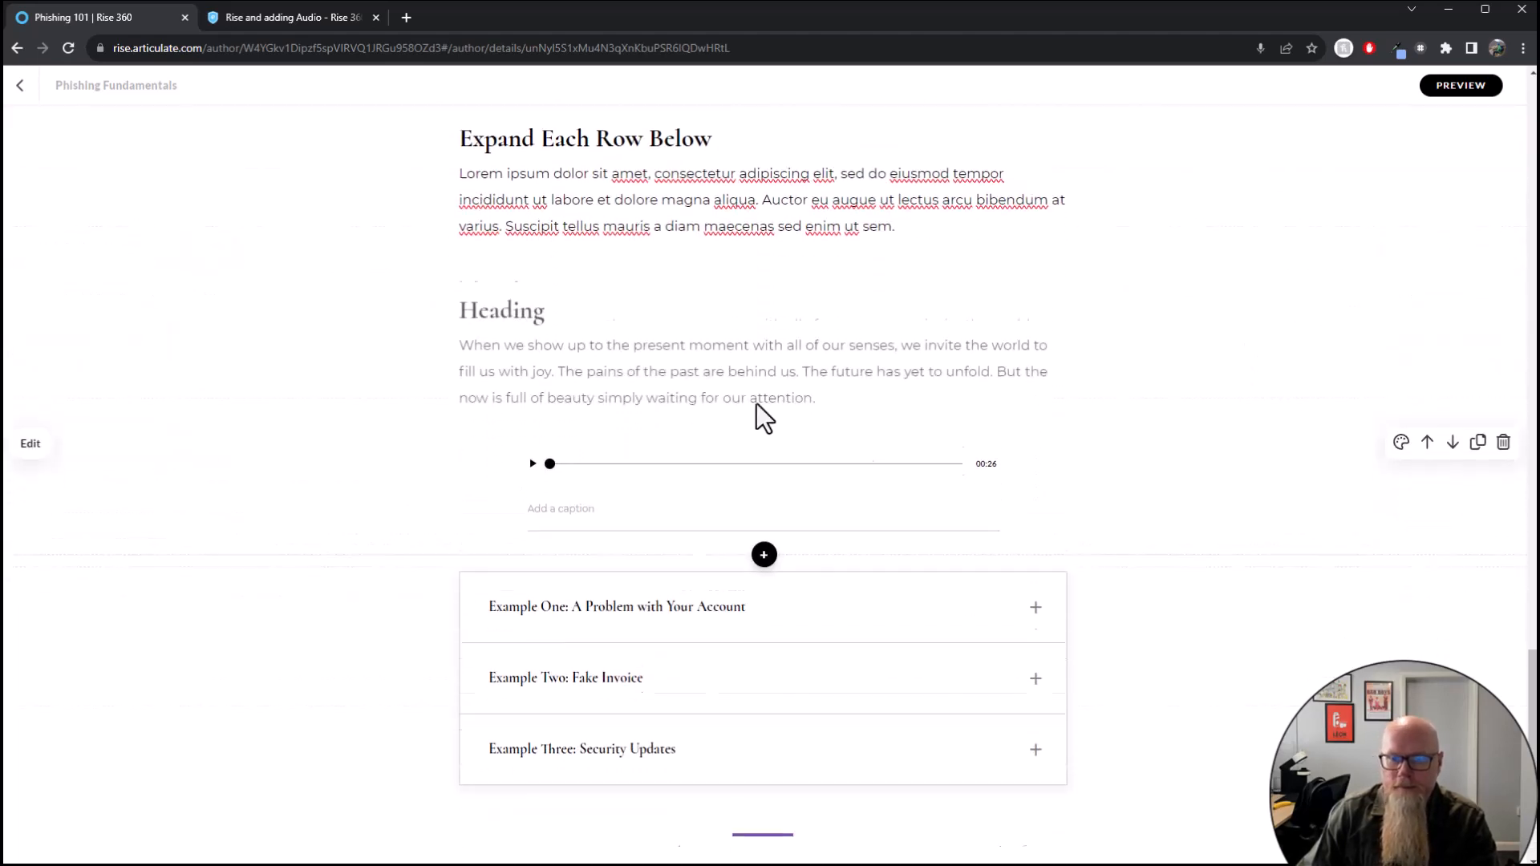
pyautogui.scroll(3)
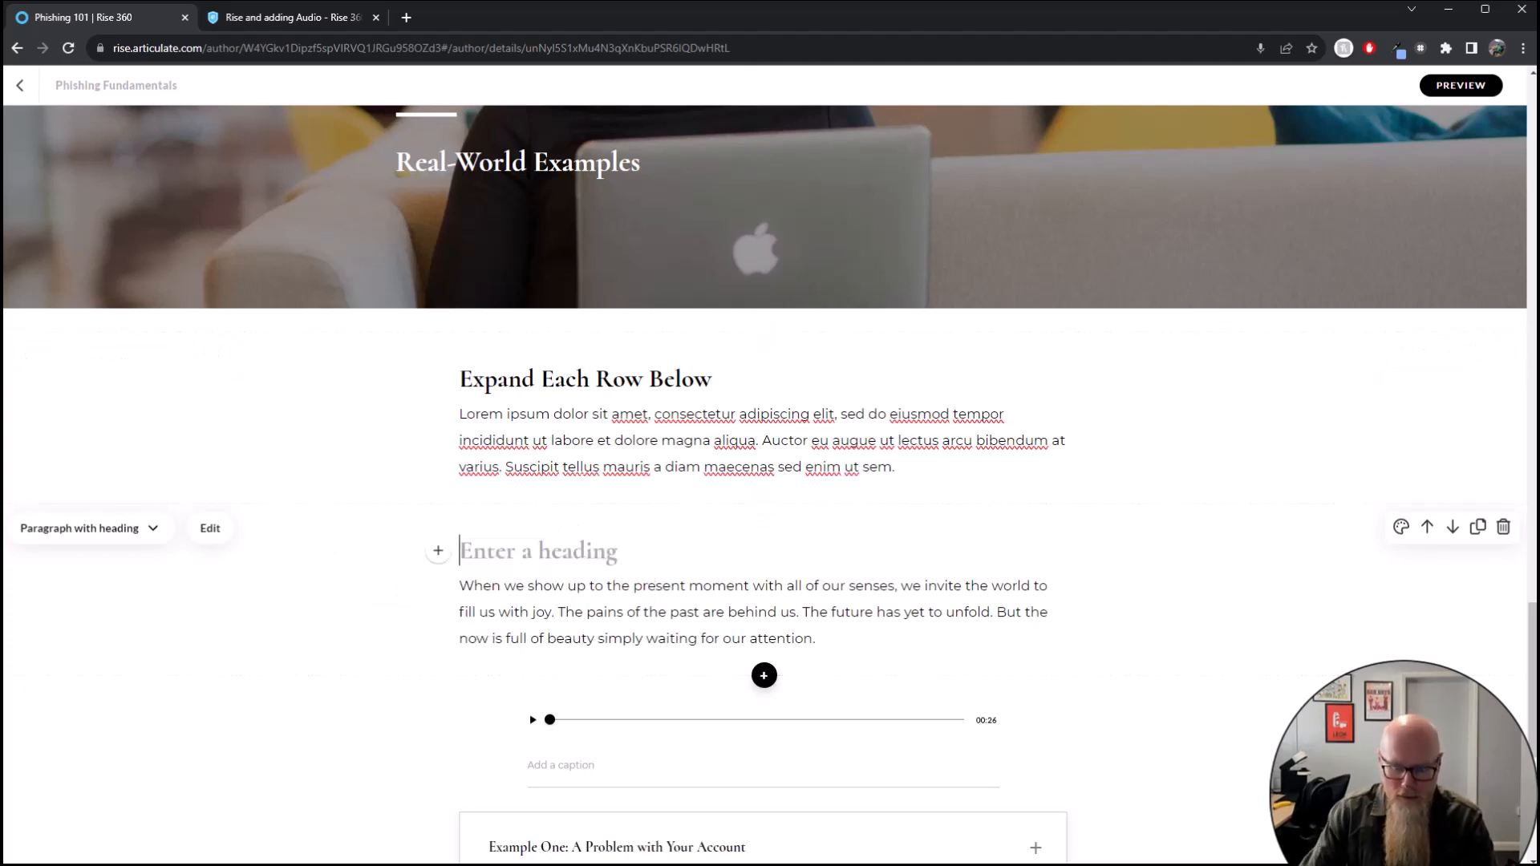
pyautogui.write('Click on the ai')
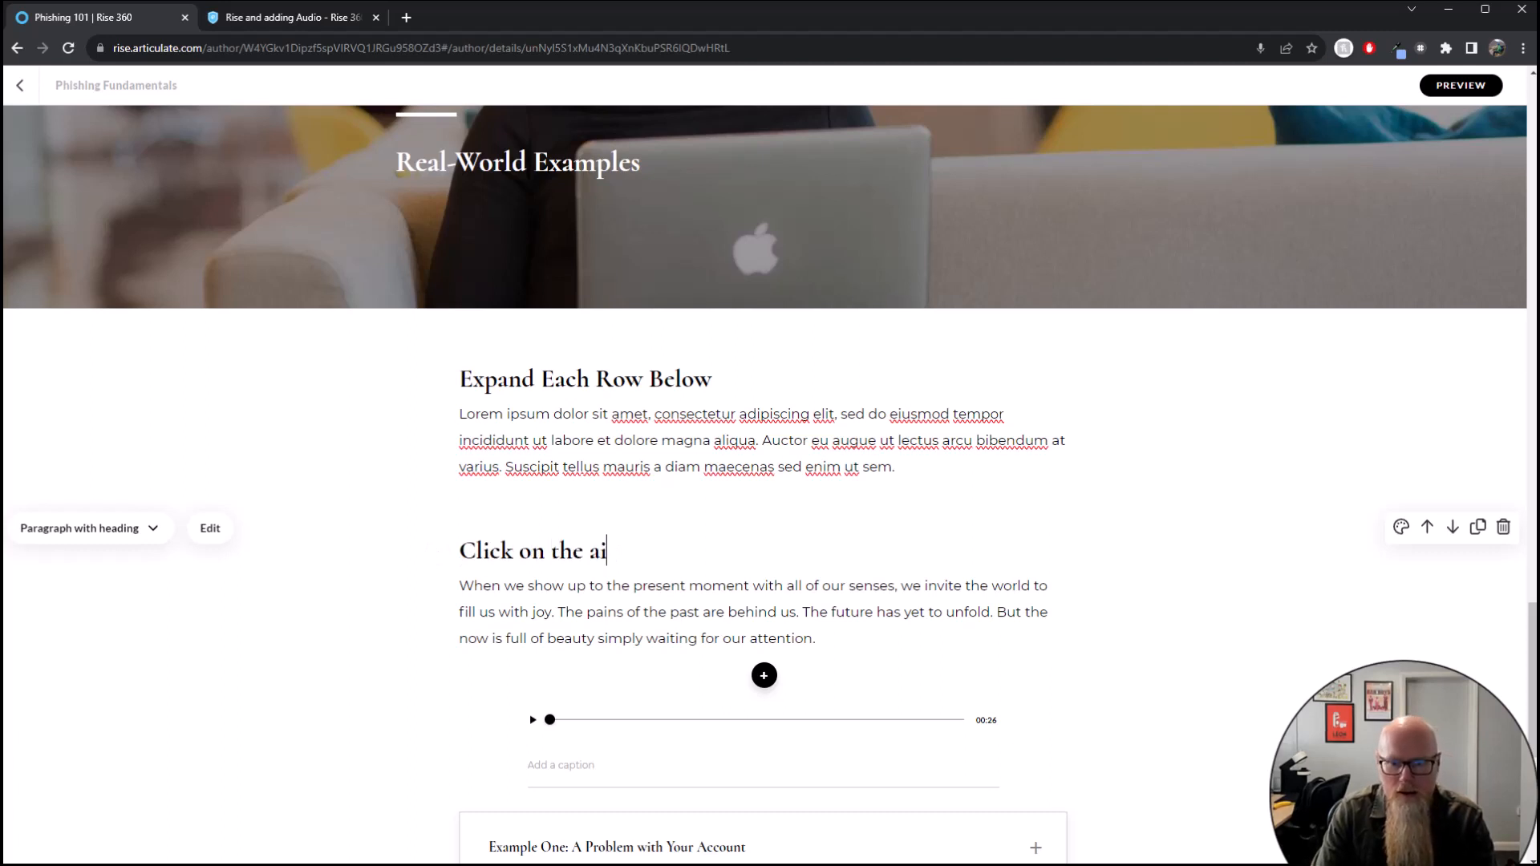
pyautogui.write('dio bel')
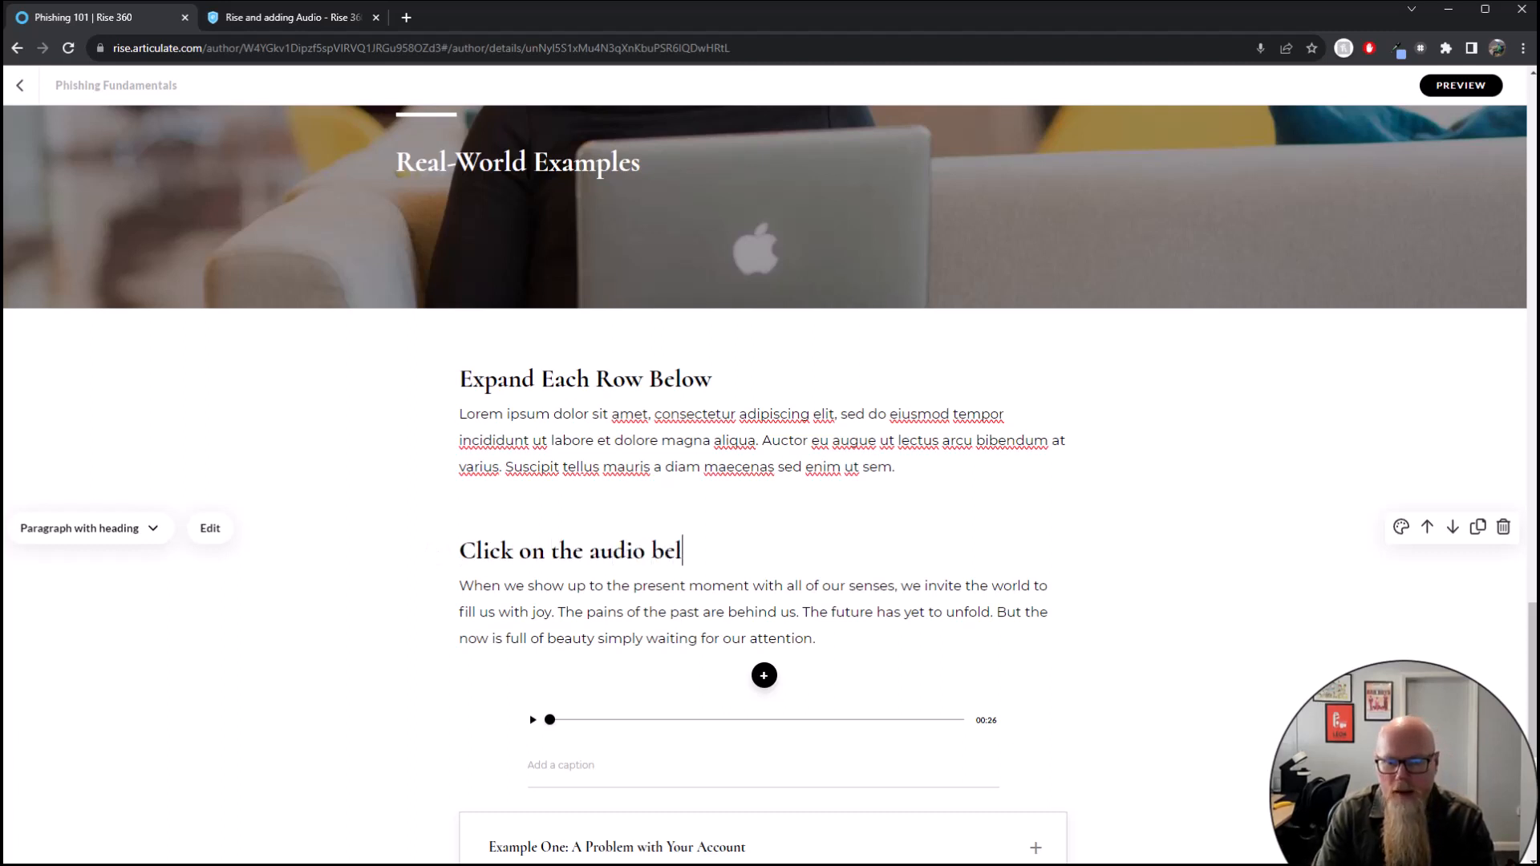
pyautogui.write('ow to hear more')
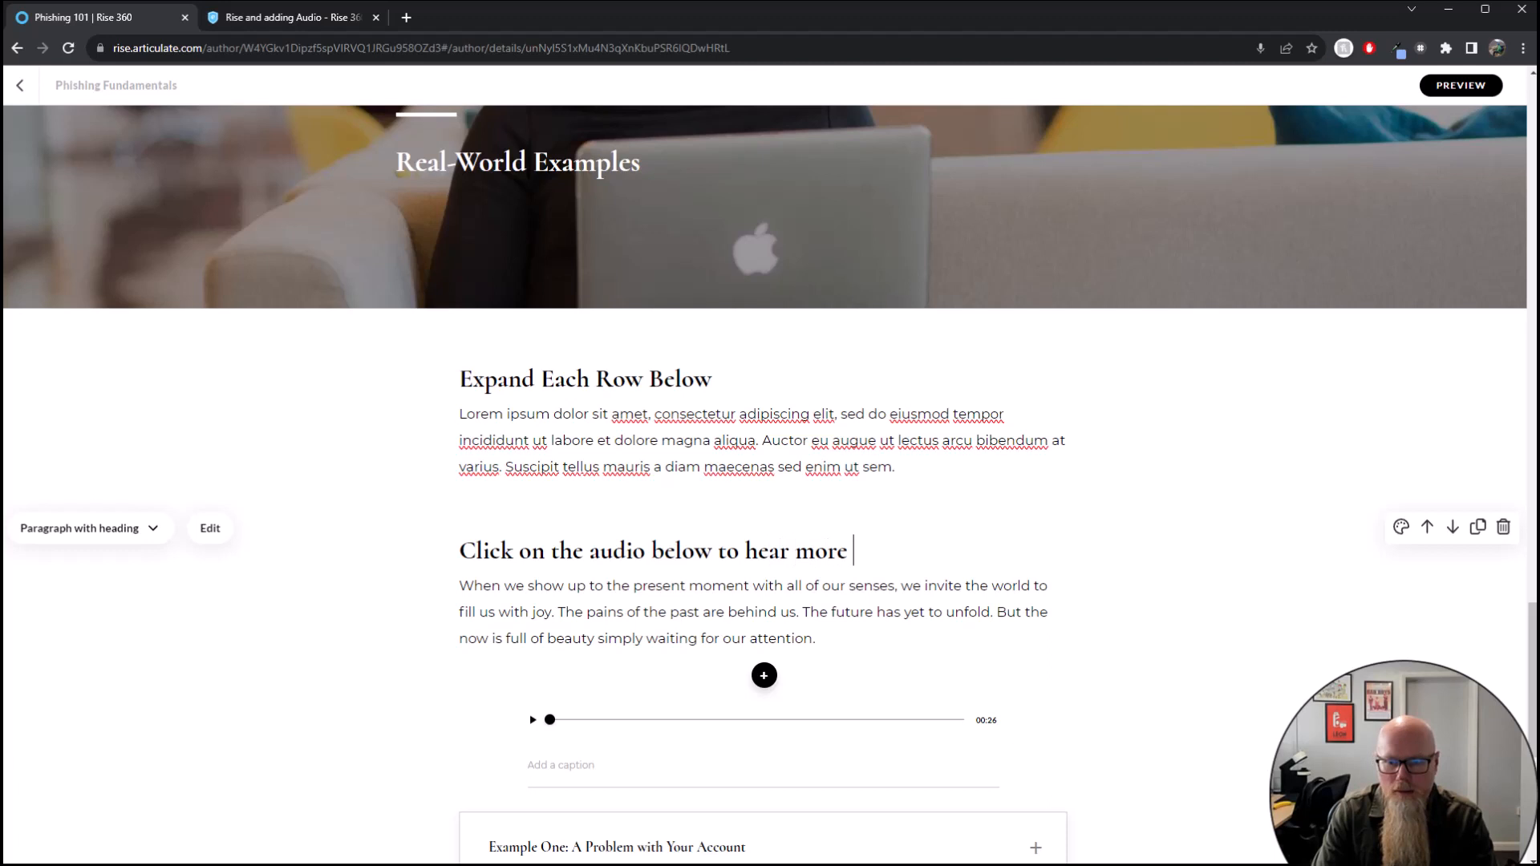
pyautogui.write('about it.')
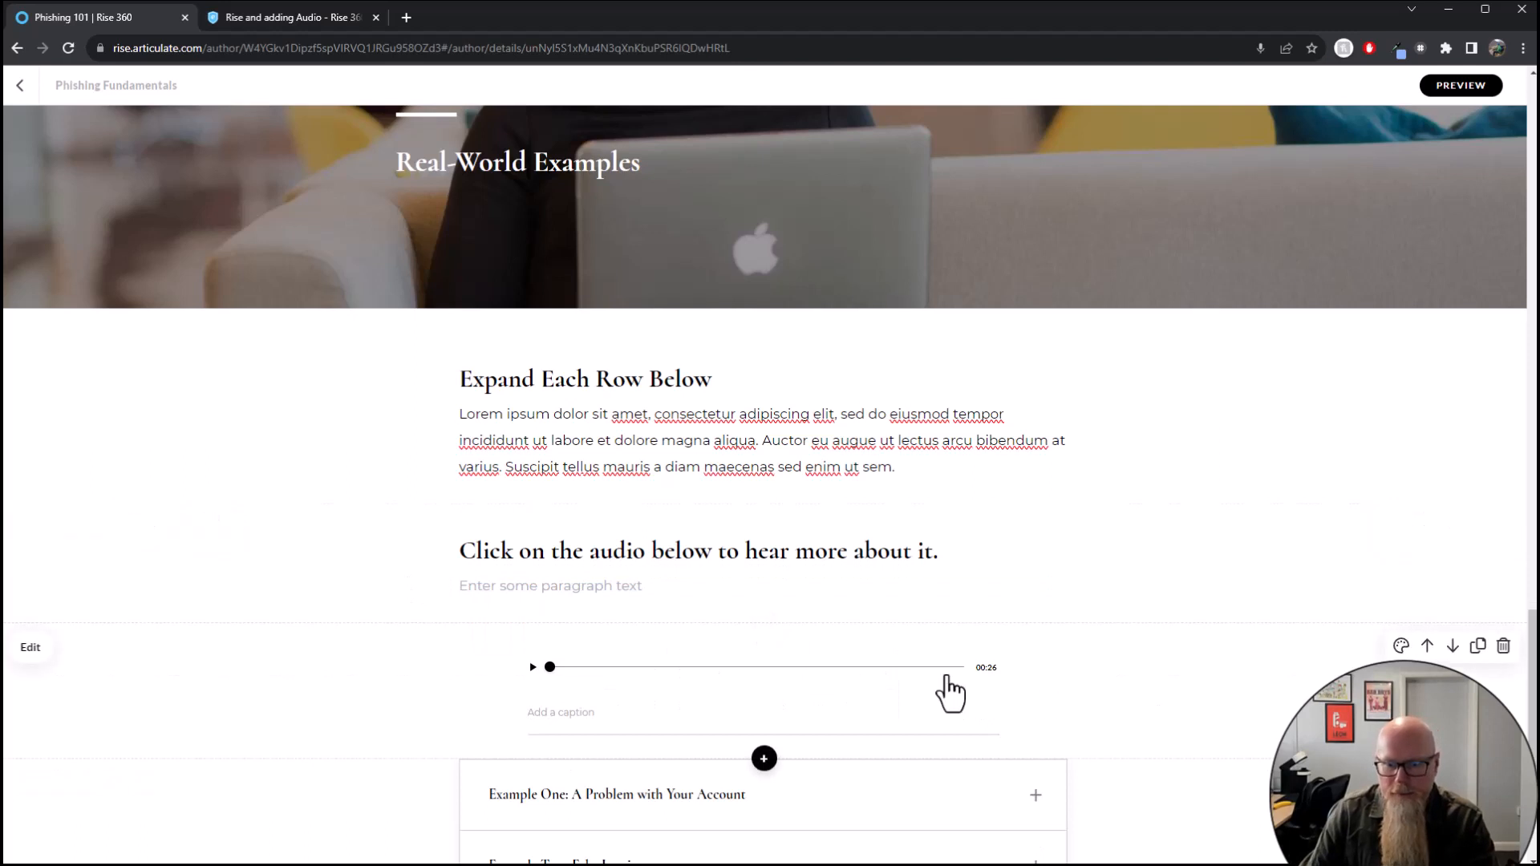
pyautogui.moveTo(924, 672)
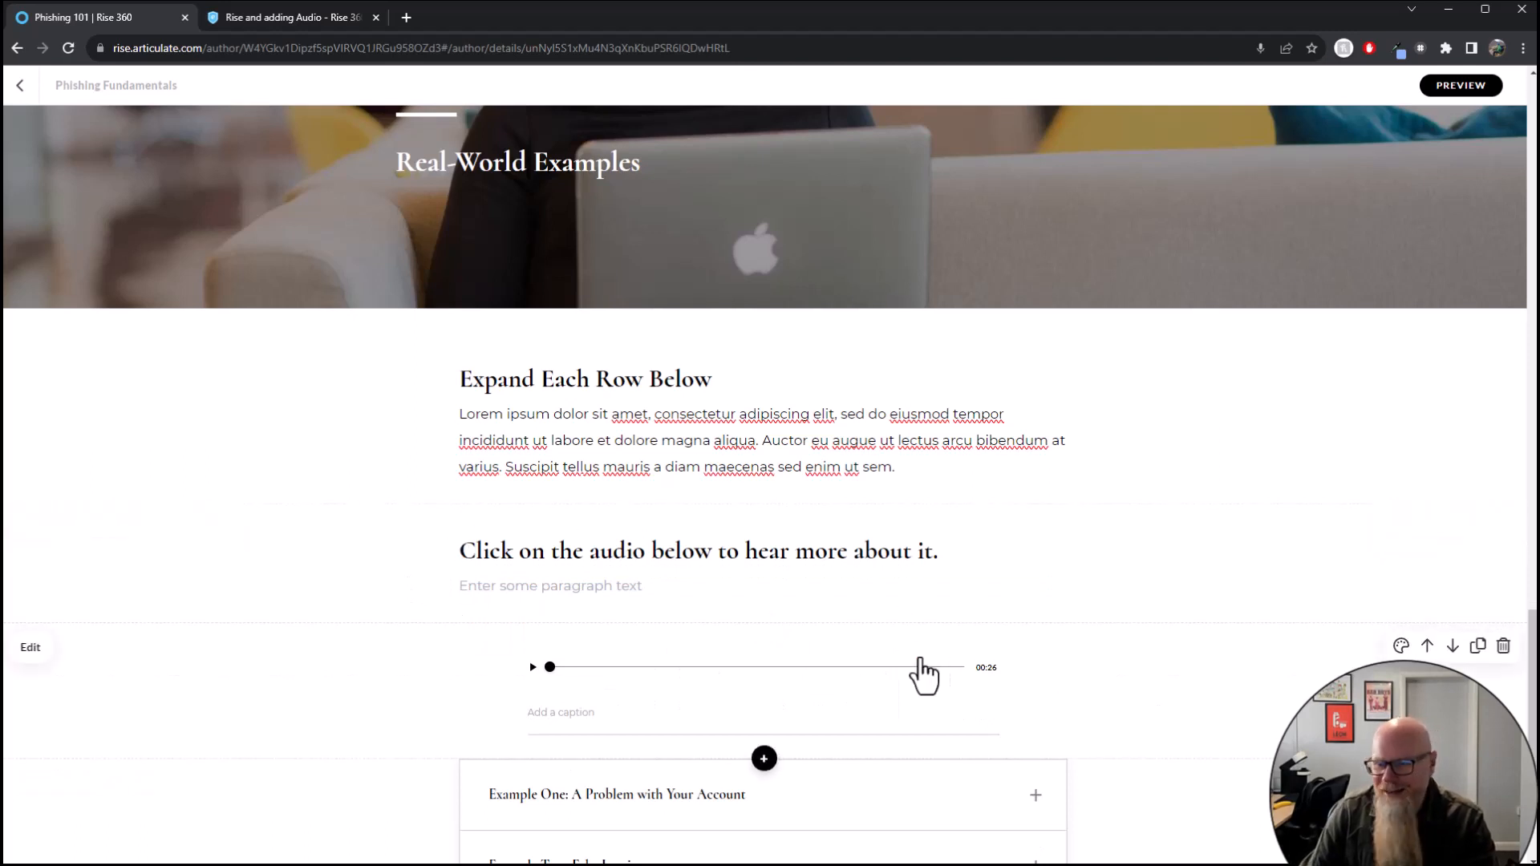
pyautogui.moveTo(1378, 697)
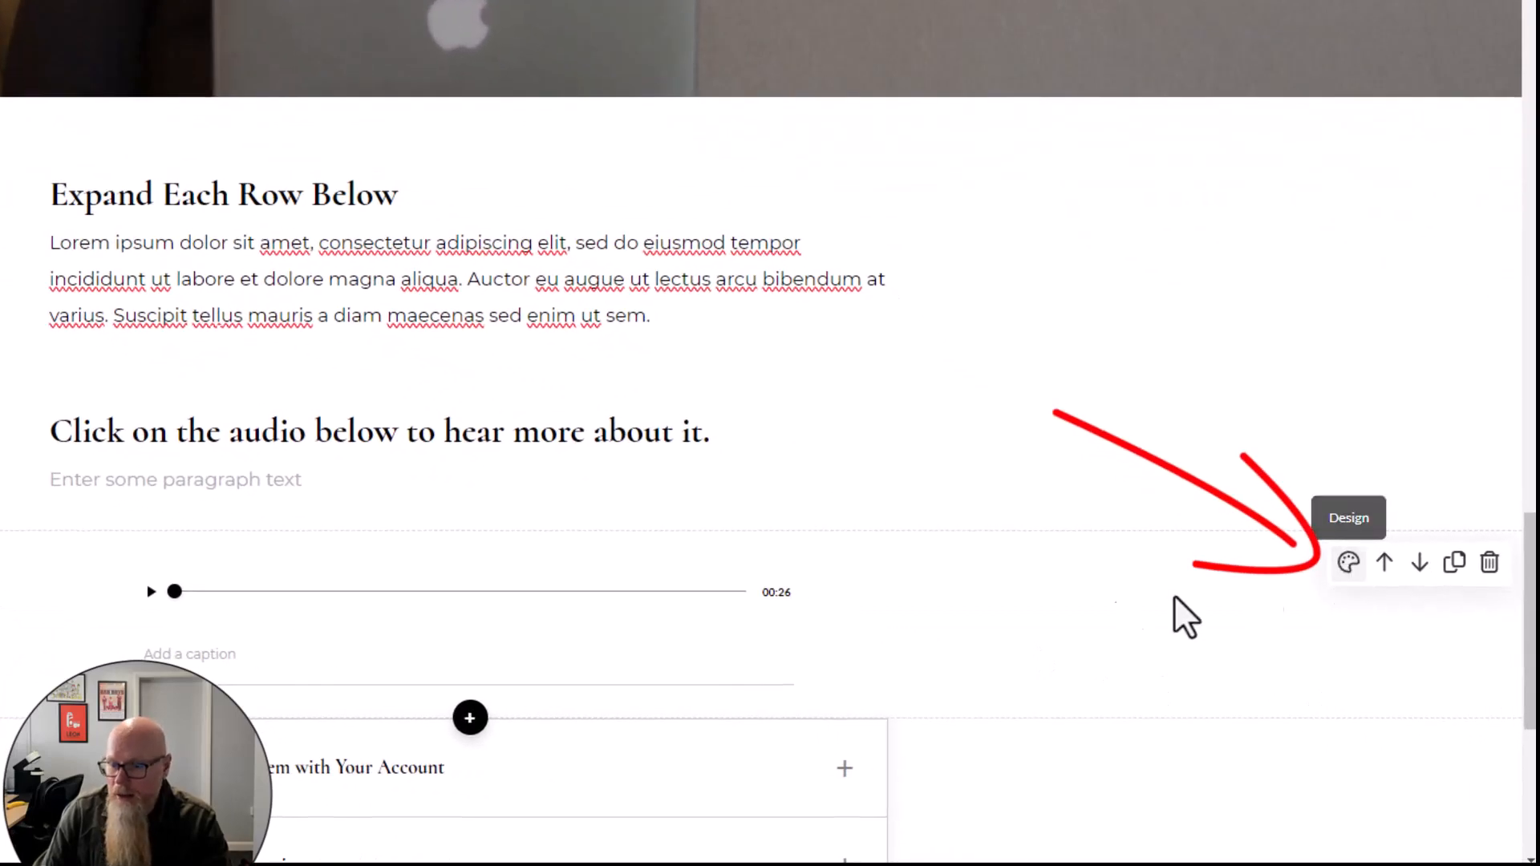
# Give the audio block large custom padding and a custom pink background colour
pyautogui.click(1350, 518)
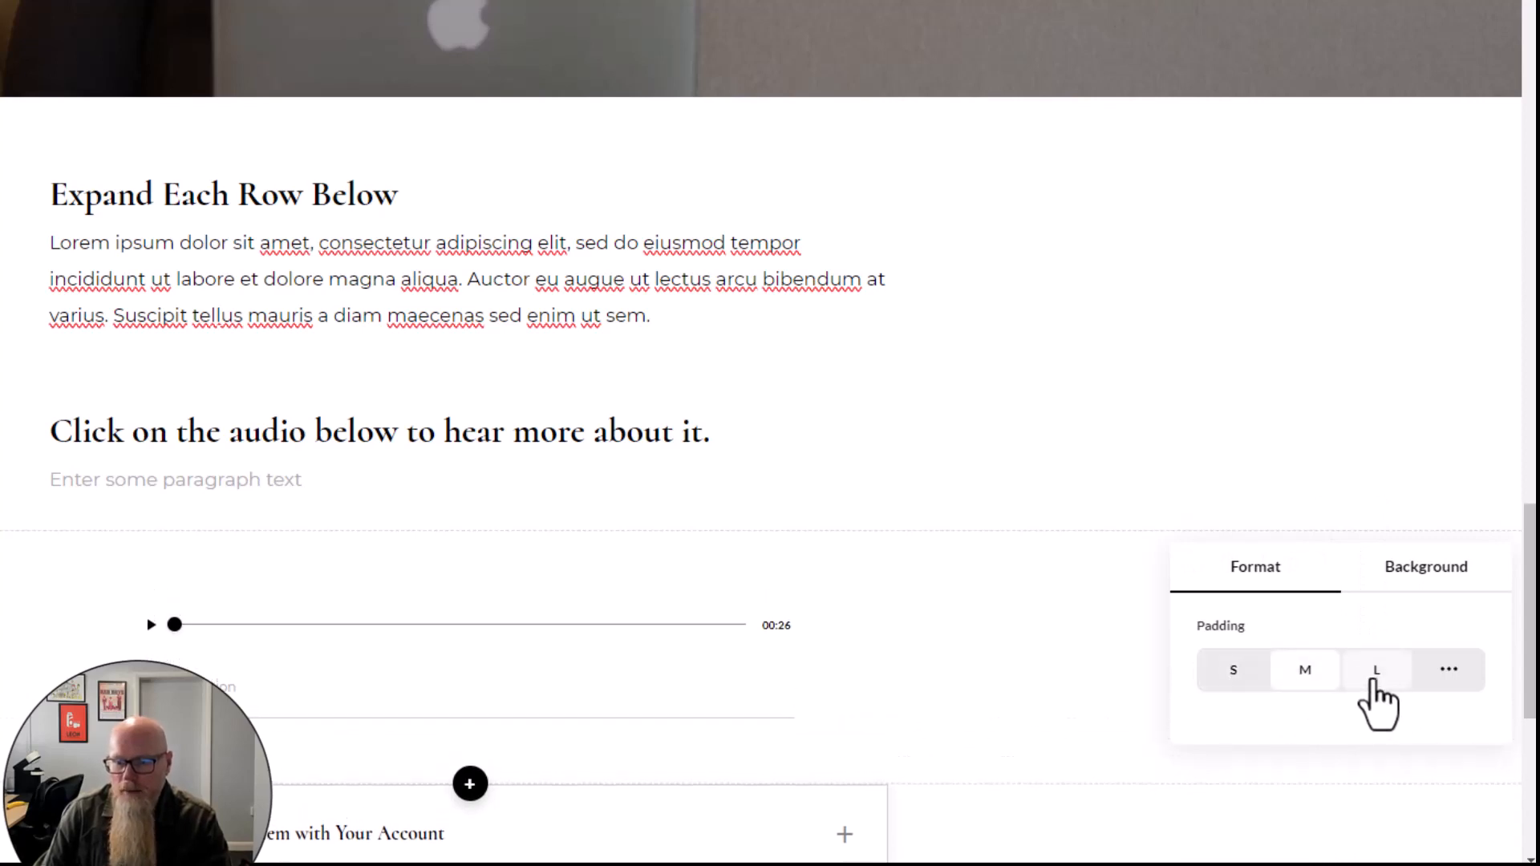
pyautogui.scroll(-3)
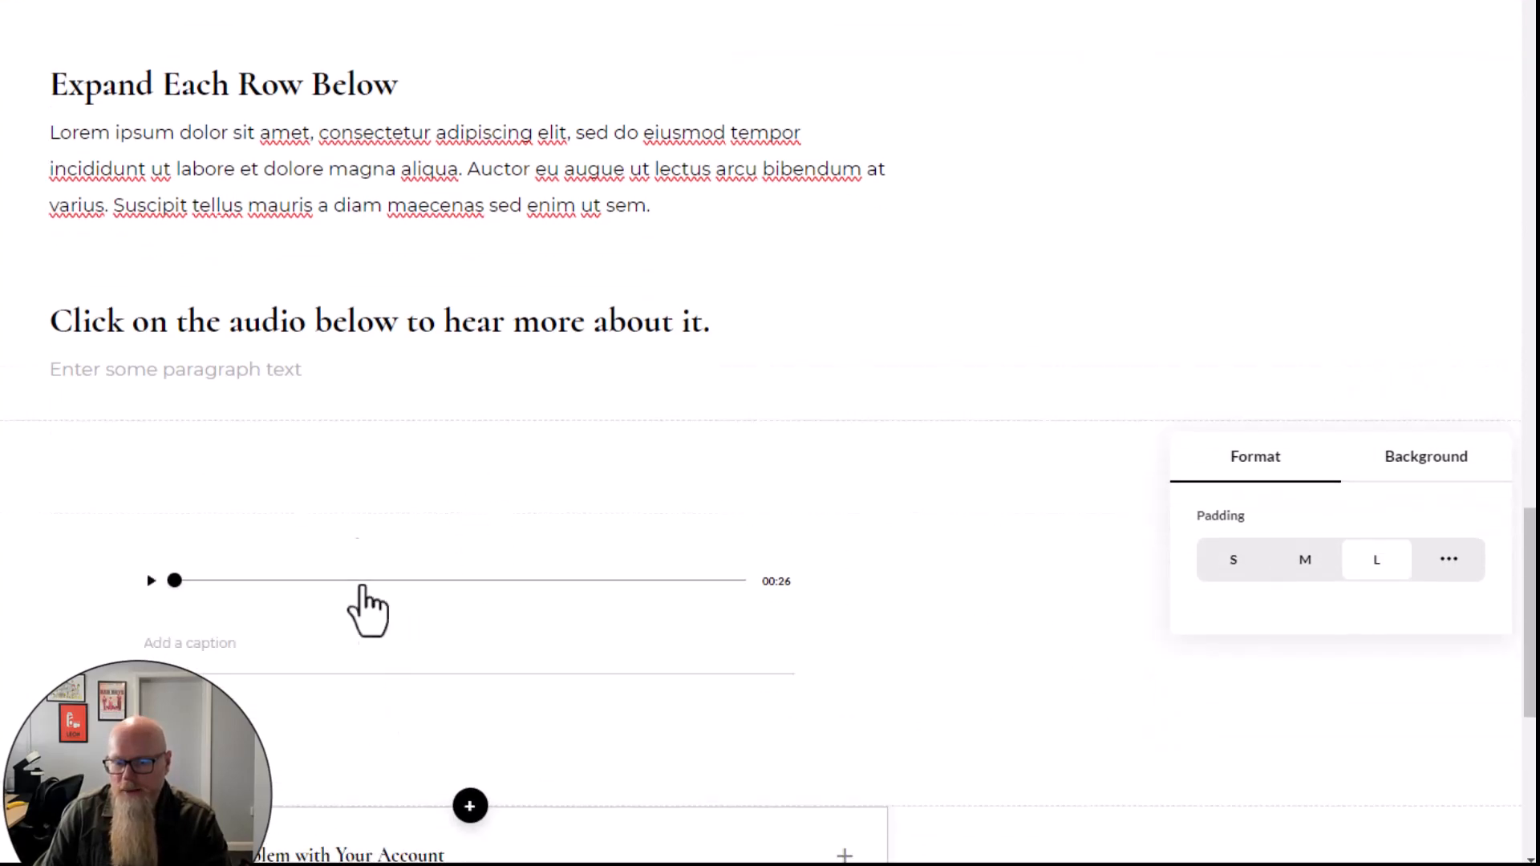
pyautogui.moveTo(1518, 594)
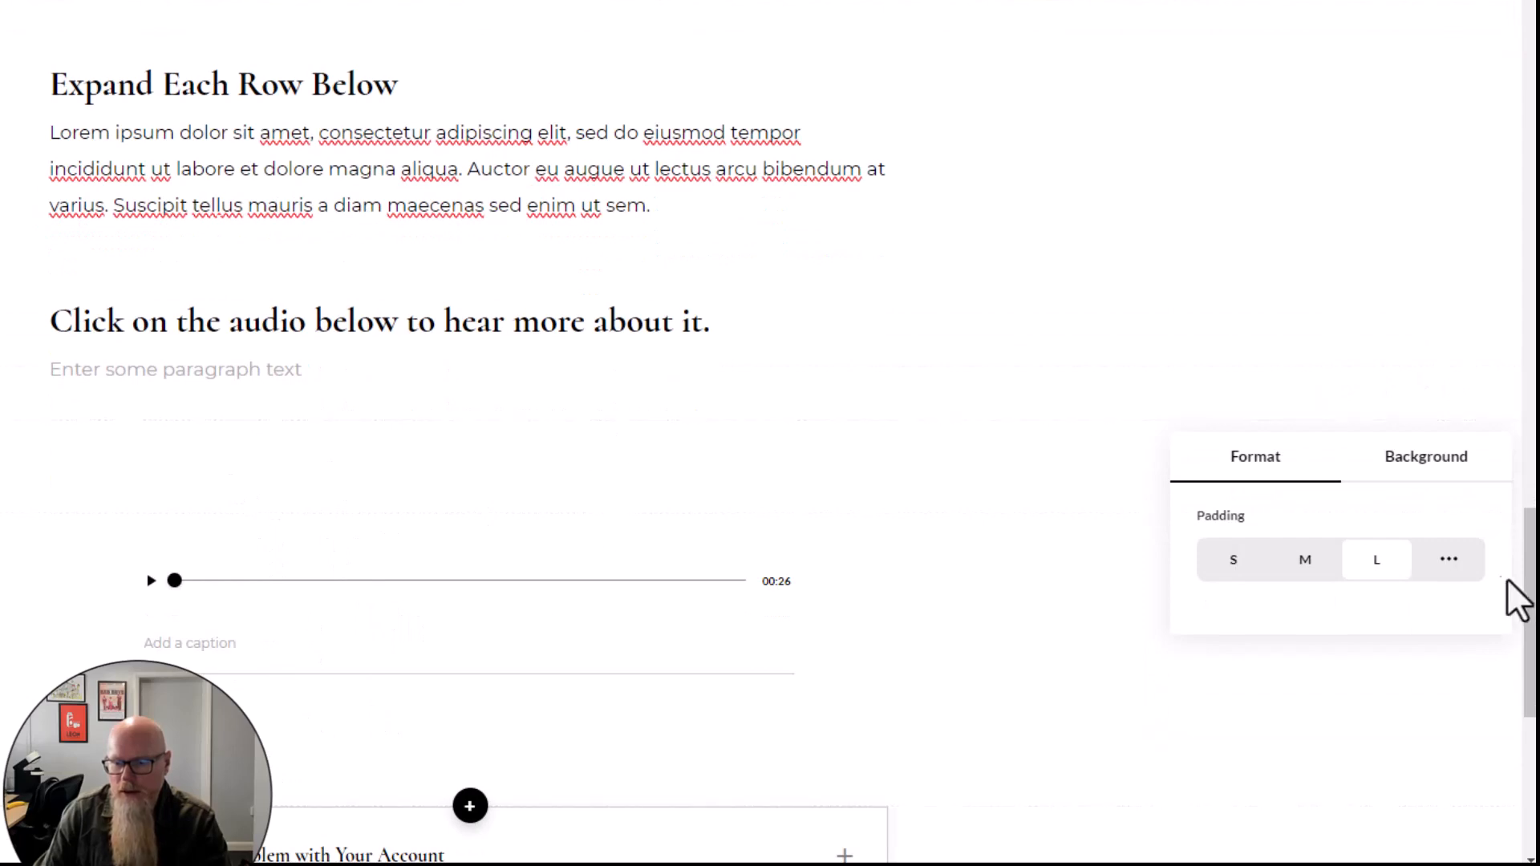
pyautogui.click(1447, 558)
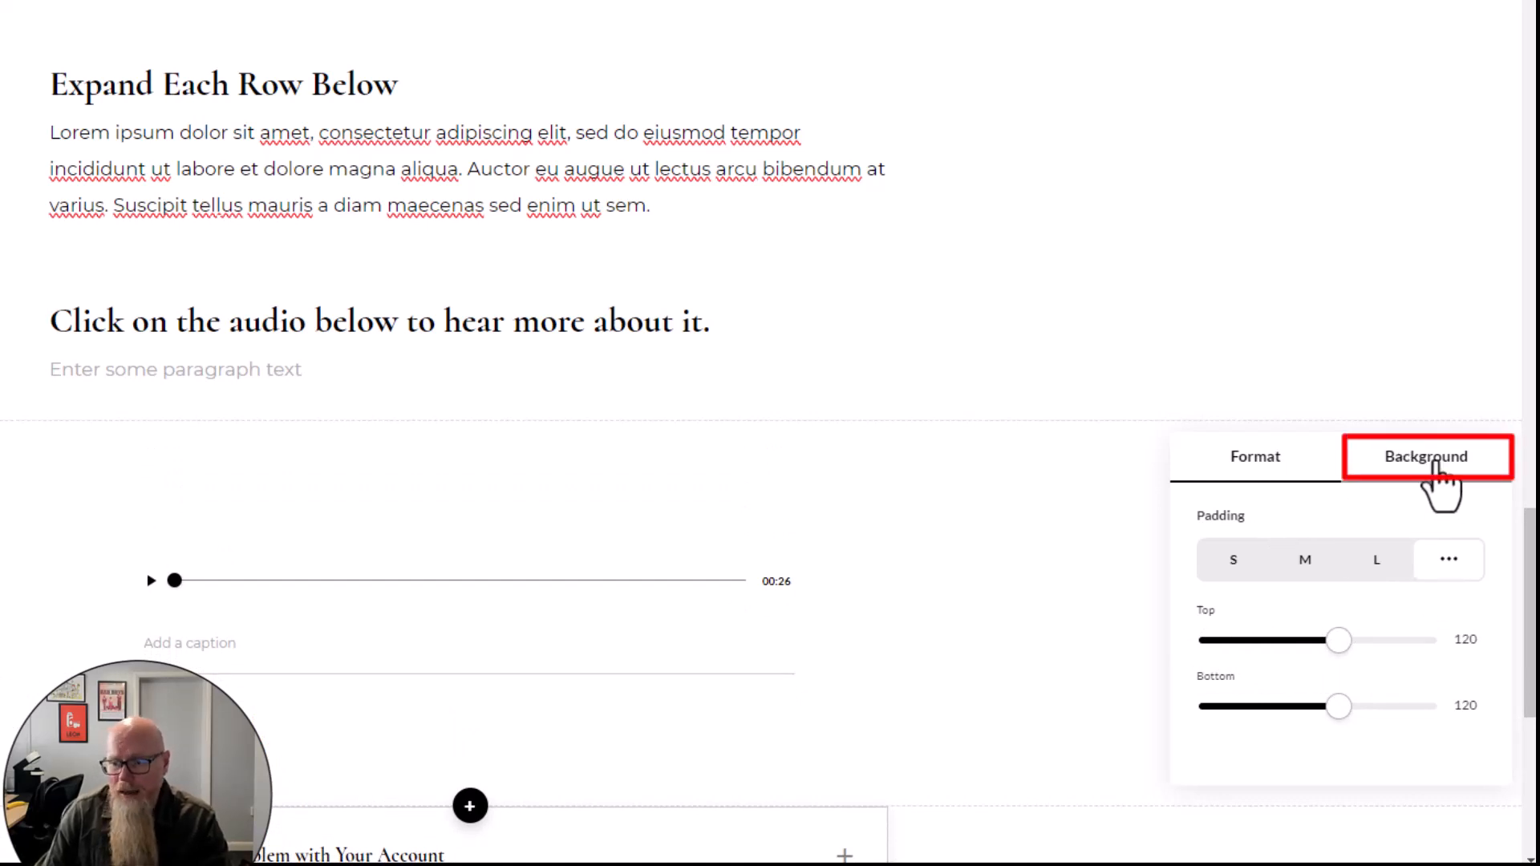
pyautogui.click(1425, 457)
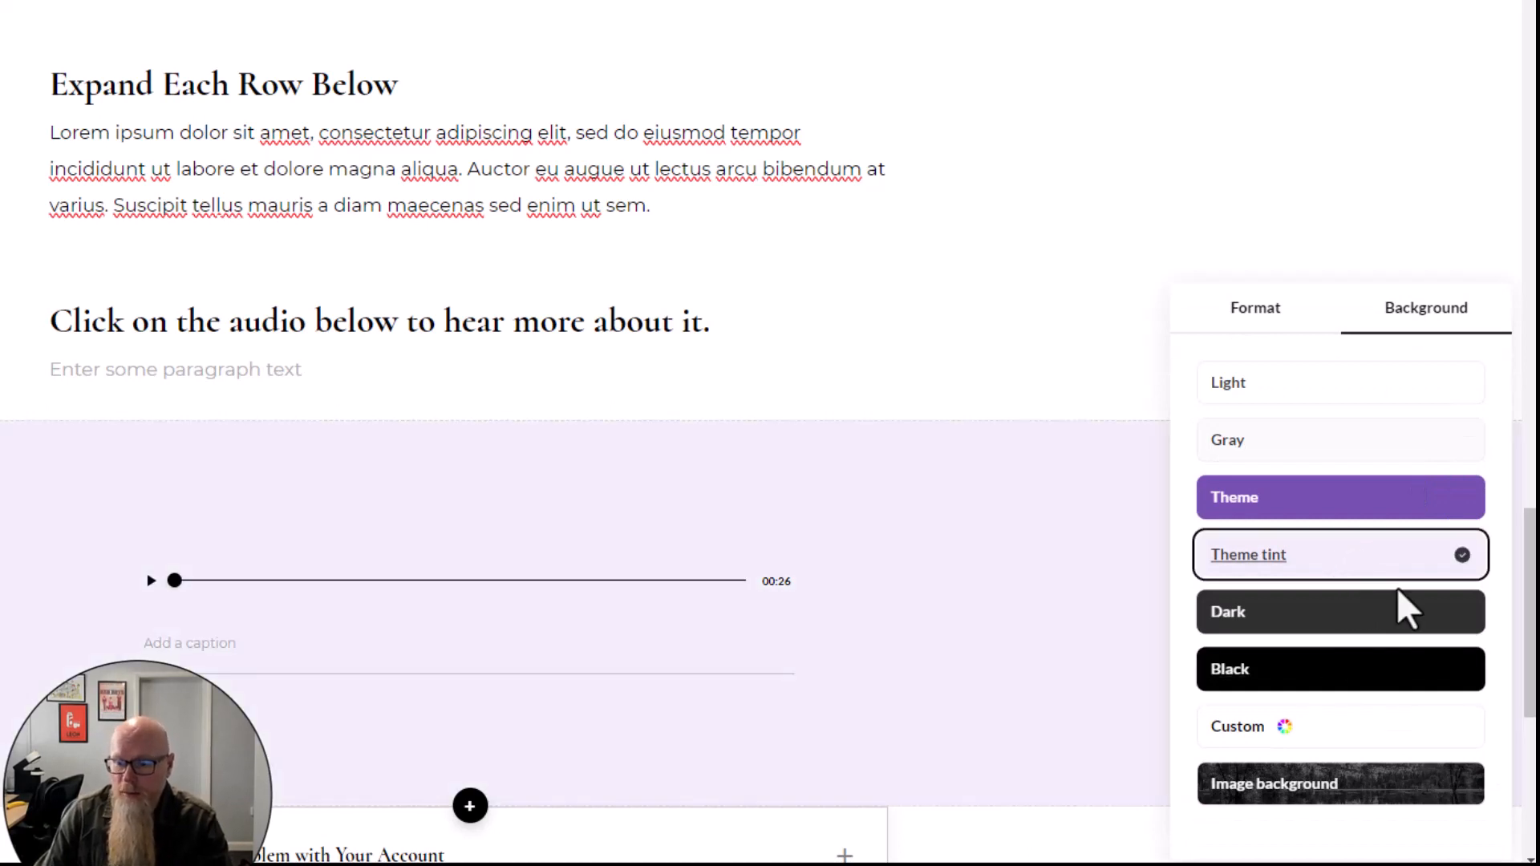
pyautogui.click(1338, 497)
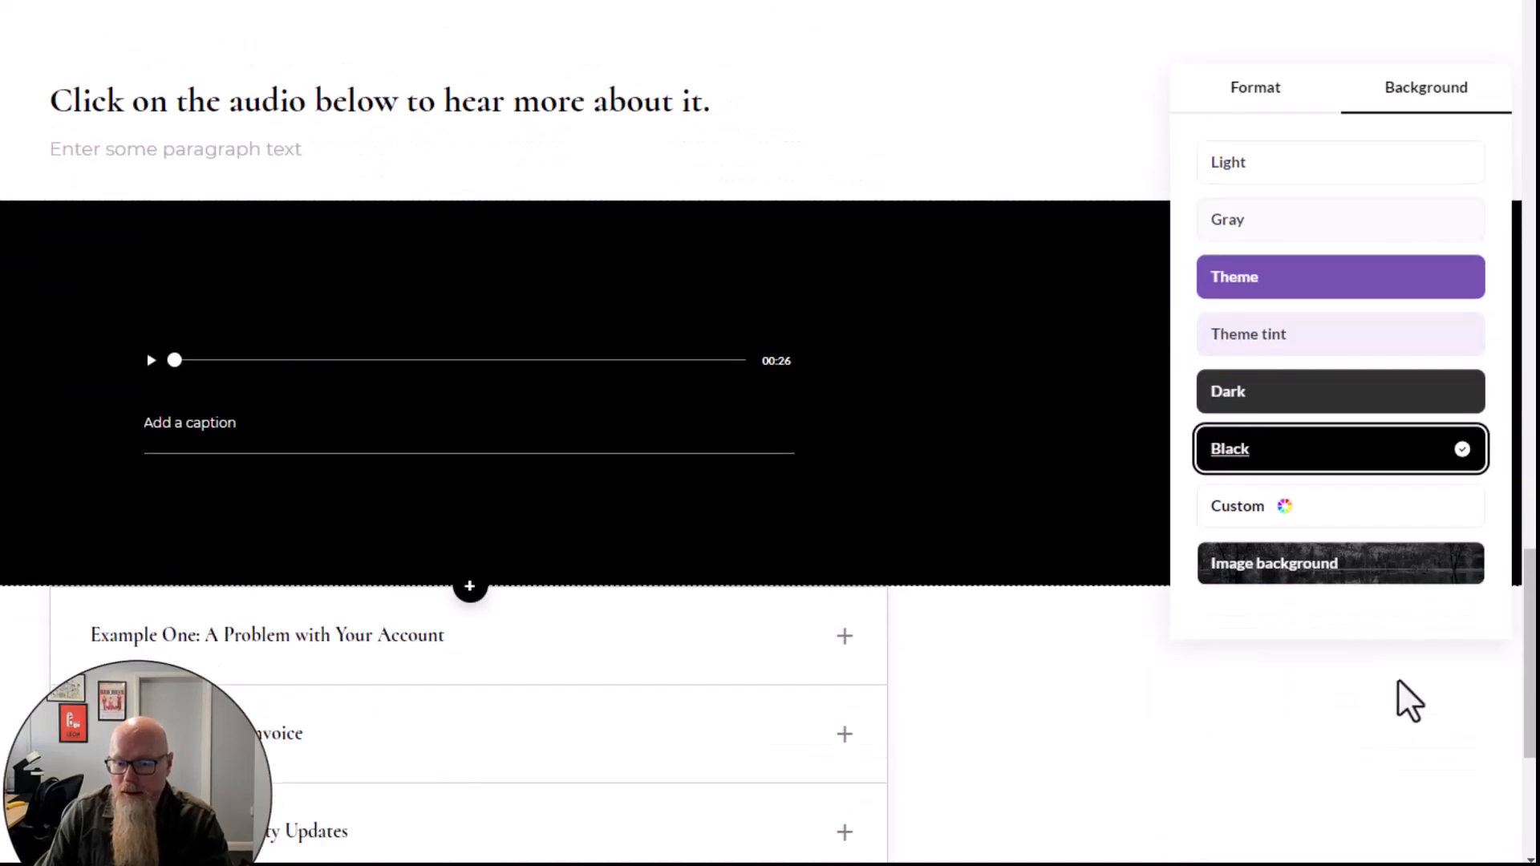
pyautogui.click(1284, 506)
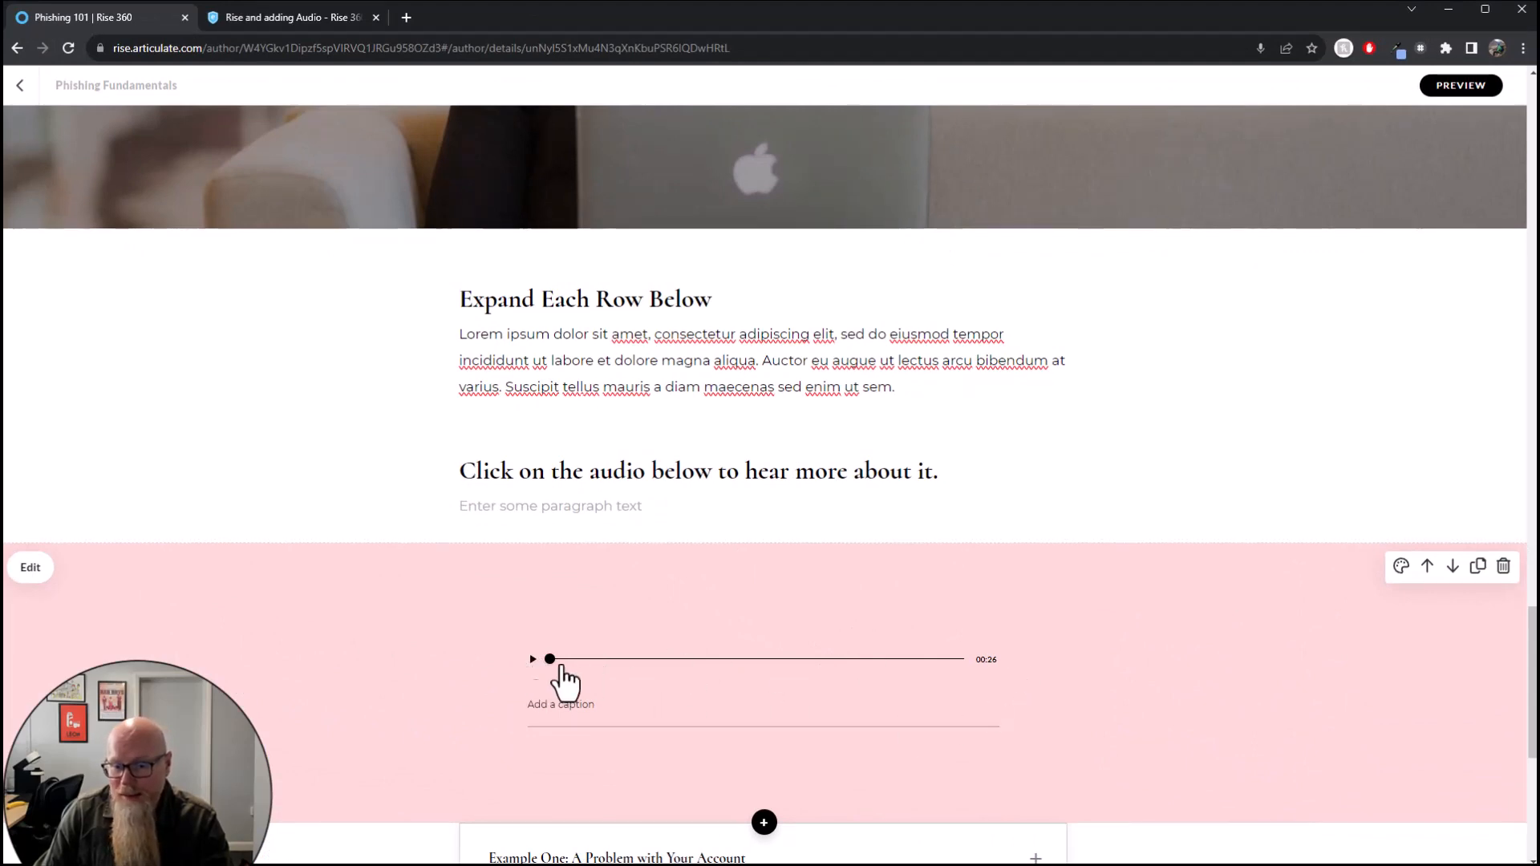
pyautogui.moveTo(673, 668)
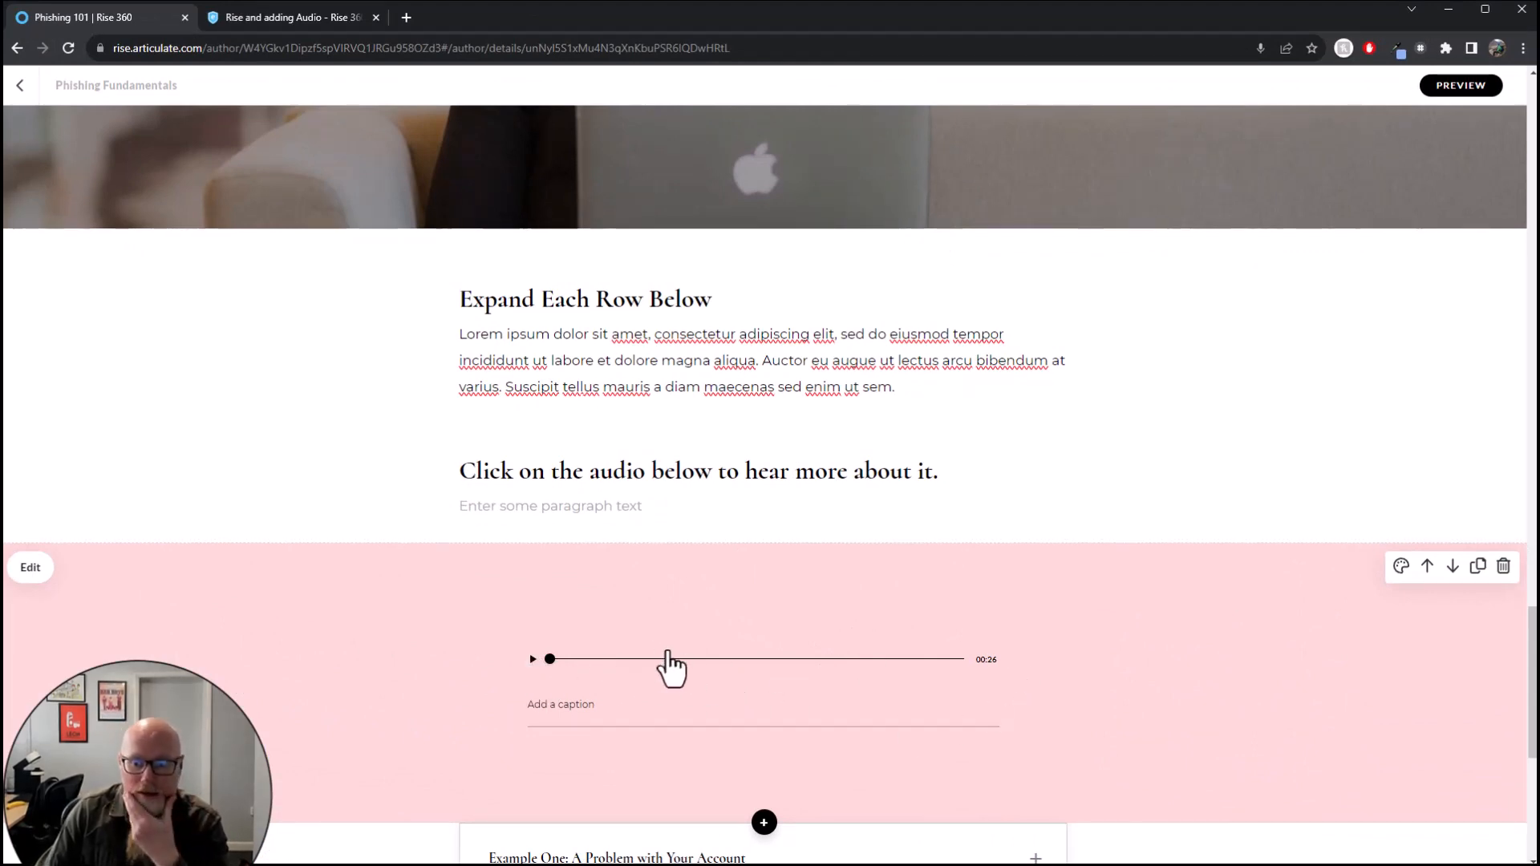
pyautogui.moveTo(1079, 583)
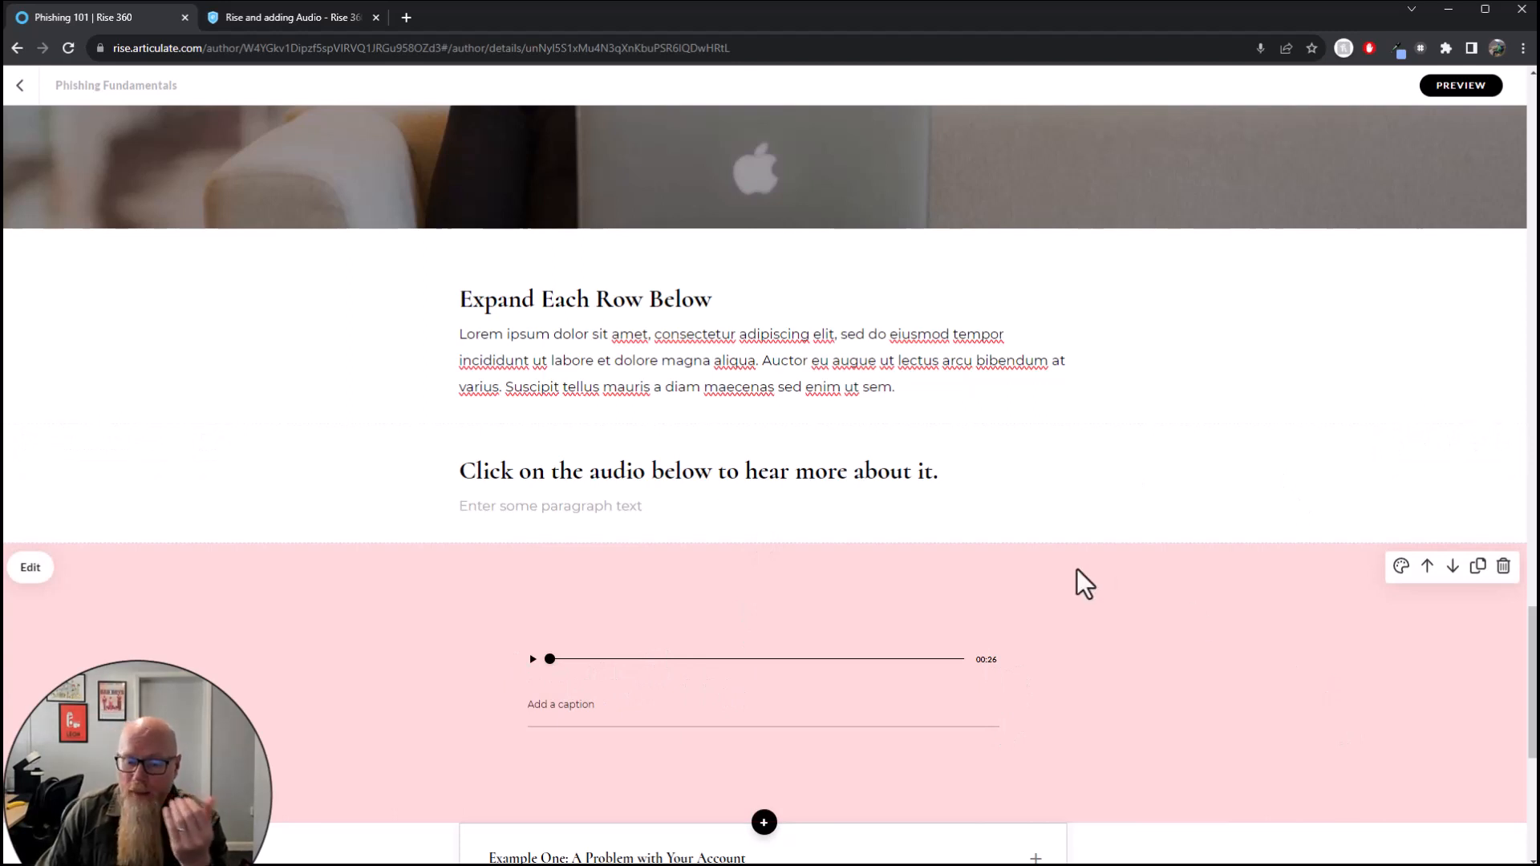
pyautogui.moveTo(451, 658)
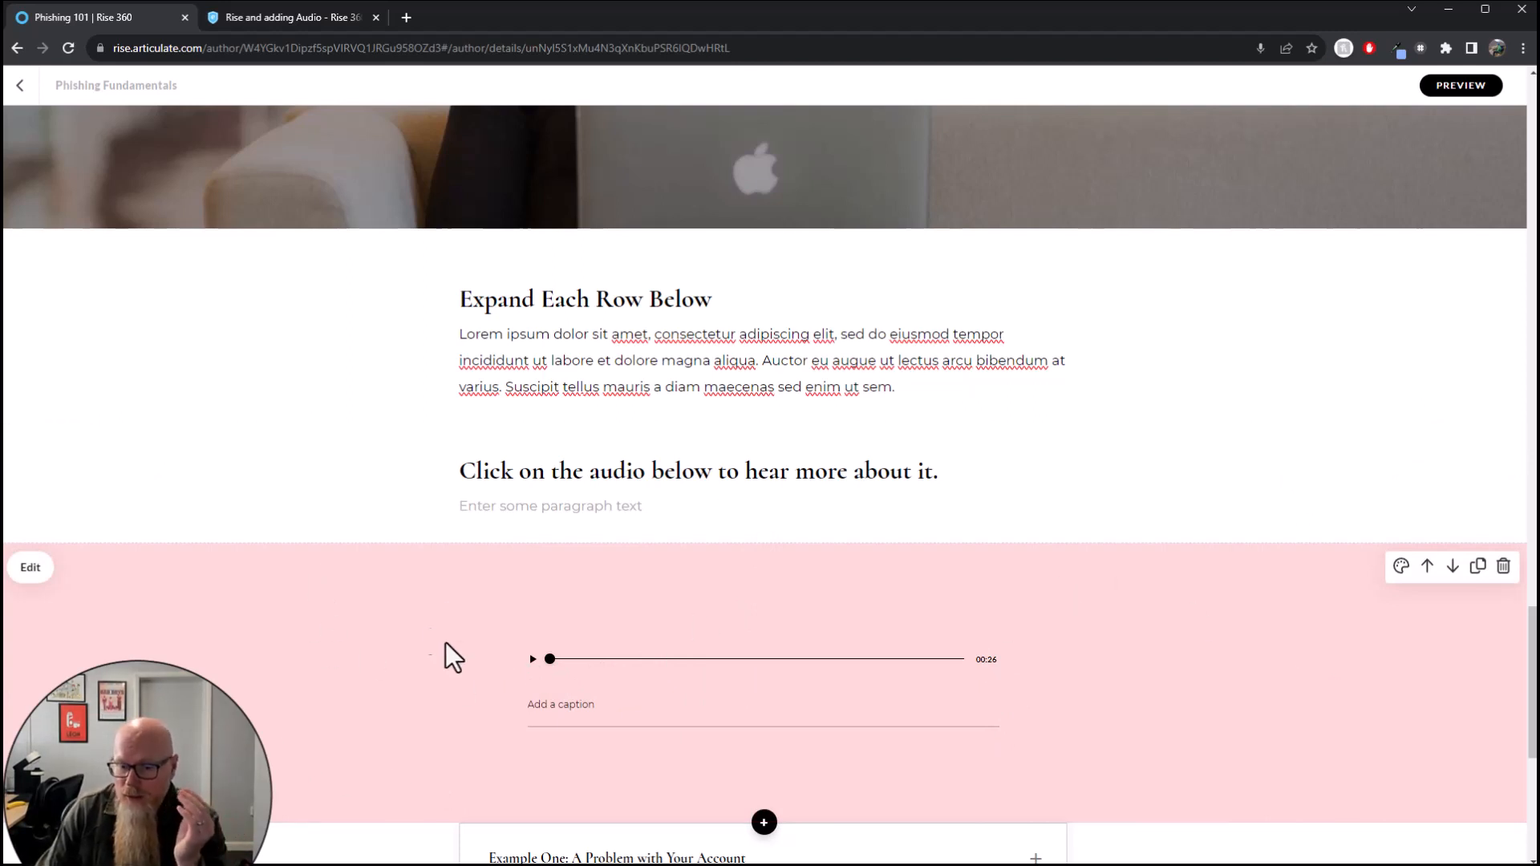
pyautogui.moveTo(1093, 630)
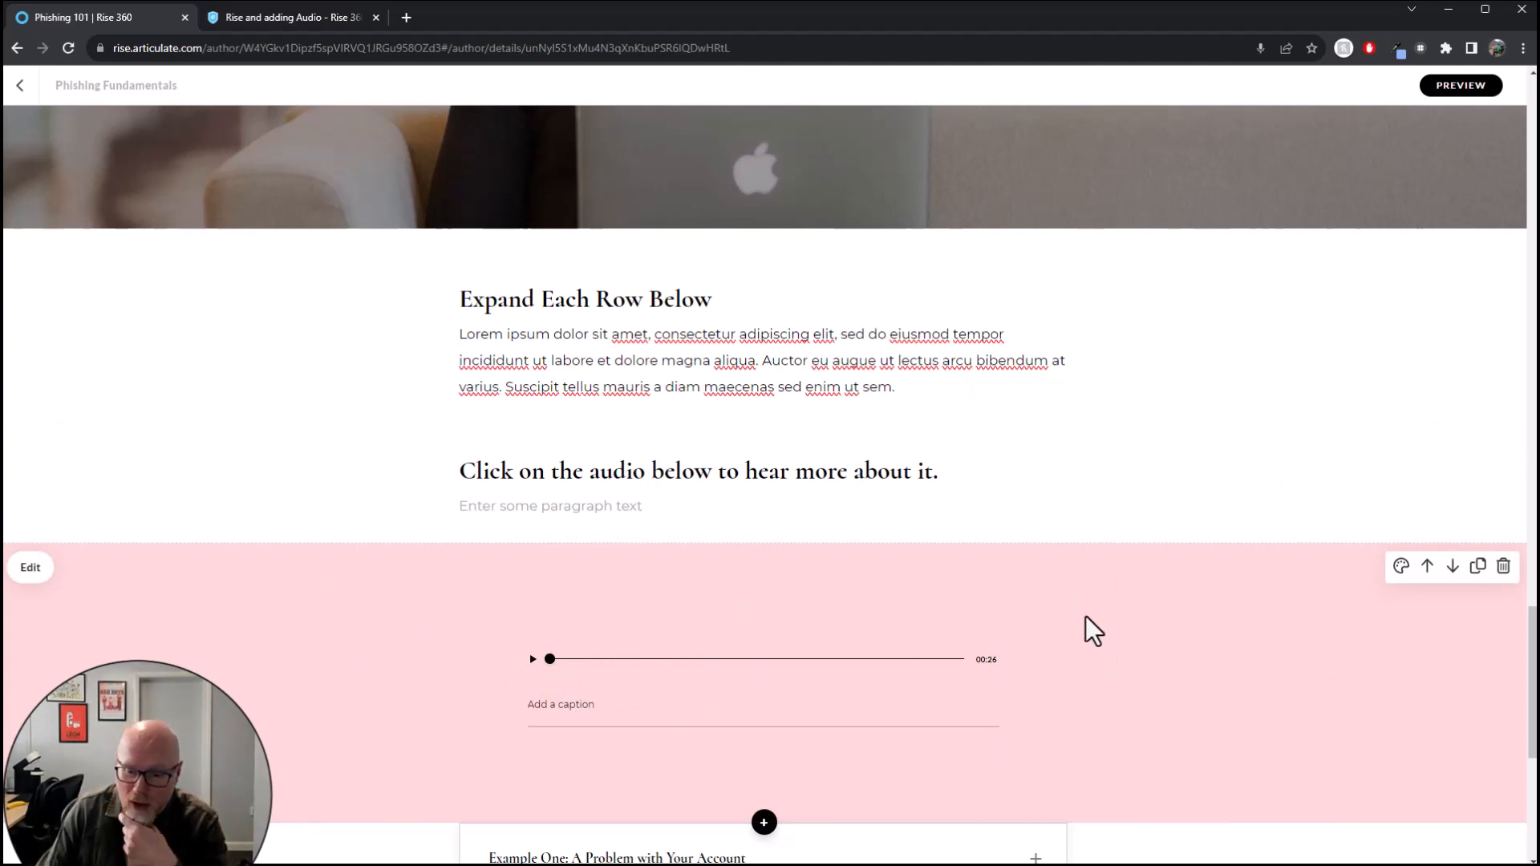
pyautogui.moveTo(1133, 656)
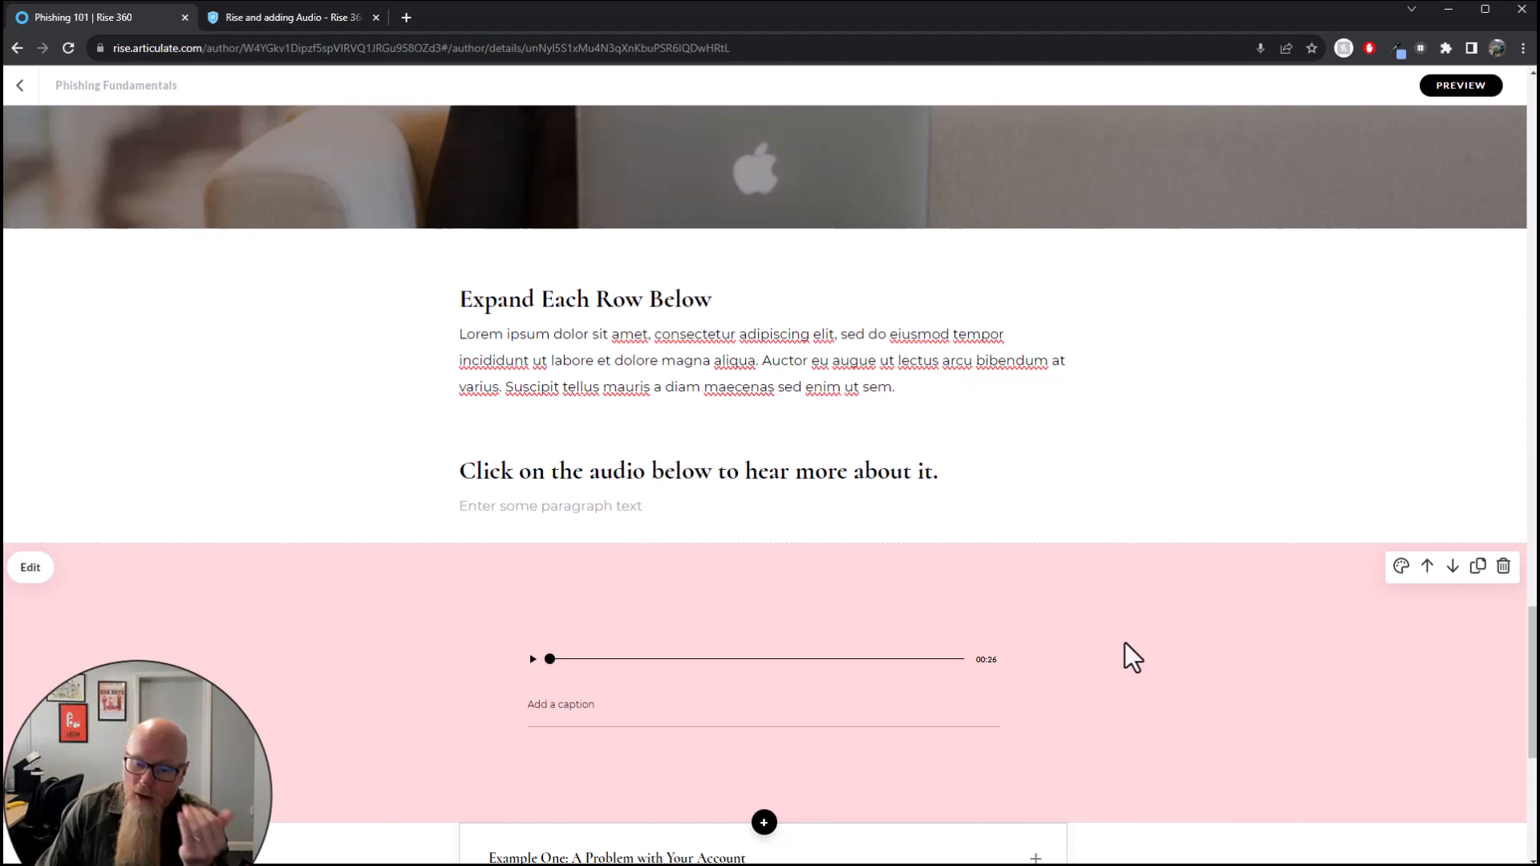
pyautogui.moveTo(509, 702)
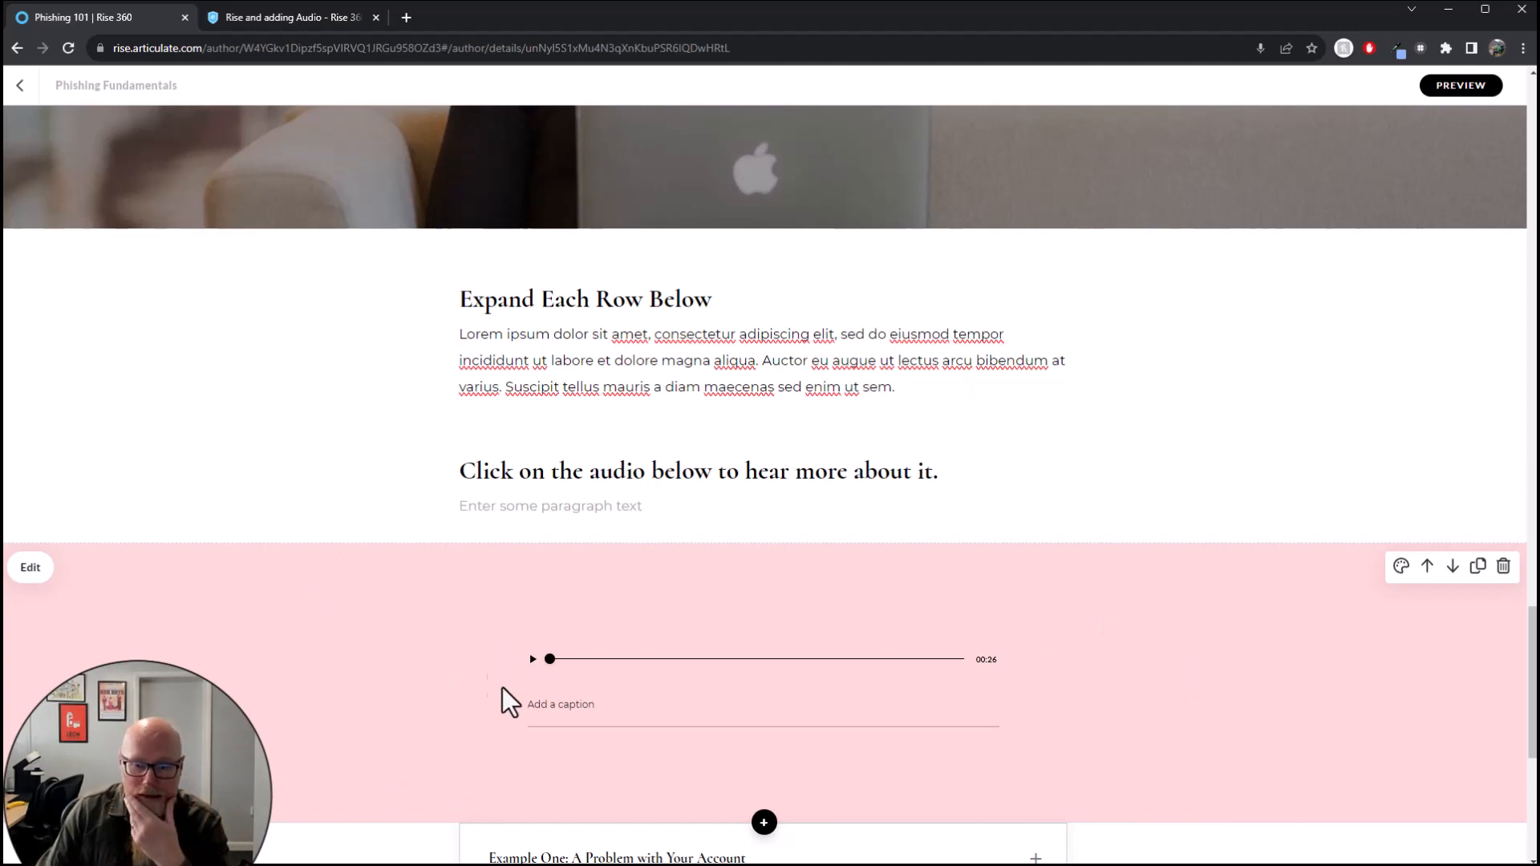
pyautogui.scroll(-3)
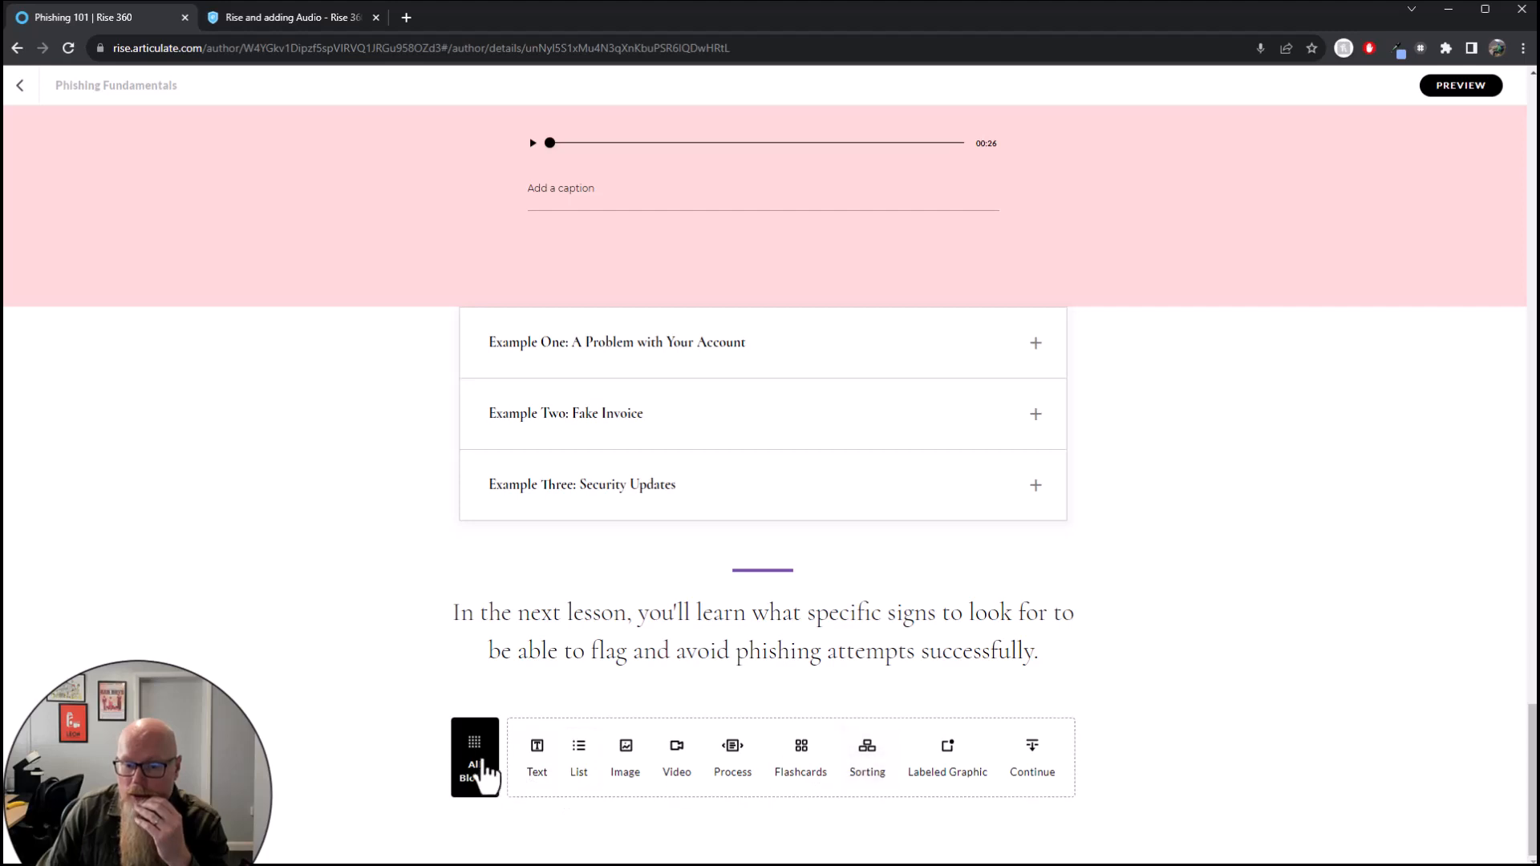
# Insert a Video block from the Multimedia library after the closing statement, showing the sample coastline clip
pyautogui.click(475, 756)
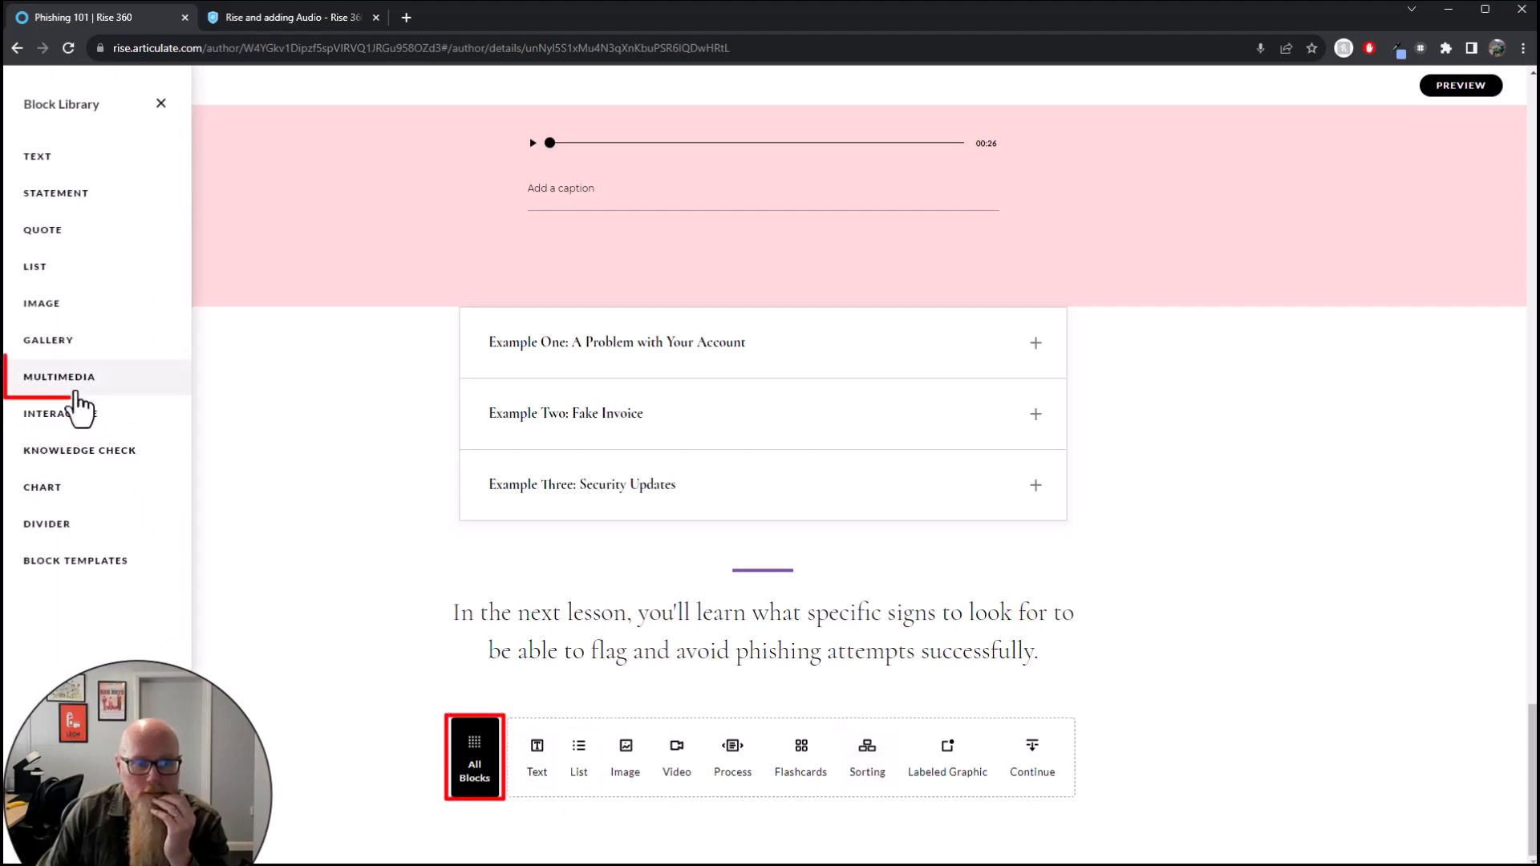
pyautogui.click(59, 376)
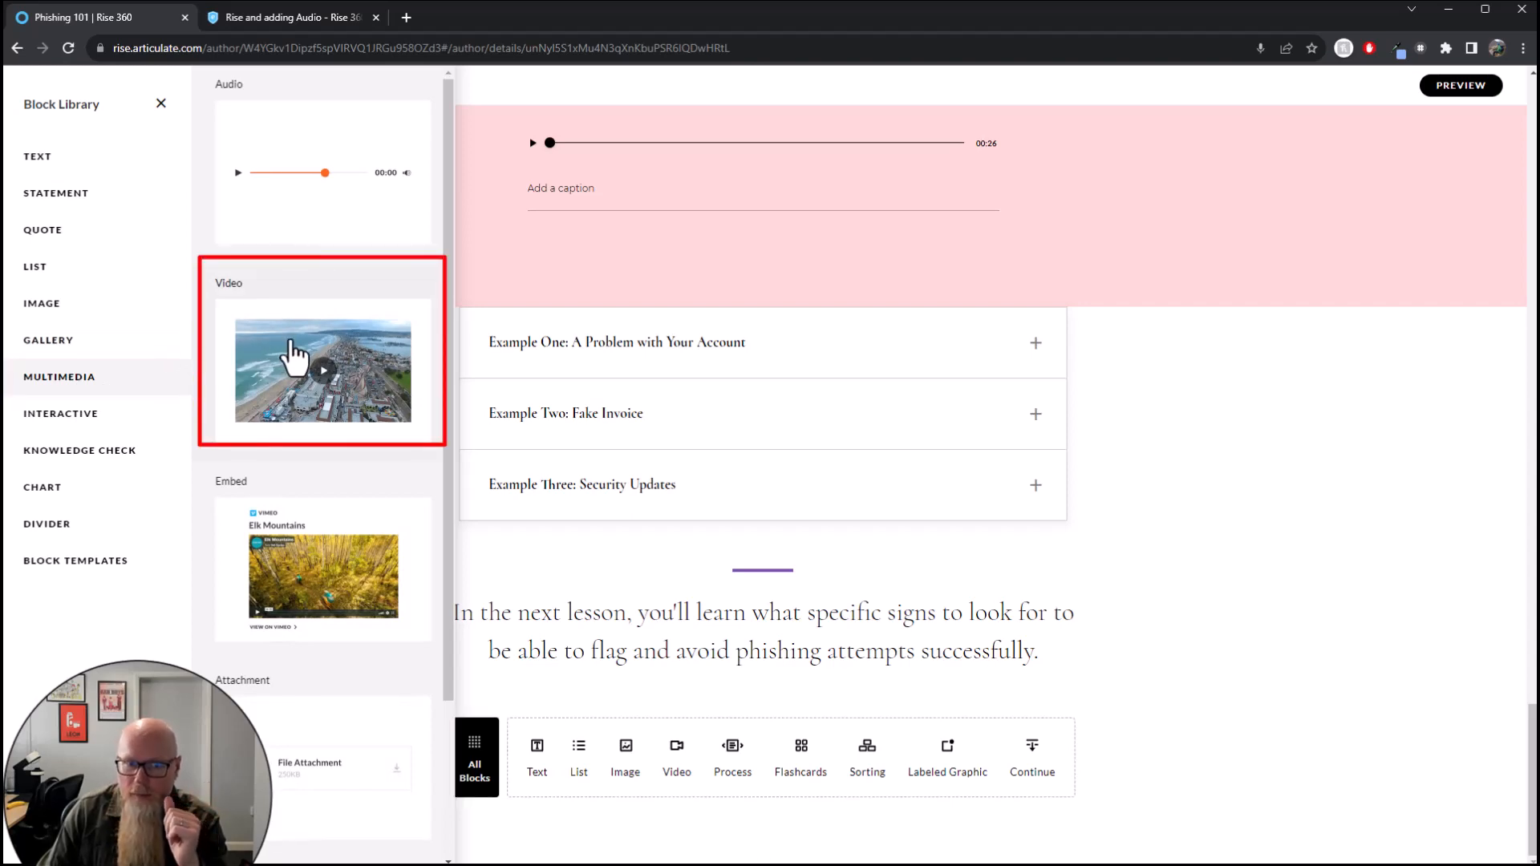
pyautogui.click(323, 371)
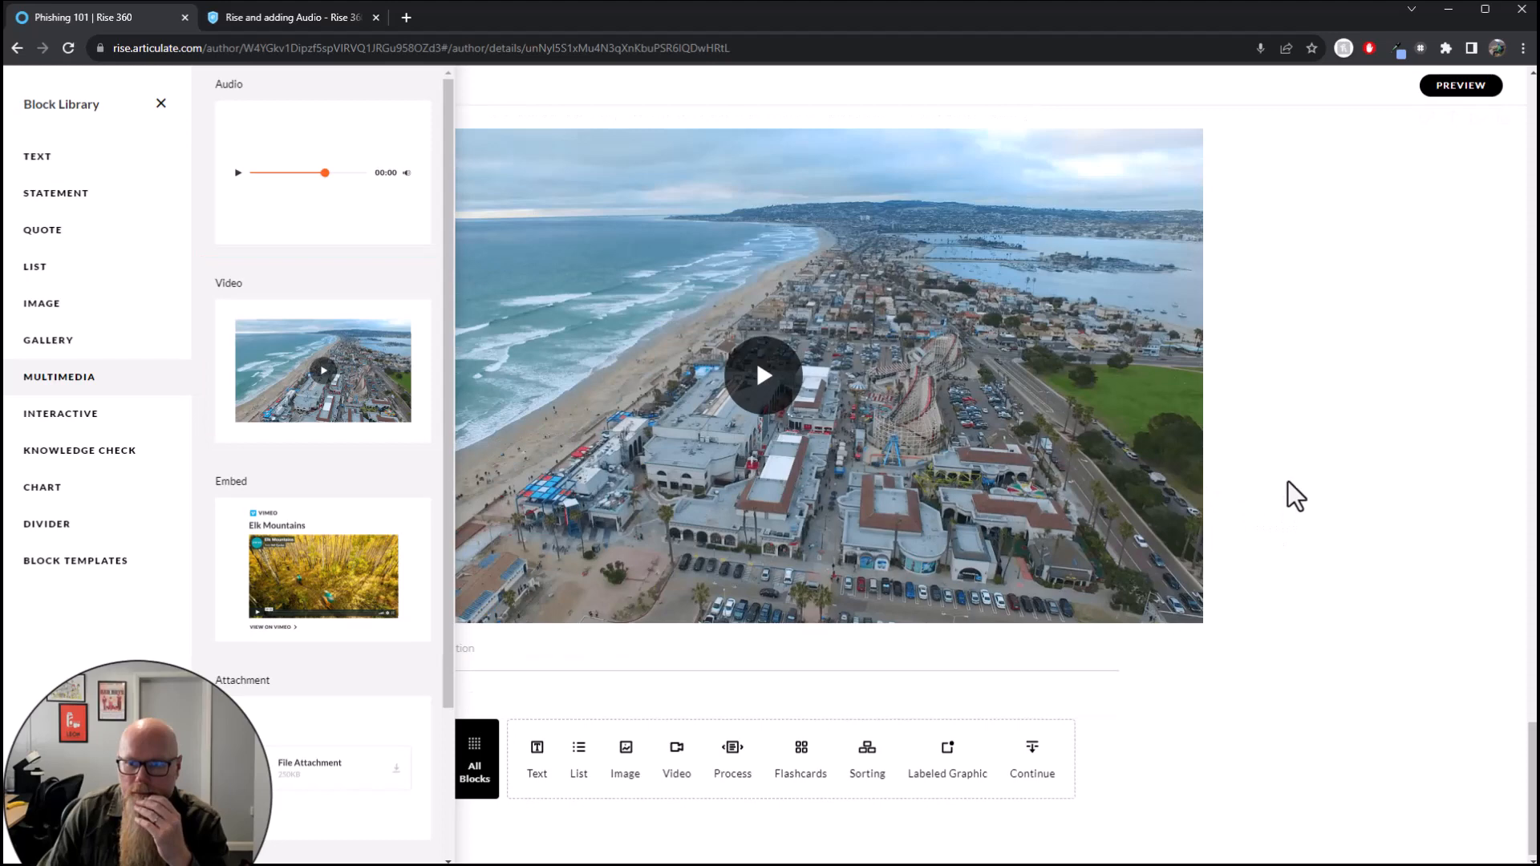
pyautogui.click(160, 102)
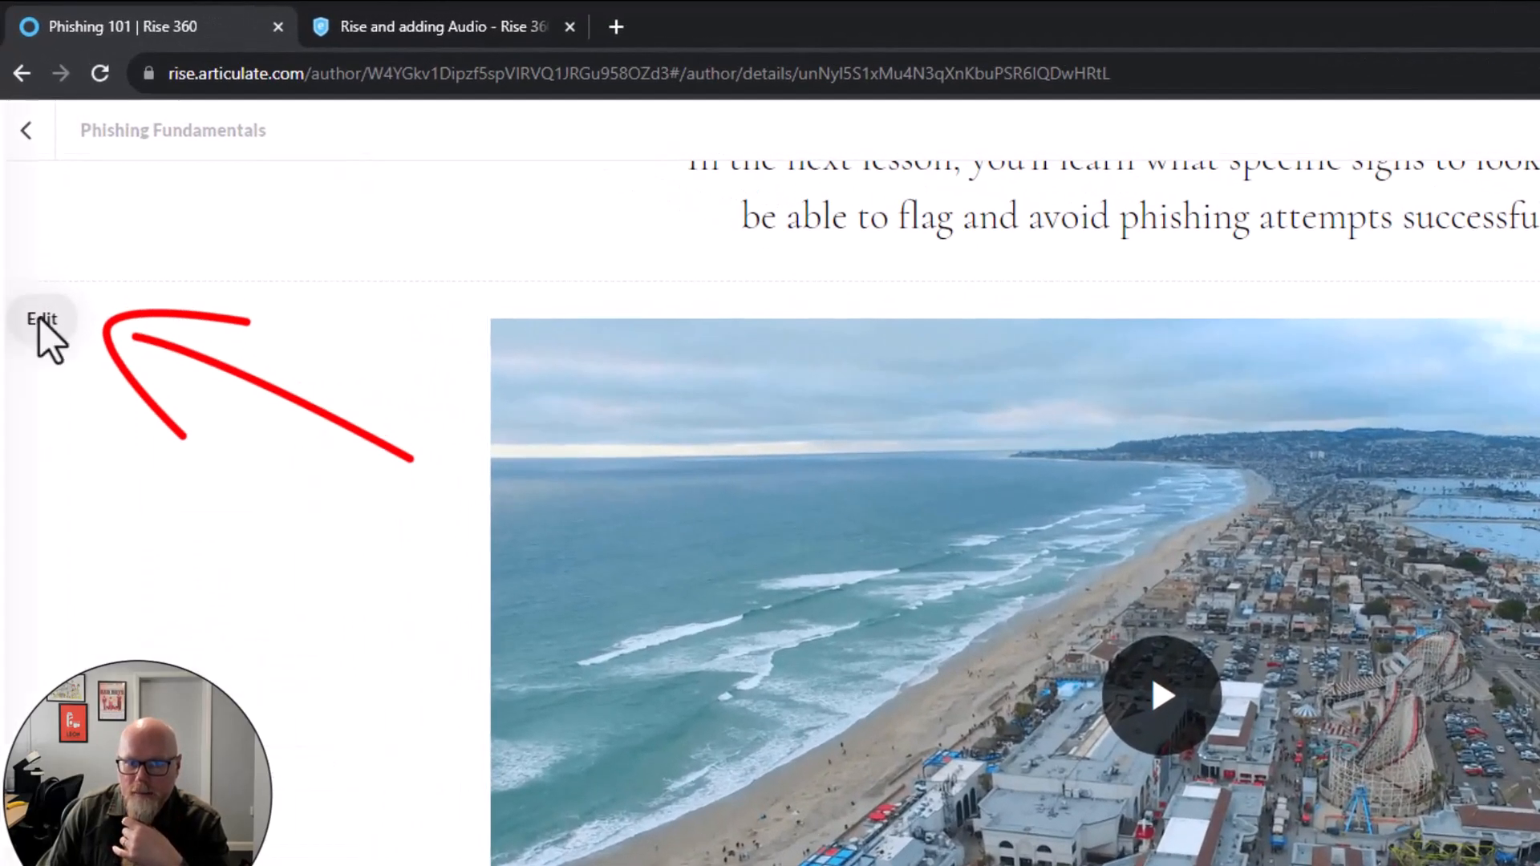
# Replace the sample clip with Camtasia Example of Audio Visualization.mp4 in the video block
pyautogui.click(41, 317)
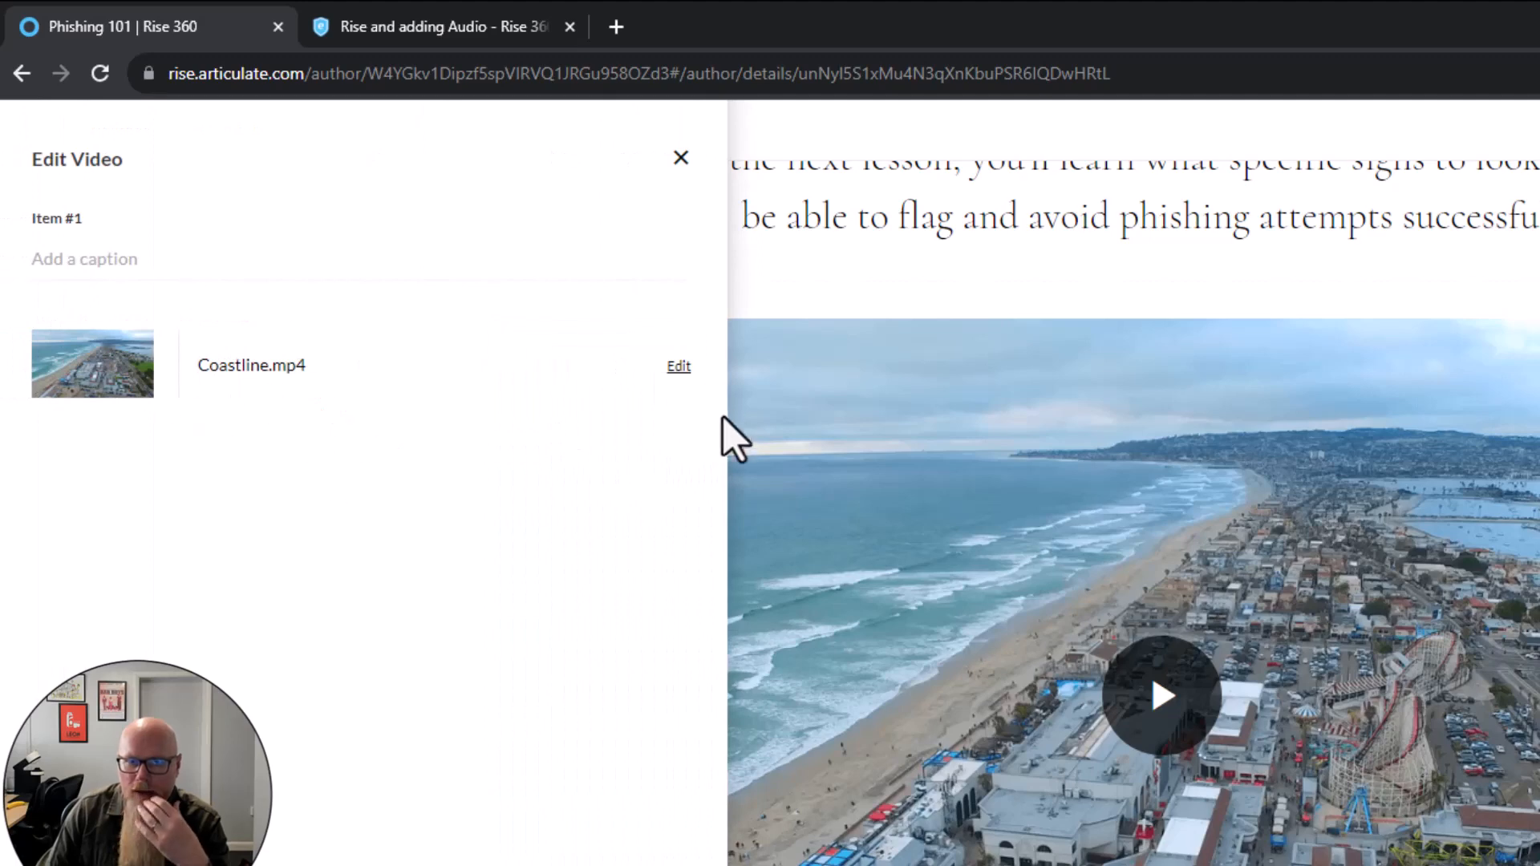
pyautogui.click(677, 366)
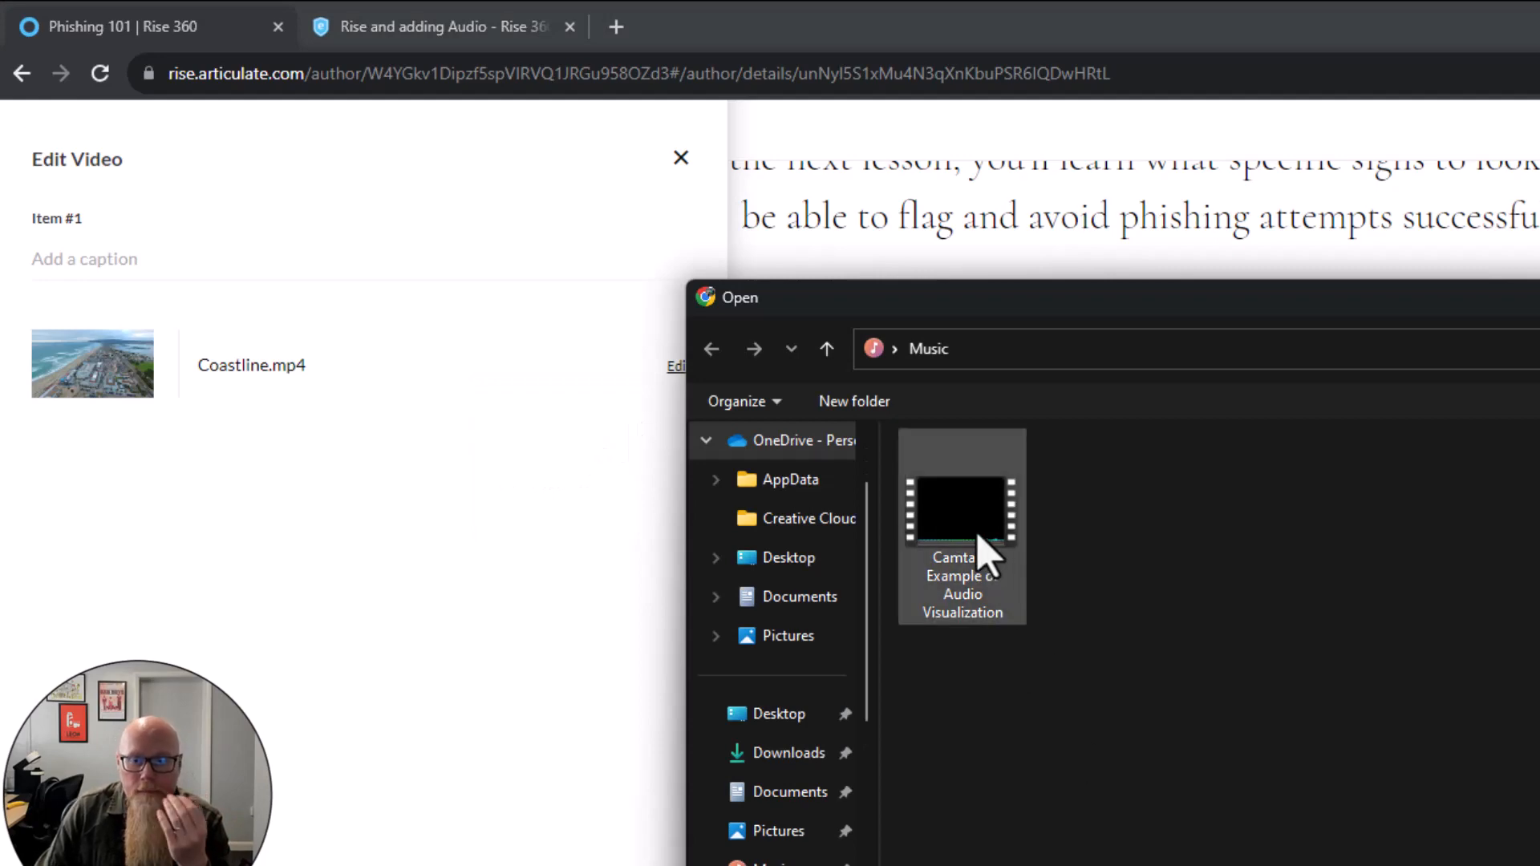
pyautogui.click(961, 506)
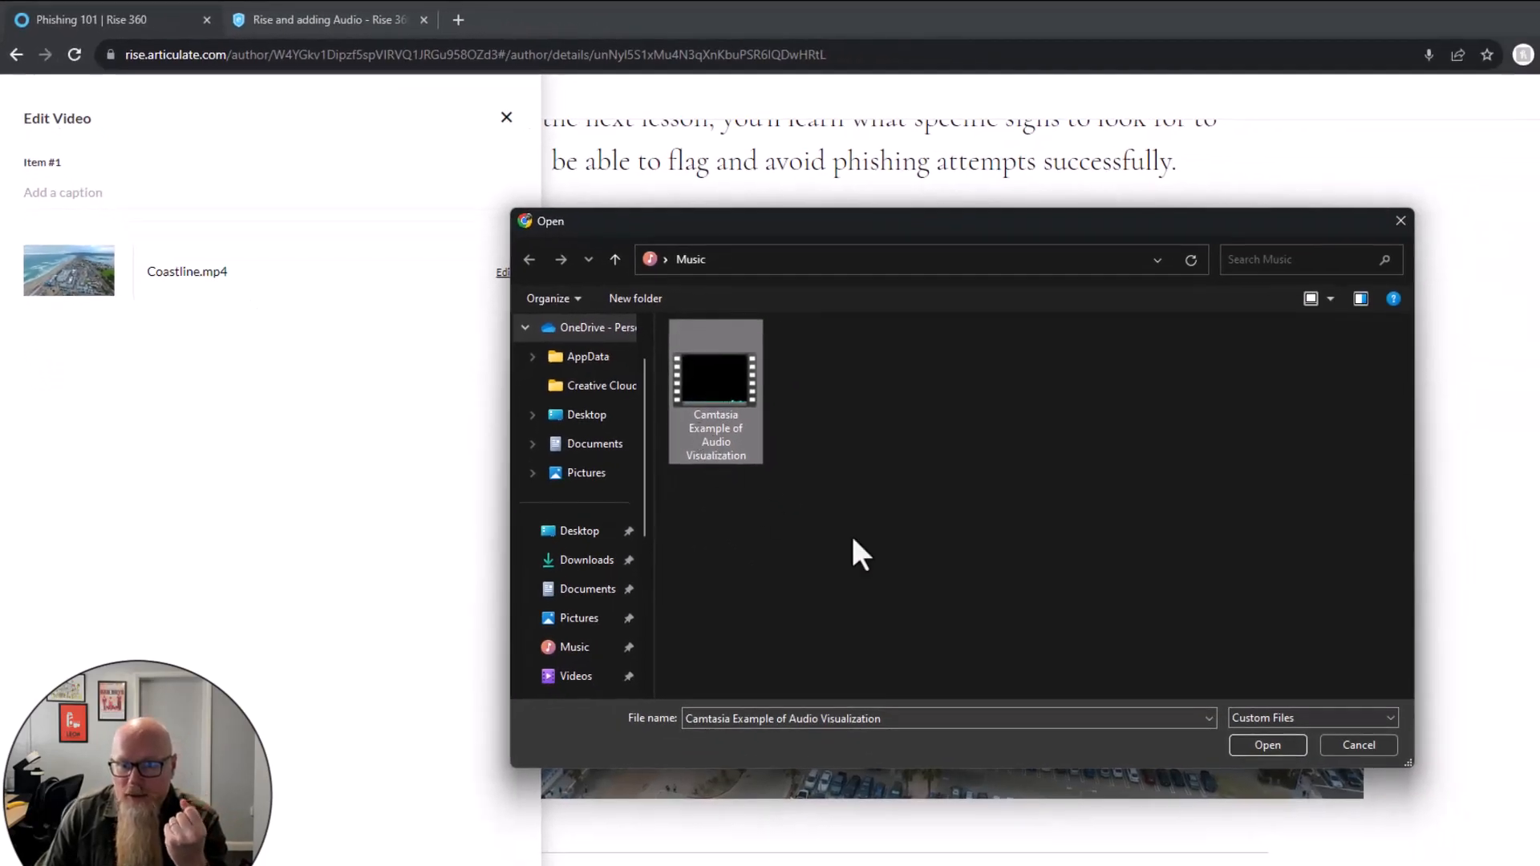
pyautogui.click(1268, 744)
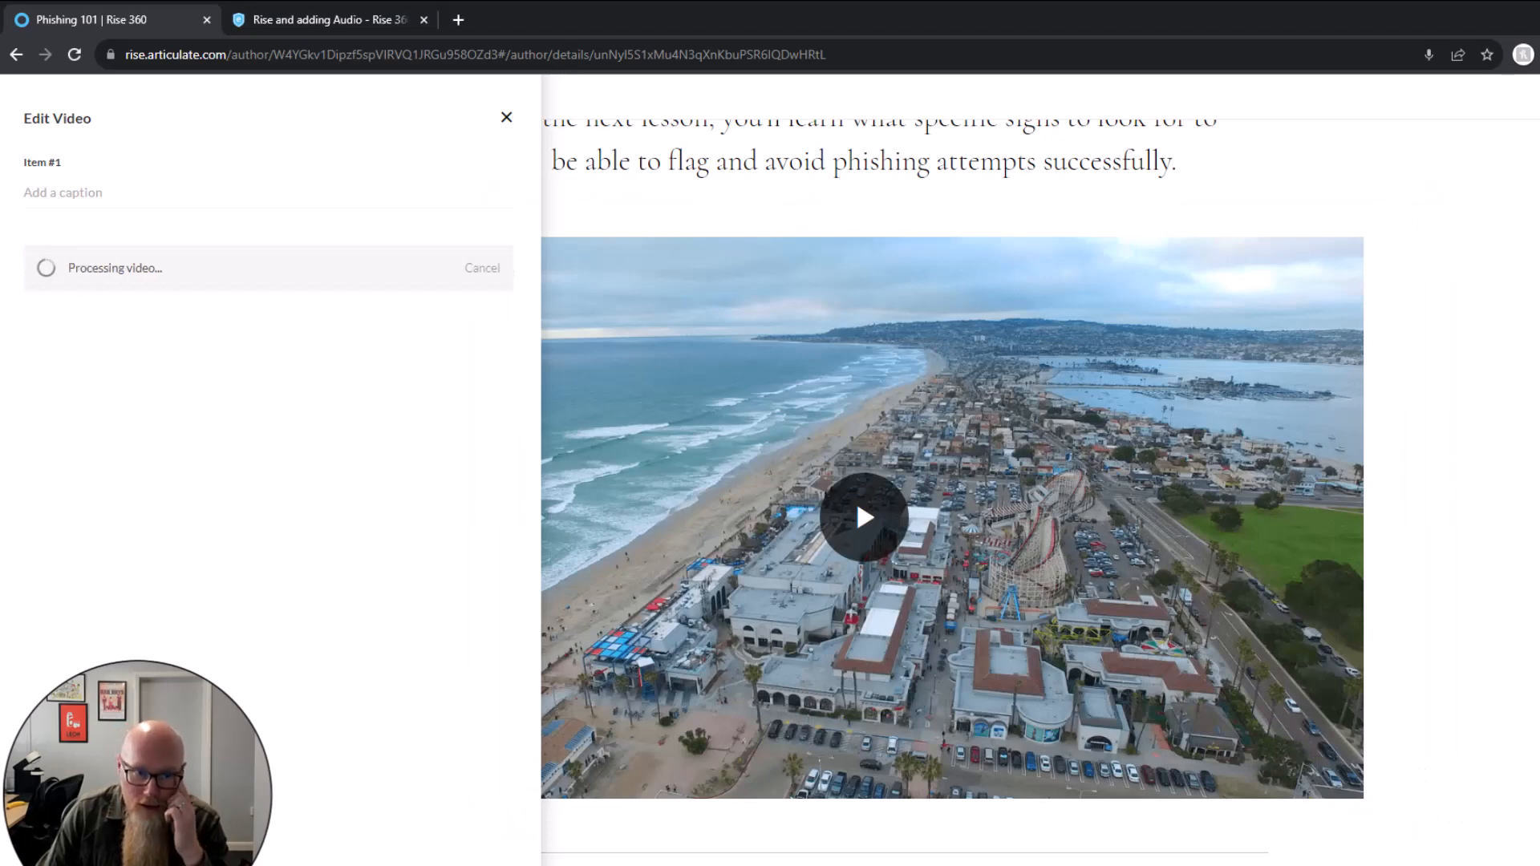
pyautogui.moveTo(1521, 668)
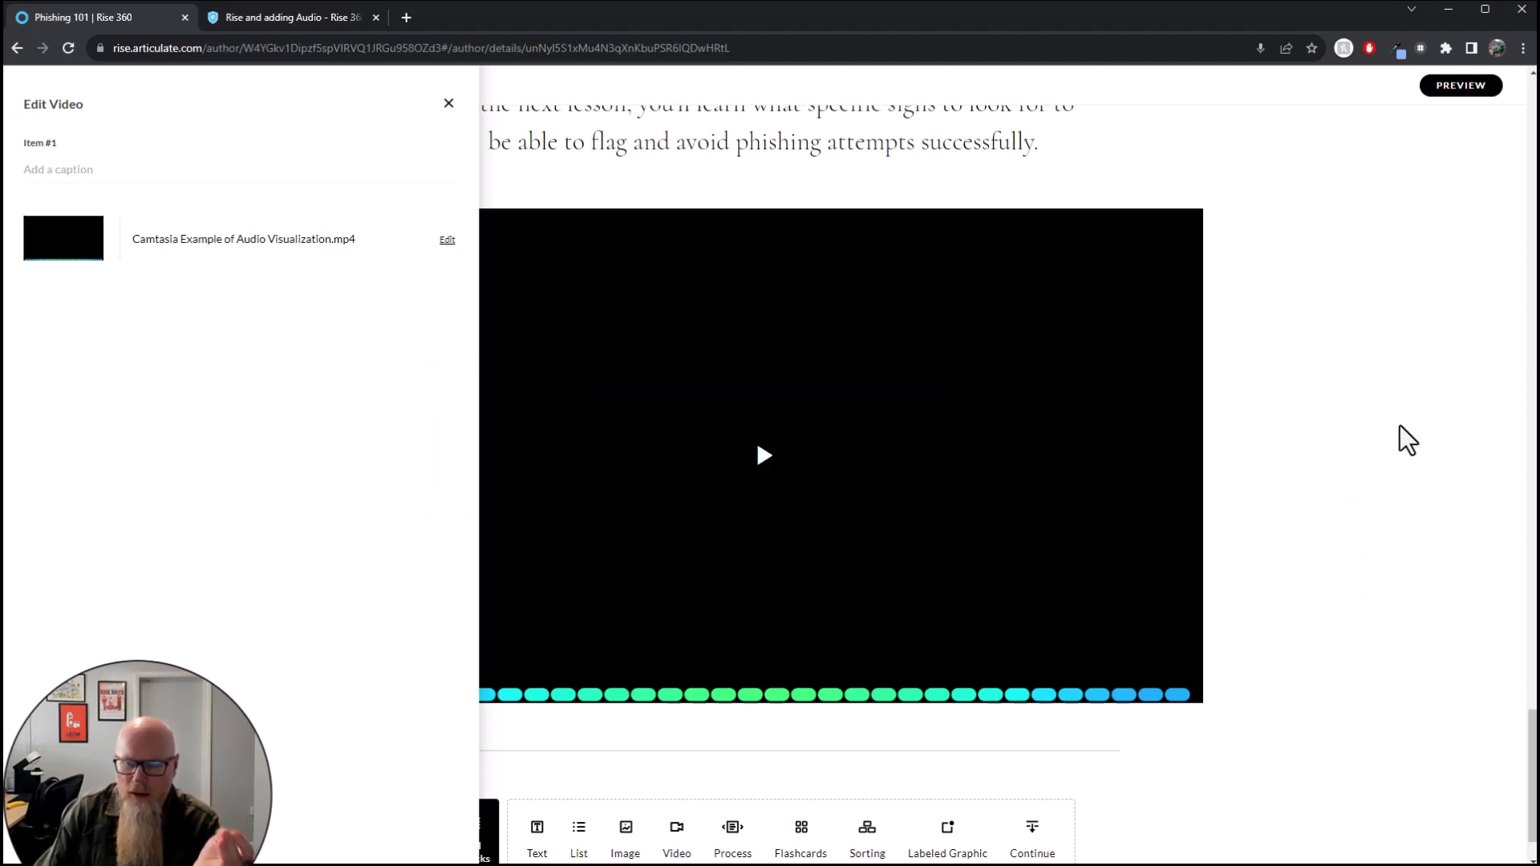
pyautogui.moveTo(1157, 341)
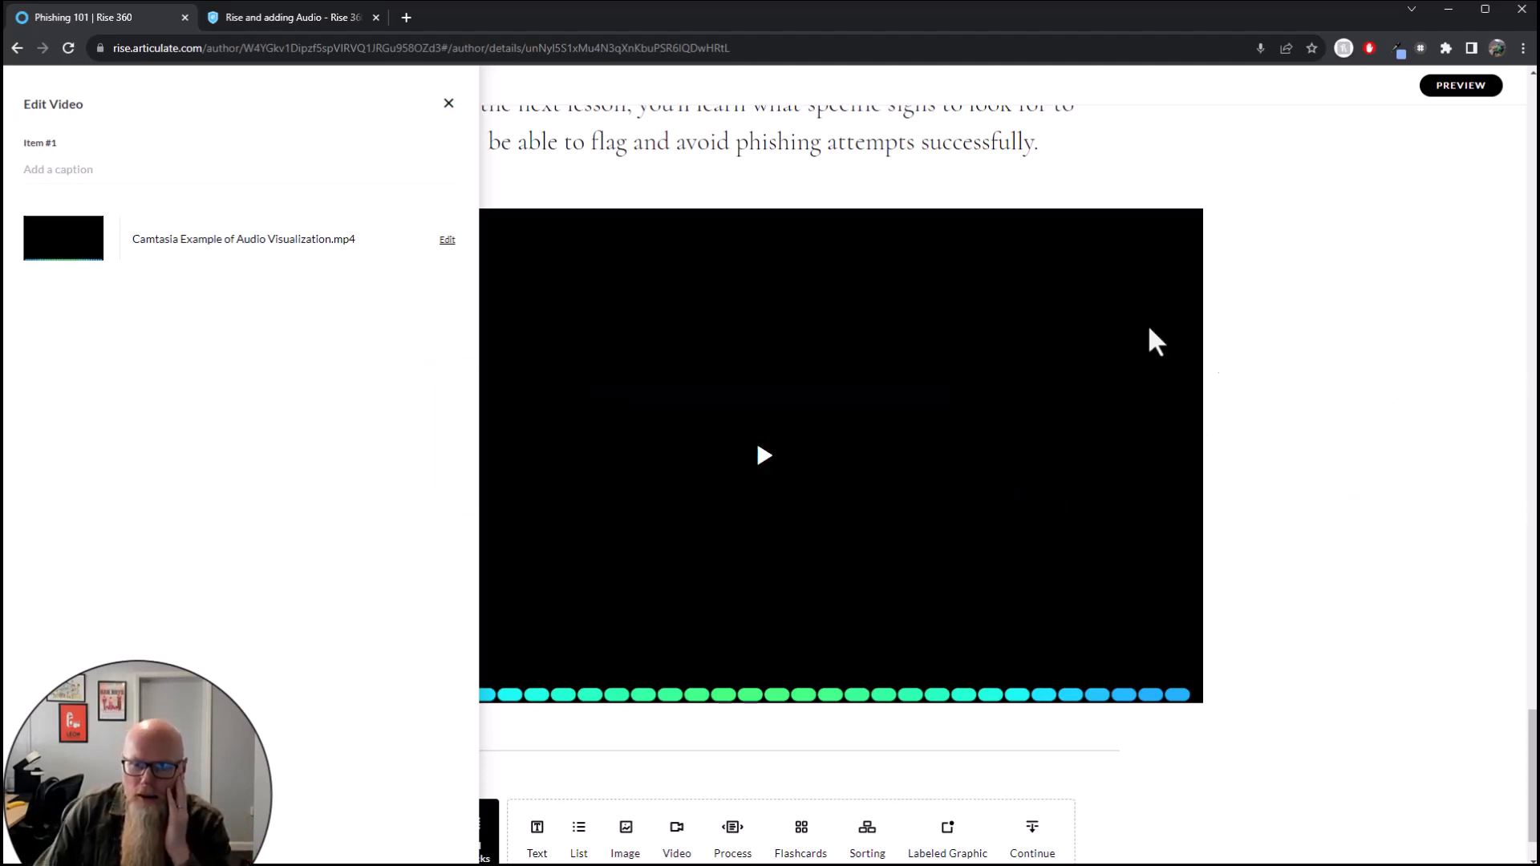
# Set the visualizer video block's Video width to Small in its Design settings
pyautogui.click(449, 103)
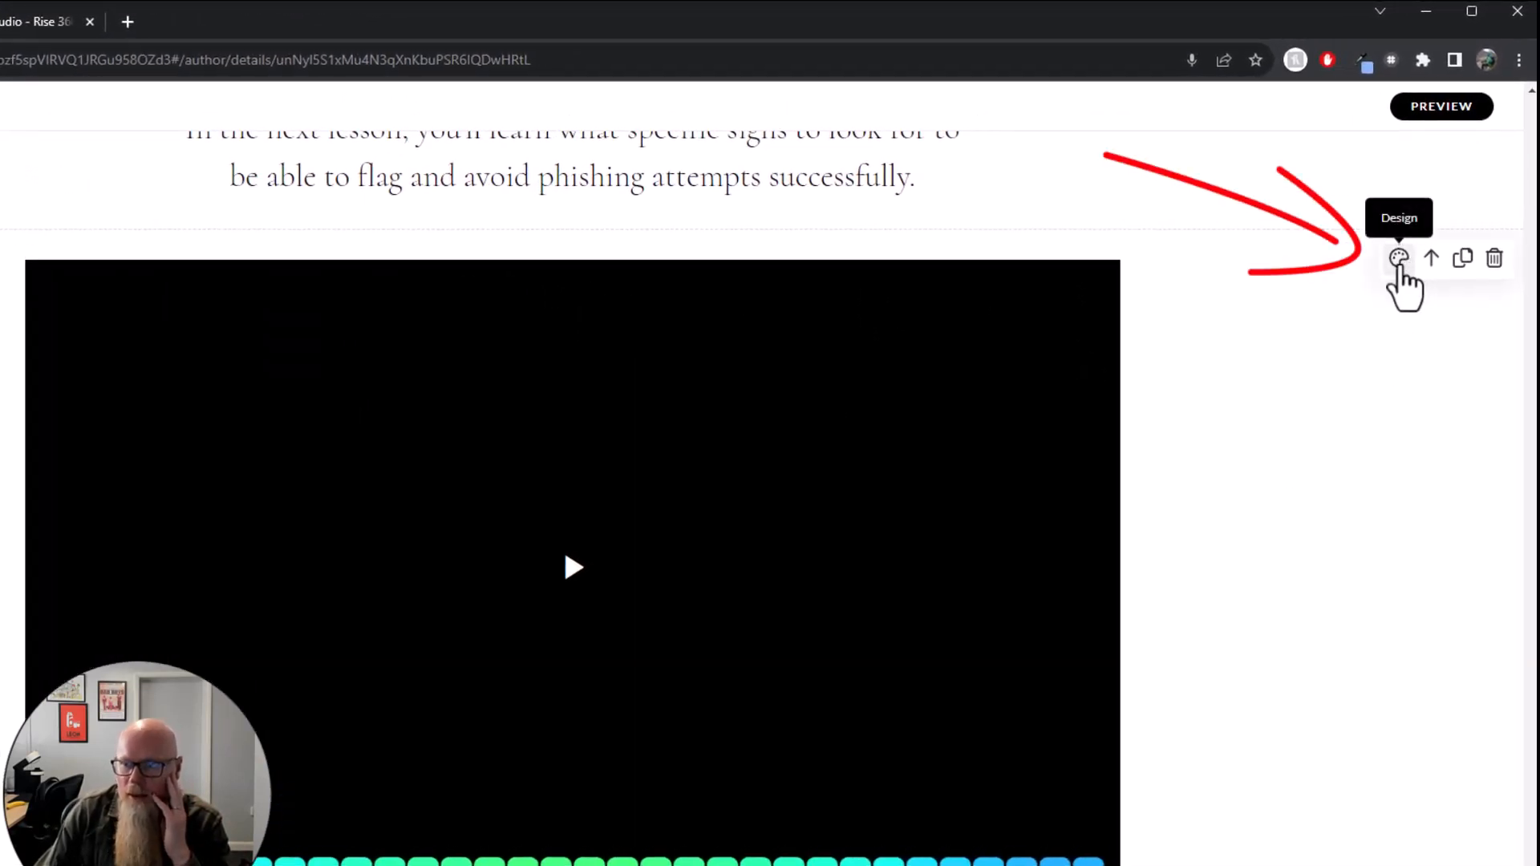
pyautogui.click(1399, 258)
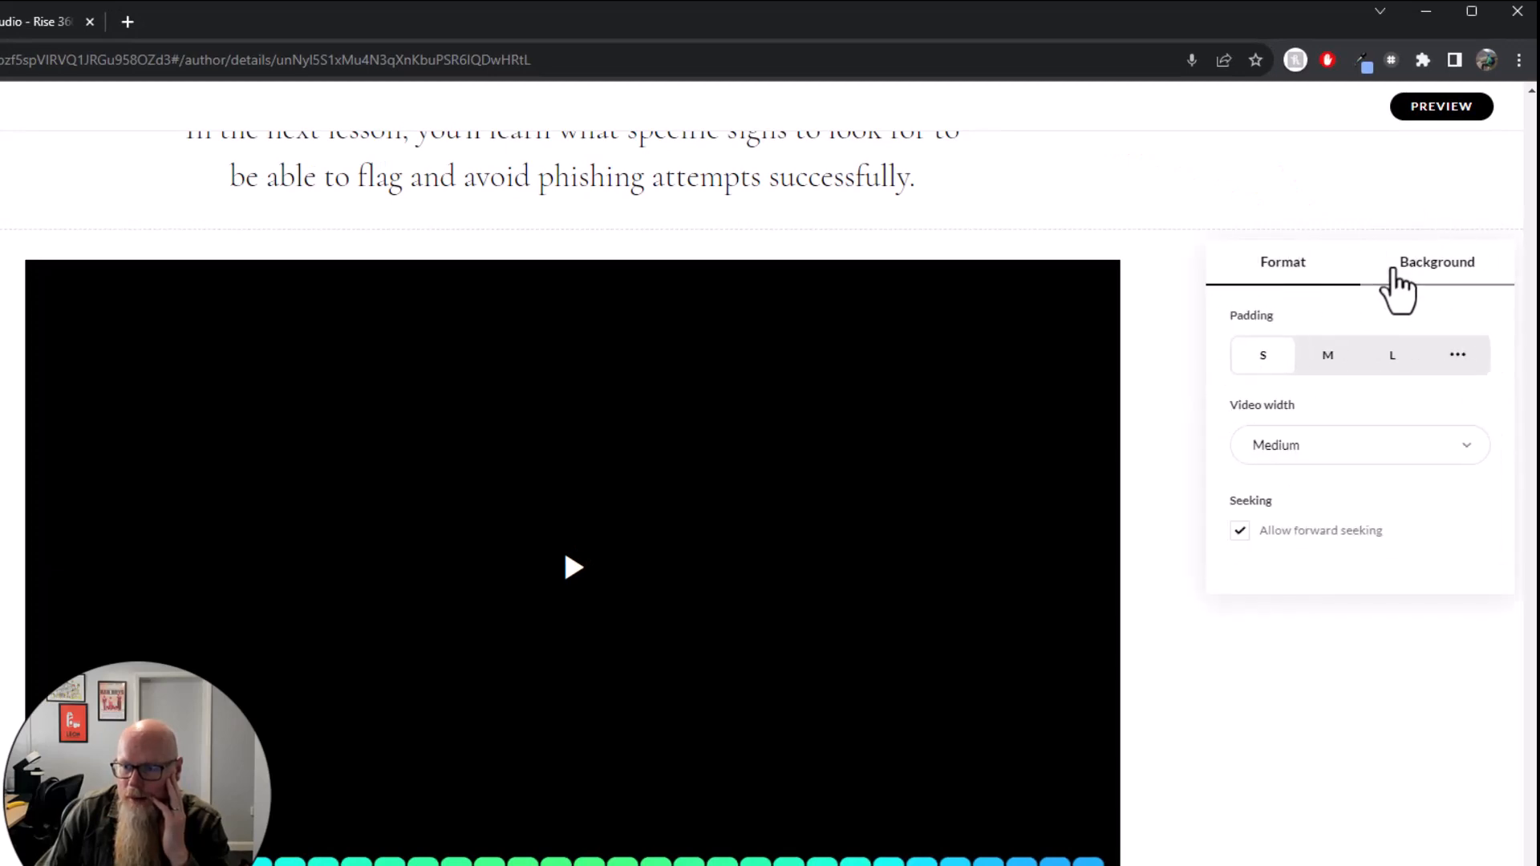
pyautogui.click(1359, 444)
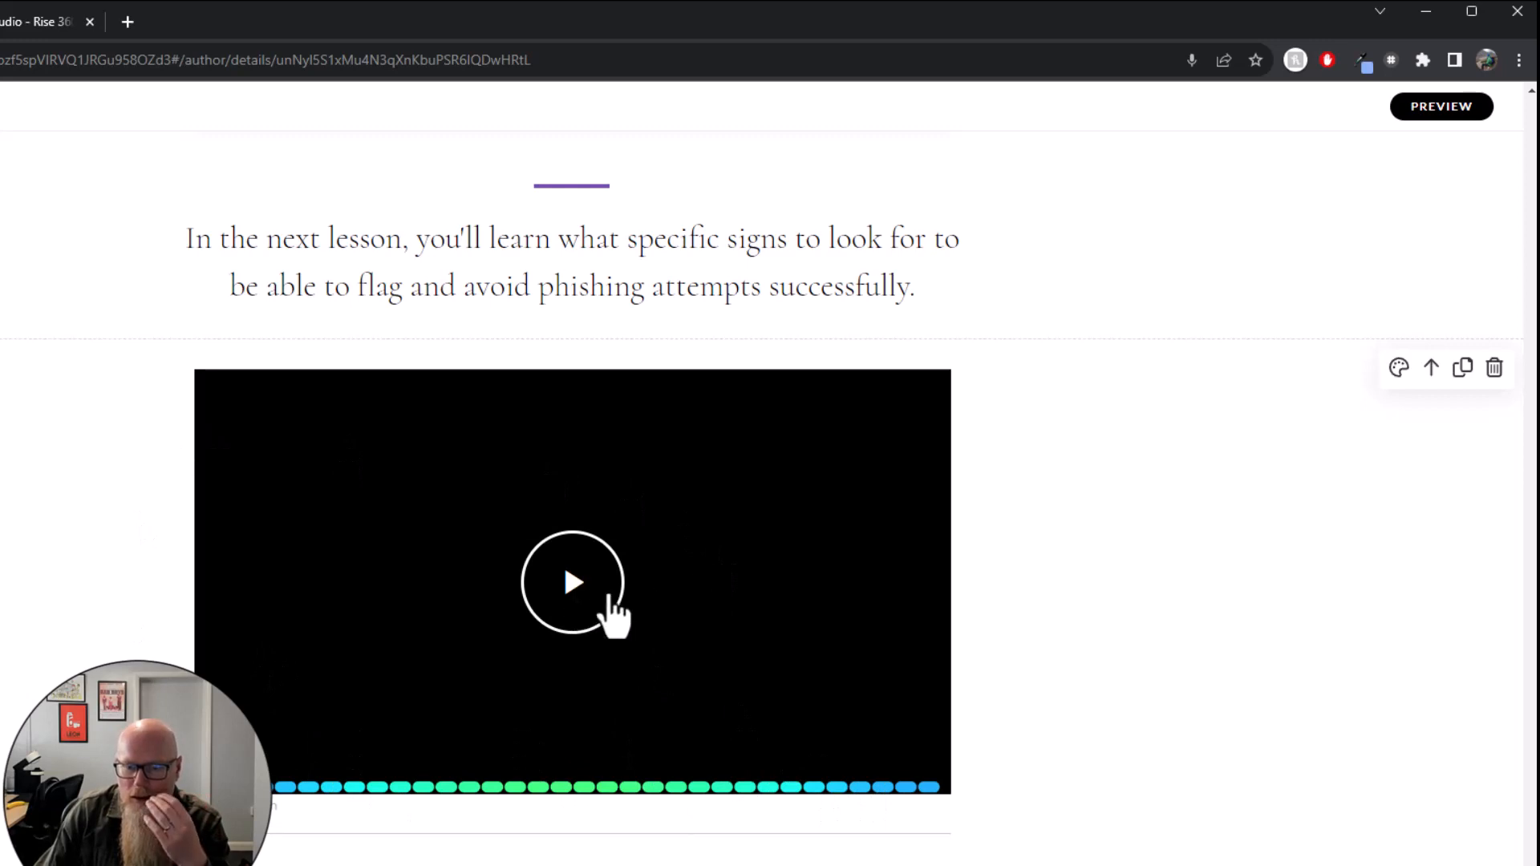
pyautogui.moveTo(972, 781)
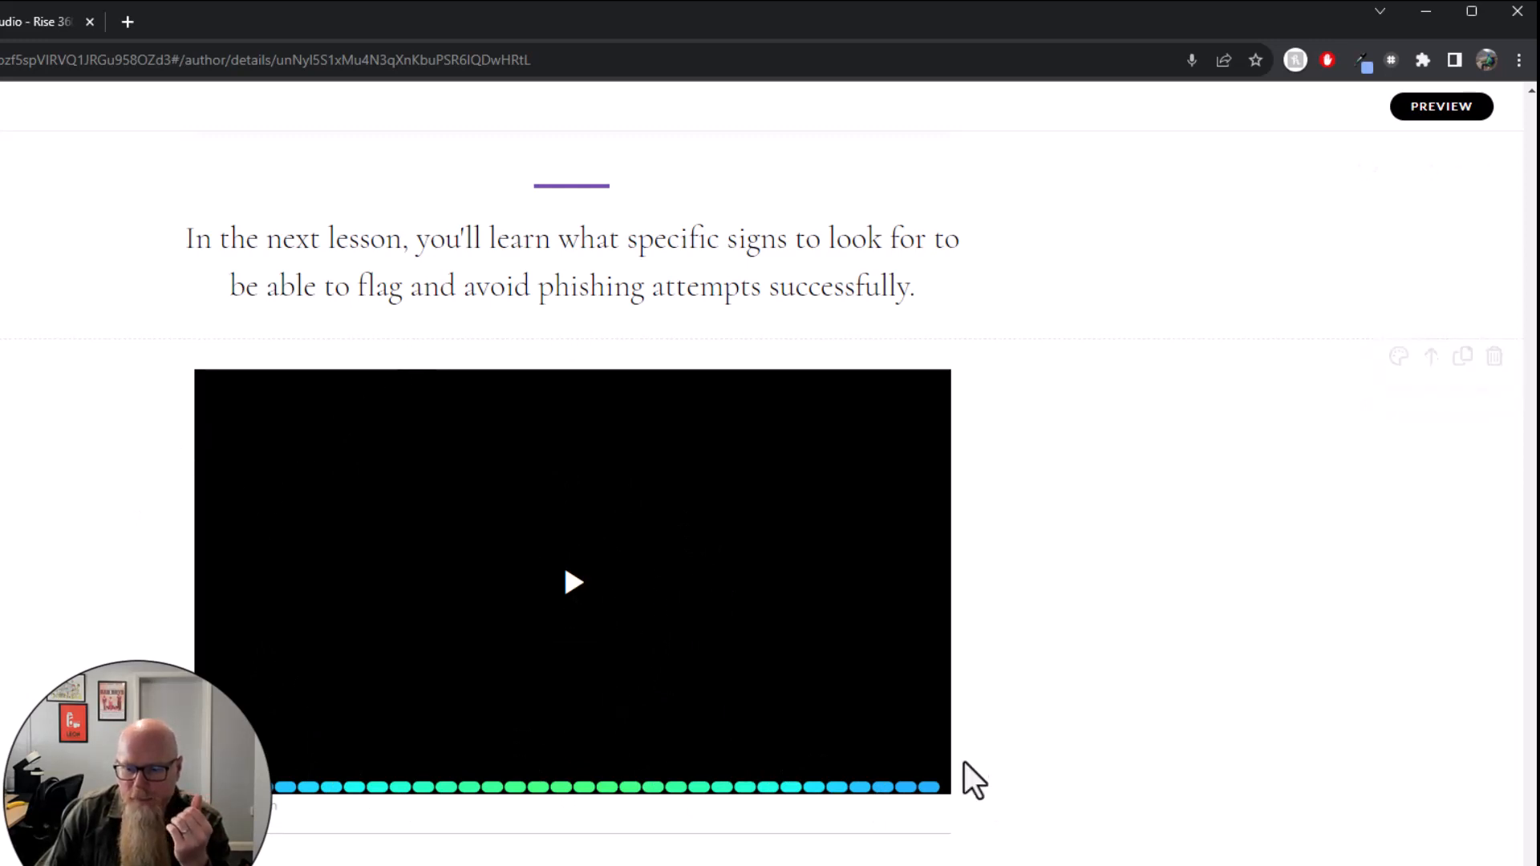
pyautogui.moveTo(1032, 732)
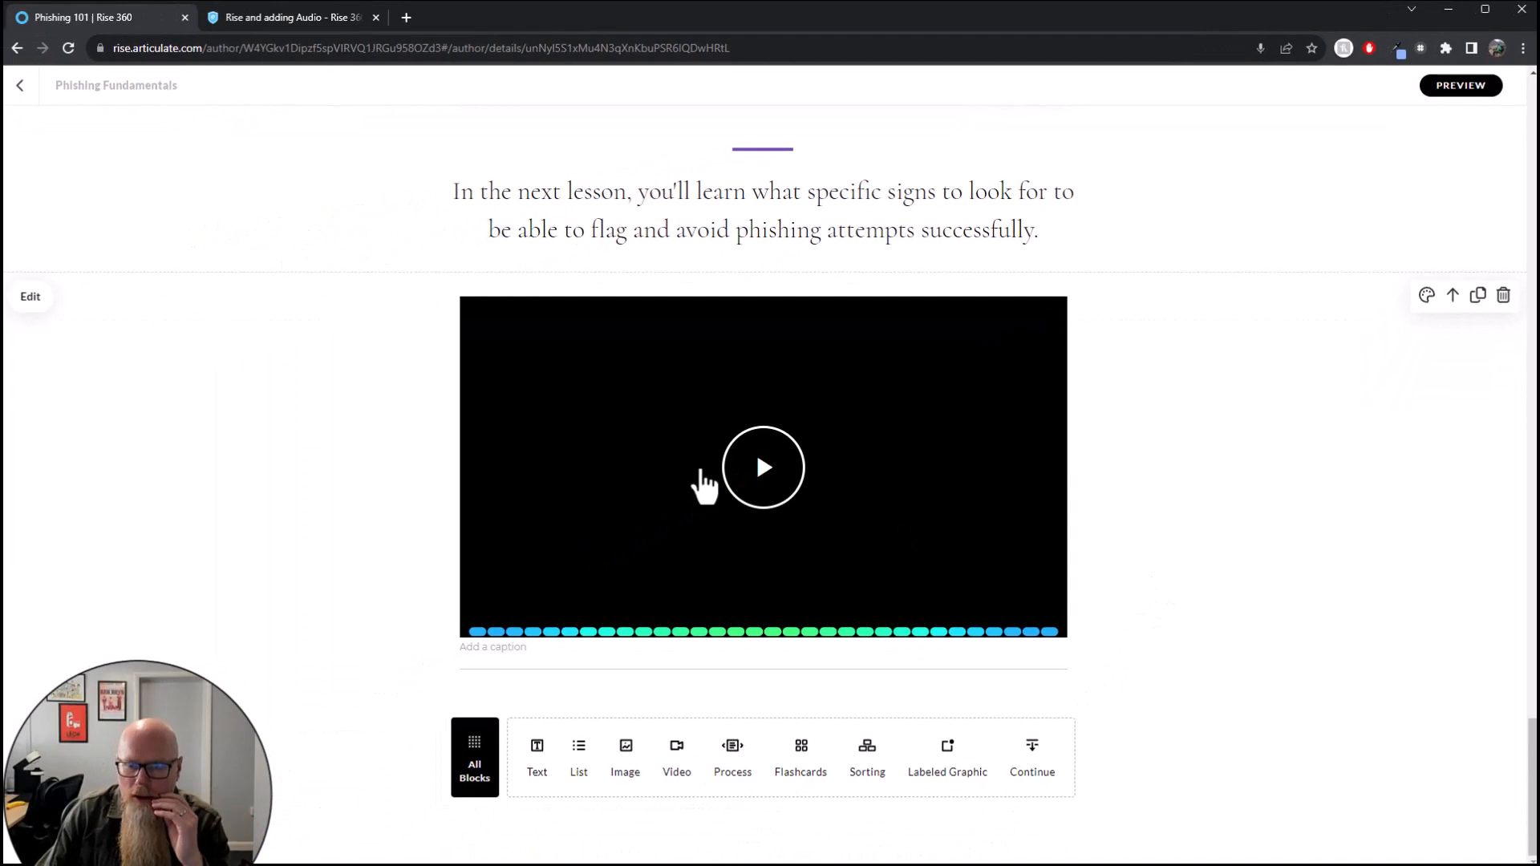
pyautogui.click(764, 467)
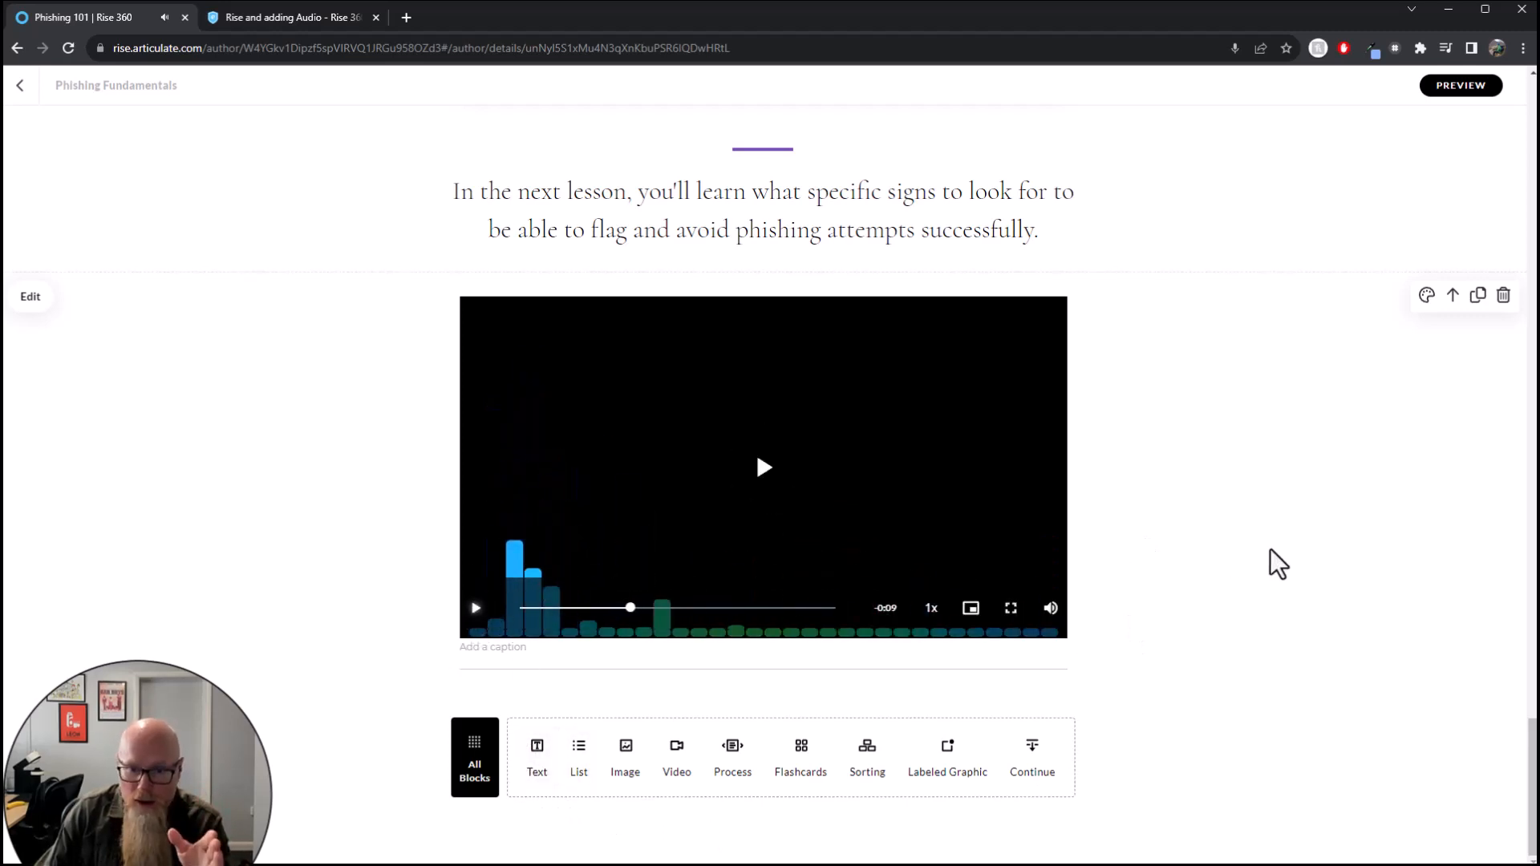
pyautogui.moveTo(621, 649)
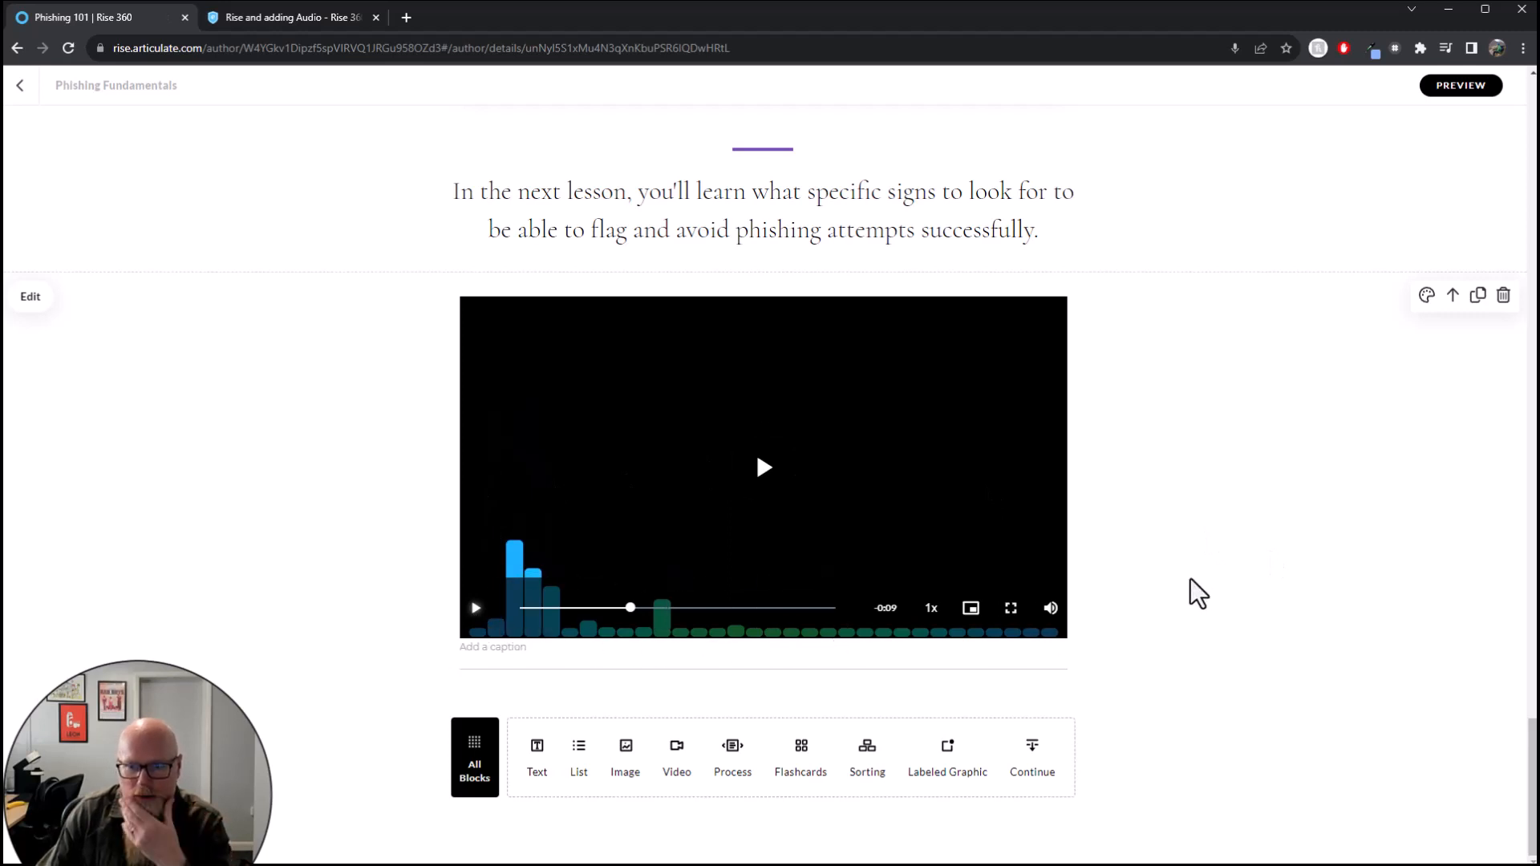
pyautogui.scroll(3)
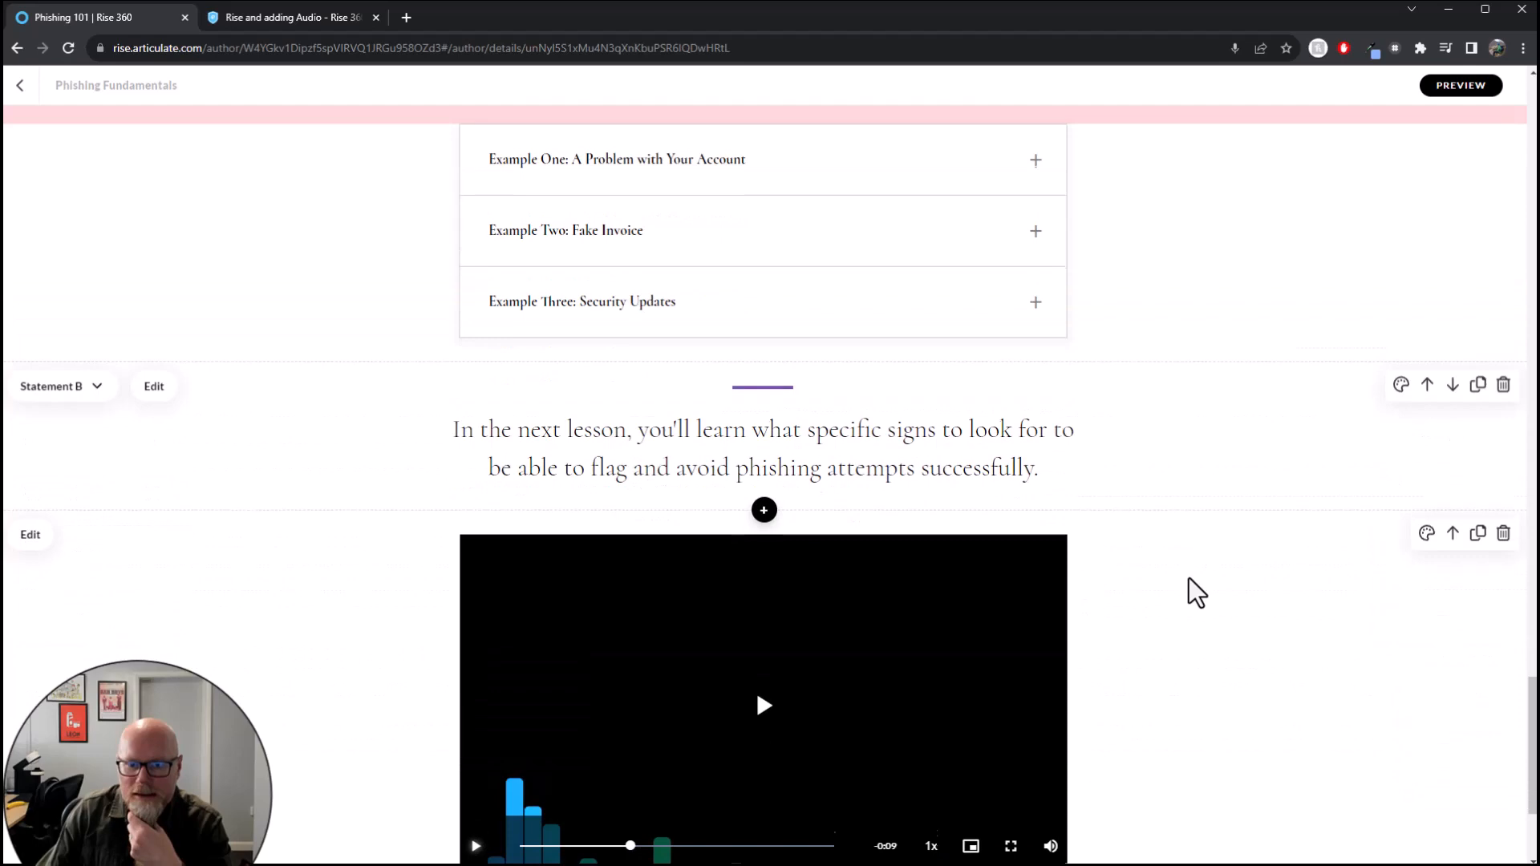
pyautogui.scroll(3)
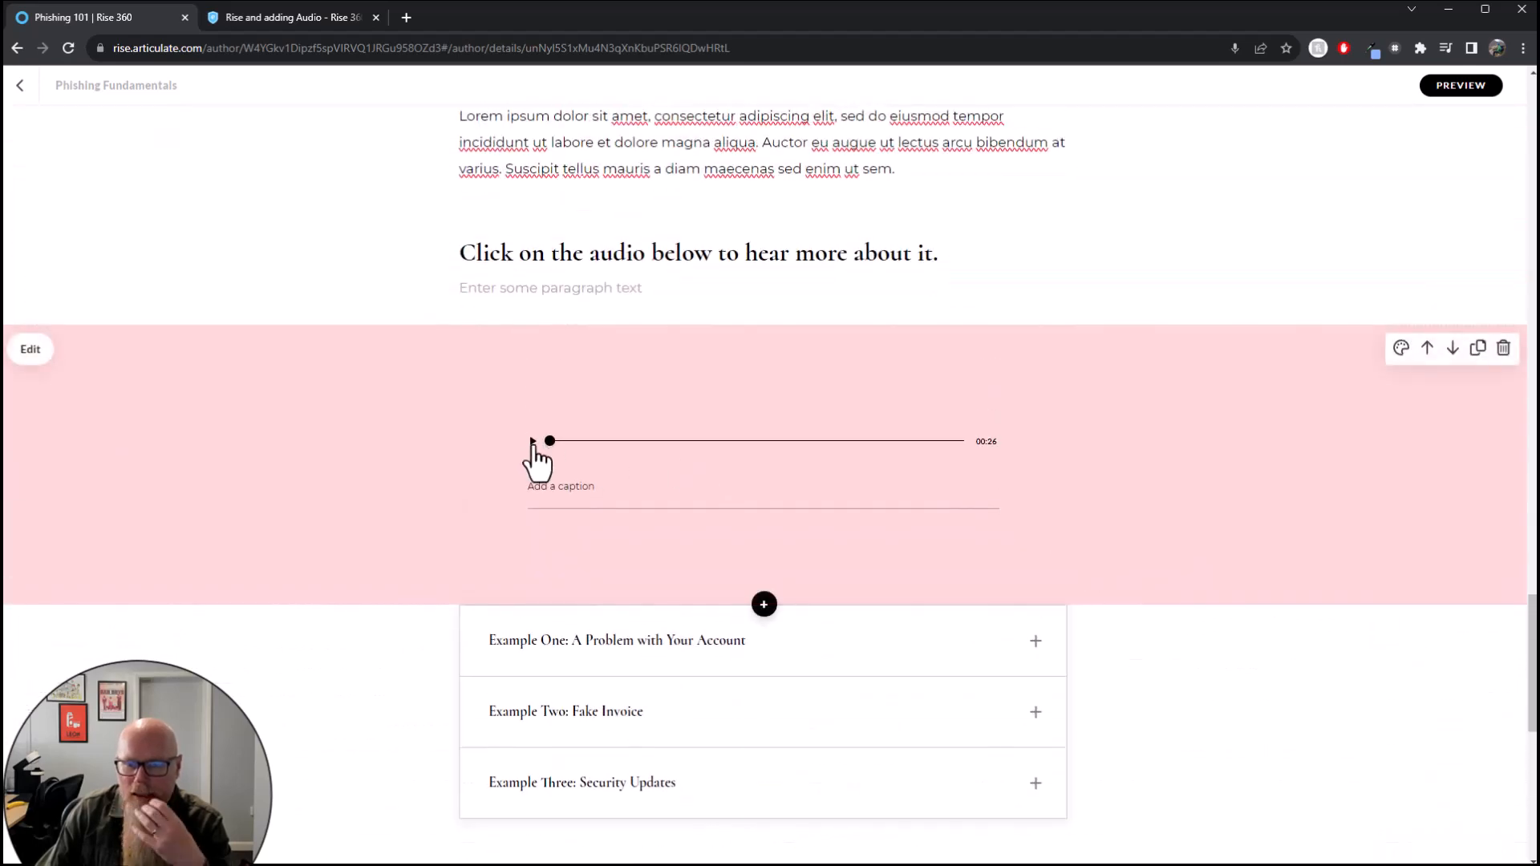
pyautogui.scroll(-3)
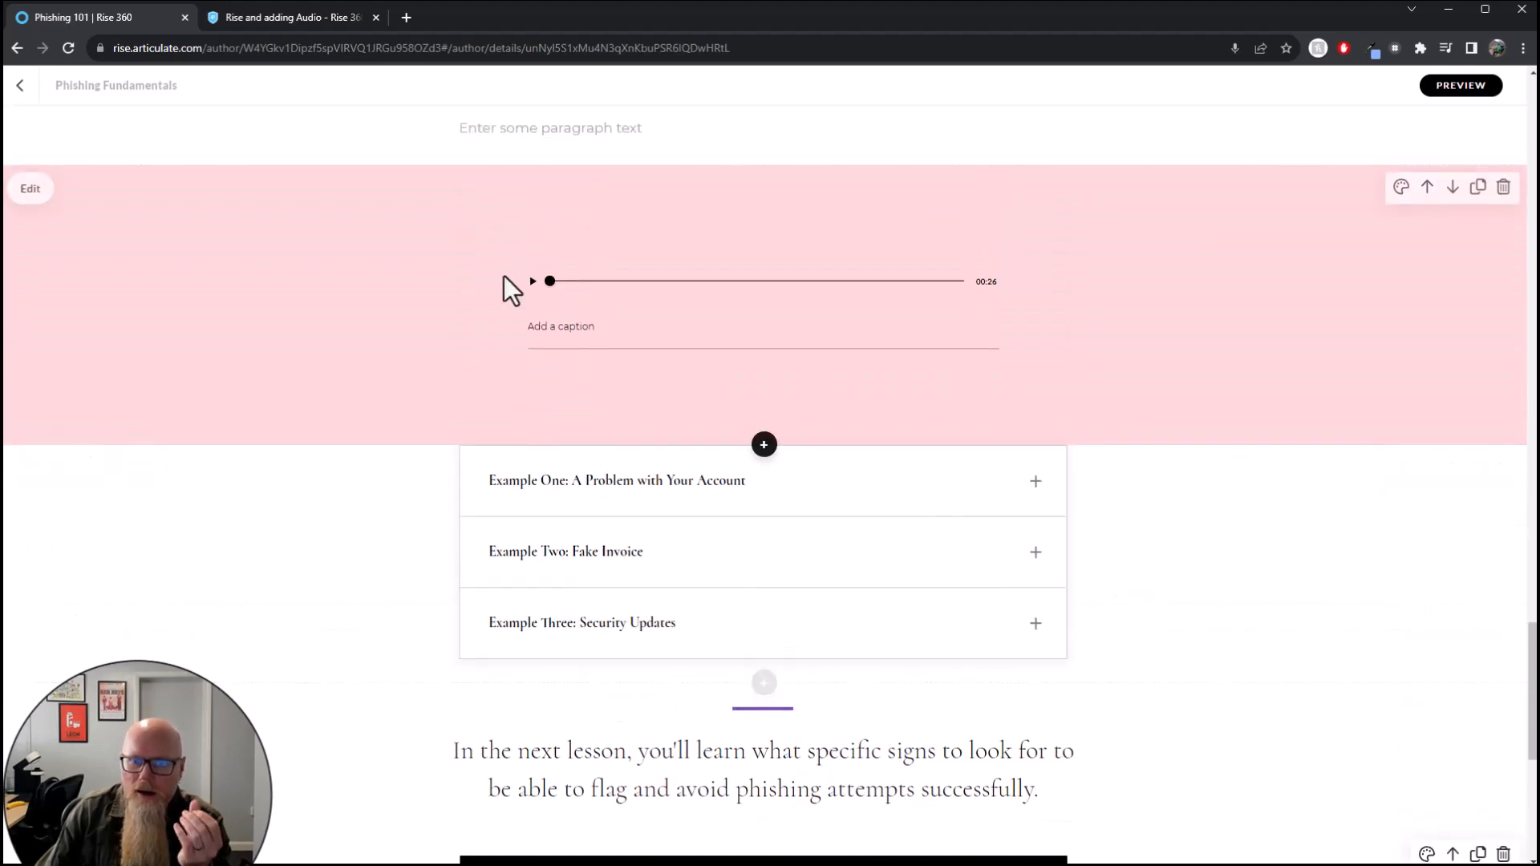
pyautogui.moveTo(668, 319)
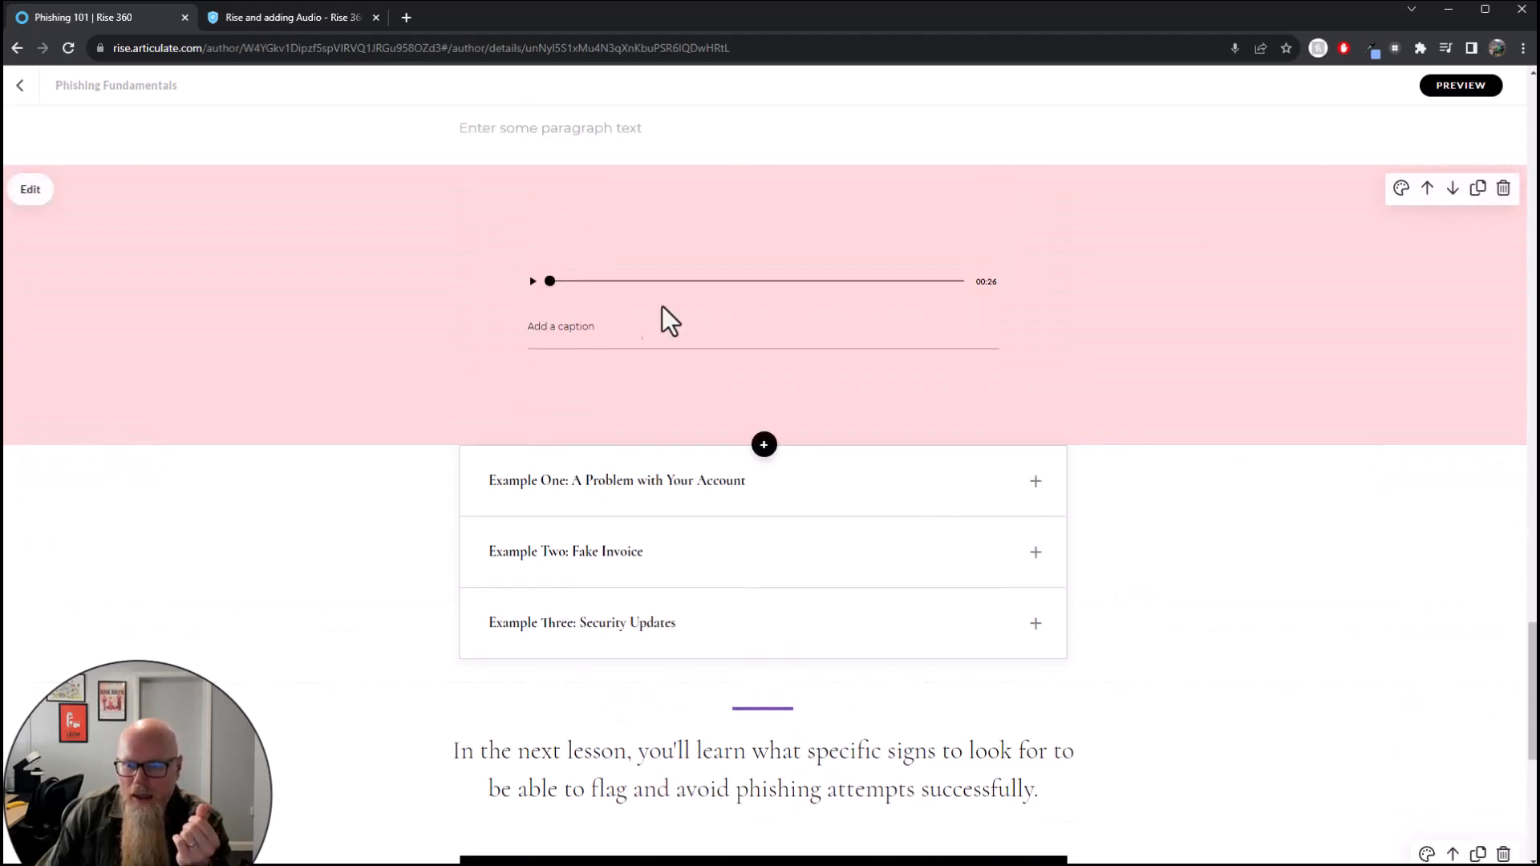
pyautogui.moveTo(593, 324)
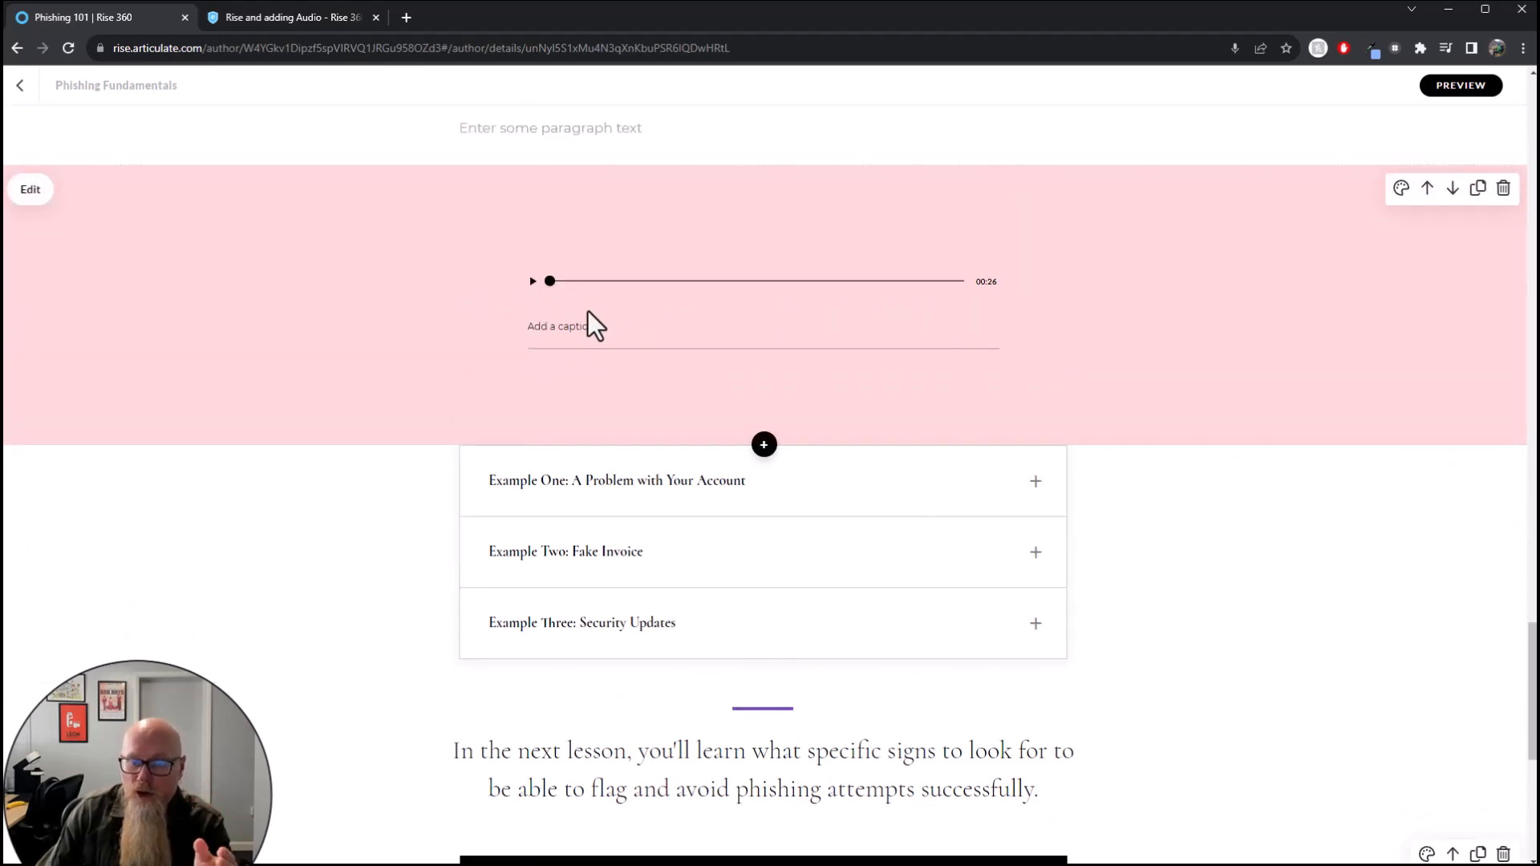
pyautogui.scroll(-3)
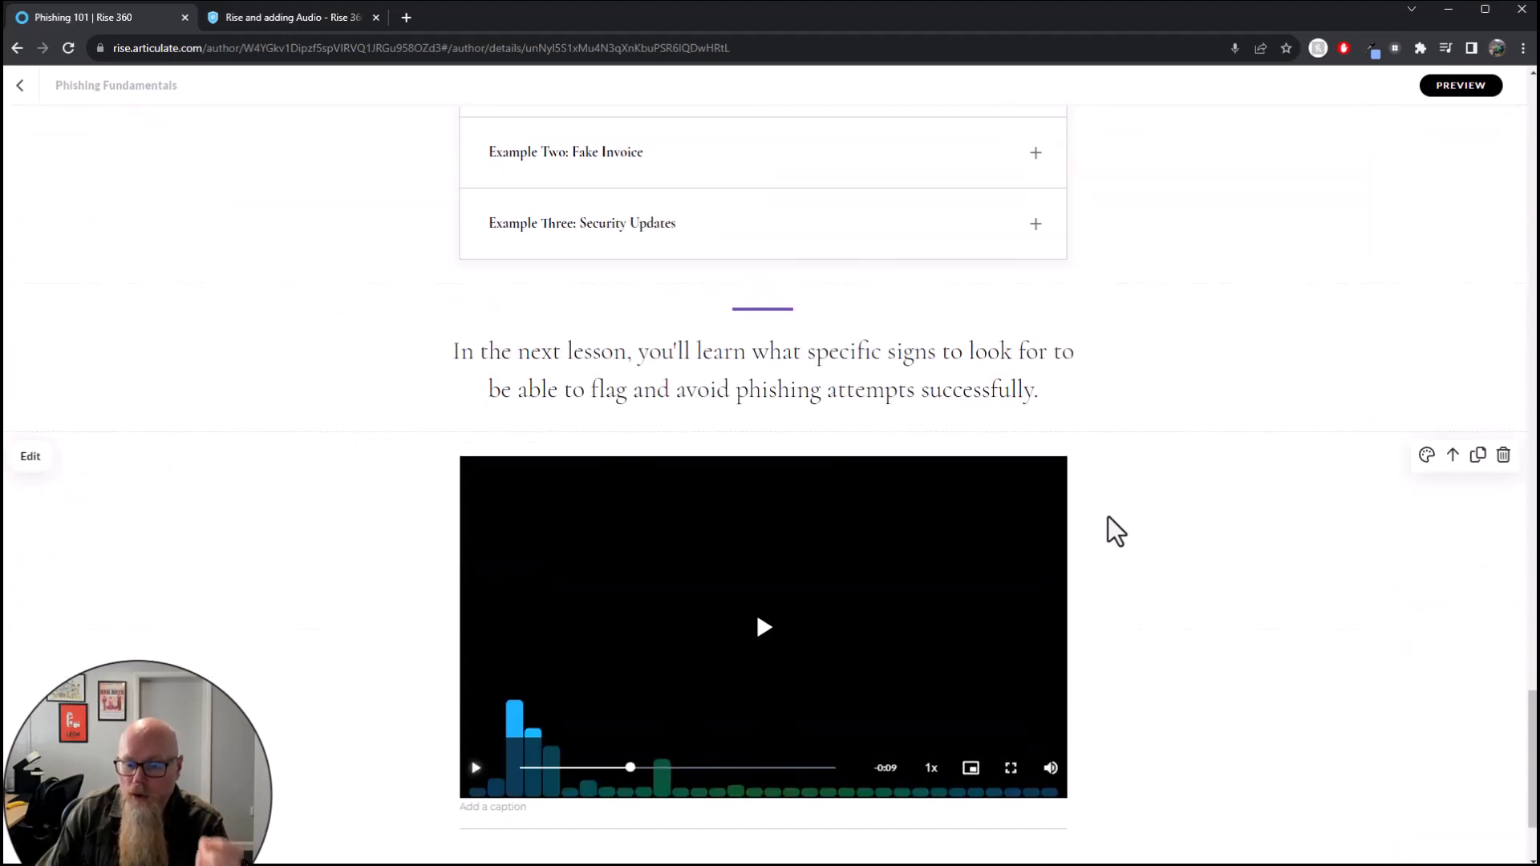
pyautogui.scroll(-3)
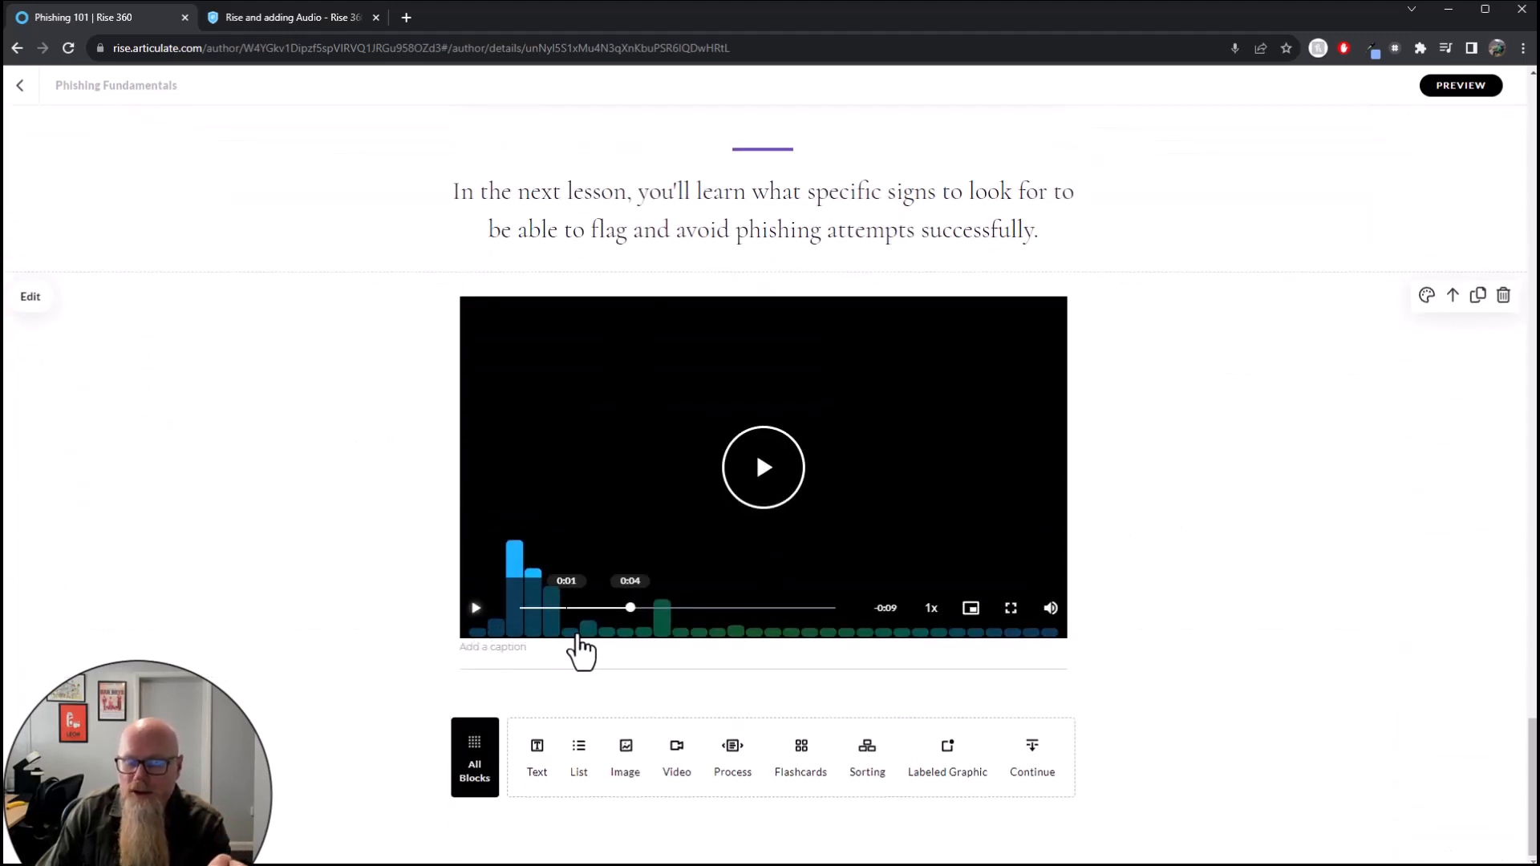
pyautogui.moveTo(756, 634)
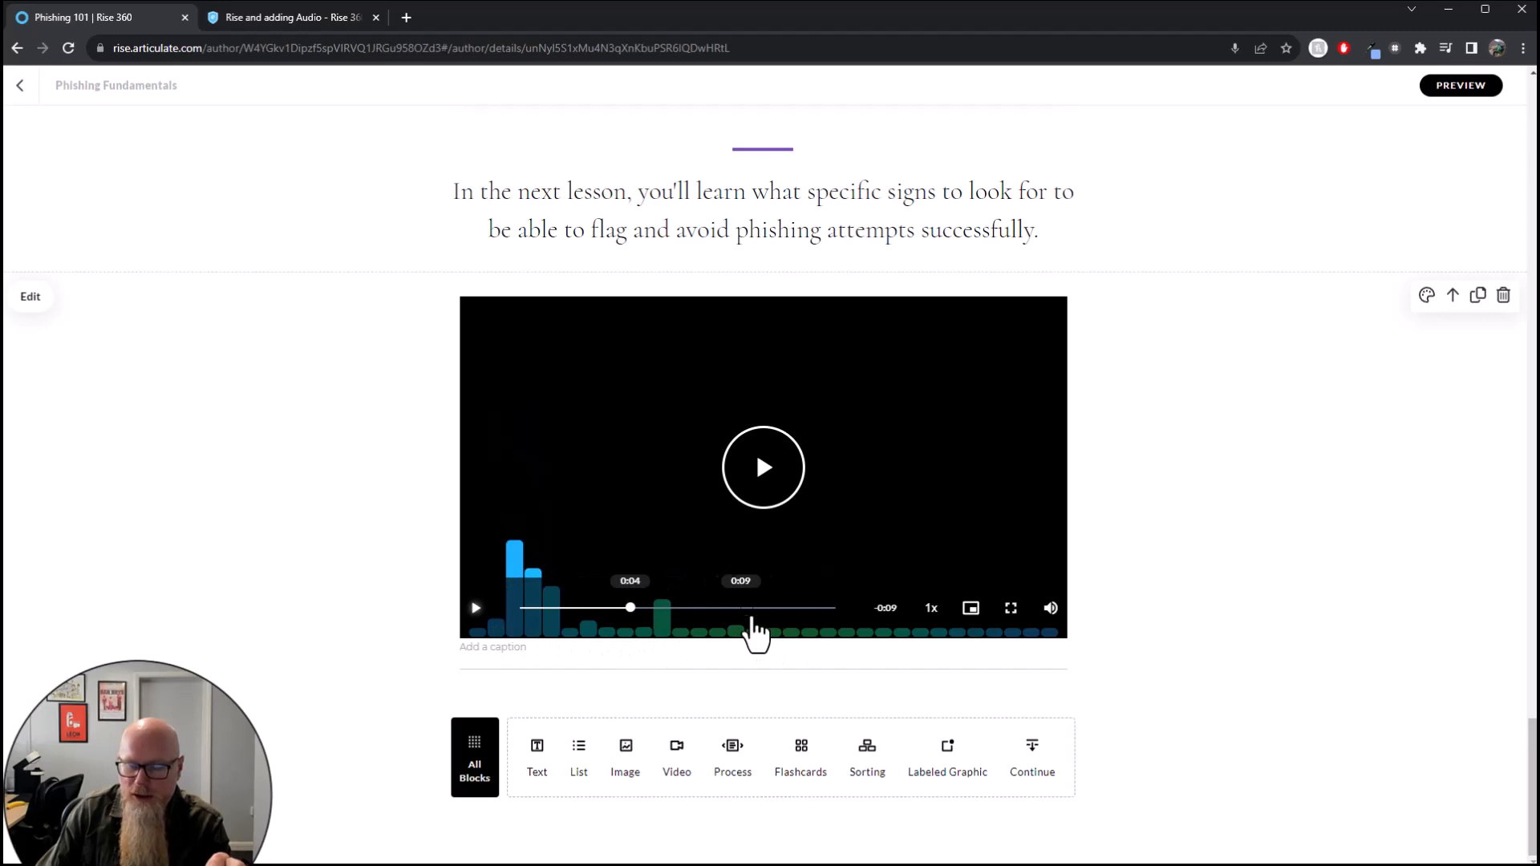
pyautogui.moveTo(918, 639)
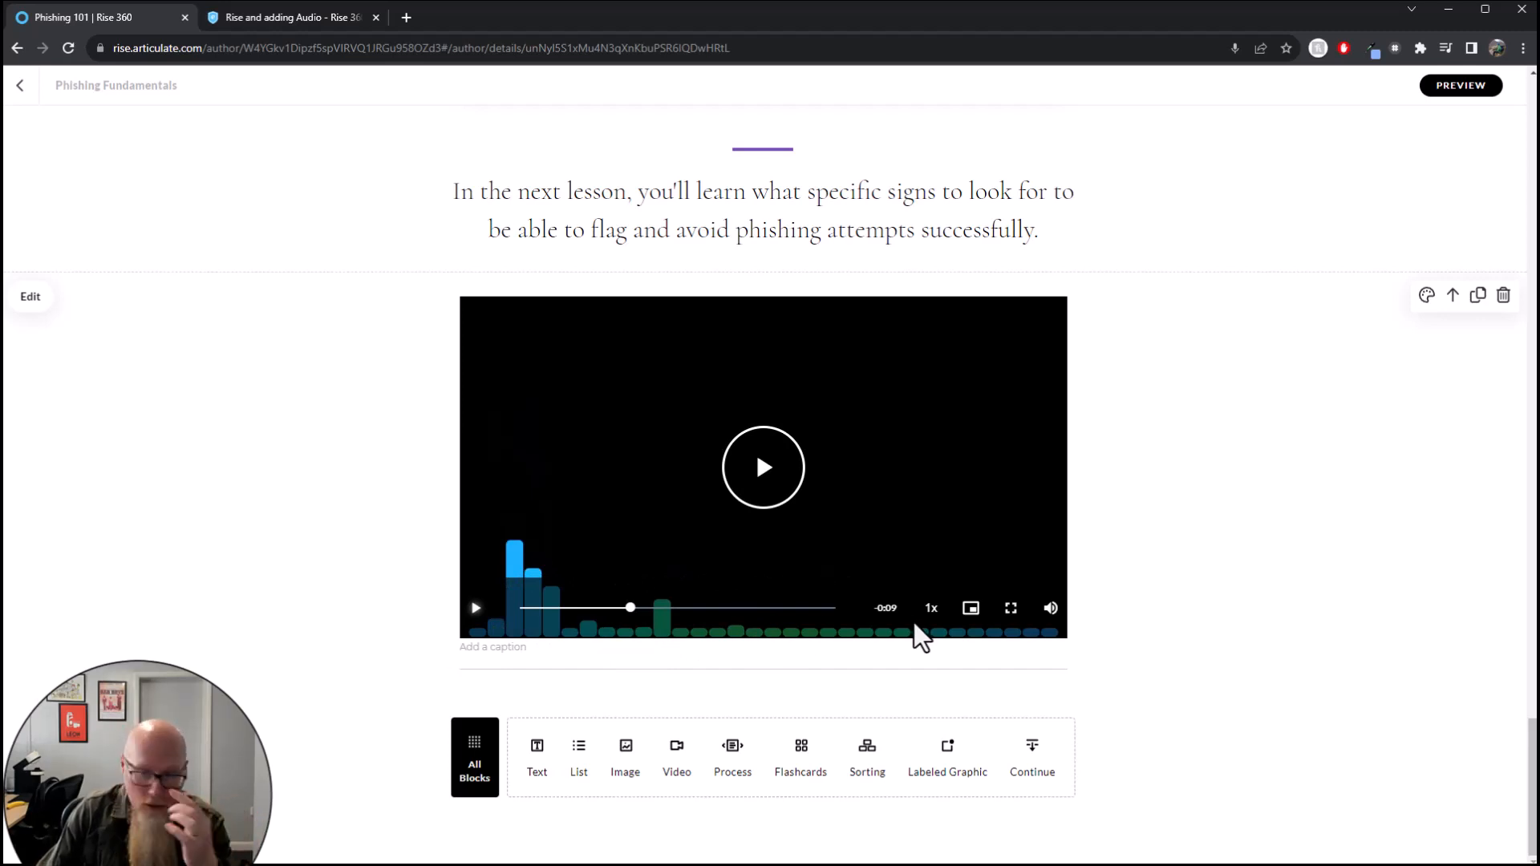
pyautogui.moveTo(1189, 645)
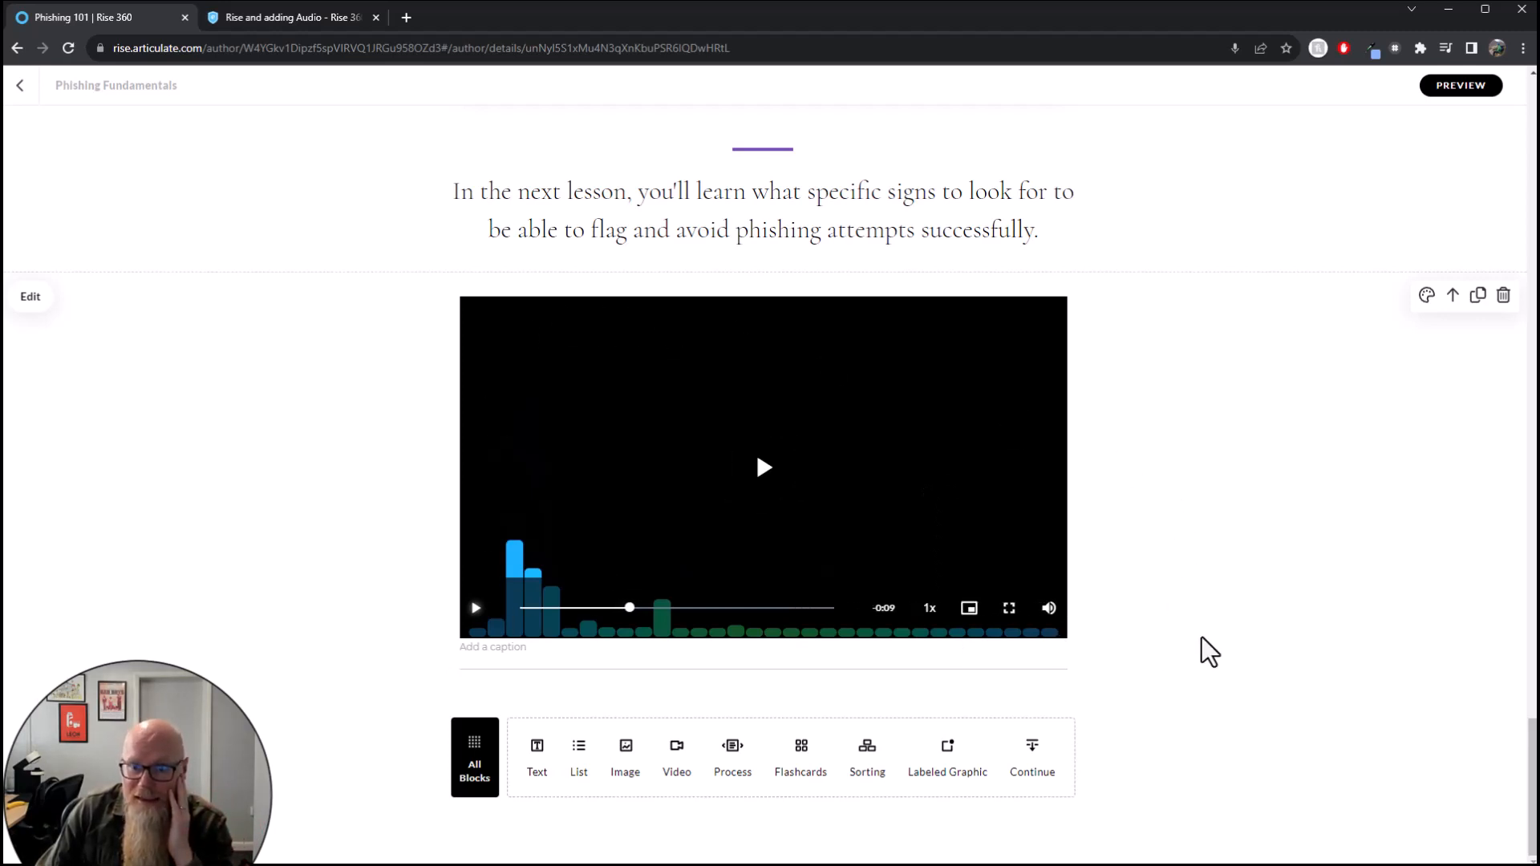
pyautogui.moveTo(610, 334)
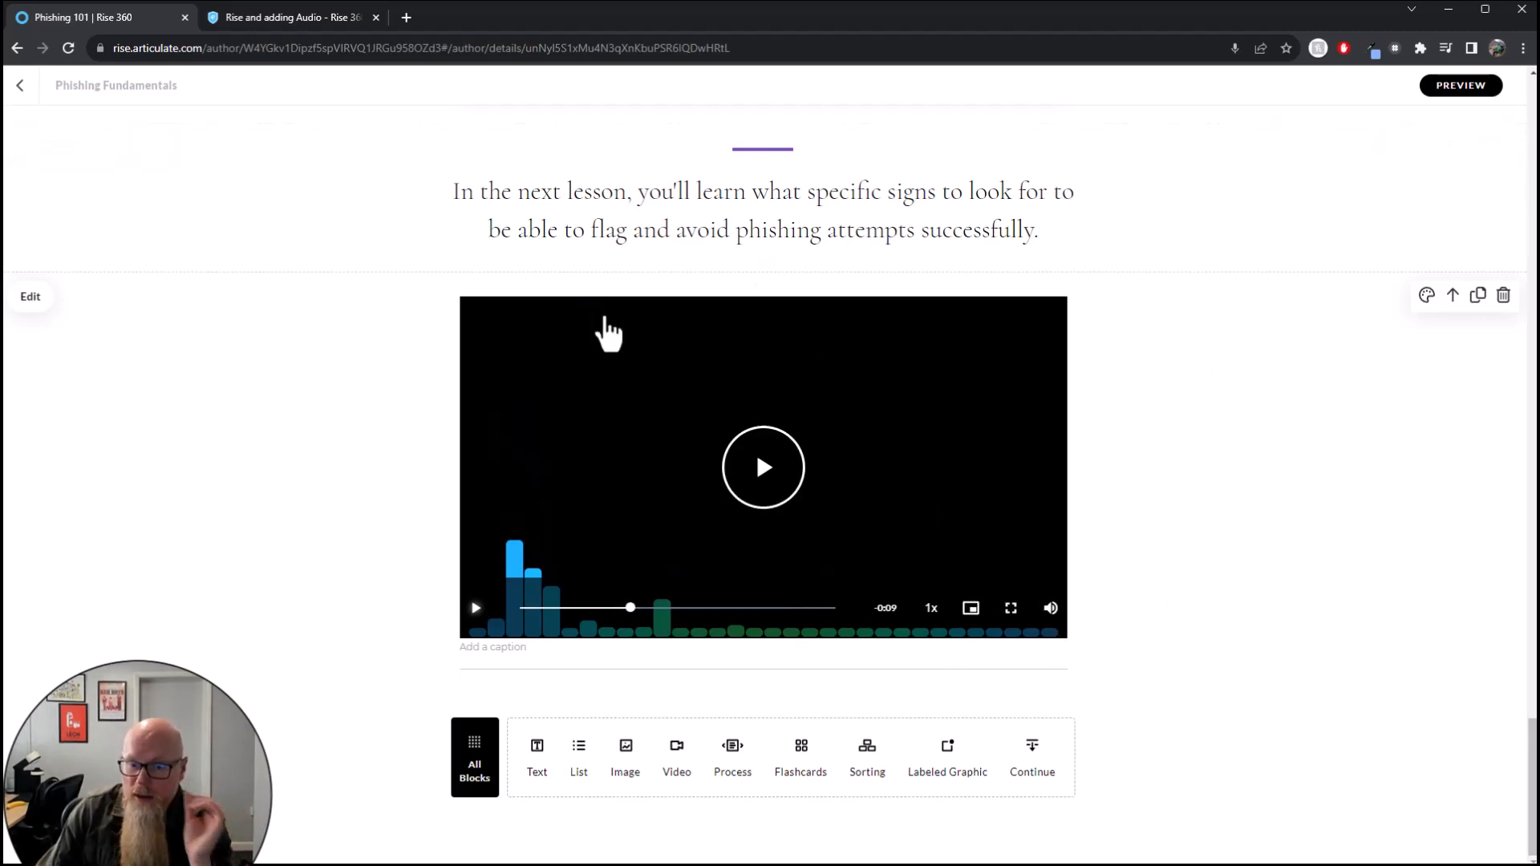
pyautogui.moveTo(604, 369)
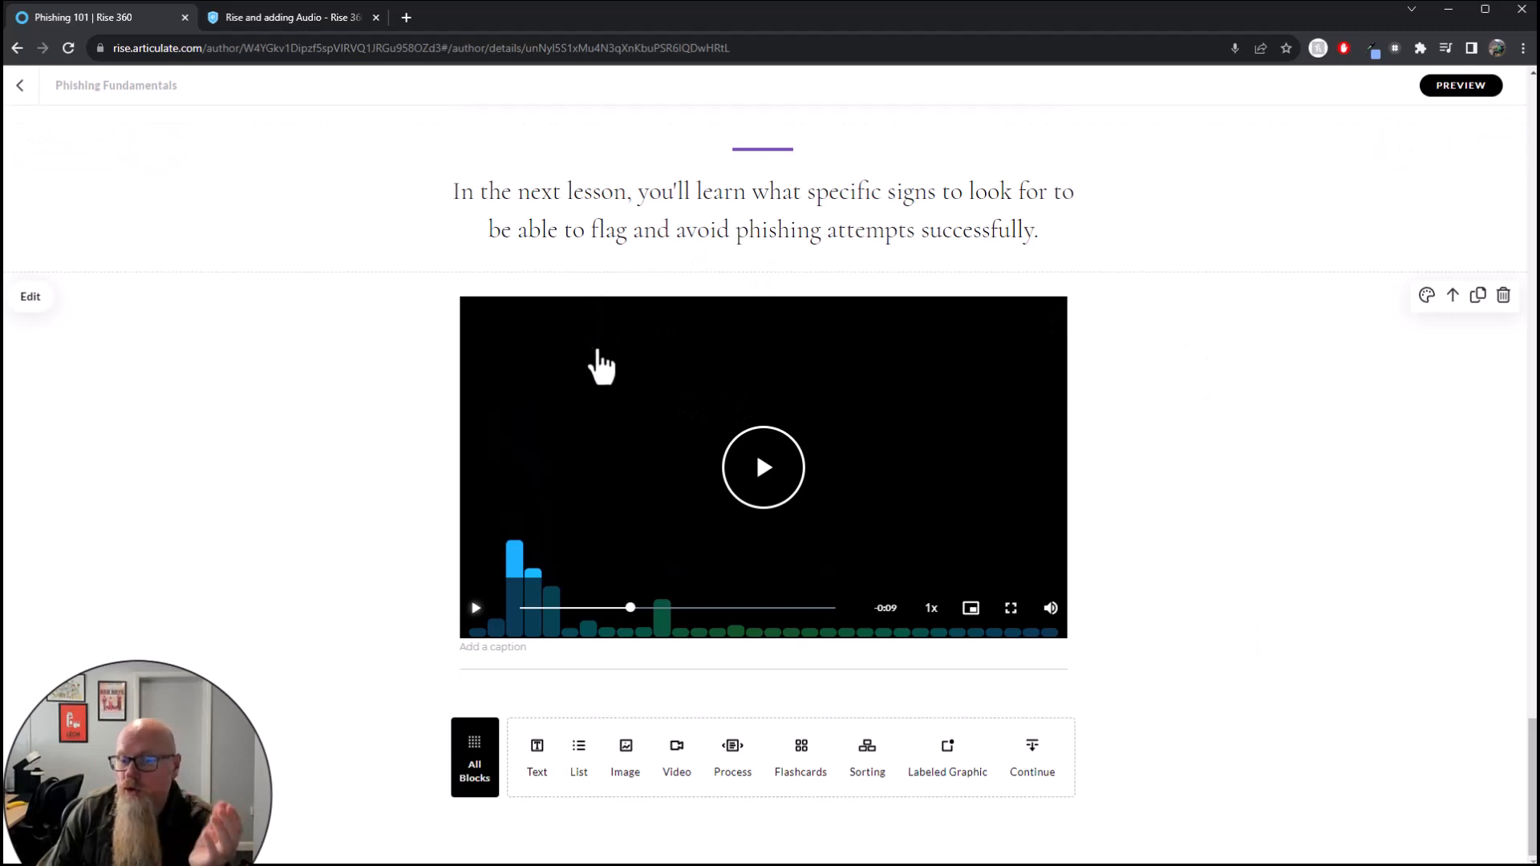
pyautogui.moveTo(1227, 632)
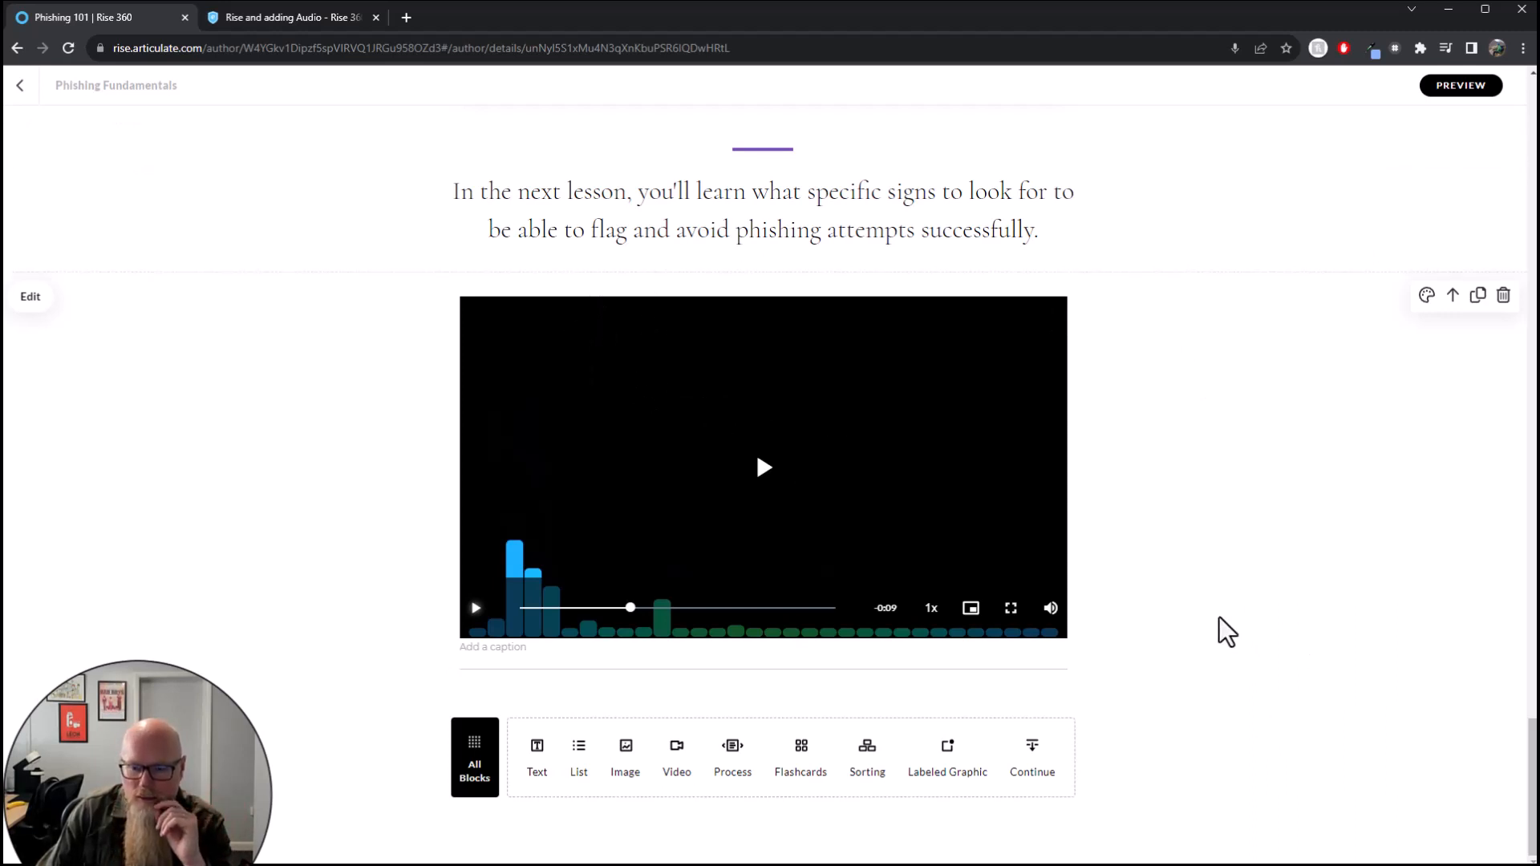
pyautogui.moveTo(1463, 324)
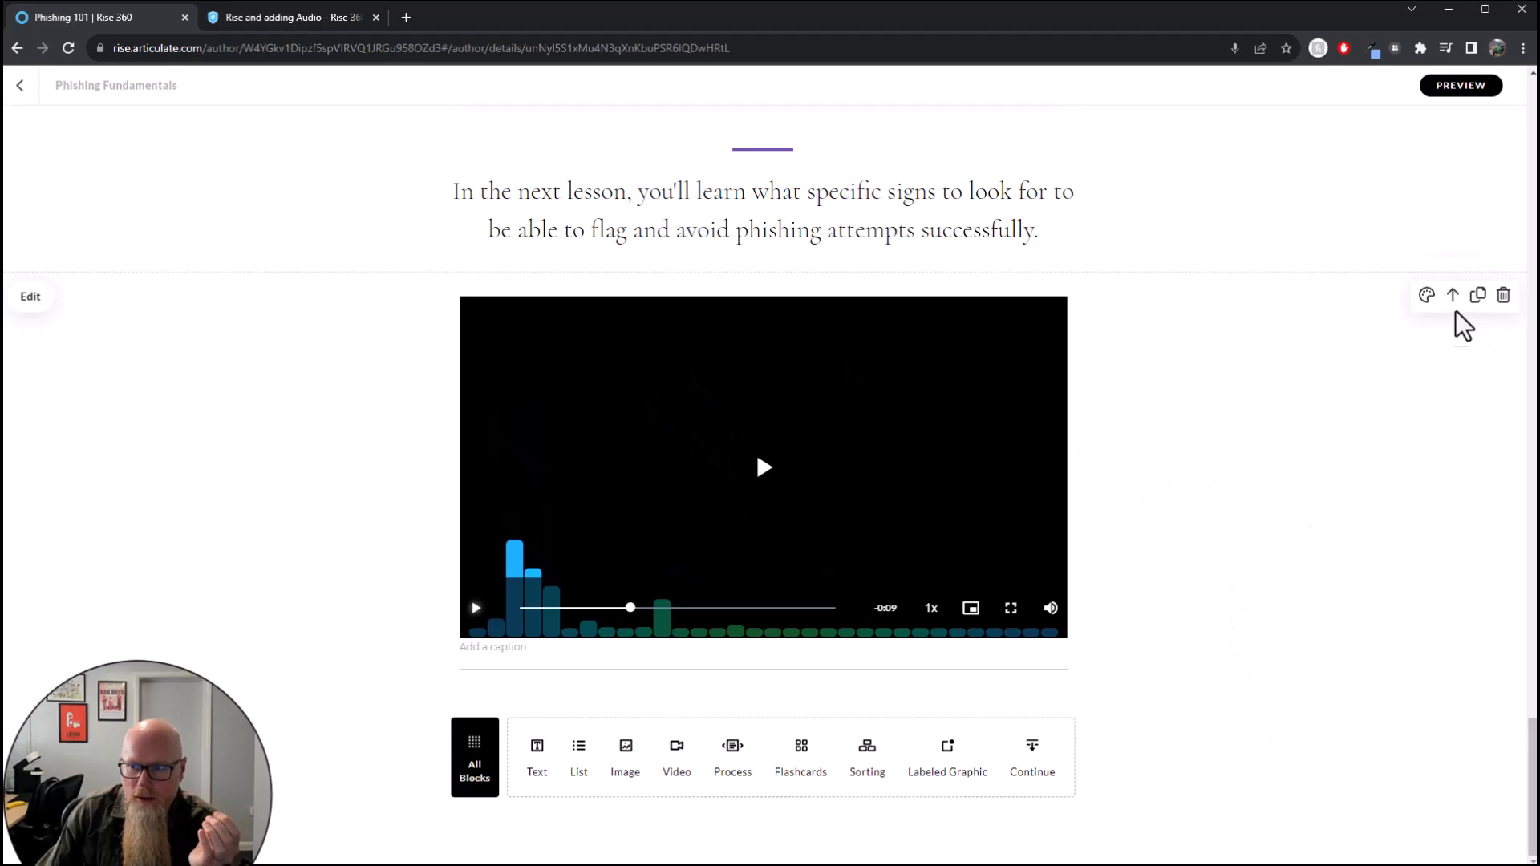
pyautogui.click(1452, 295)
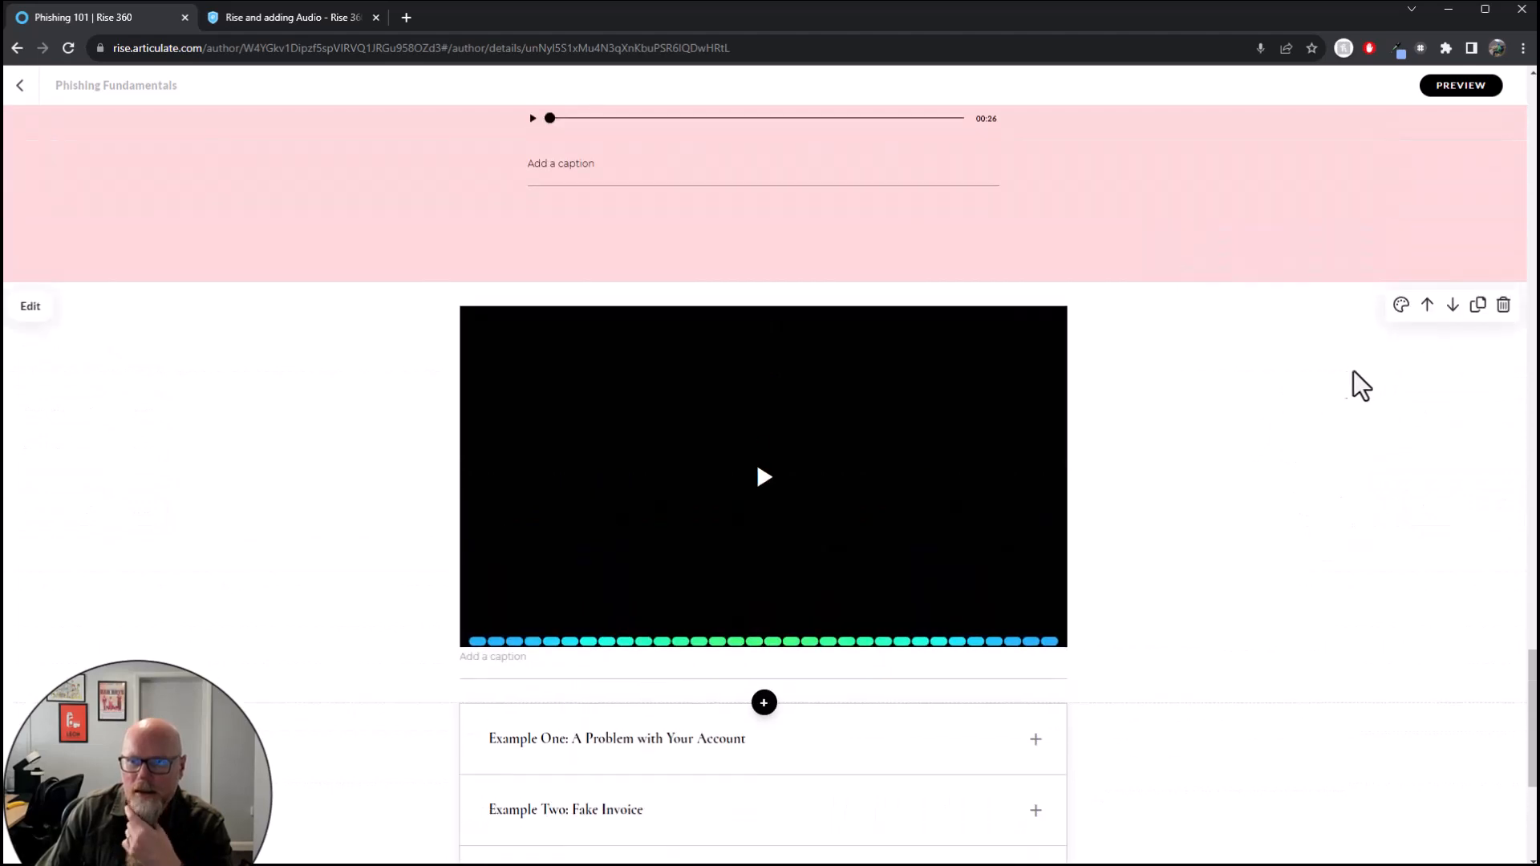
pyautogui.click(1401, 305)
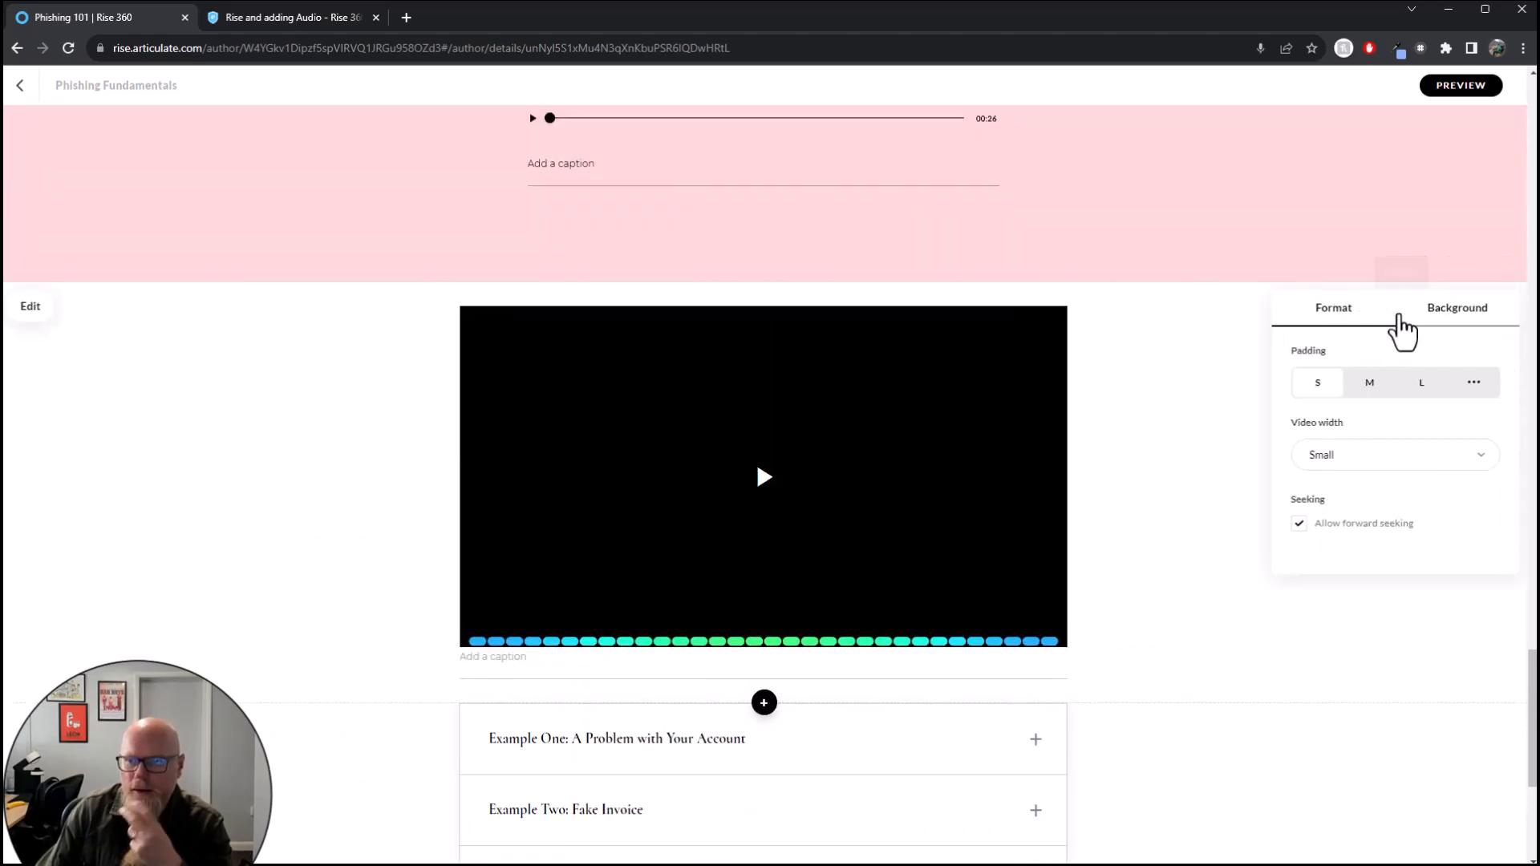
pyautogui.click(1457, 309)
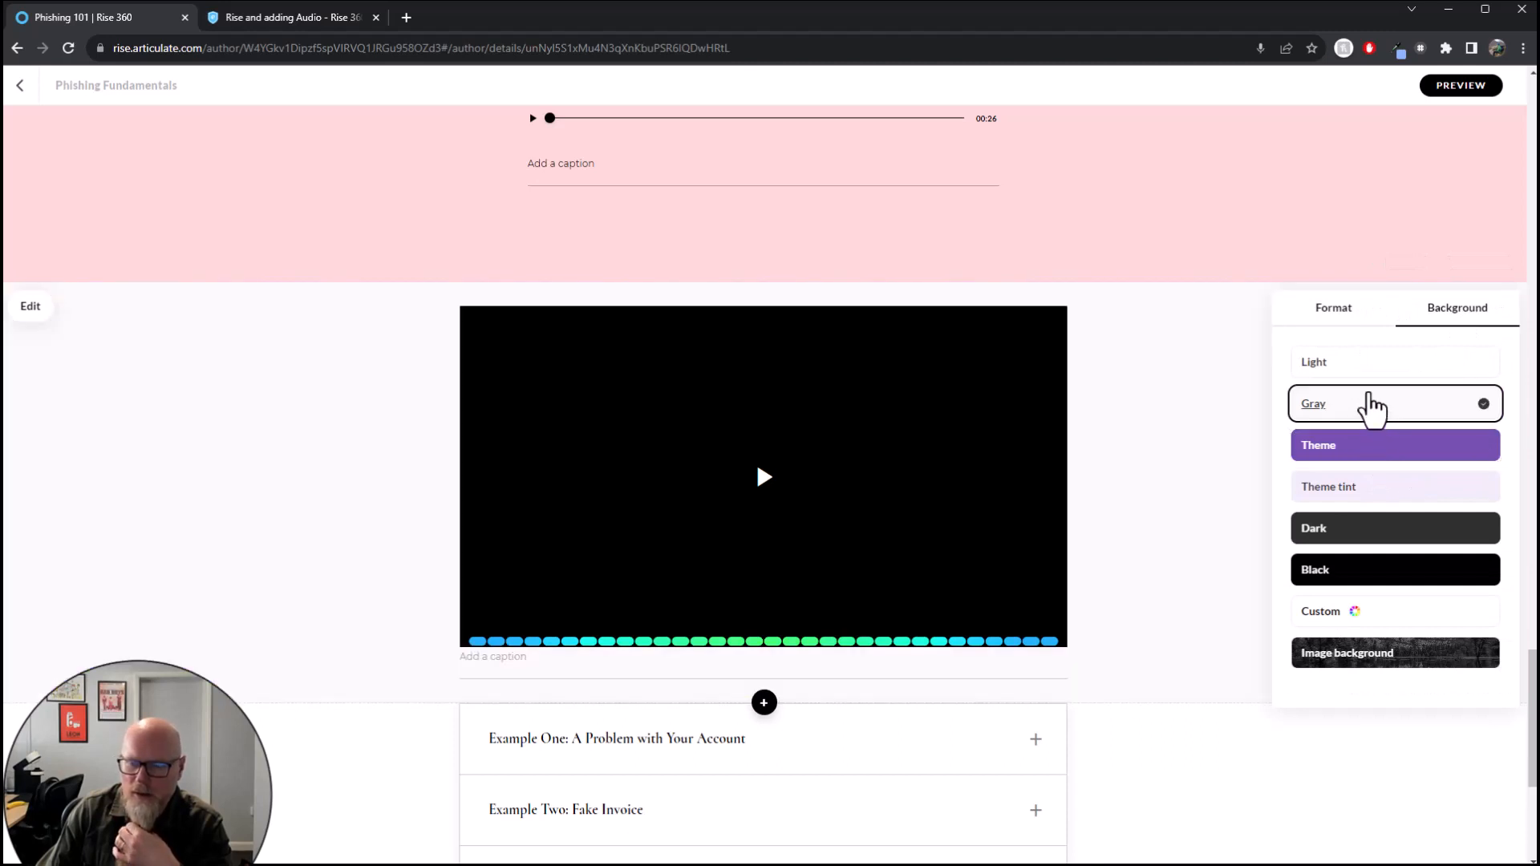
pyautogui.moveTo(1333, 315)
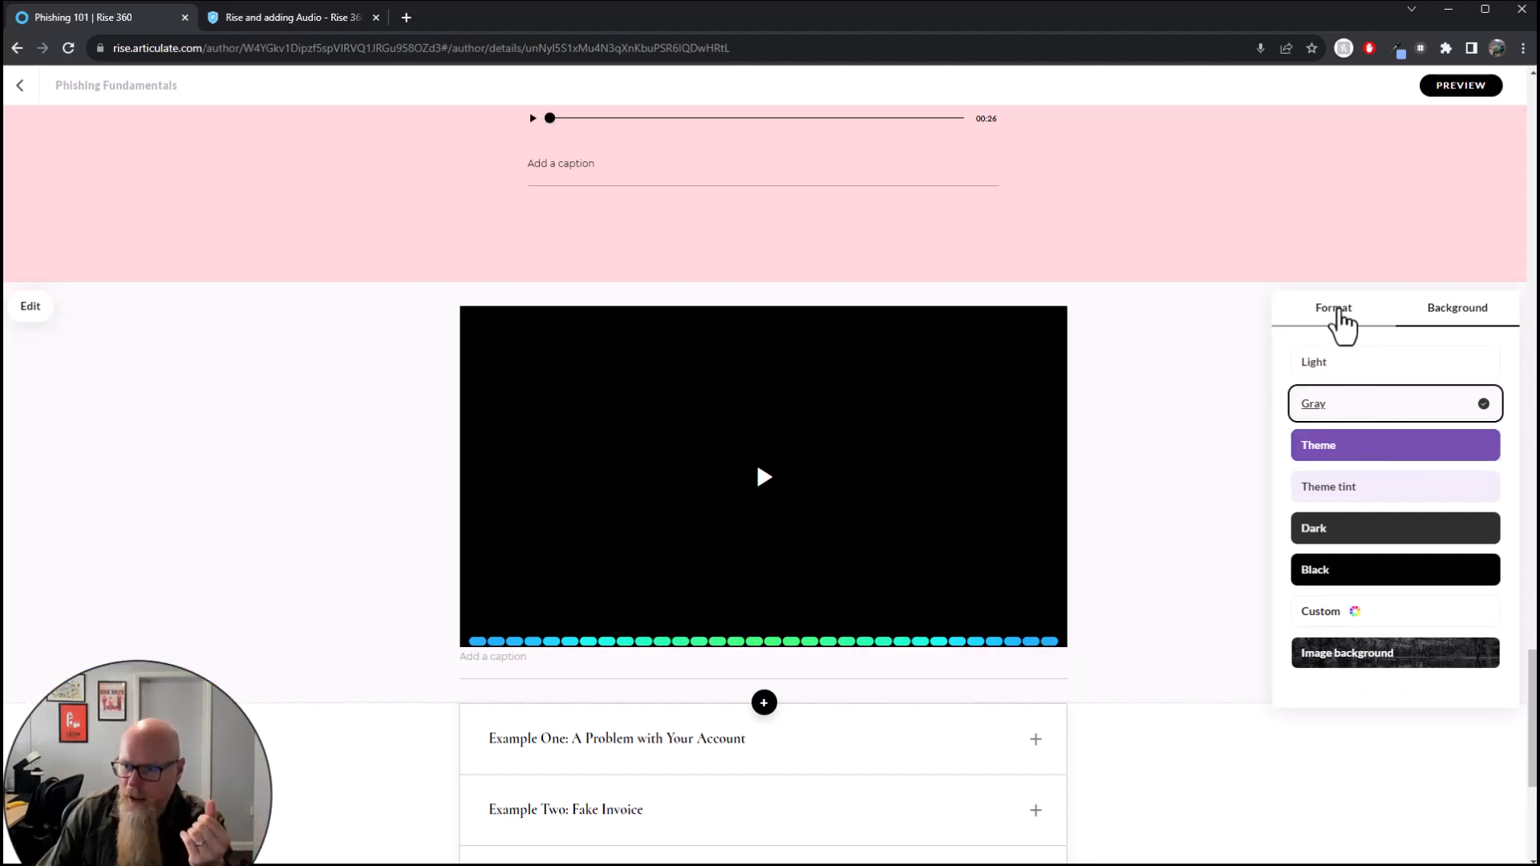
pyautogui.click(1333, 306)
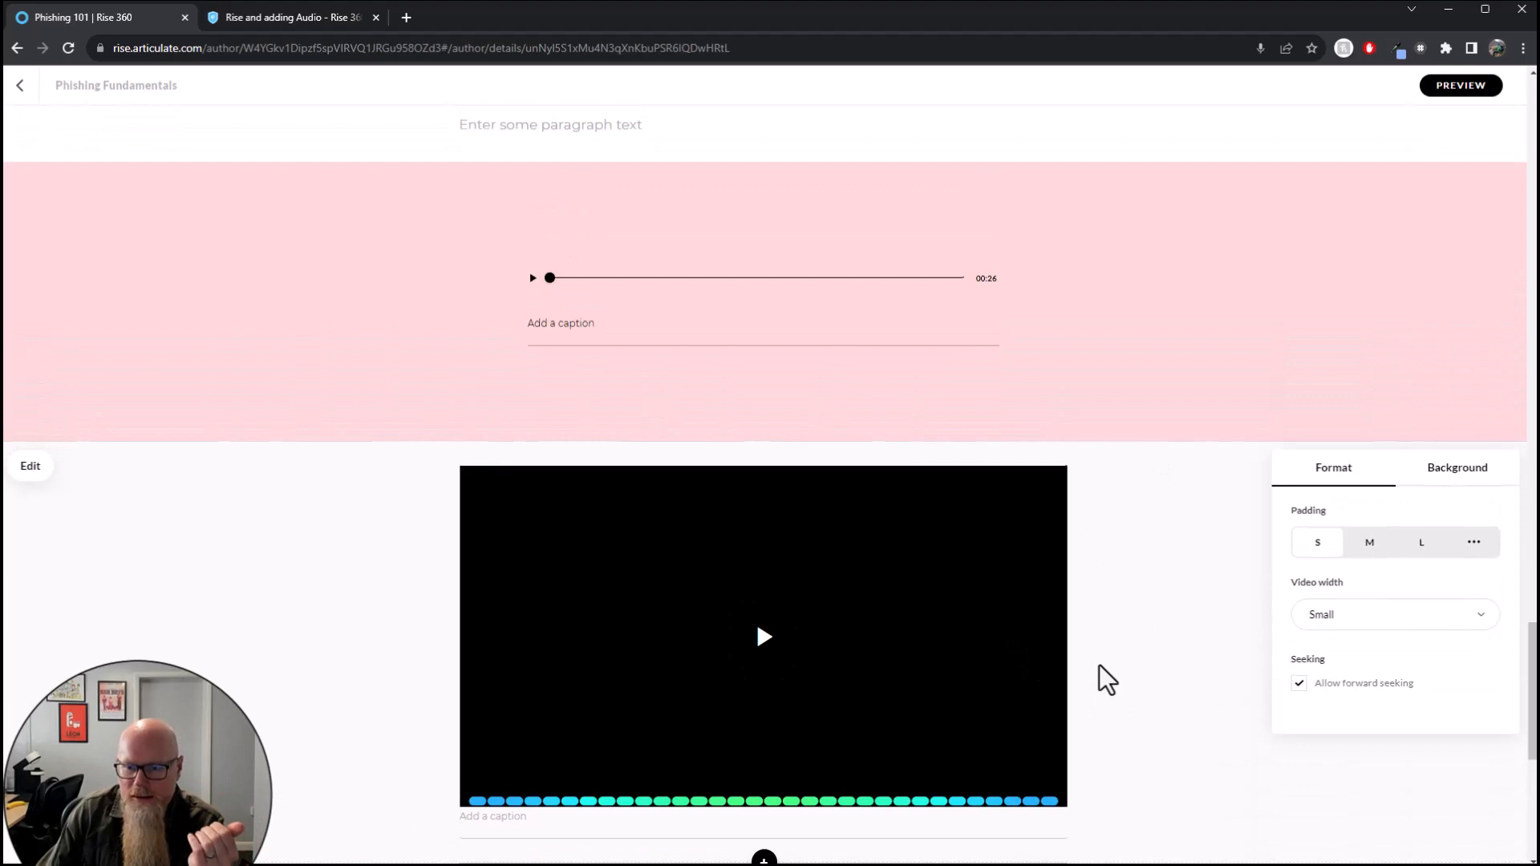
pyautogui.scroll(-3)
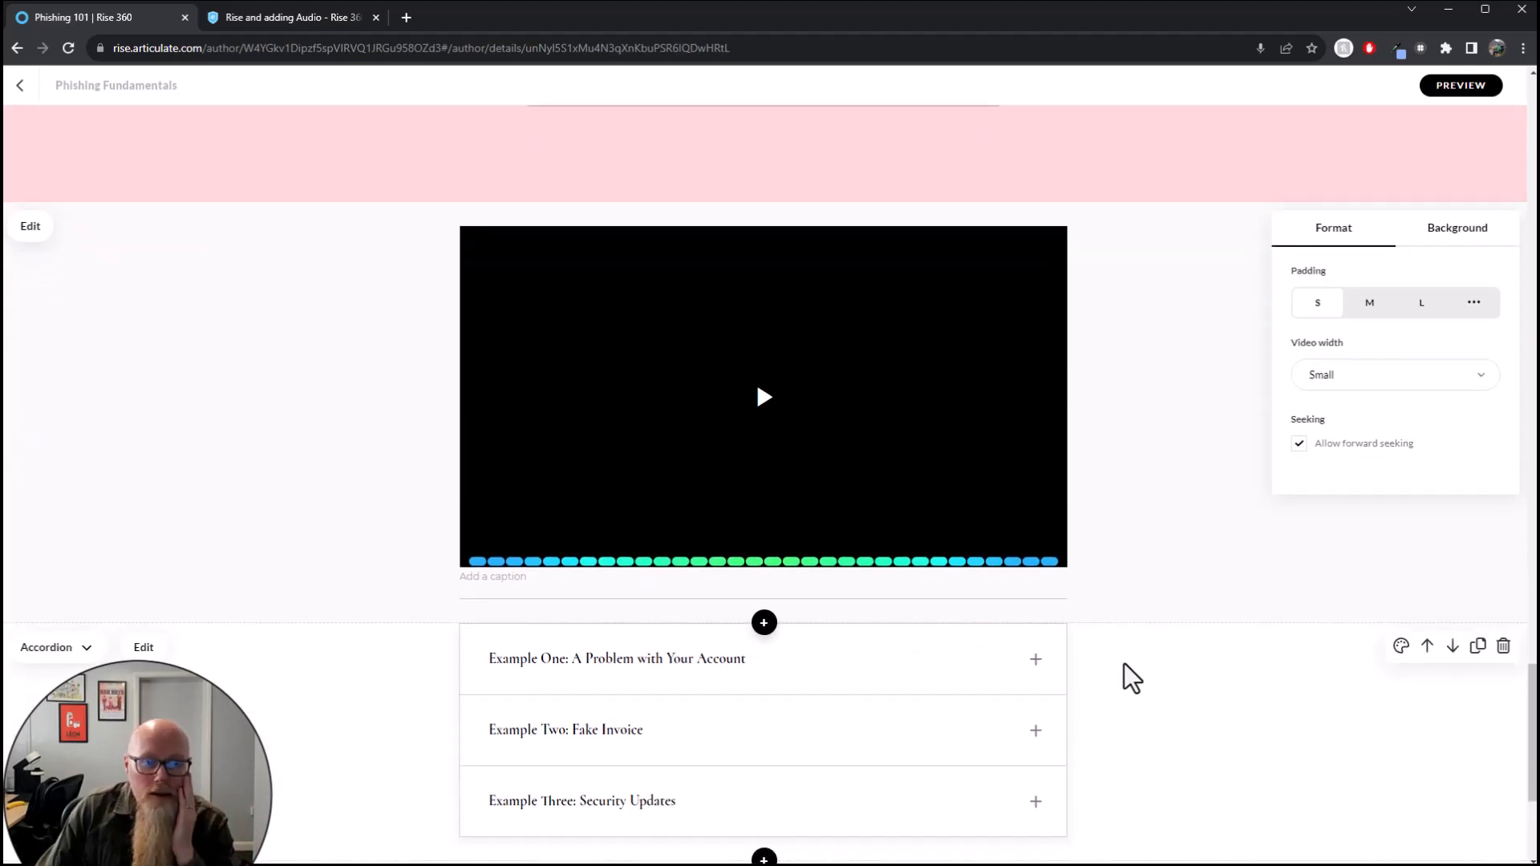
pyautogui.scroll(-3)
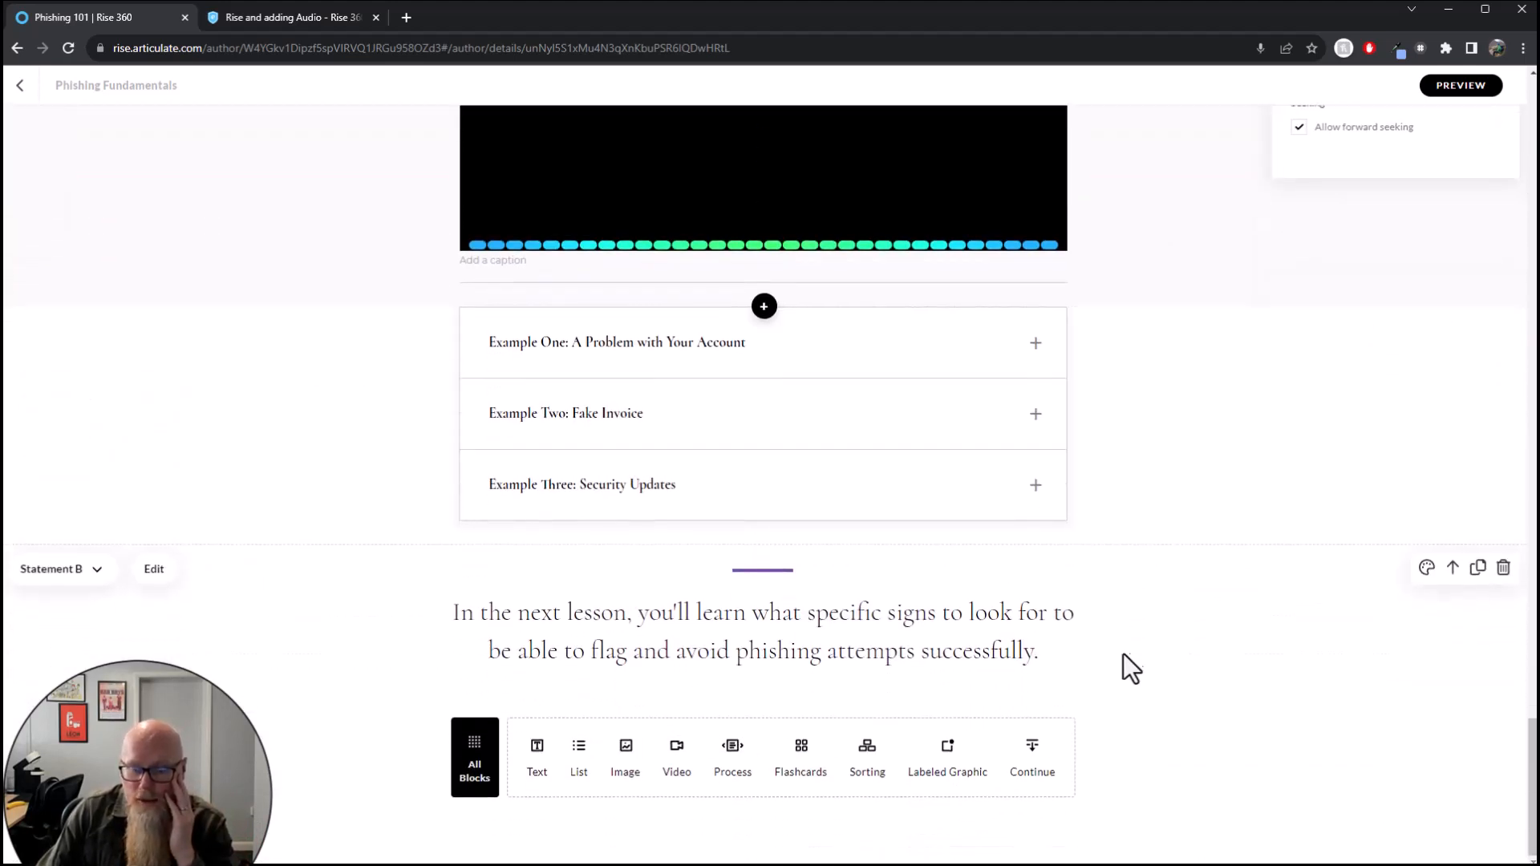
pyautogui.moveTo(1139, 666)
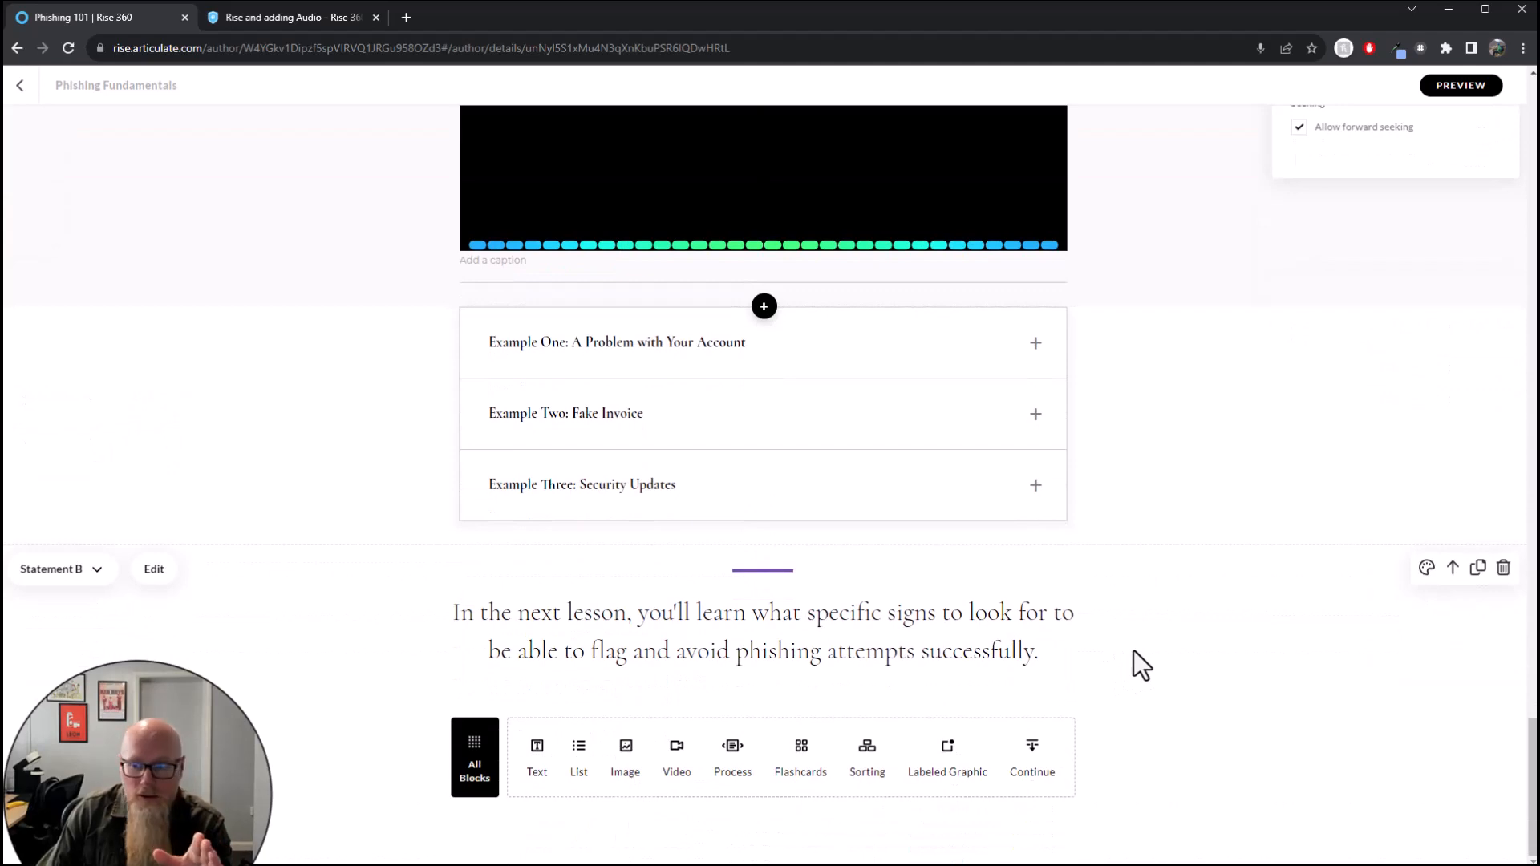
pyautogui.moveTo(1152, 625)
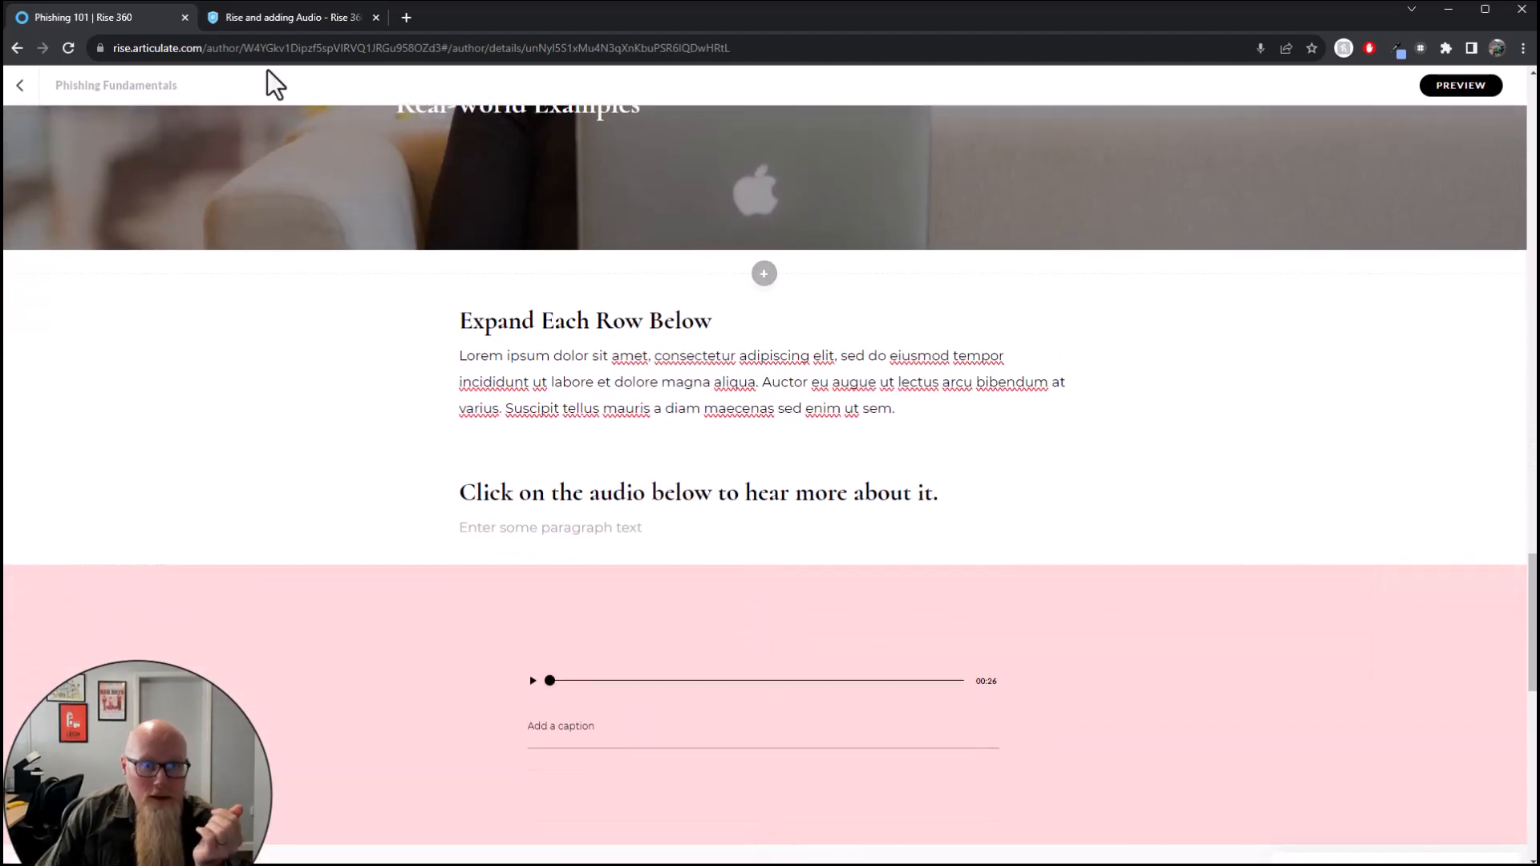
pyautogui.click(291, 16)
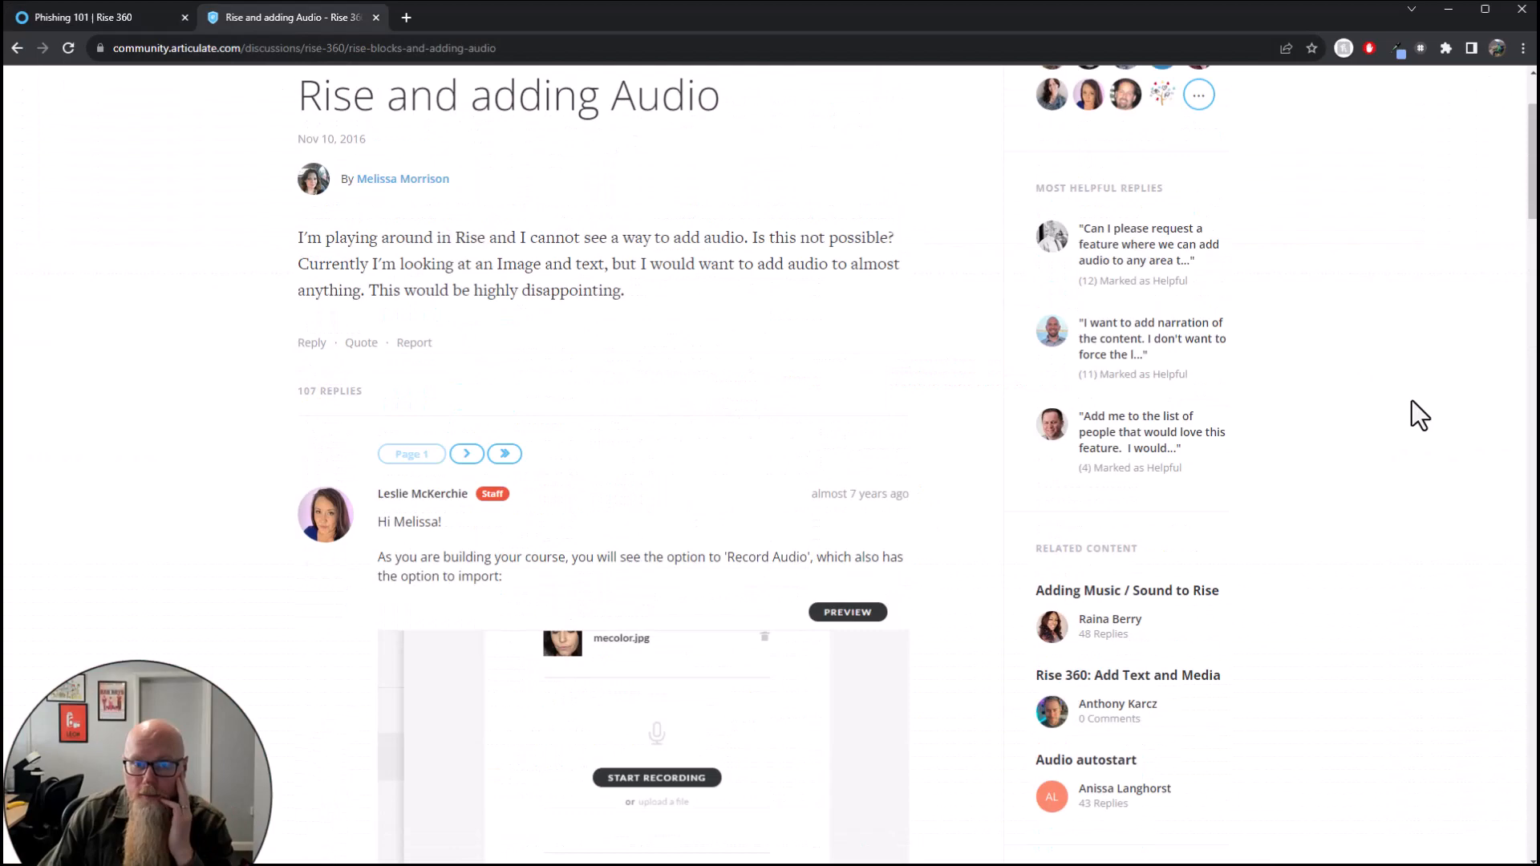
pyautogui.scroll(3)
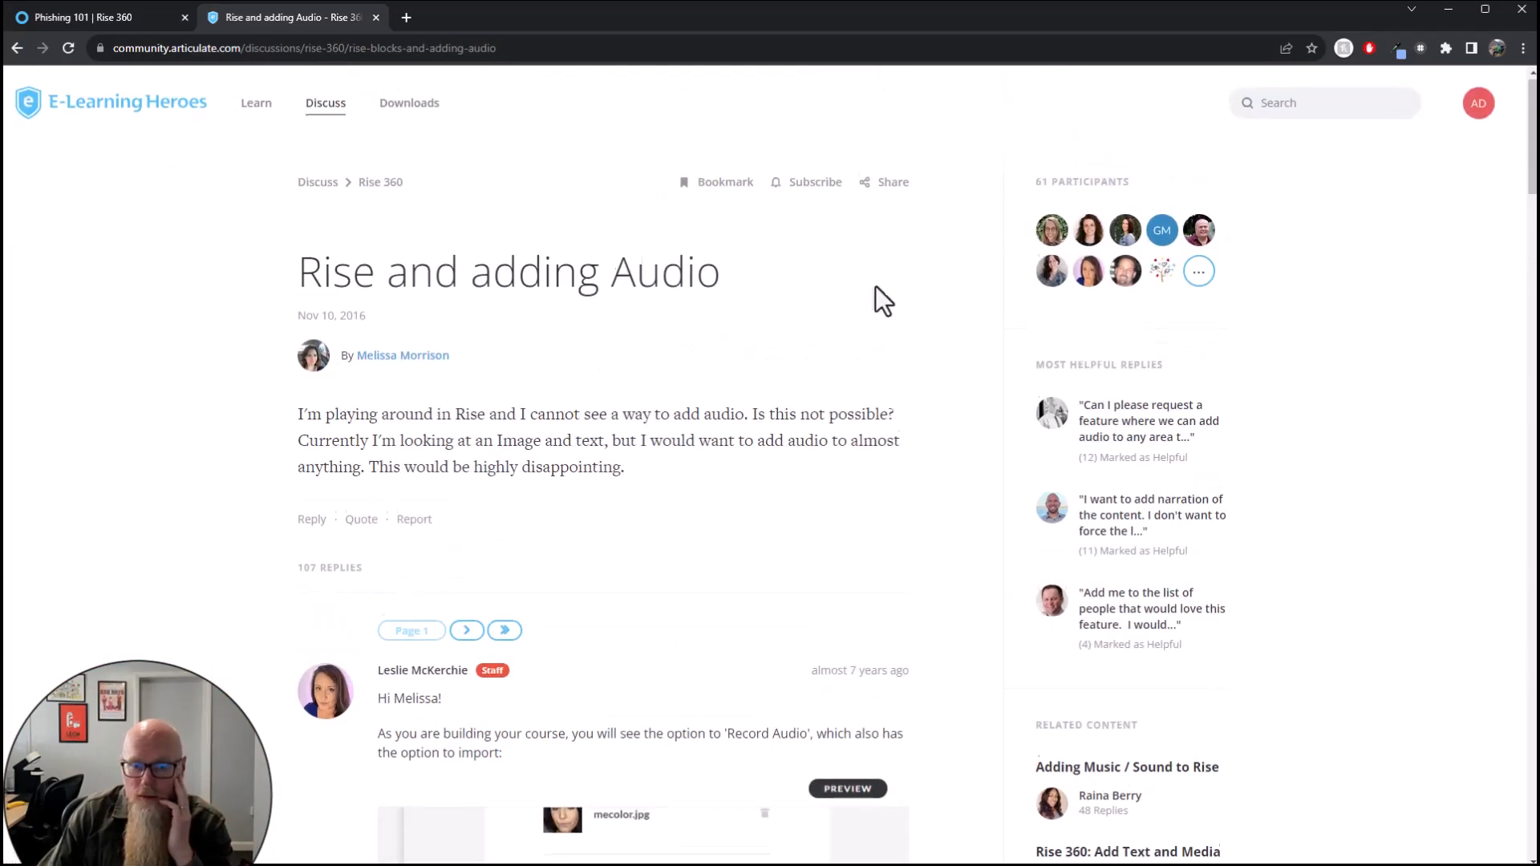
pyautogui.scroll(-3)
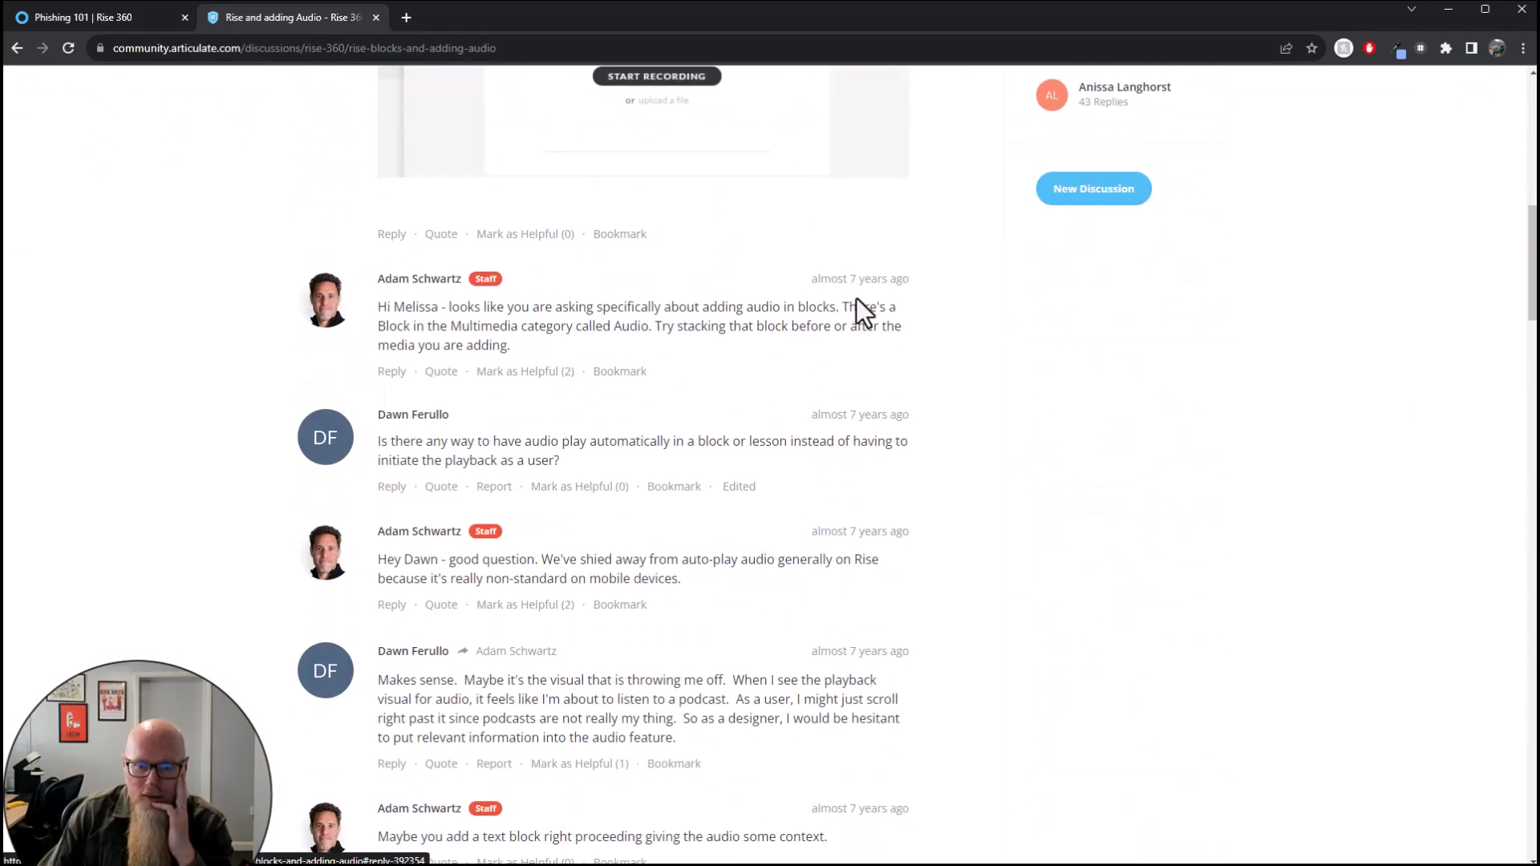
pyautogui.scroll(-3)
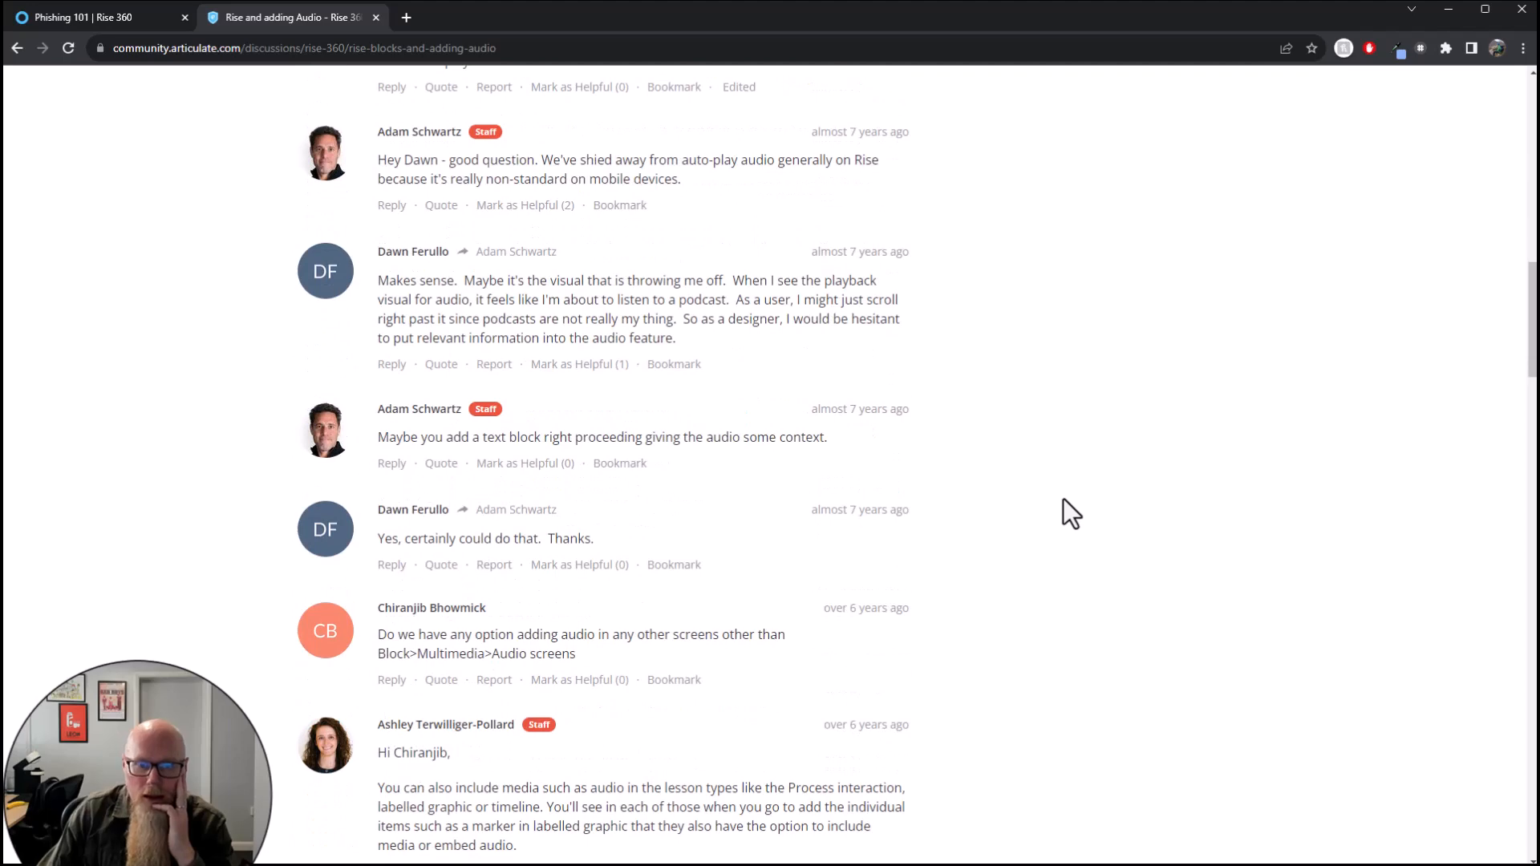
pyautogui.scroll(3)
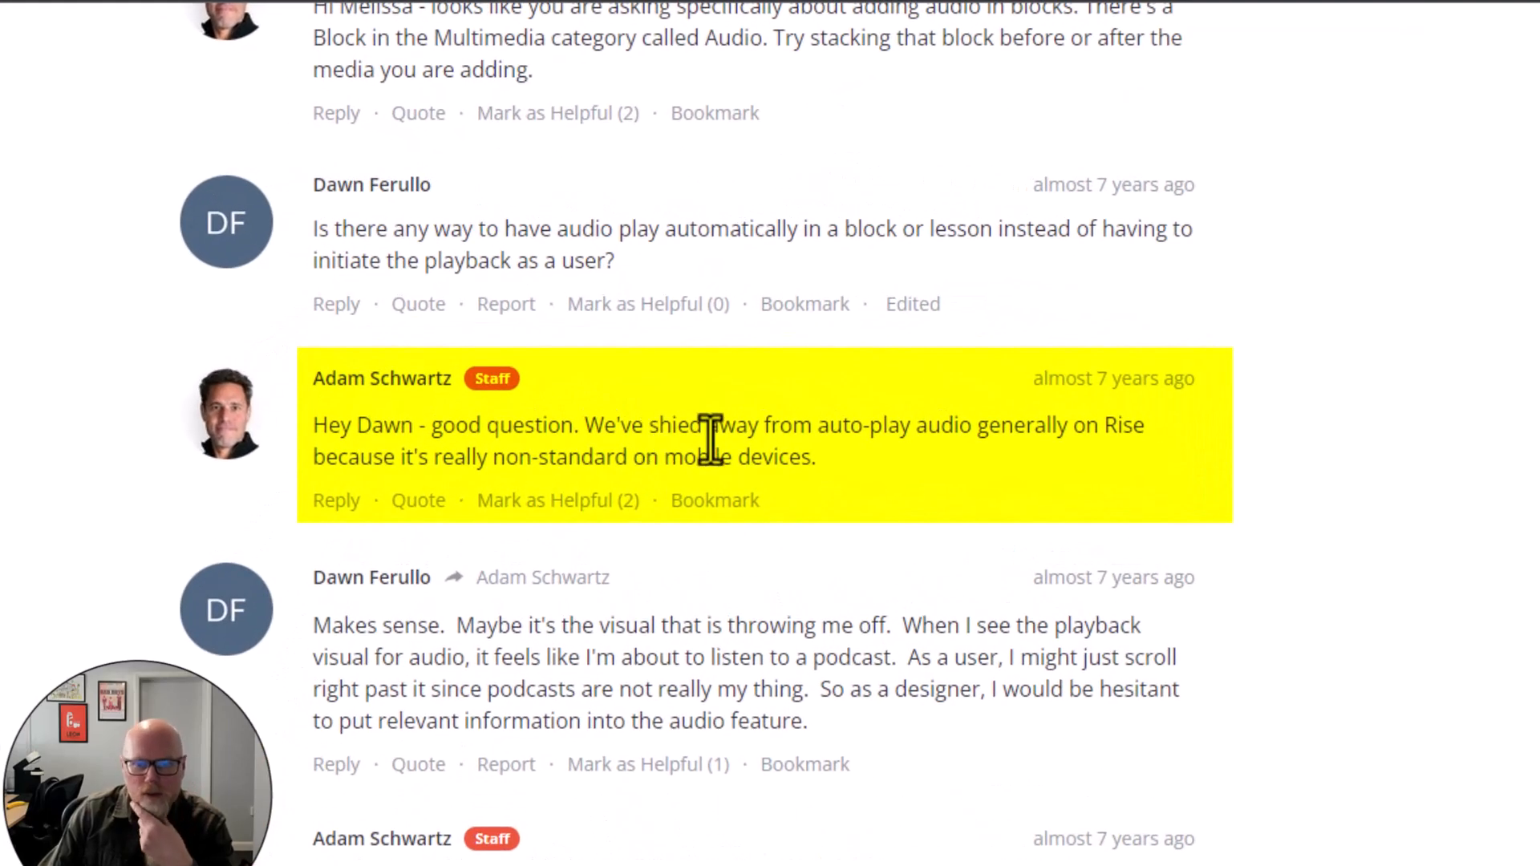
pyautogui.moveTo(1060, 505)
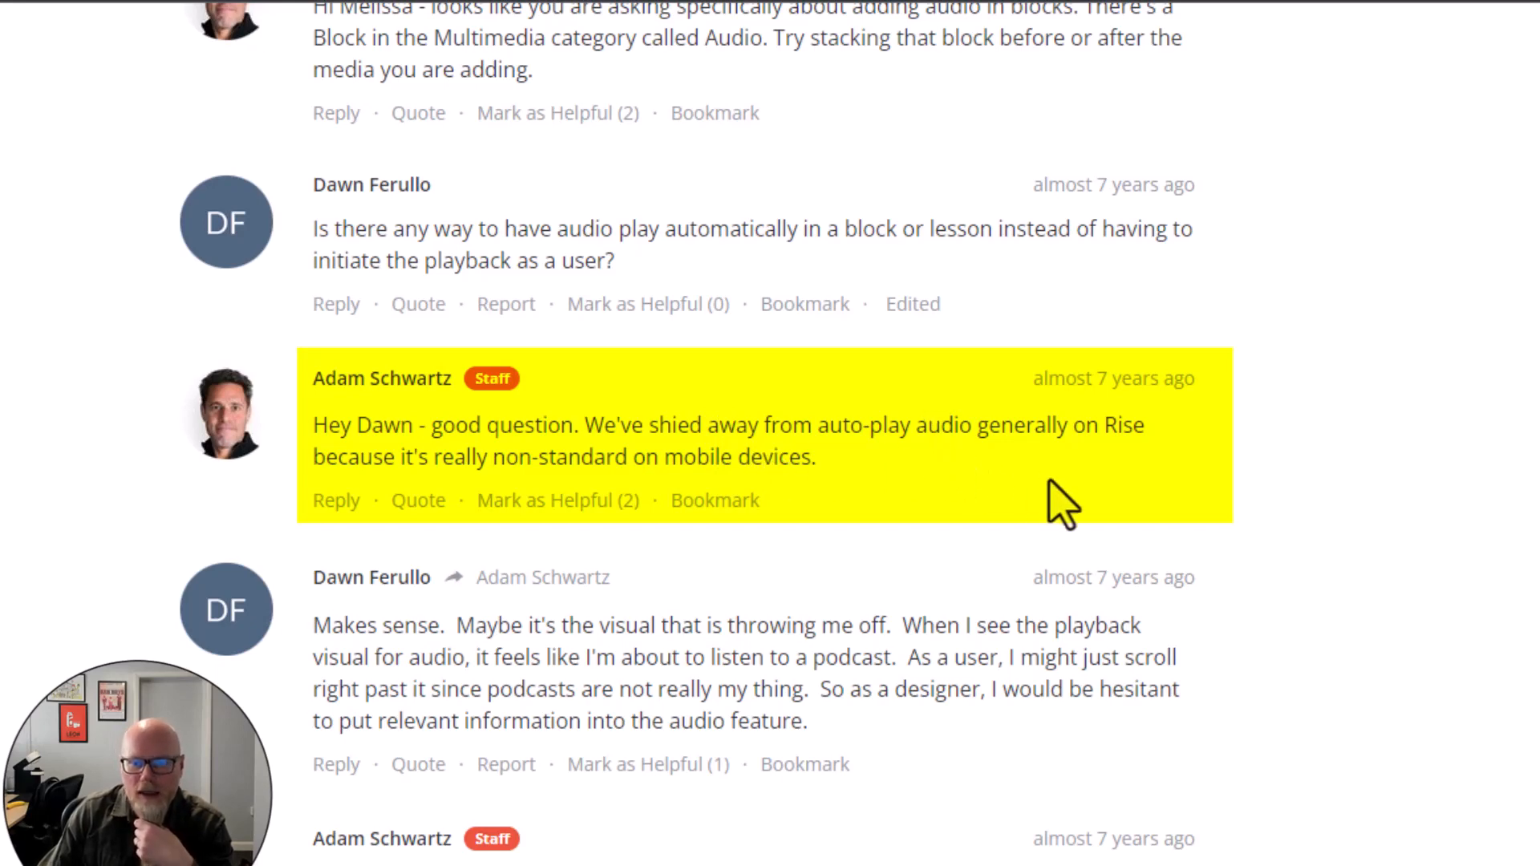
pyautogui.moveTo(443, 510)
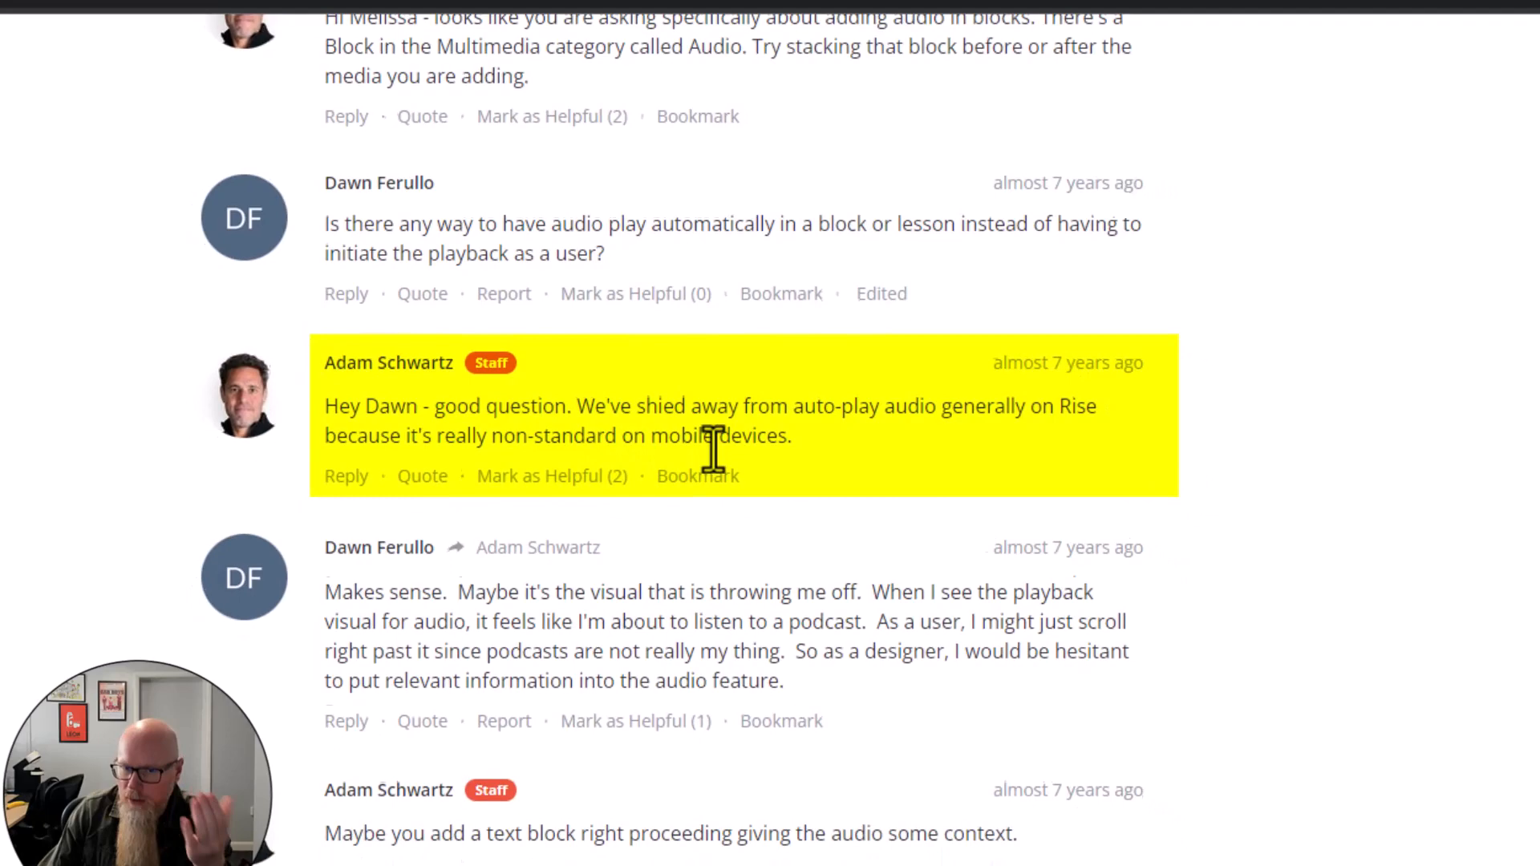
pyautogui.scroll(3)
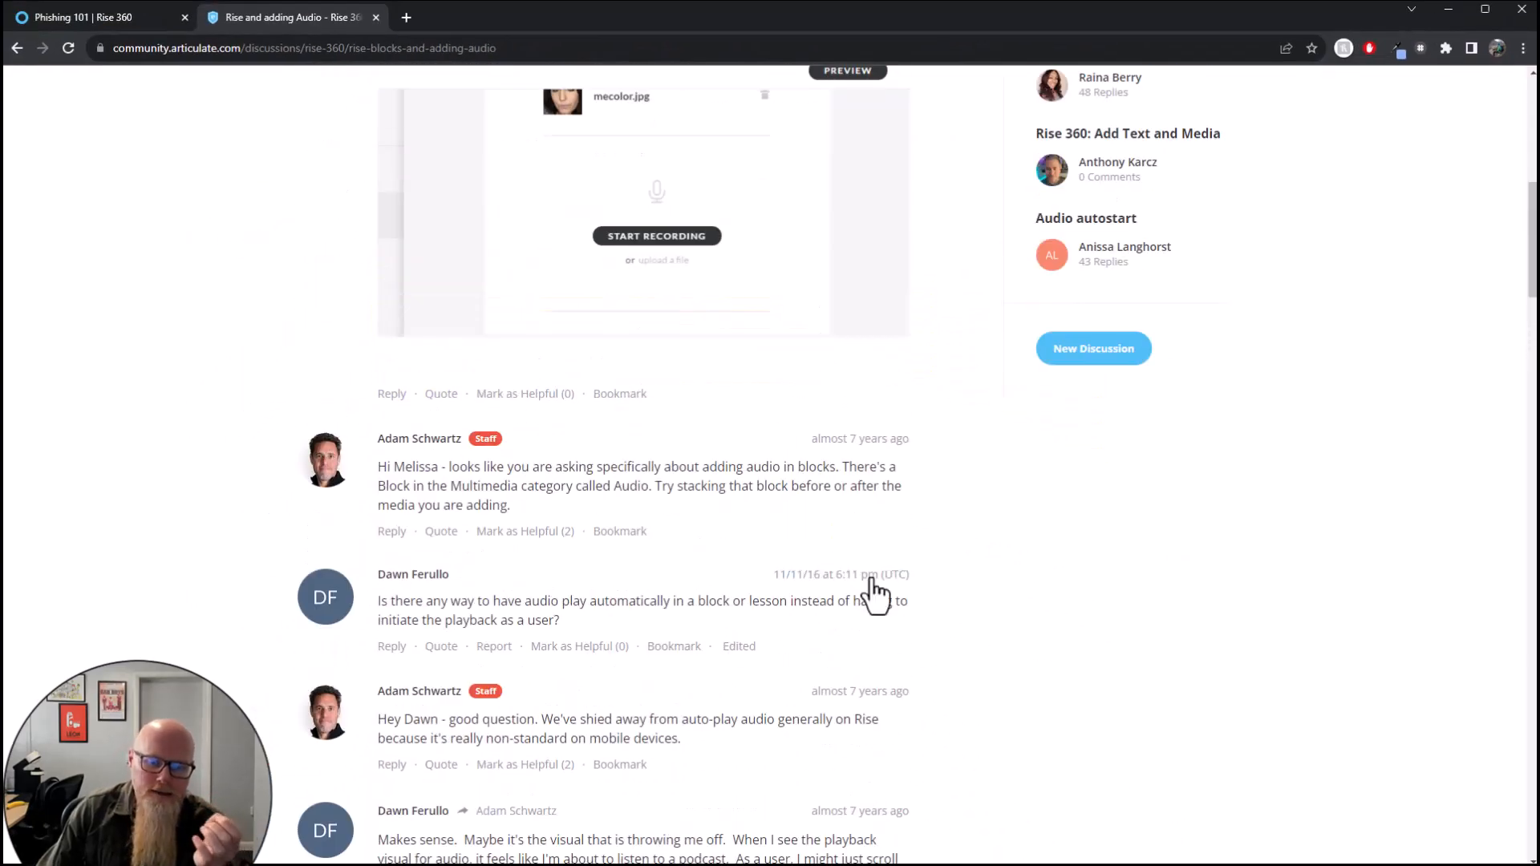
pyautogui.scroll(3)
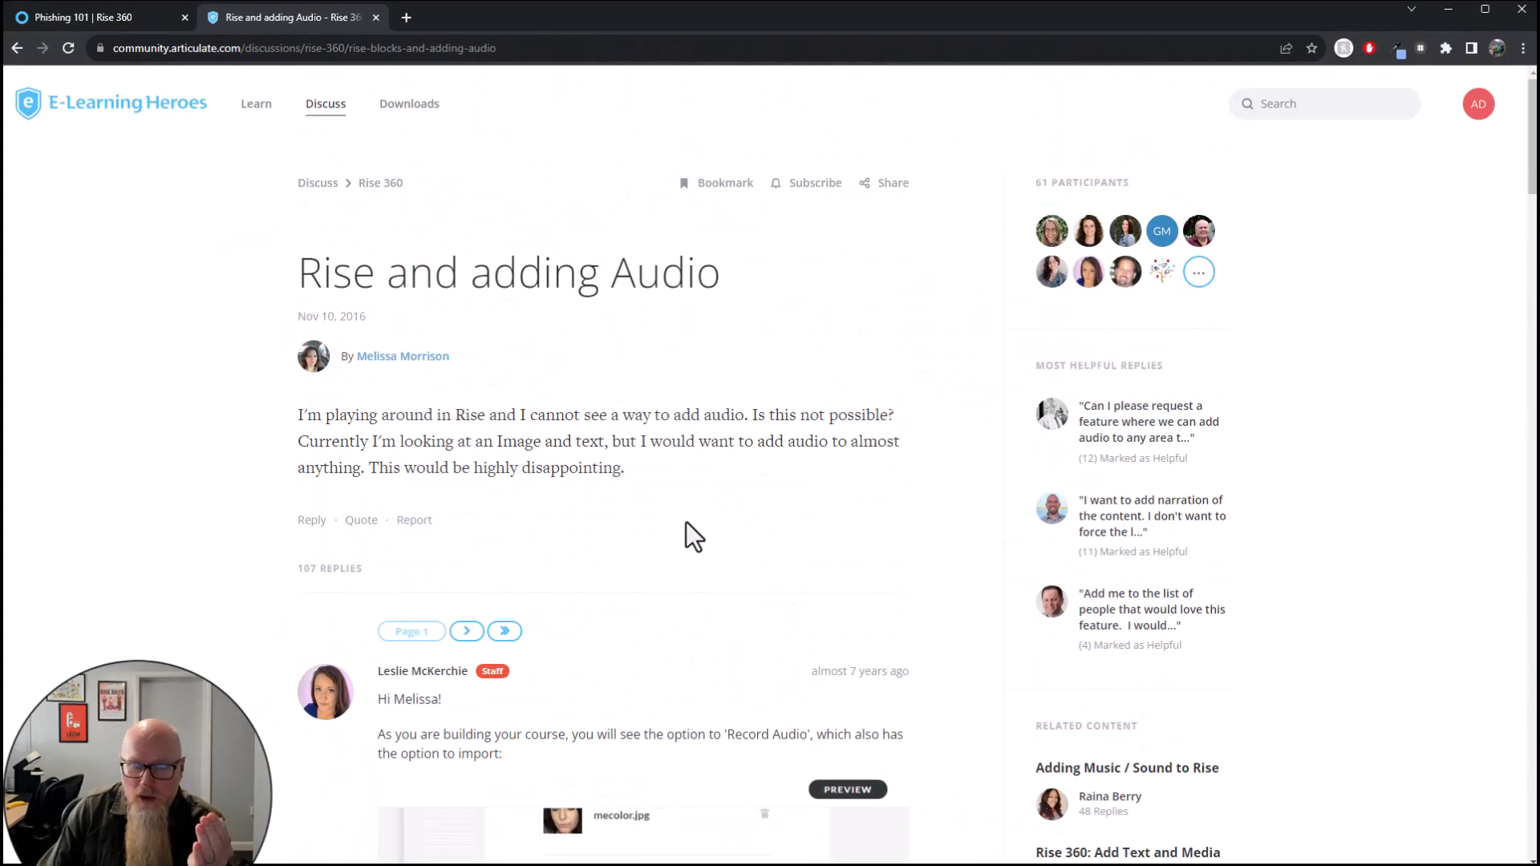
pyautogui.click(88, 18)
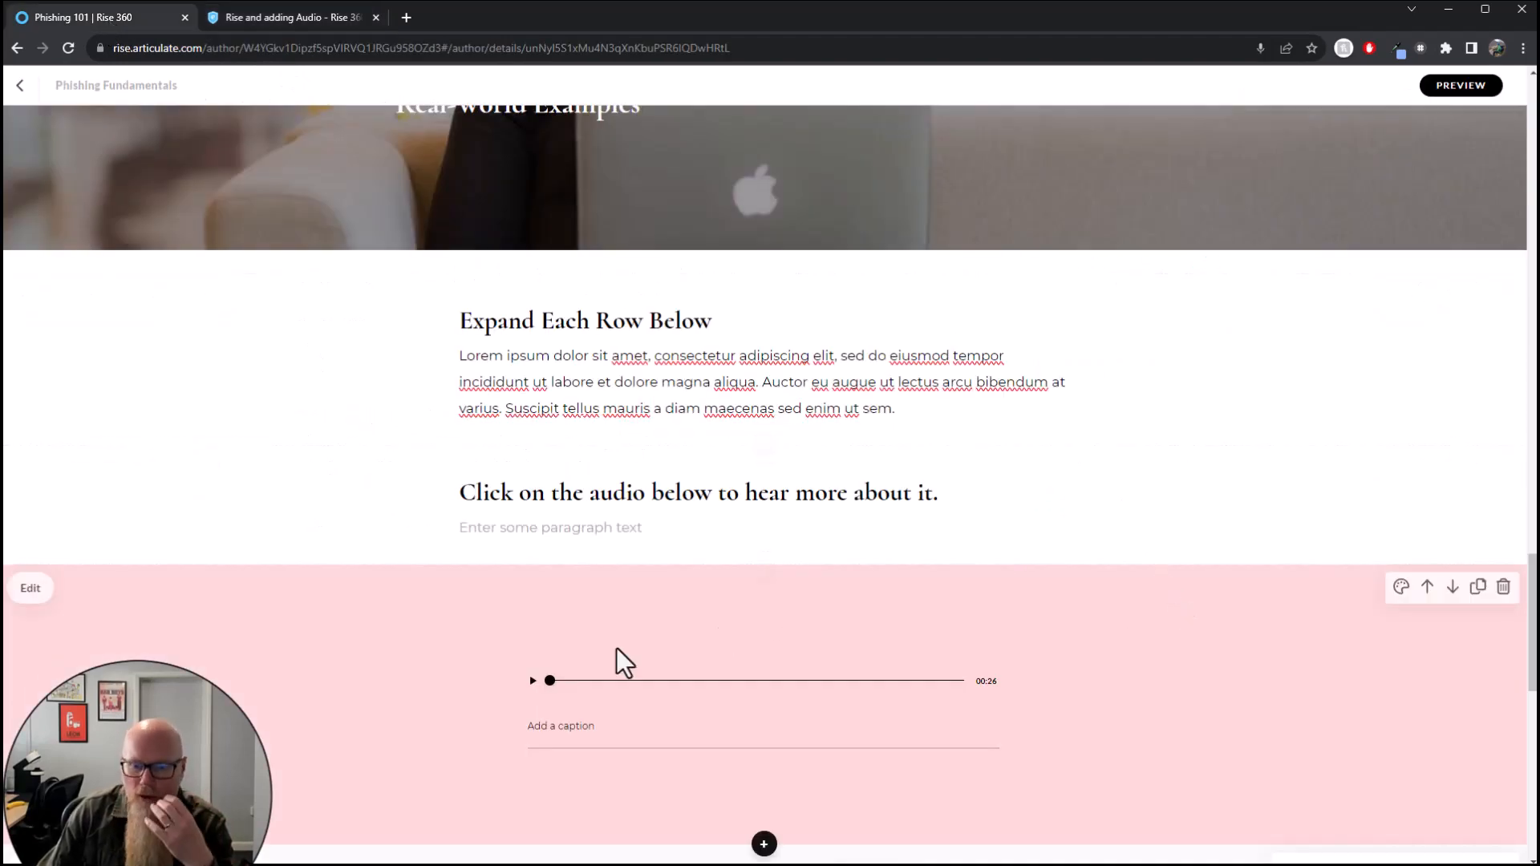
pyautogui.scroll(3)
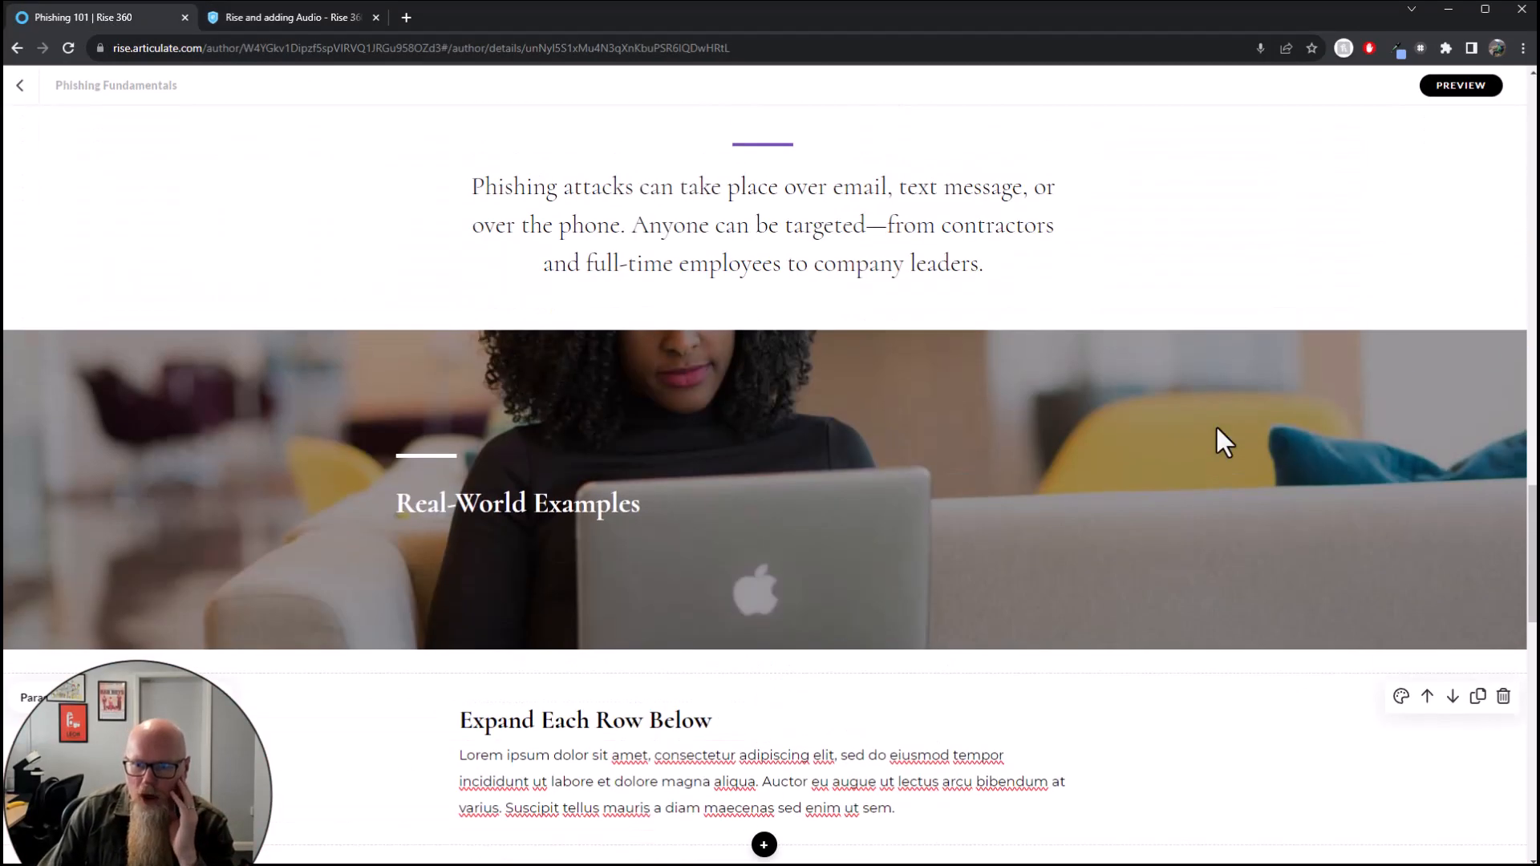
# Caption the audio block "Click on the above." and enlarge the caption text
pyautogui.scroll(-3)
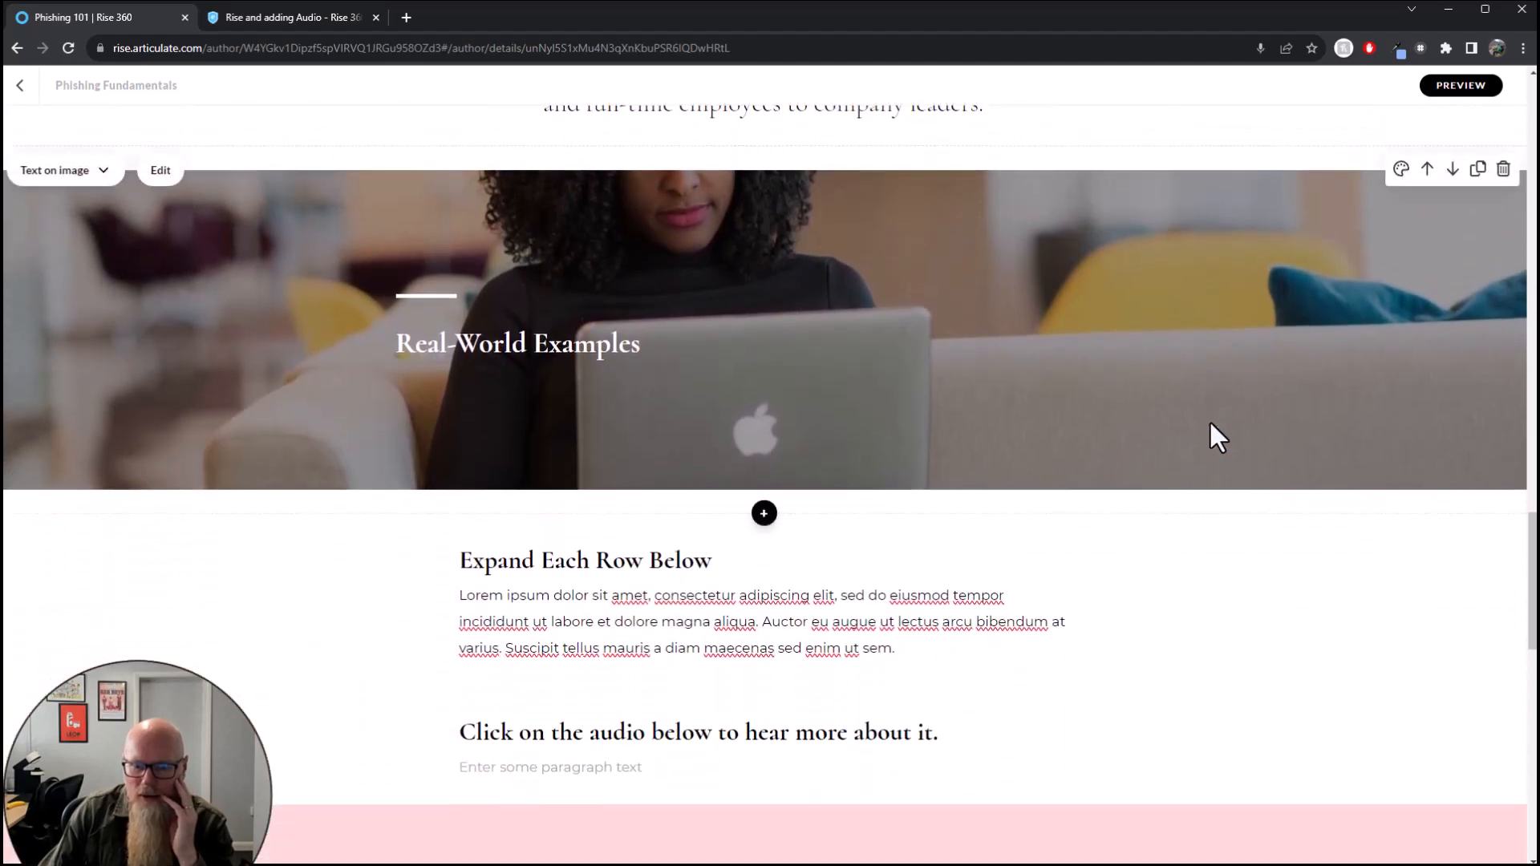
pyautogui.scroll(-3)
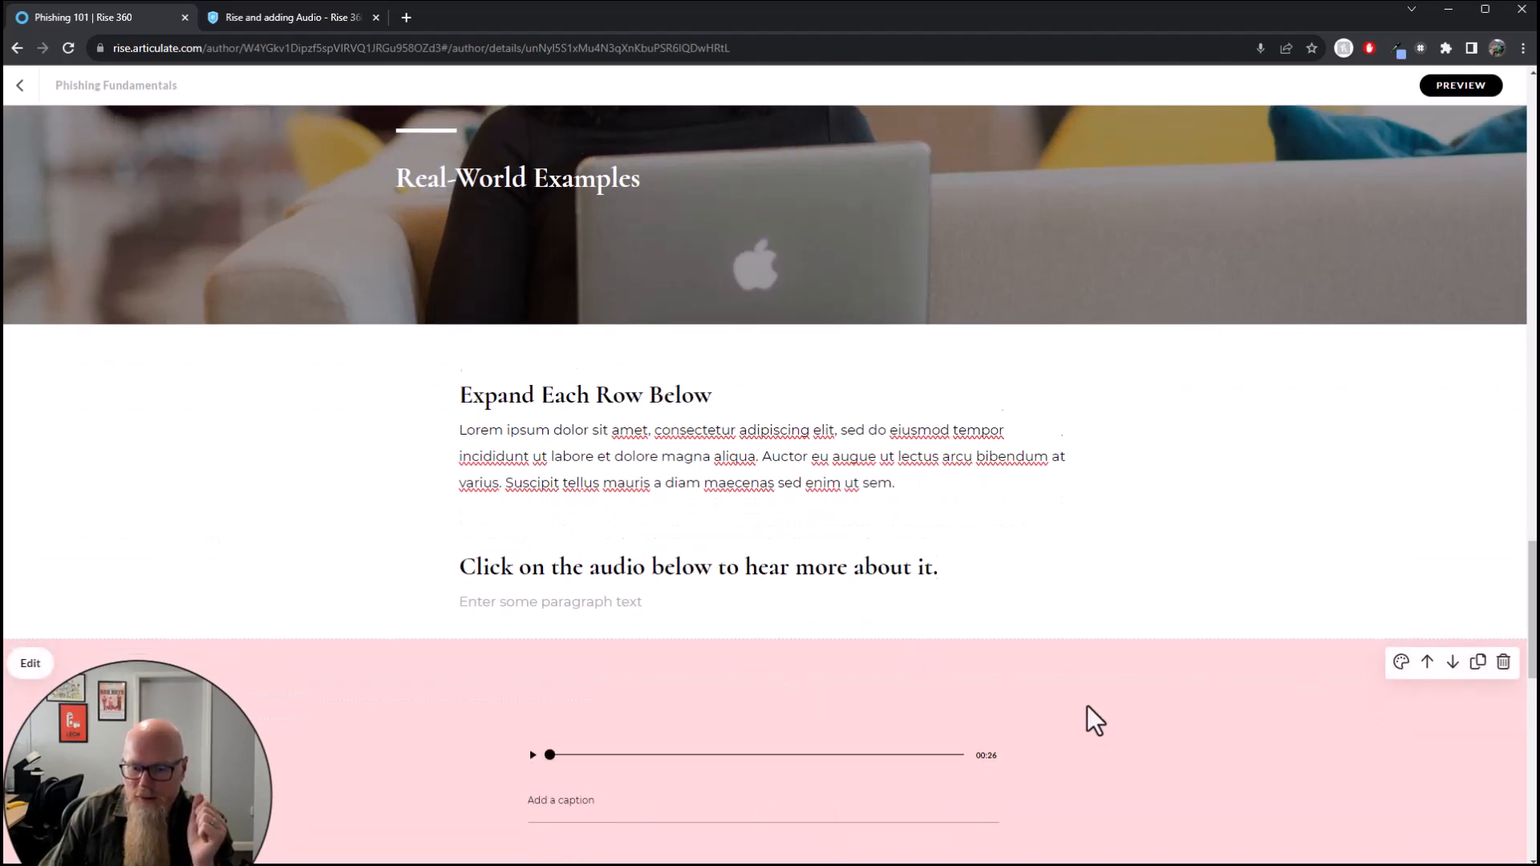
pyautogui.scroll(-3)
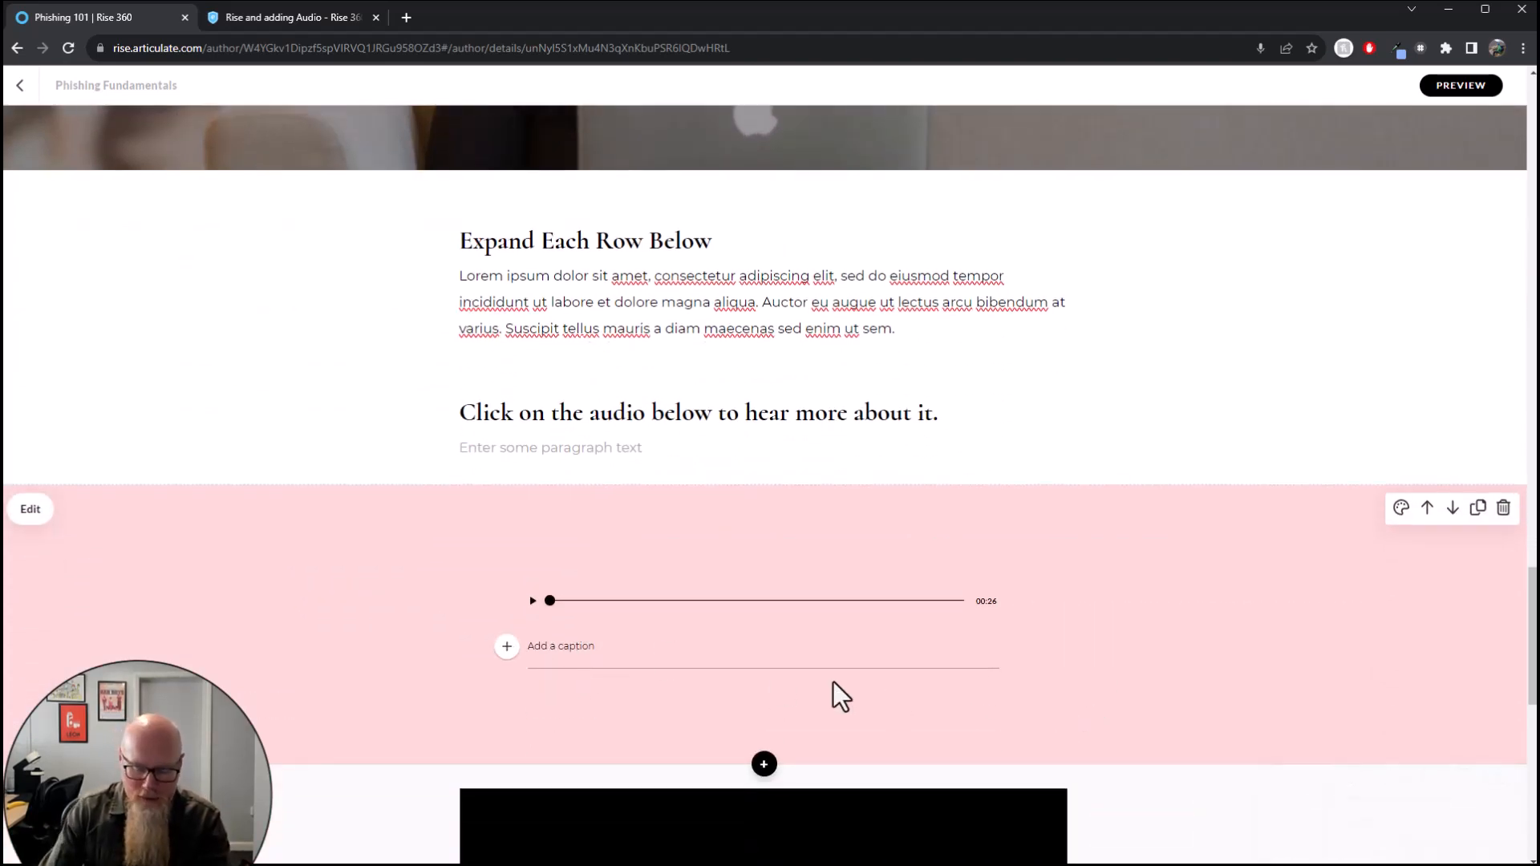
pyautogui.write('Click on the')
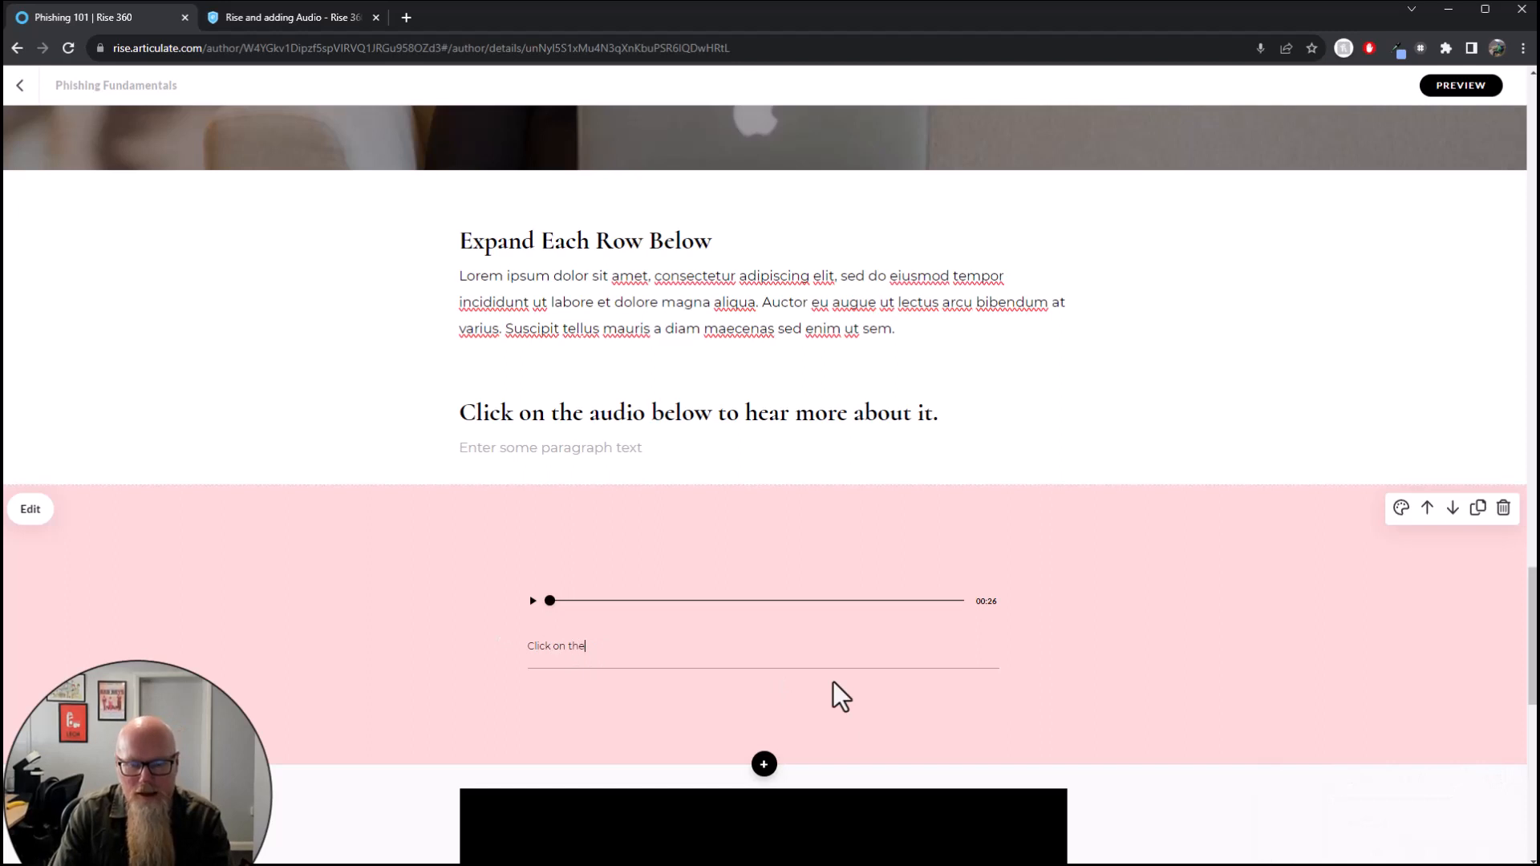
pyautogui.write('above.')
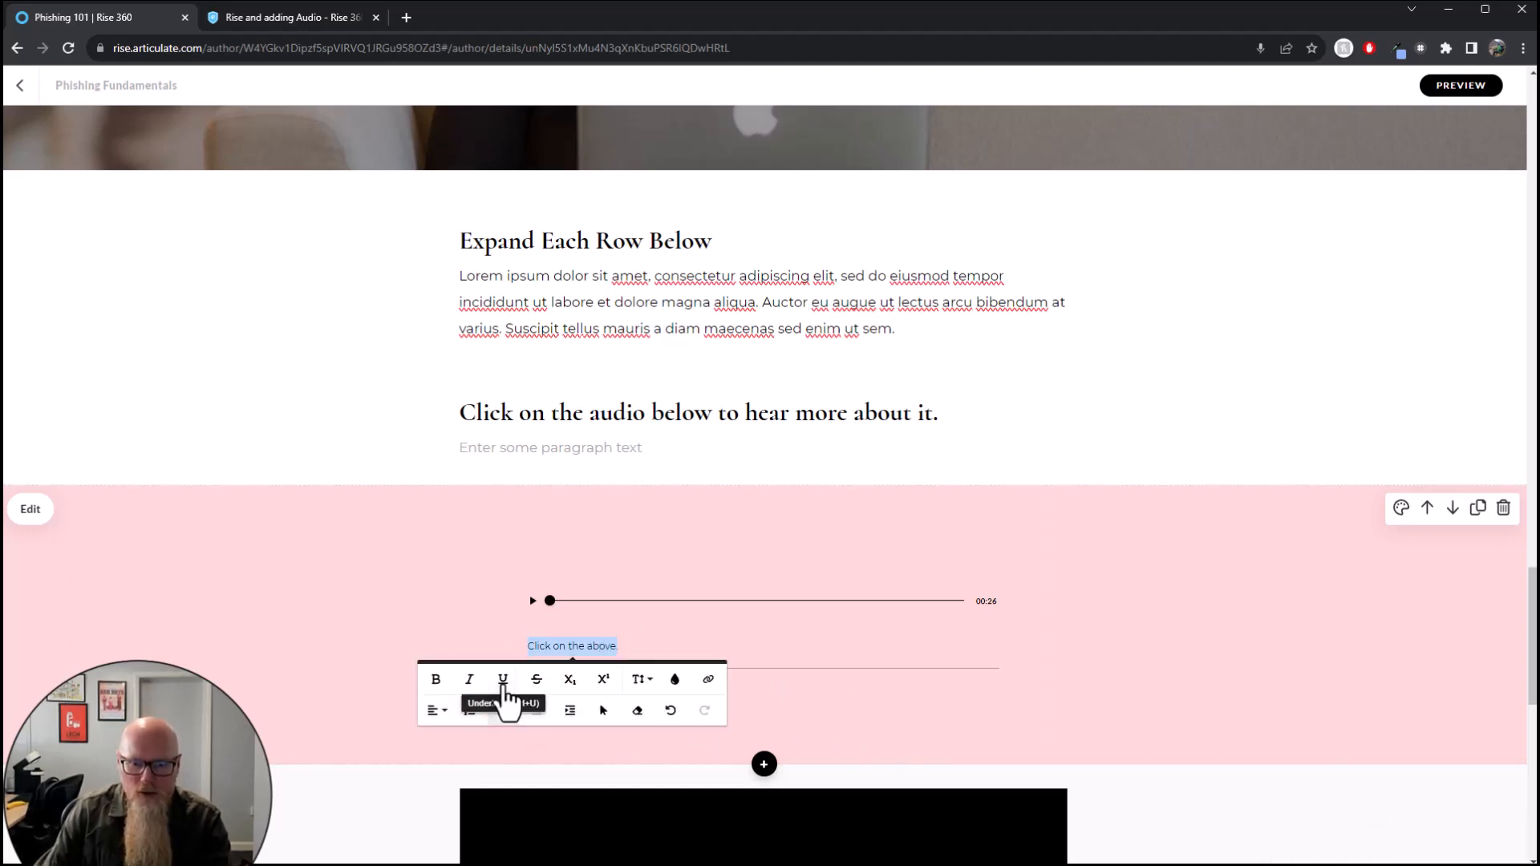
pyautogui.moveTo(641, 685)
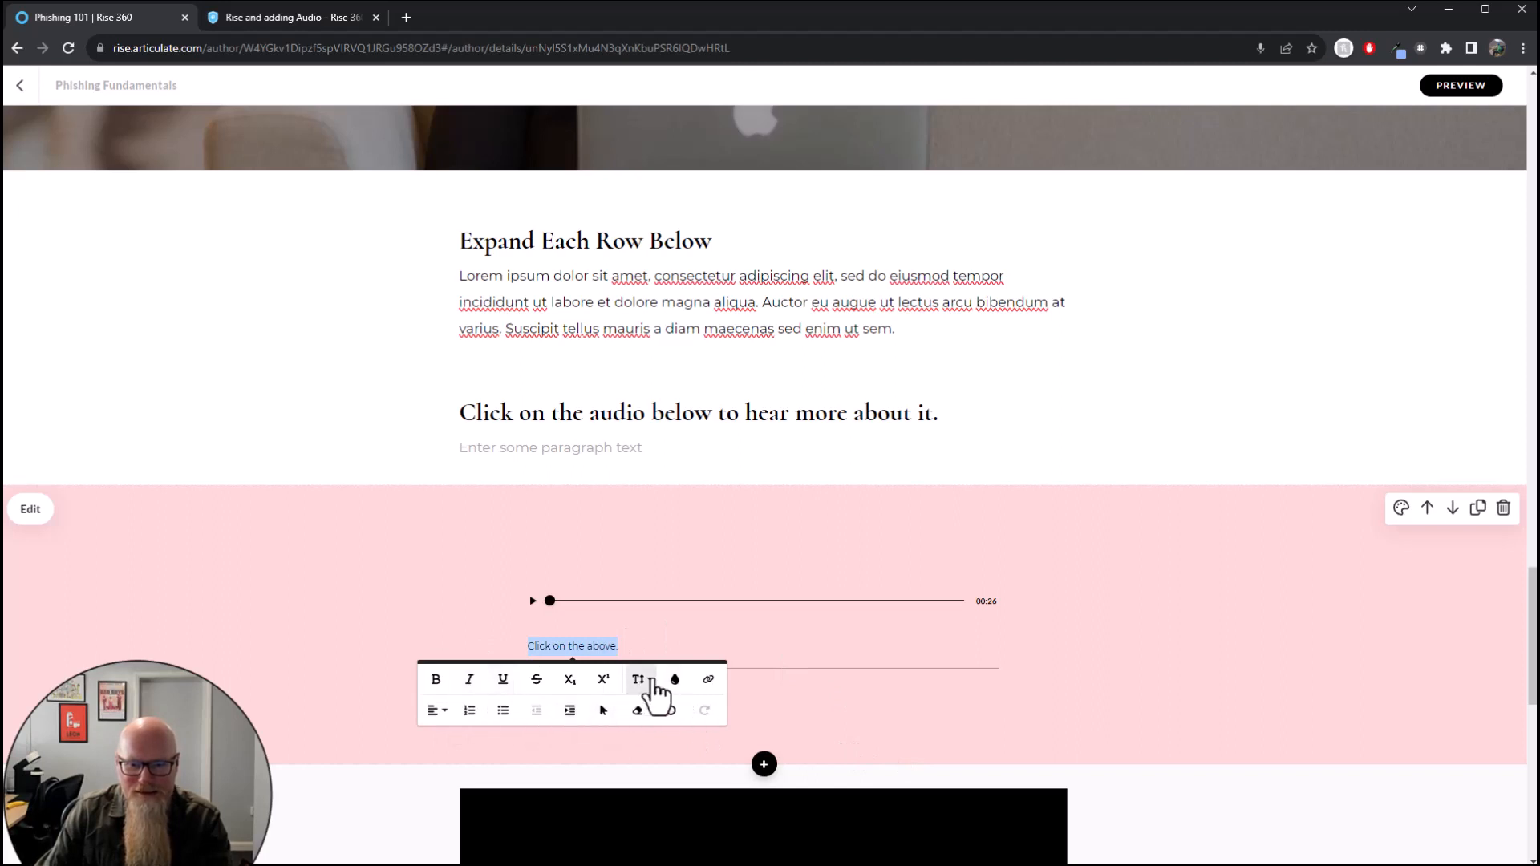
pyautogui.click(663, 634)
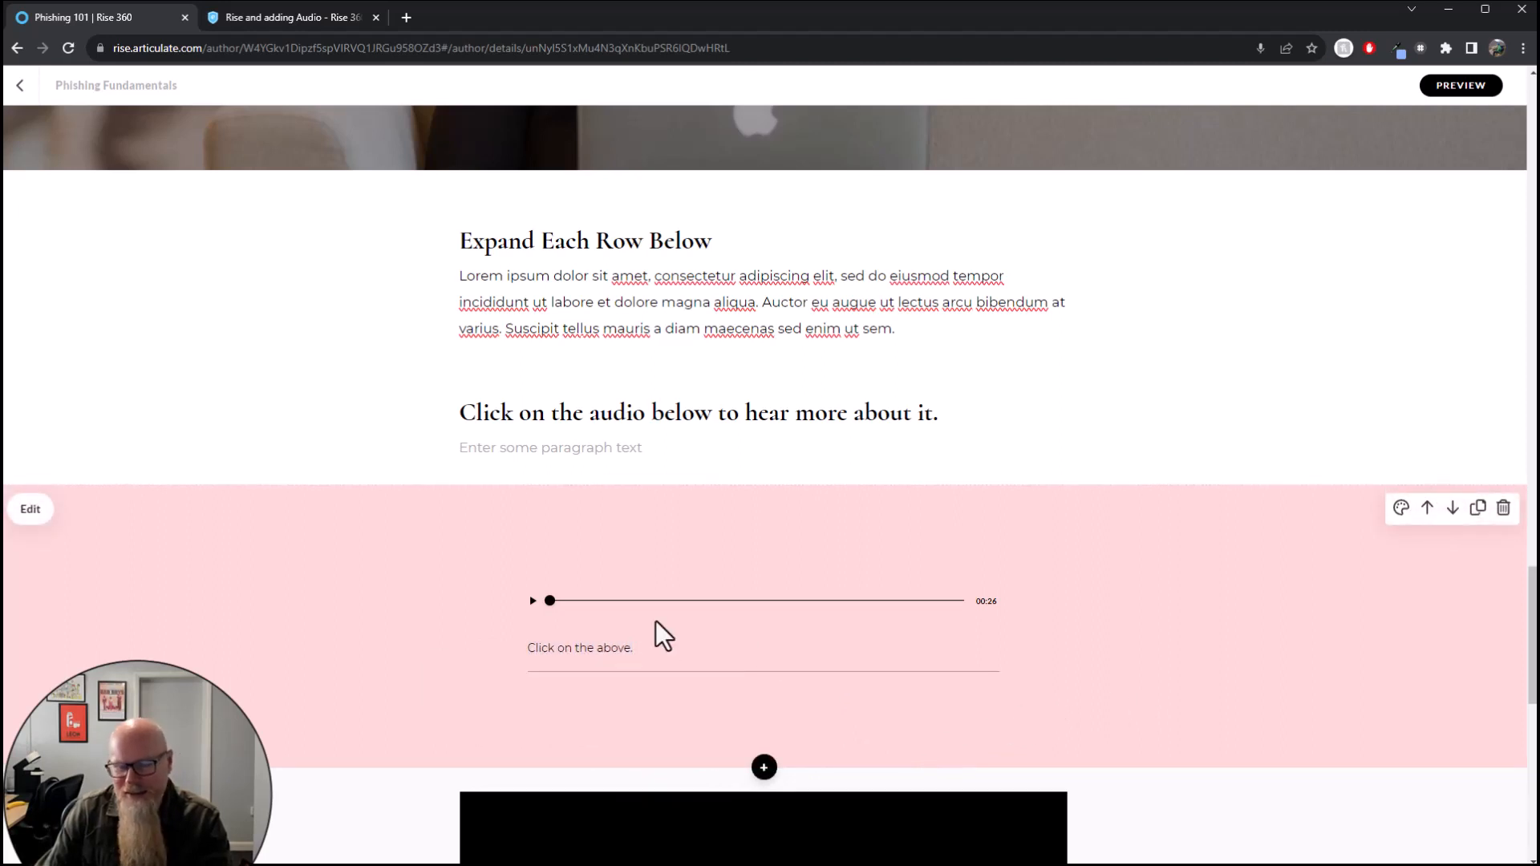
pyautogui.scroll(-3)
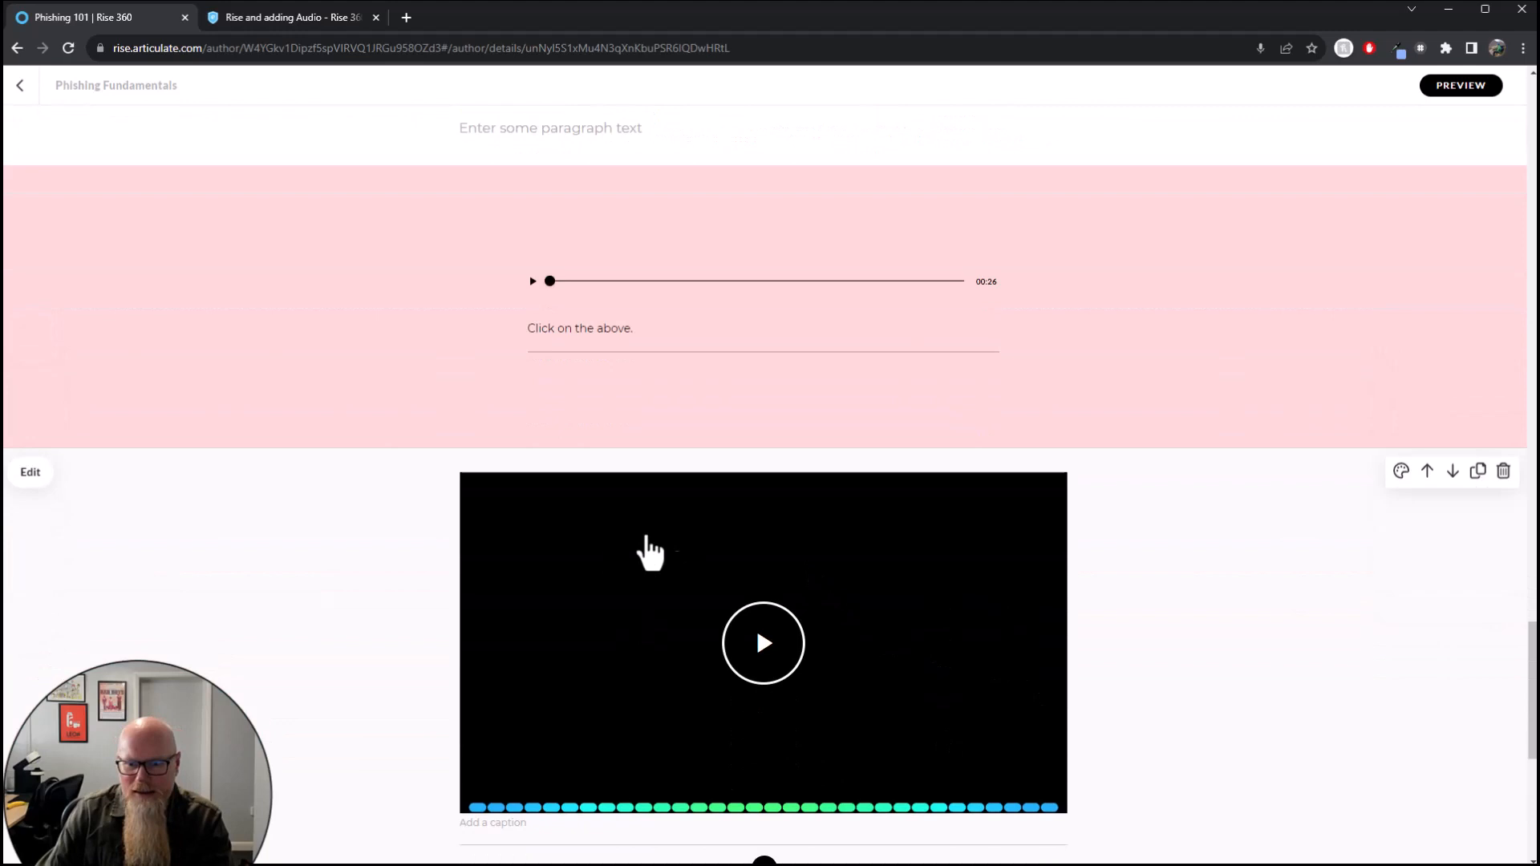
# Insert a Tabs block from the Interactive library below the closing statement
pyautogui.scroll(-3)
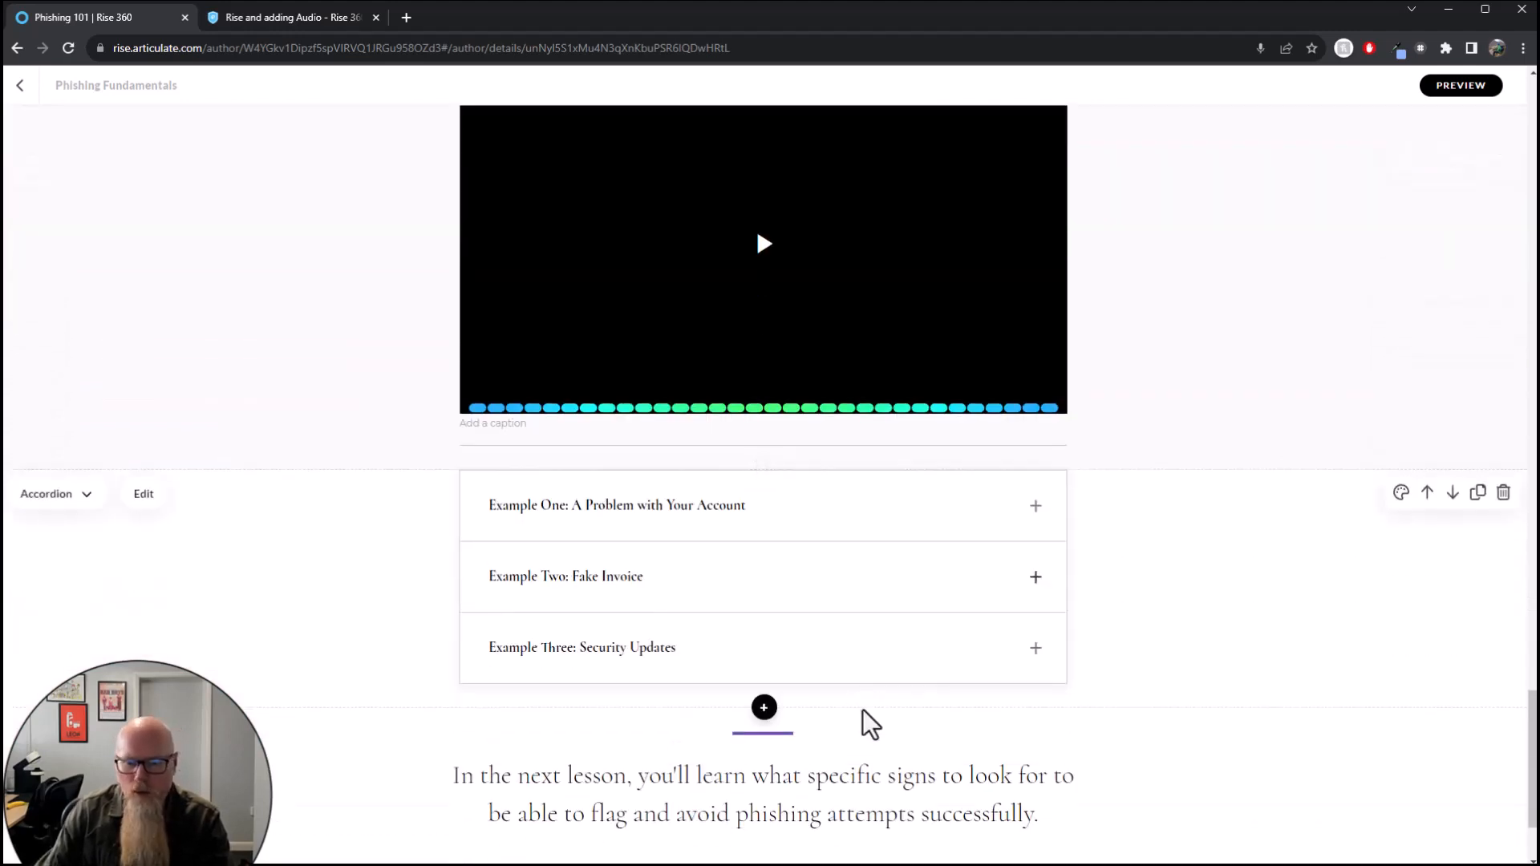
pyautogui.click(764, 707)
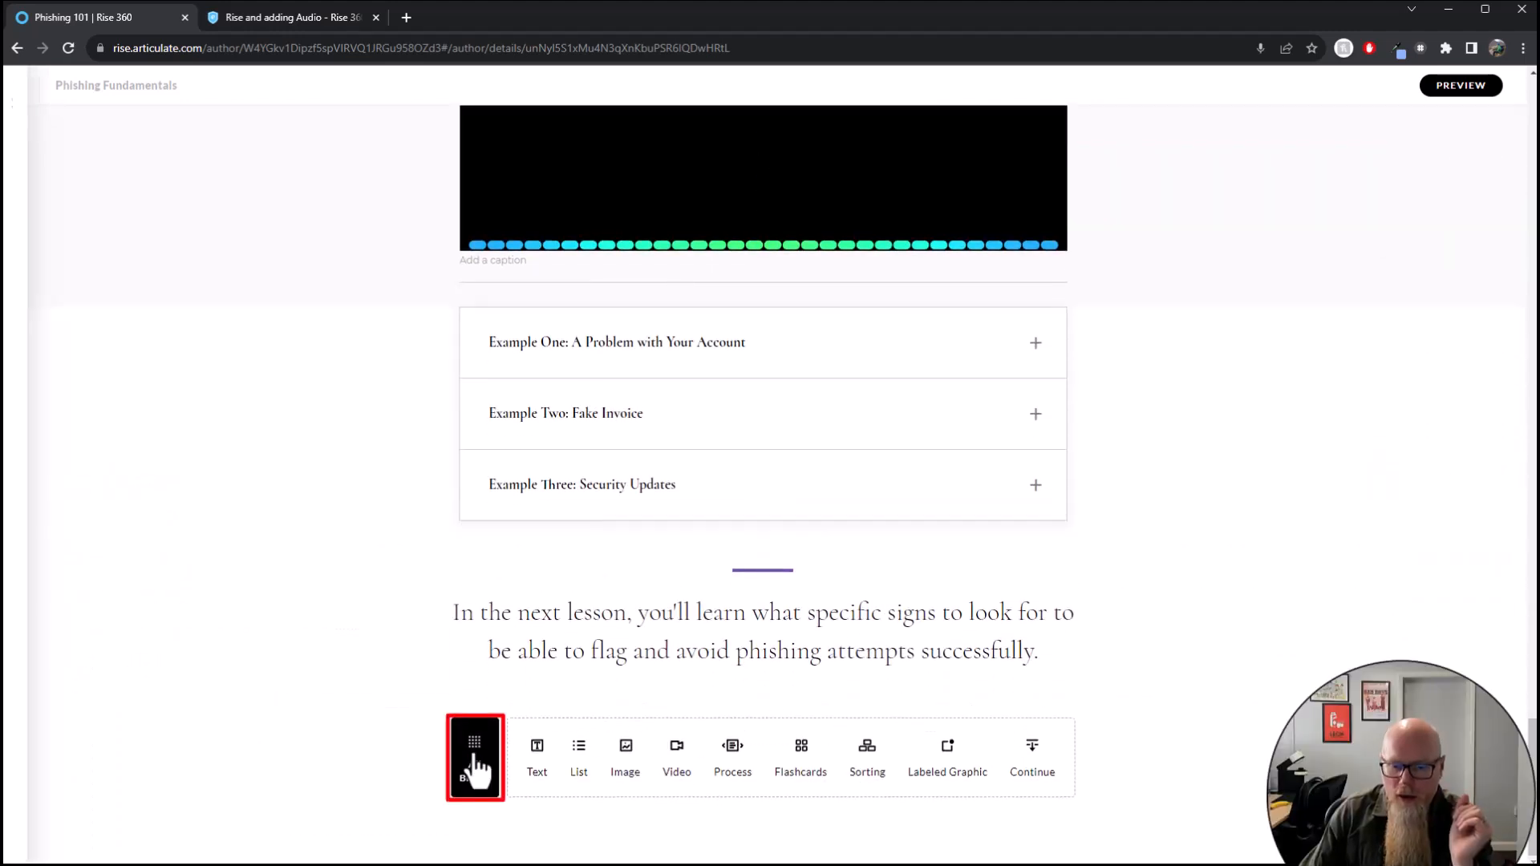
pyautogui.click(475, 758)
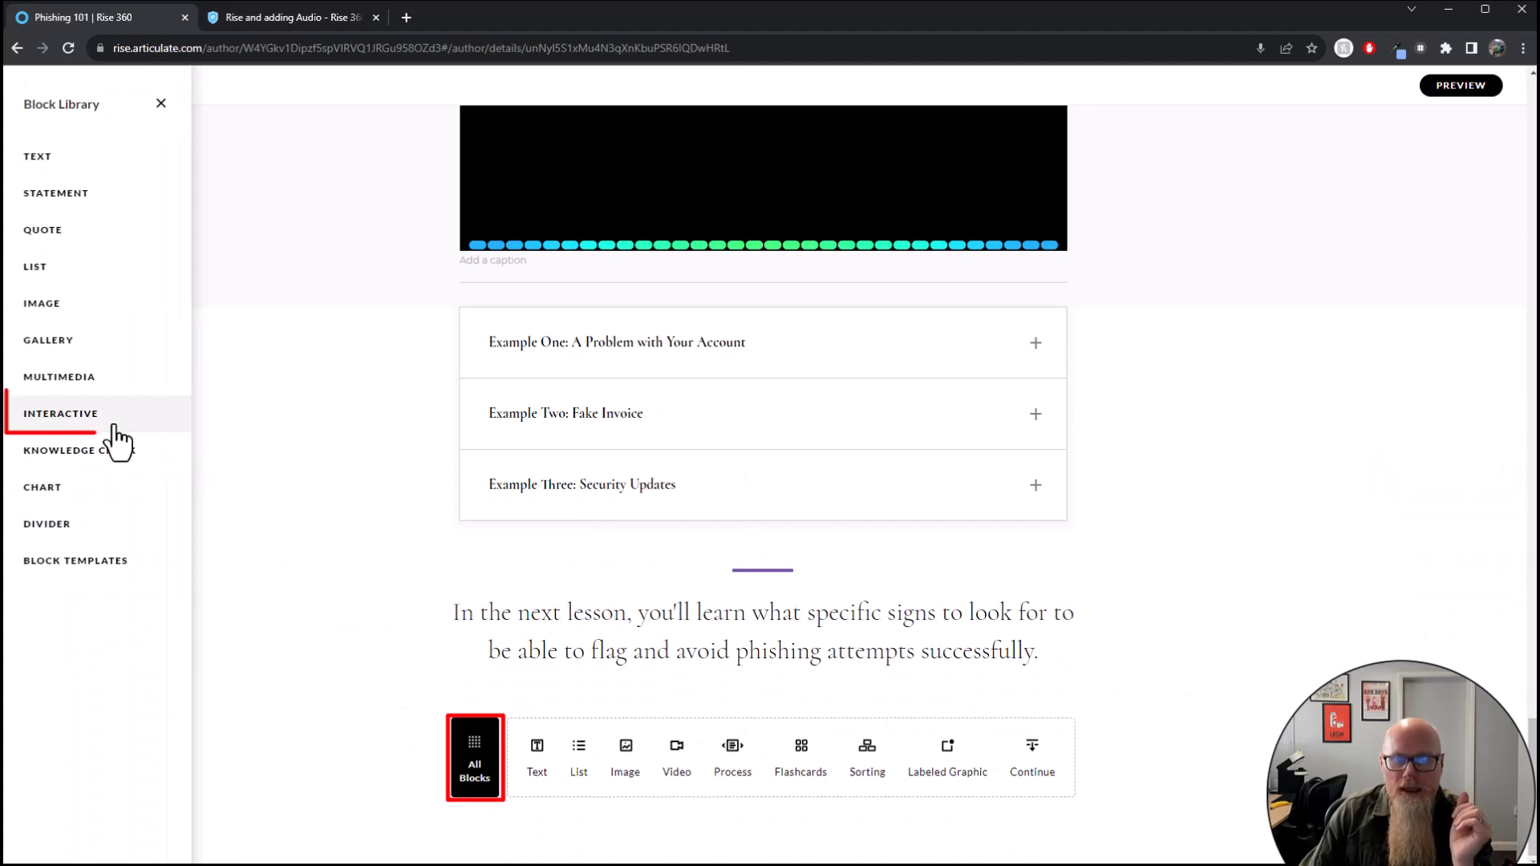
pyautogui.click(60, 412)
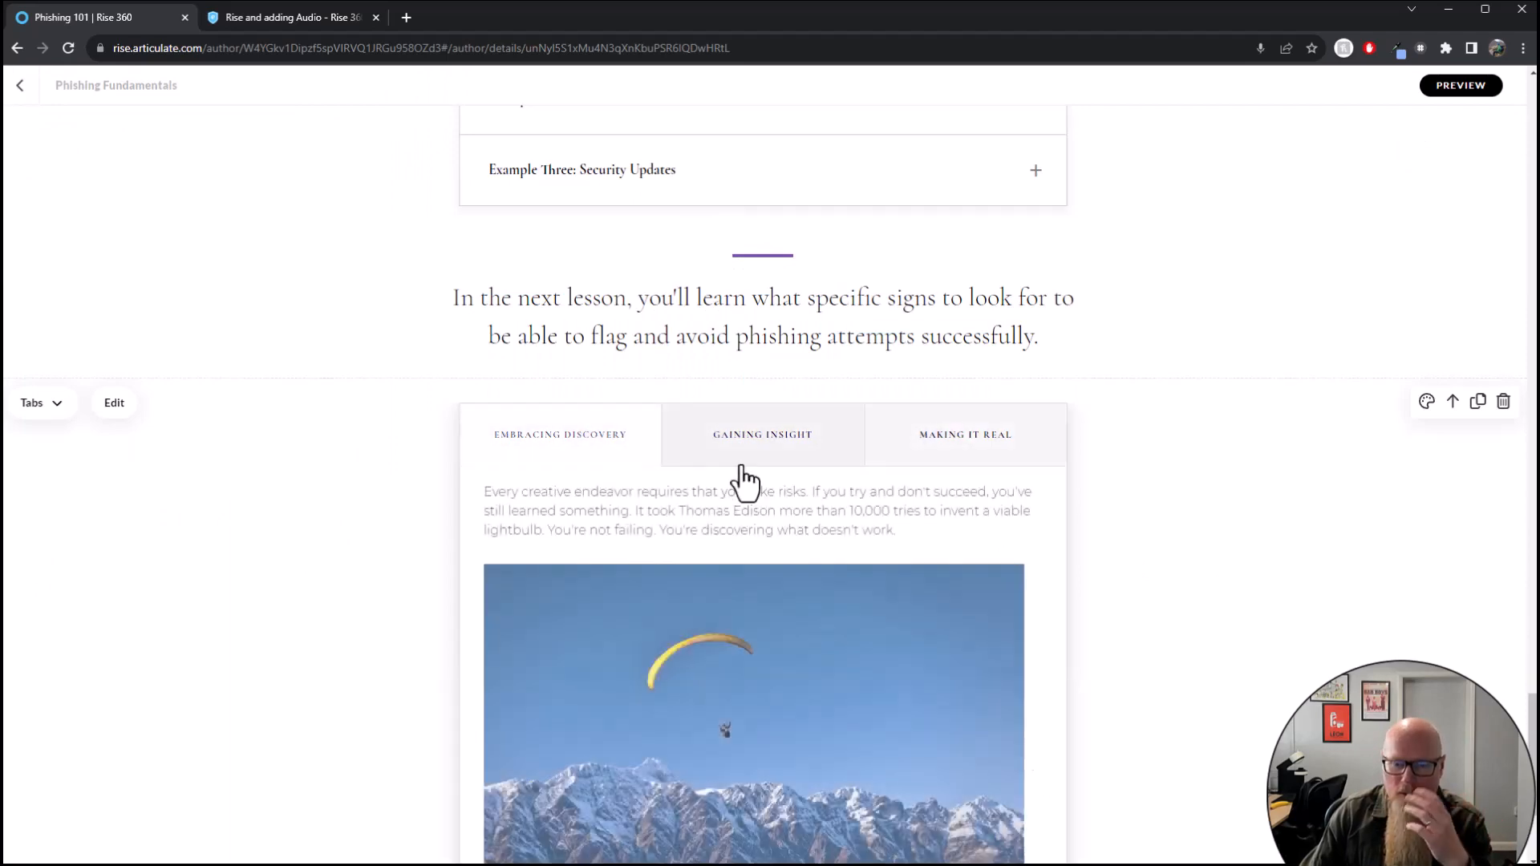
pyautogui.scroll(-3)
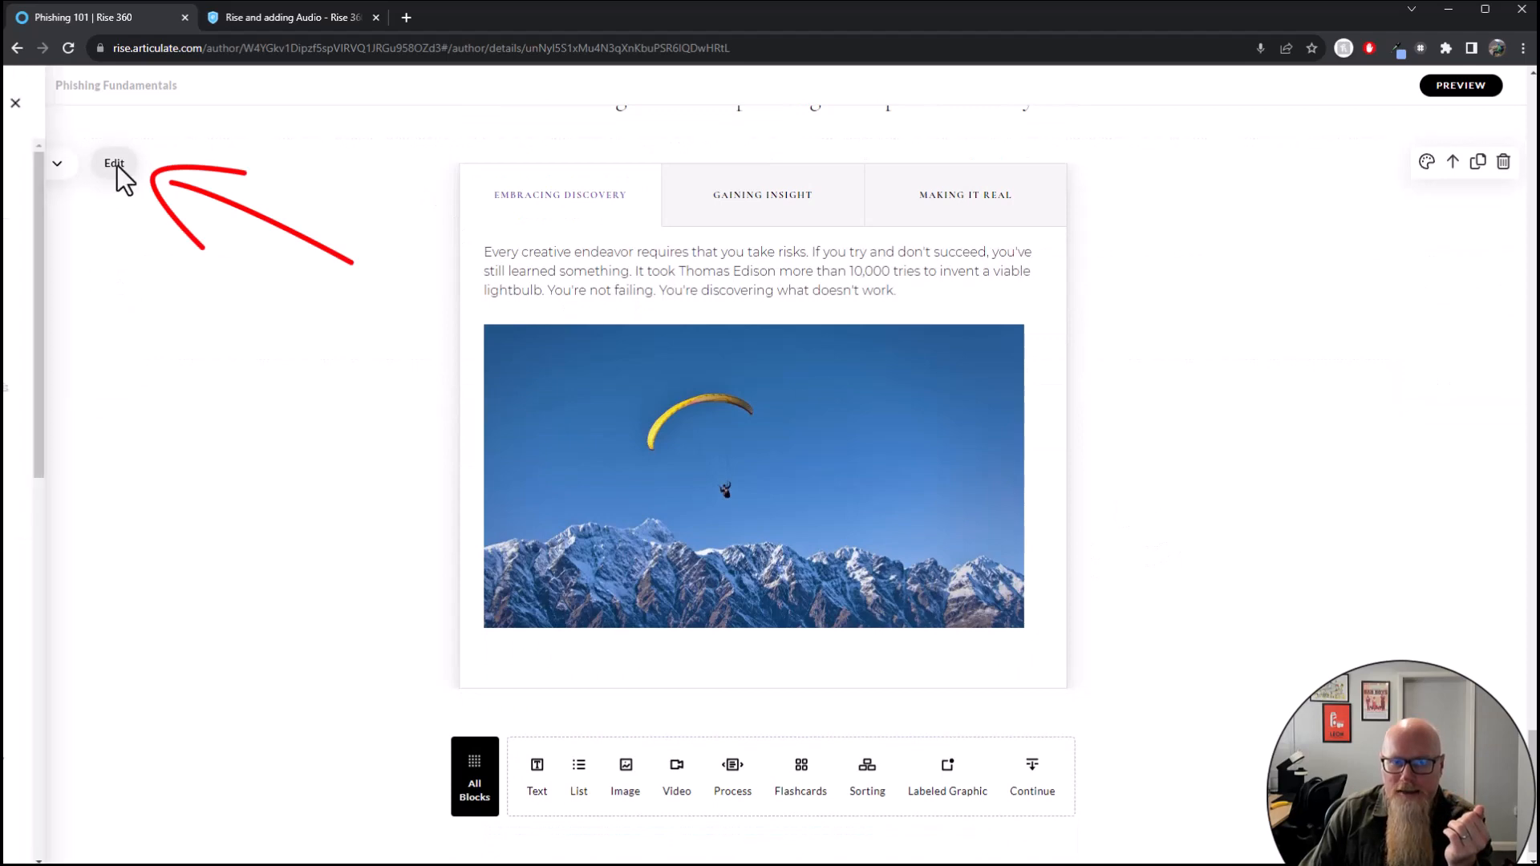
# Remove the paragliding image from the Embracing Discovery tab and start uploading new media for it
pyautogui.click(114, 164)
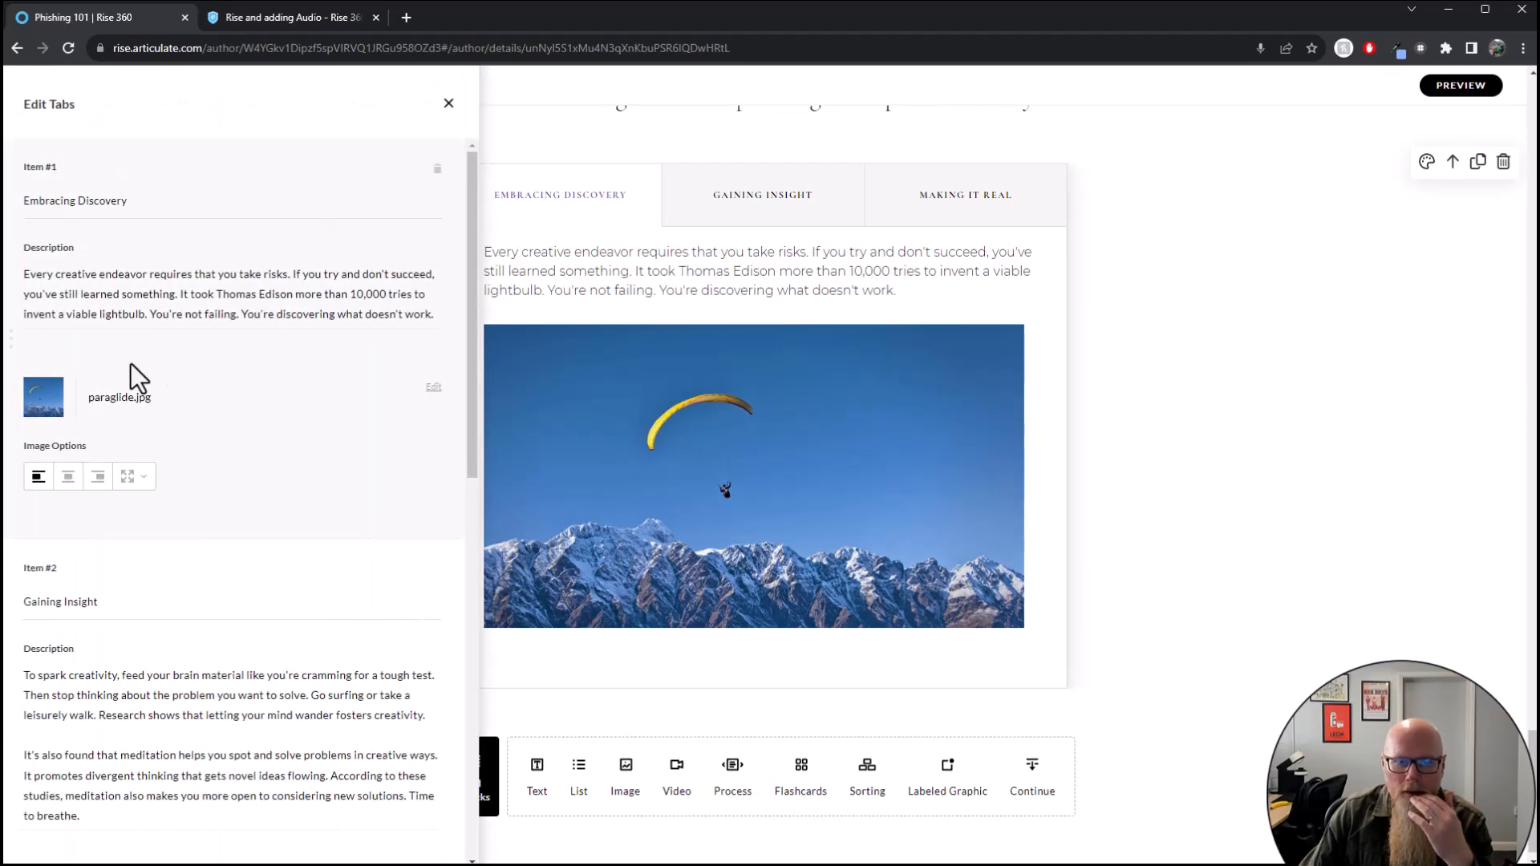
pyautogui.moveTo(272, 366)
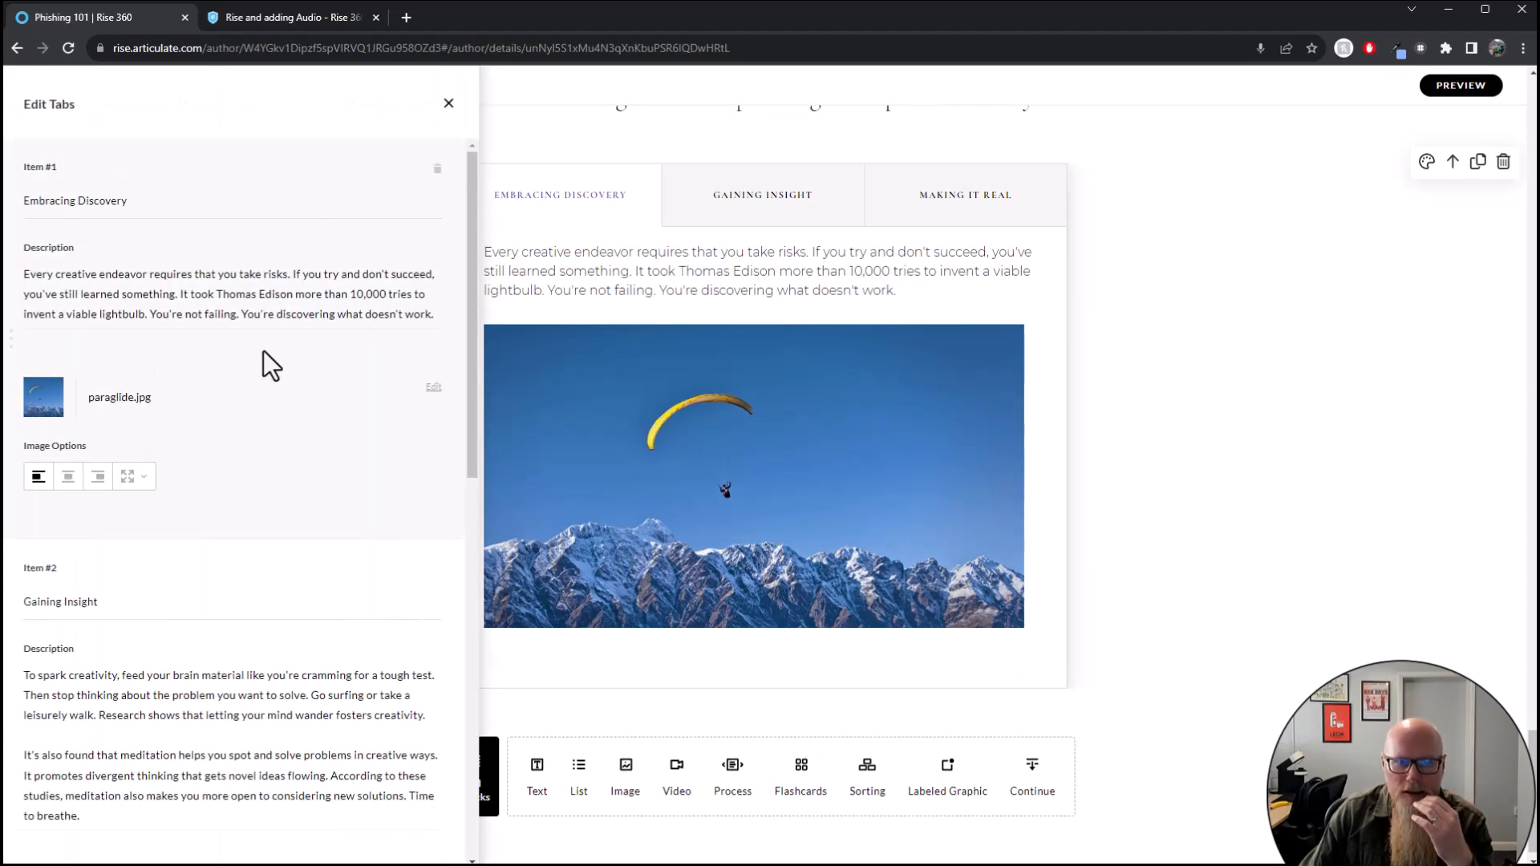
pyautogui.click(432, 387)
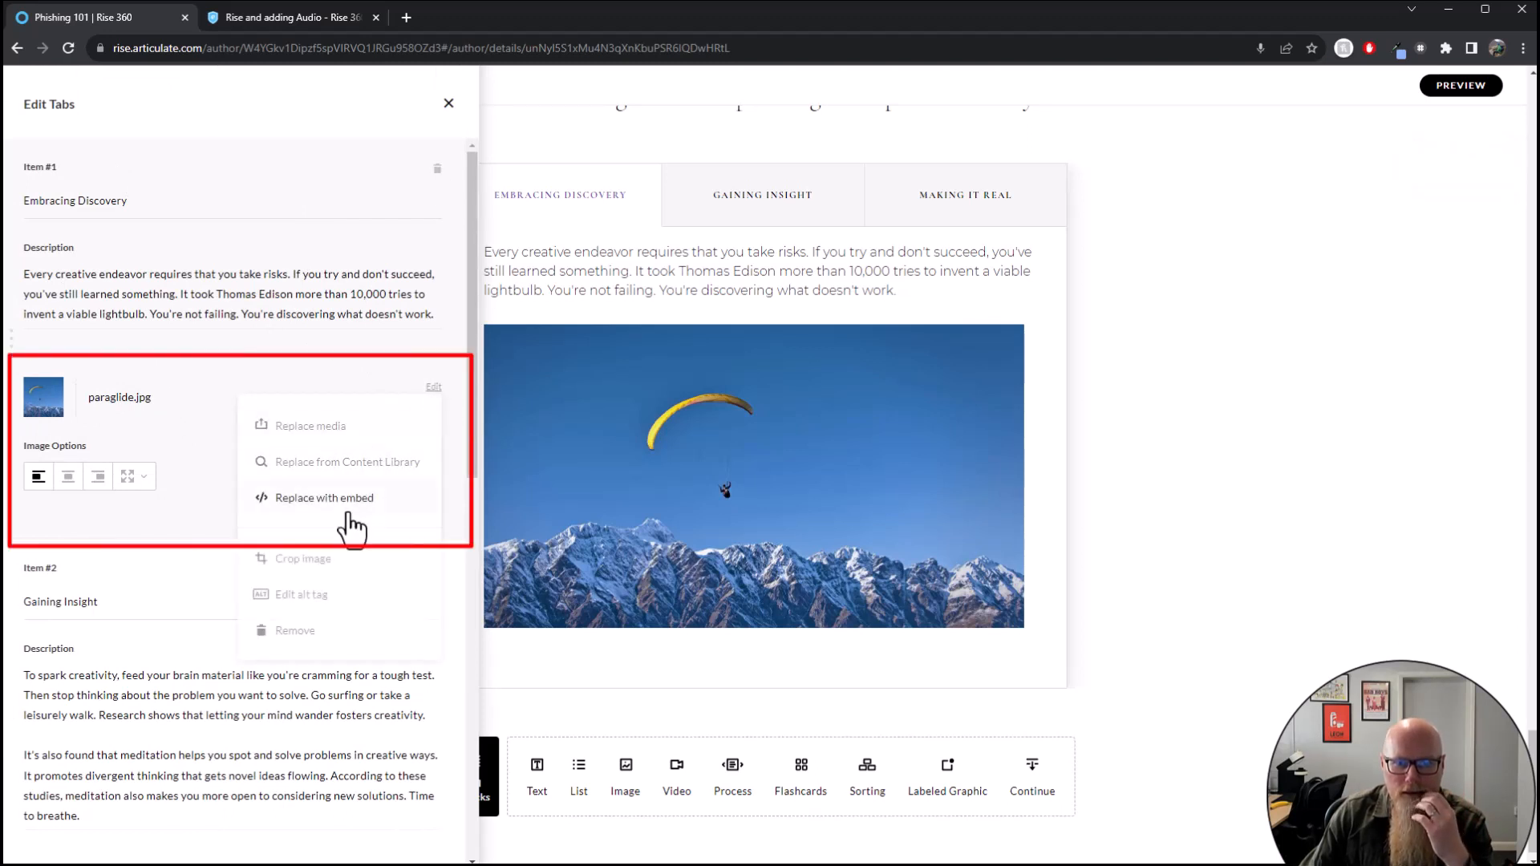
pyautogui.click(295, 629)
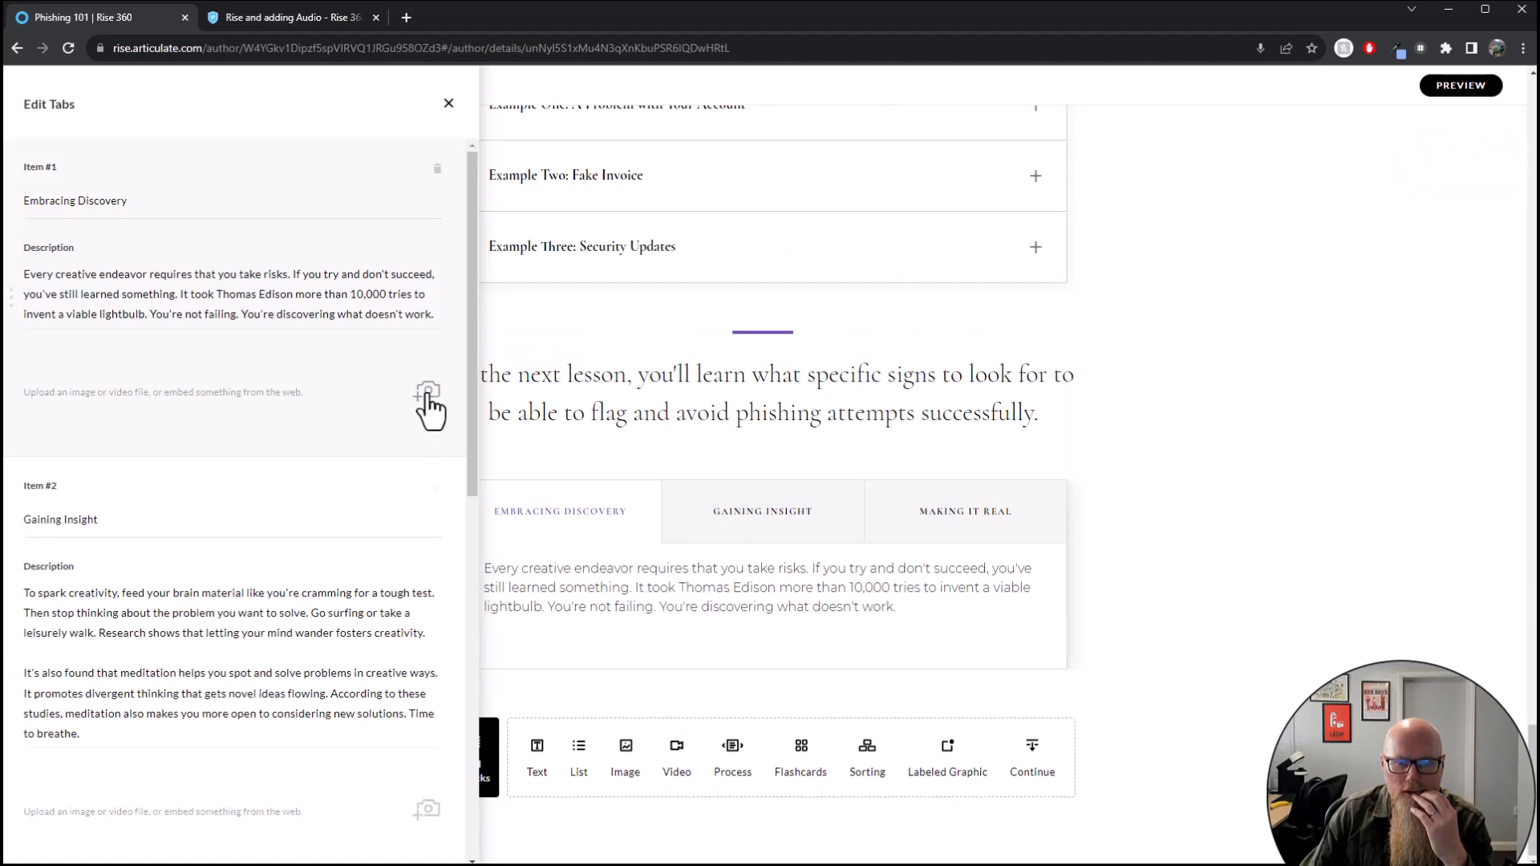
pyautogui.click(427, 392)
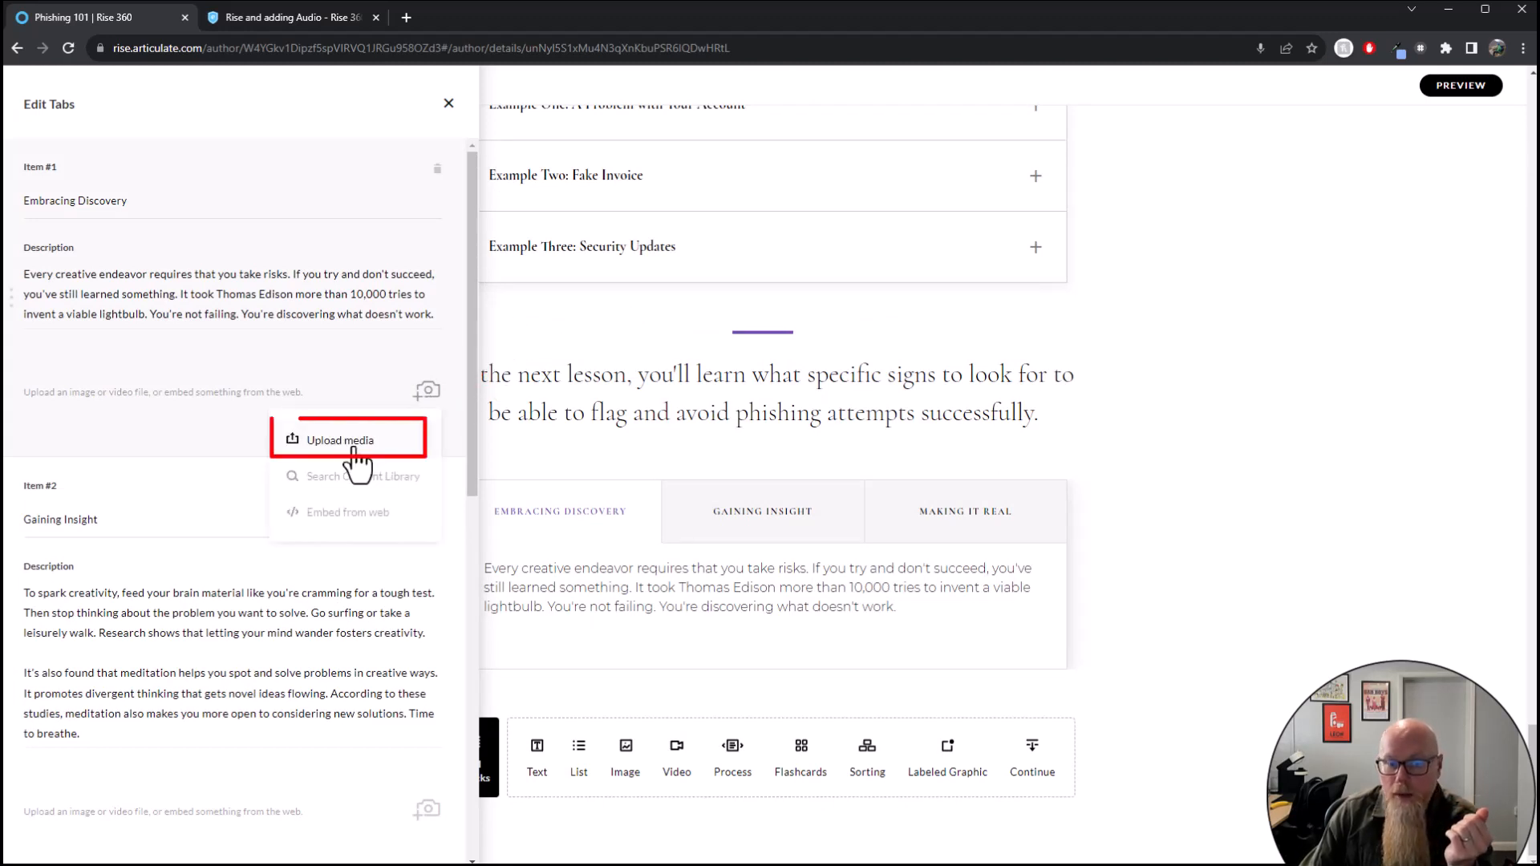
pyautogui.click(339, 439)
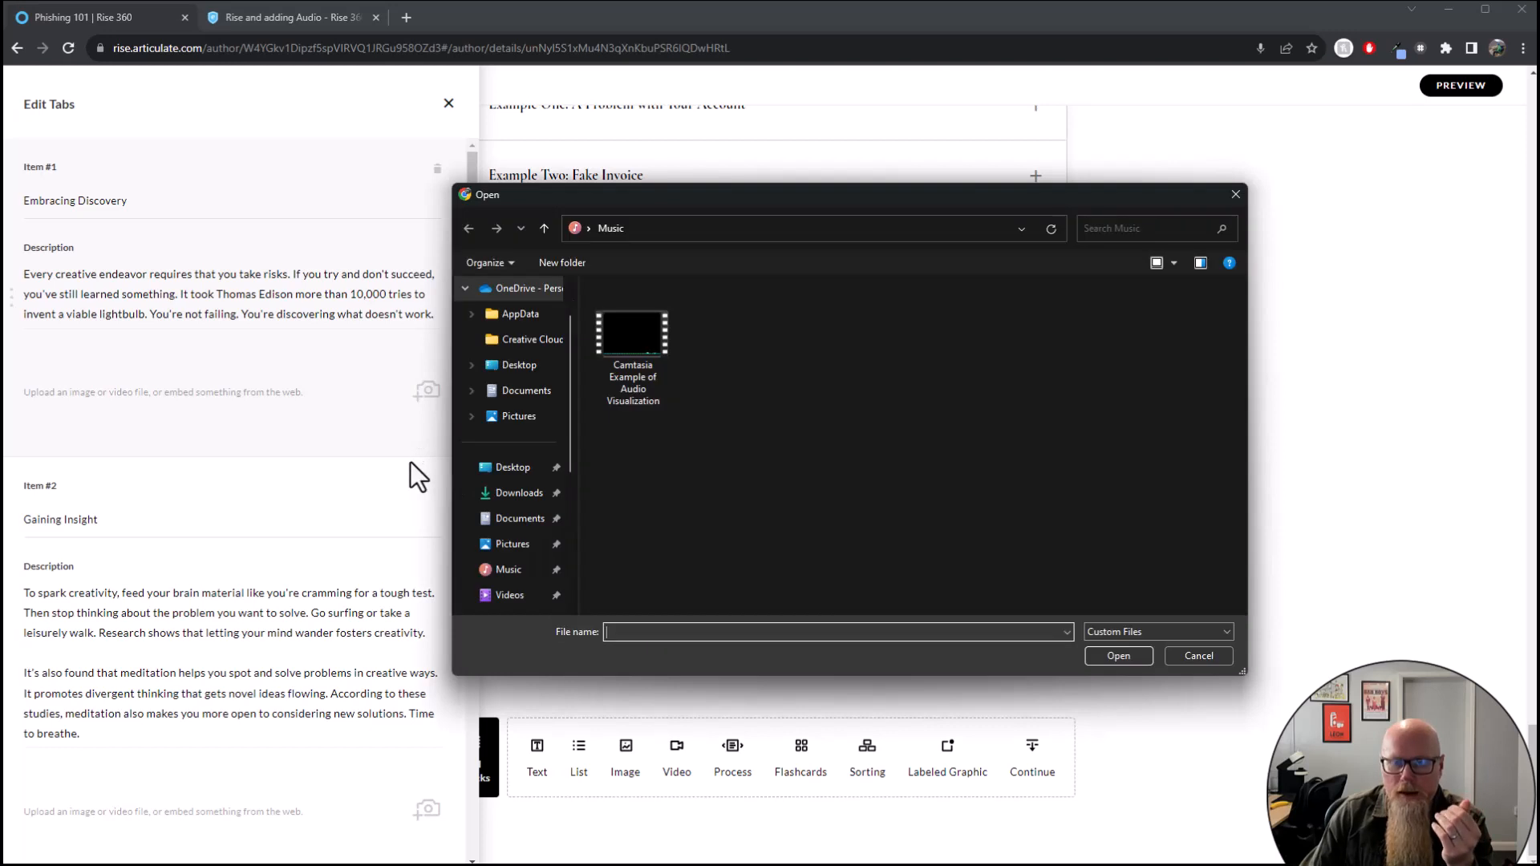
# Choose the Camtasia Example of Audio Visualization file for the first tab and confirm
pyautogui.click(632, 348)
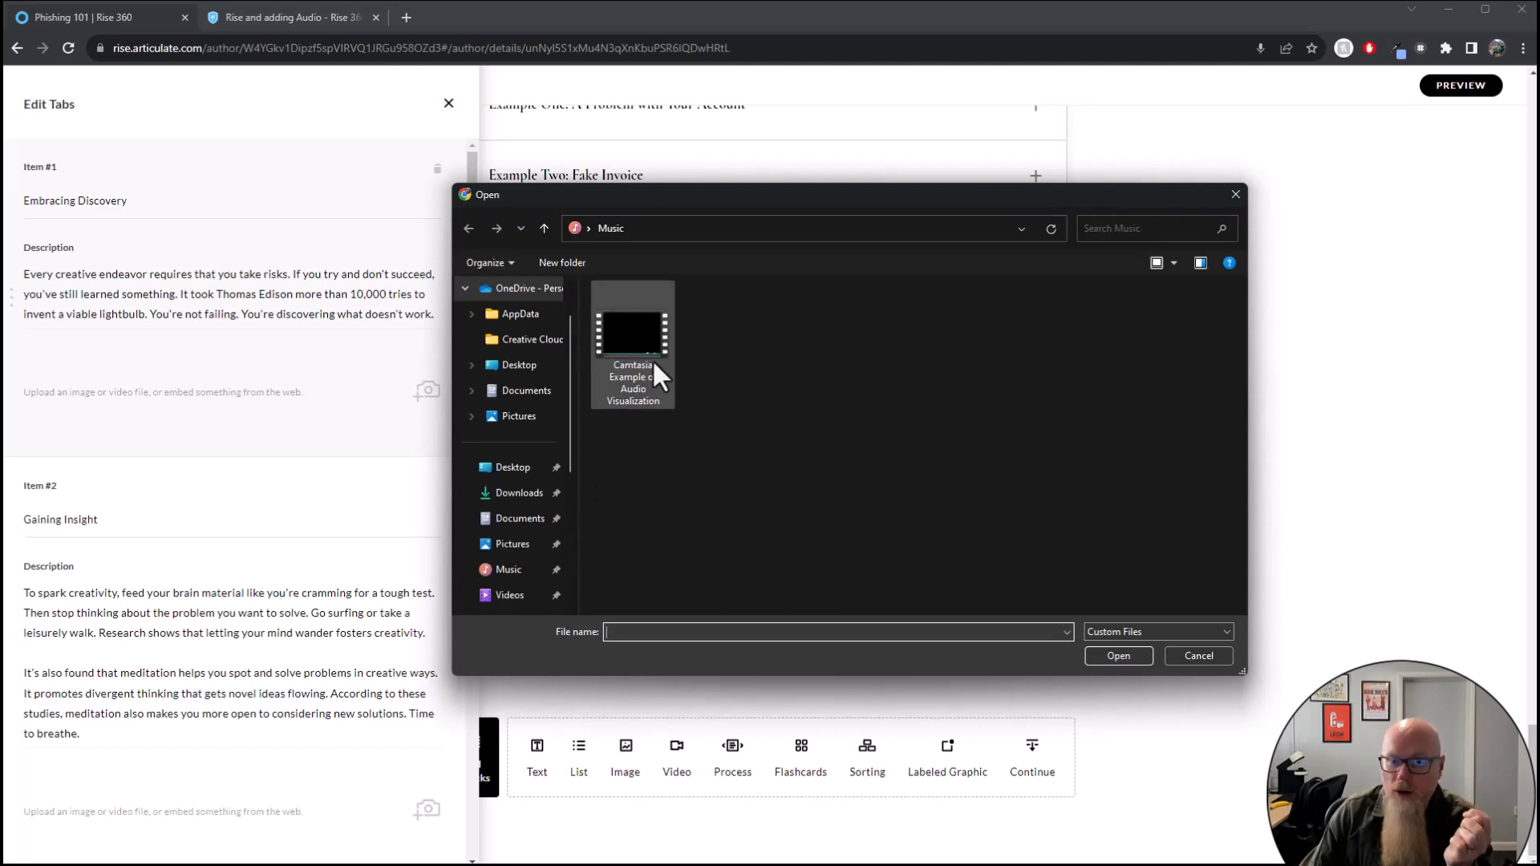
pyautogui.click(632, 343)
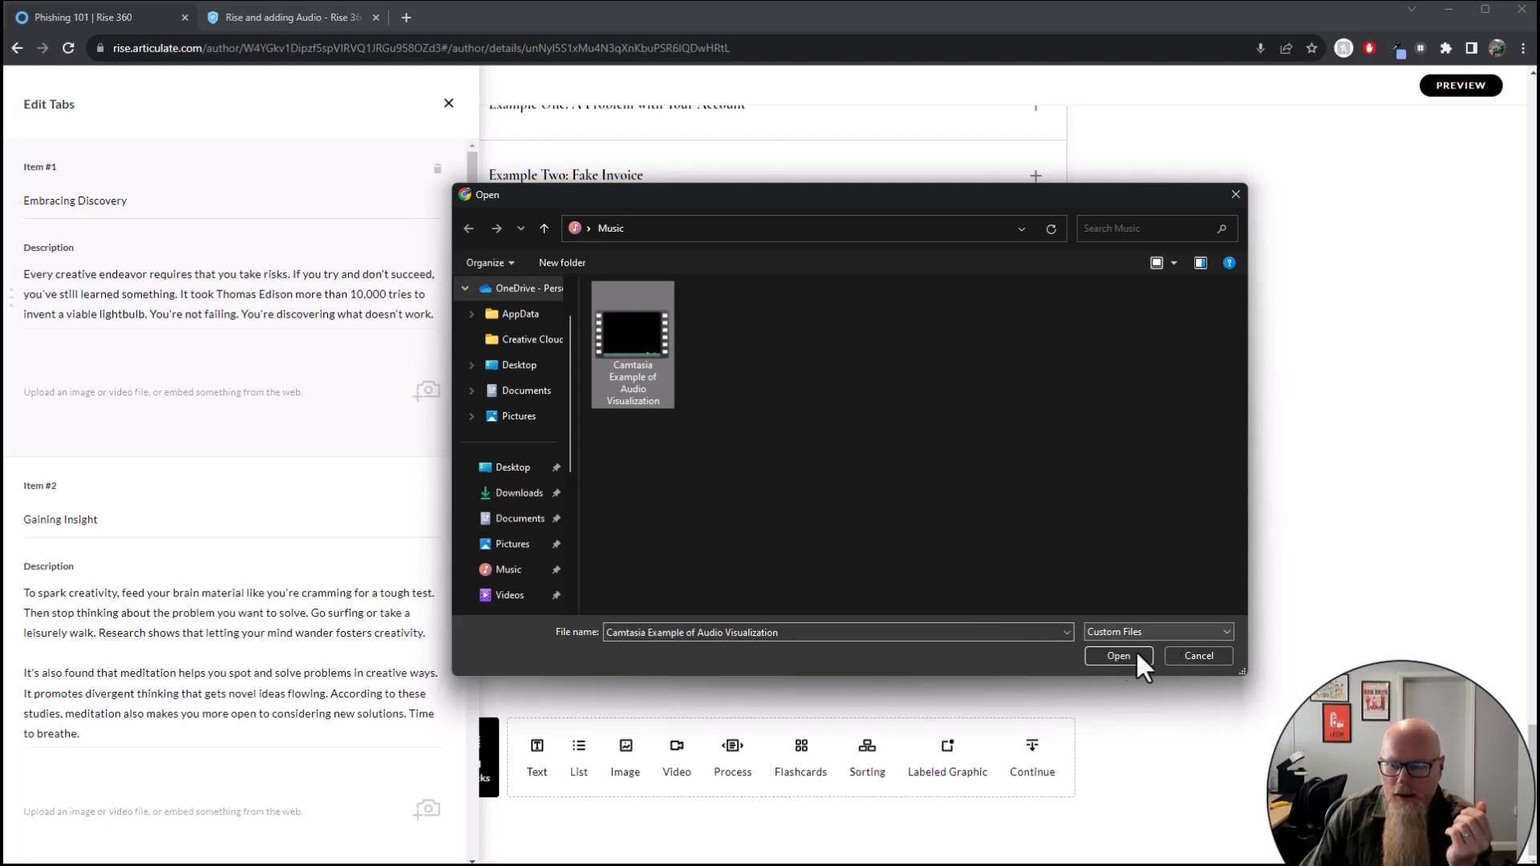
pyautogui.click(1157, 632)
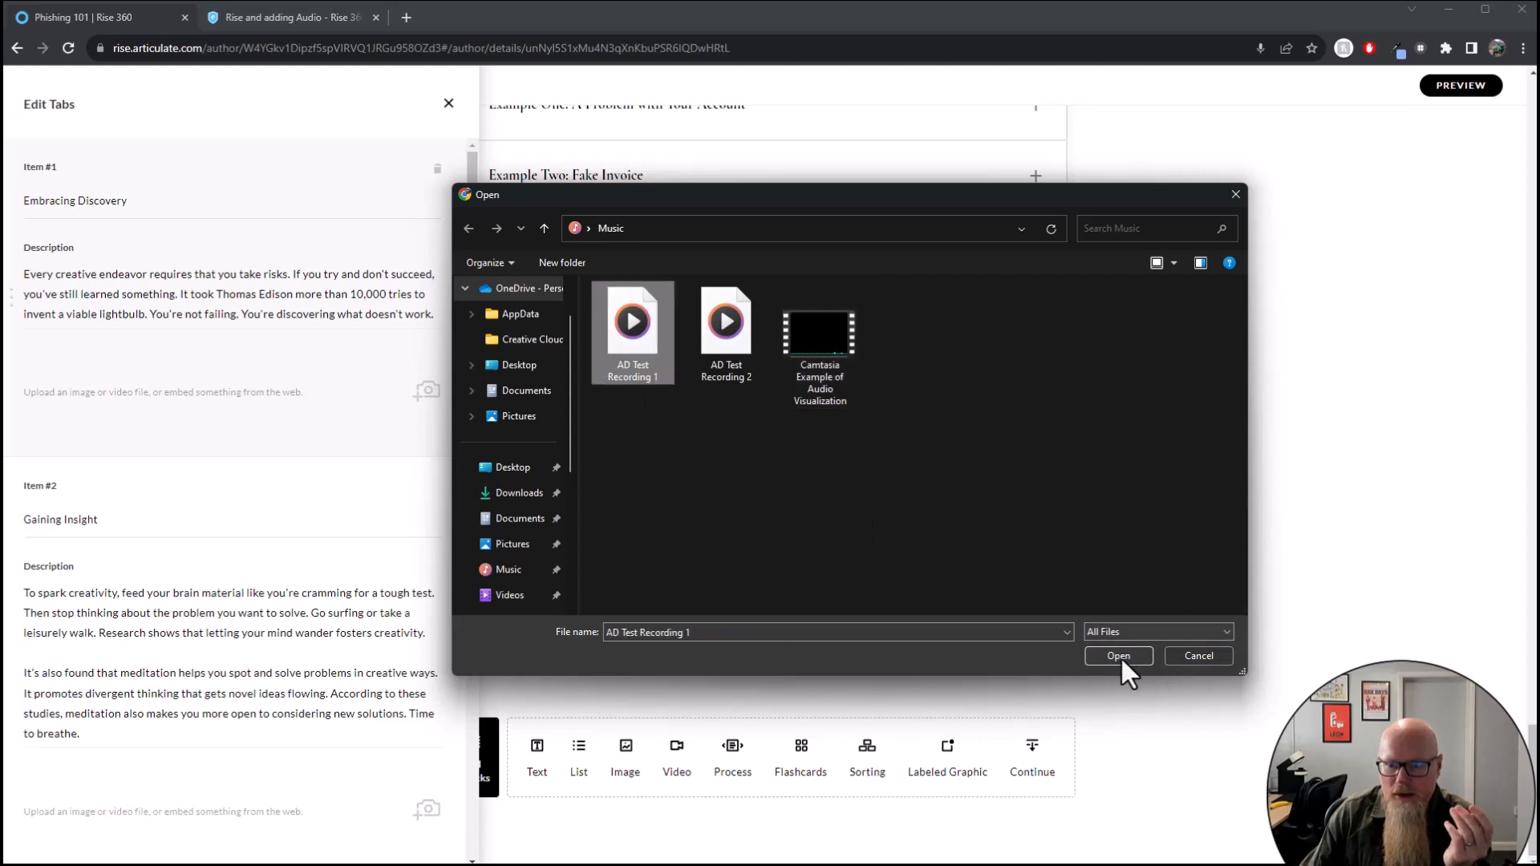
pyautogui.click(1117, 656)
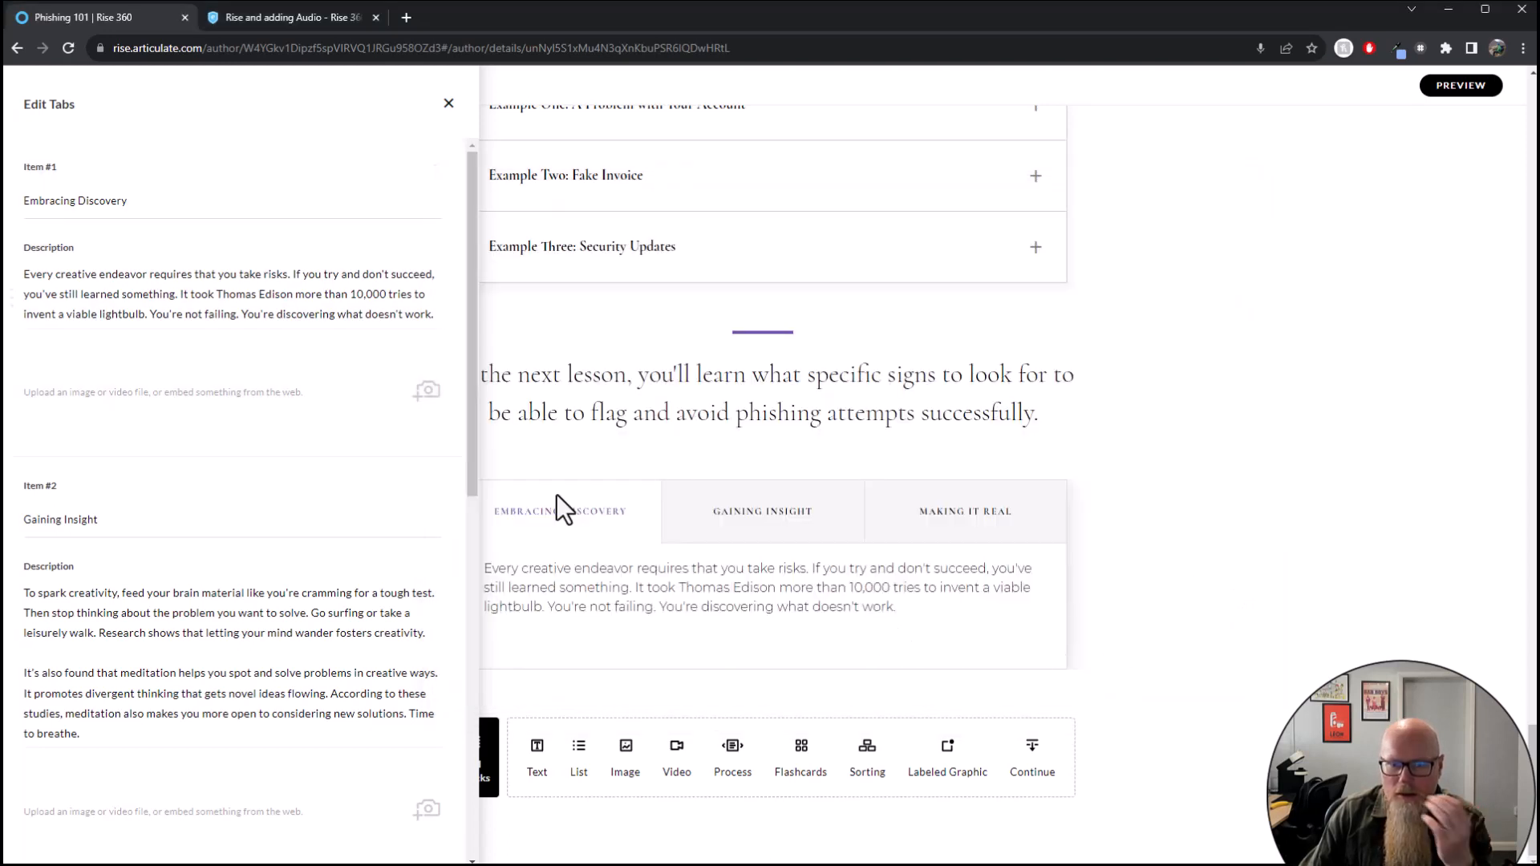
pyautogui.moveTo(374, 422)
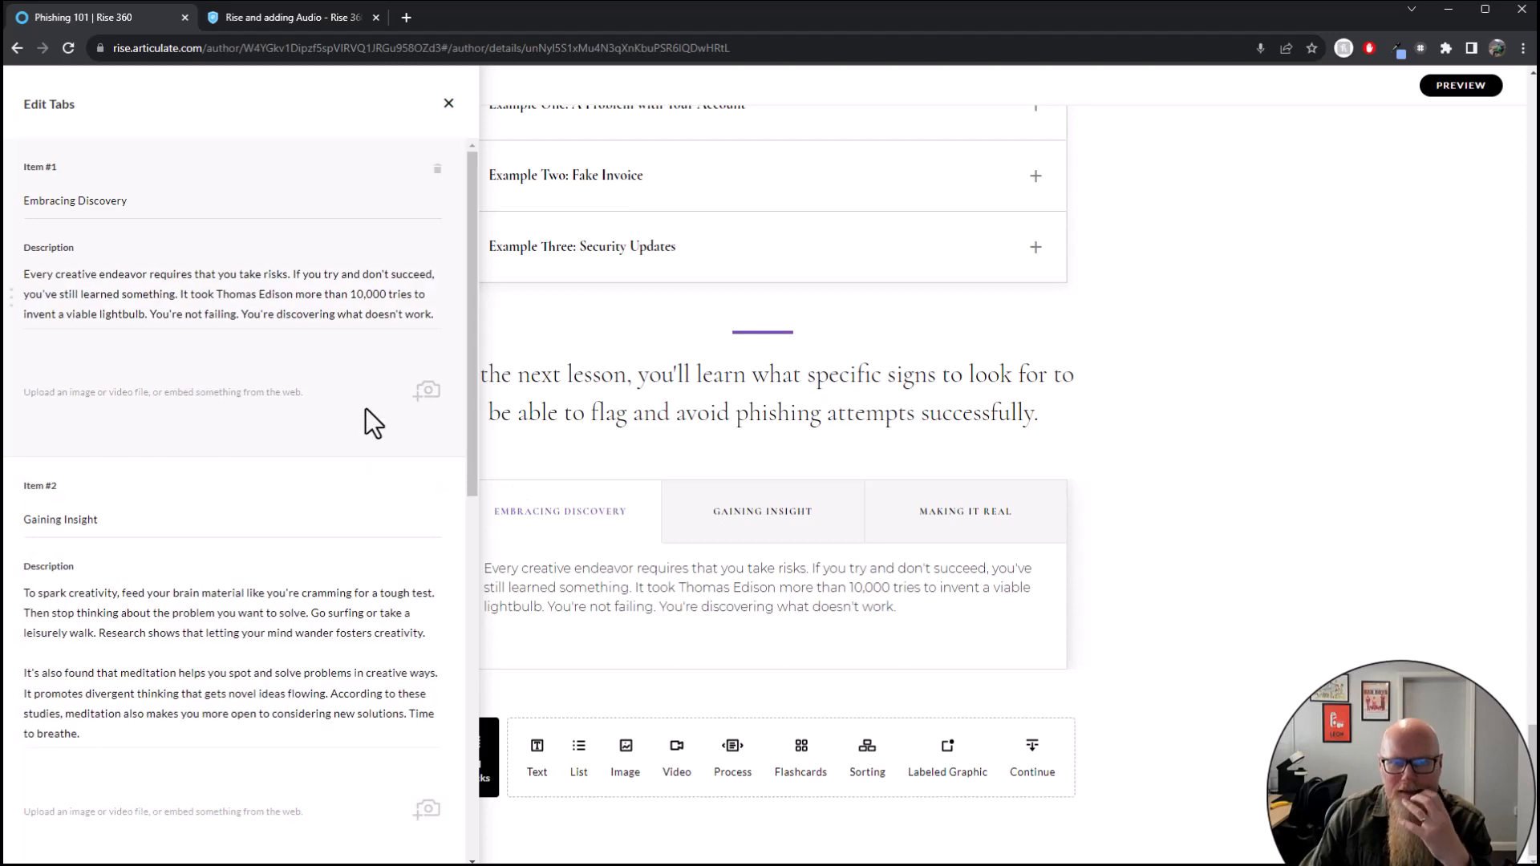
pyautogui.moveTo(429, 403)
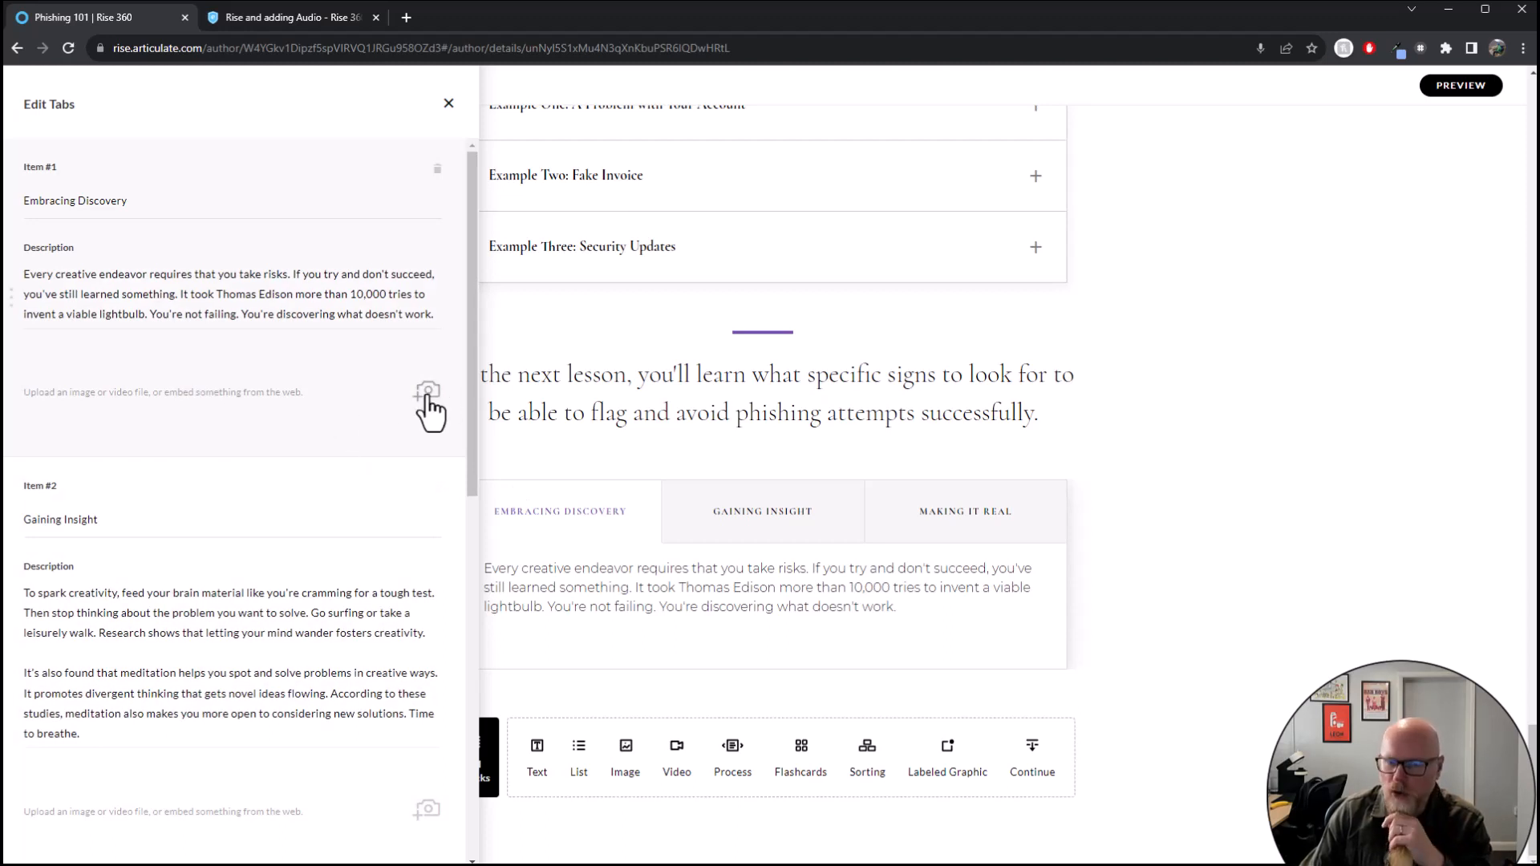
# Reopen Upload media for Item #1 and reselect the Camtasia audio visualization video
pyautogui.click(426, 390)
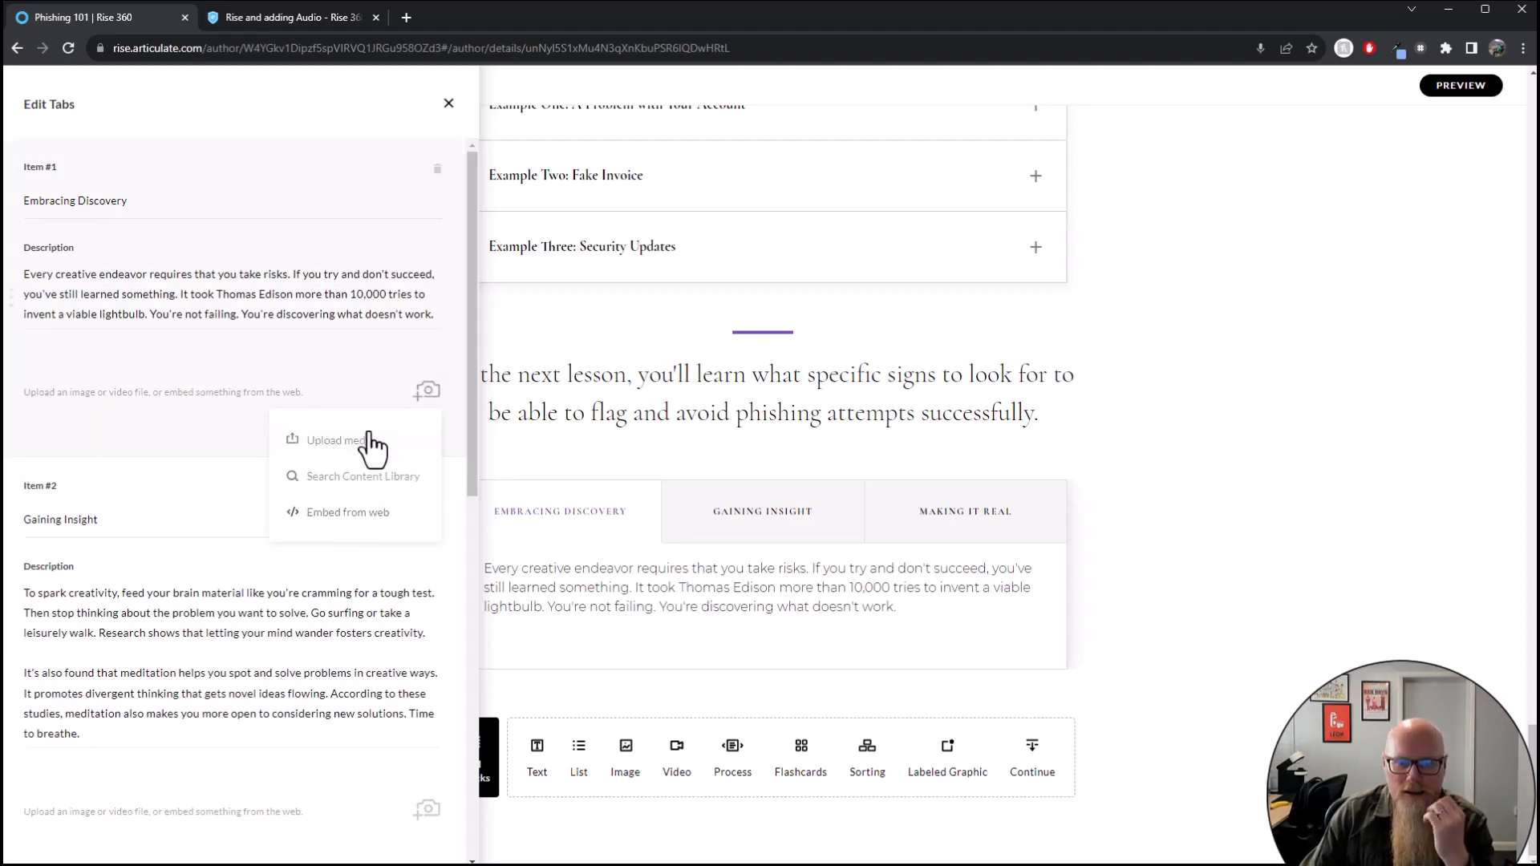
pyautogui.click(339, 440)
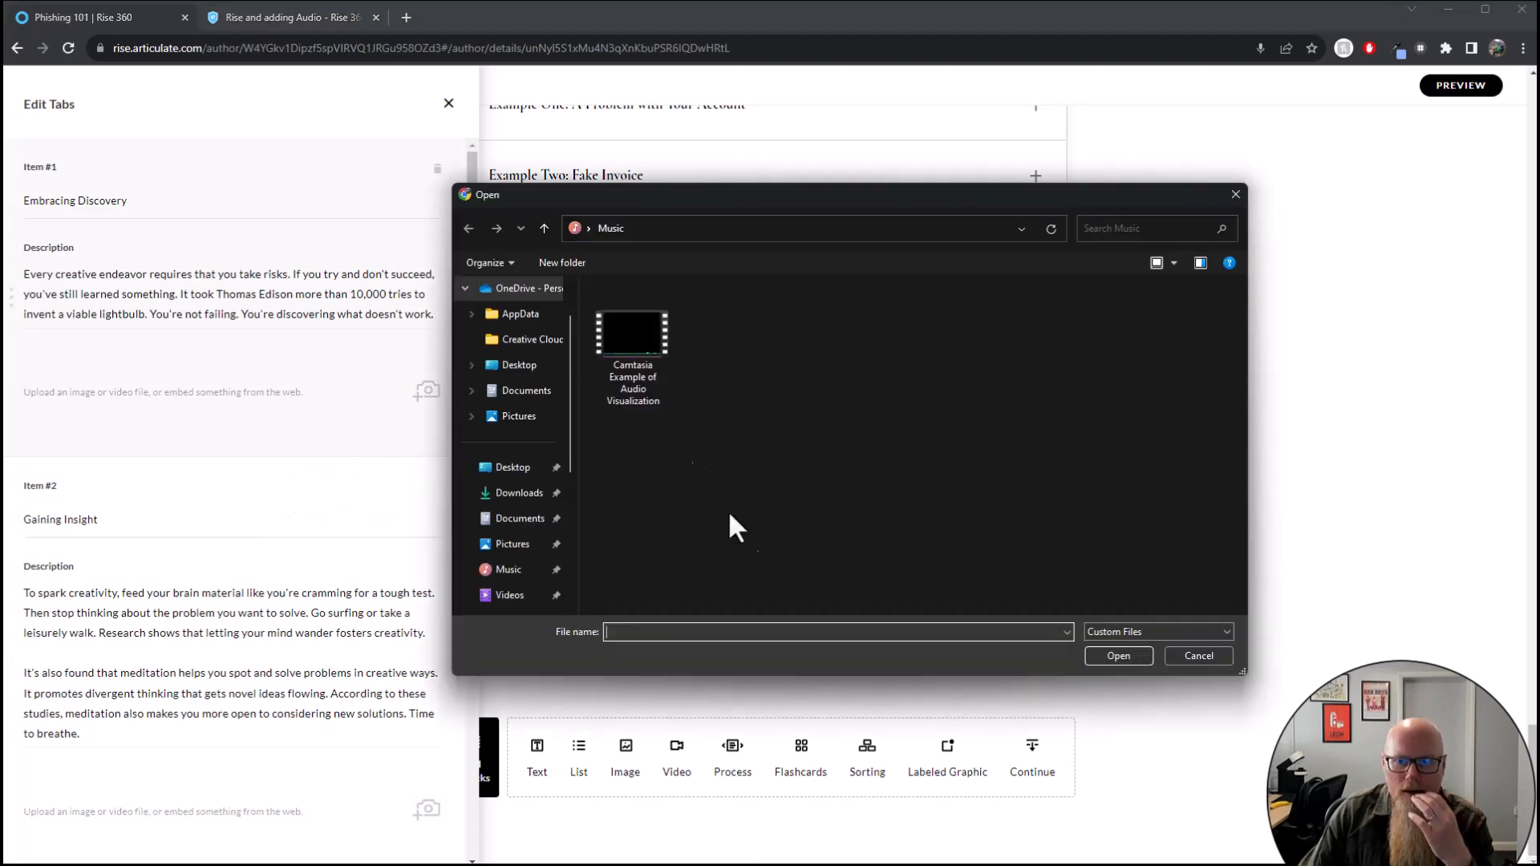
pyautogui.click(632, 338)
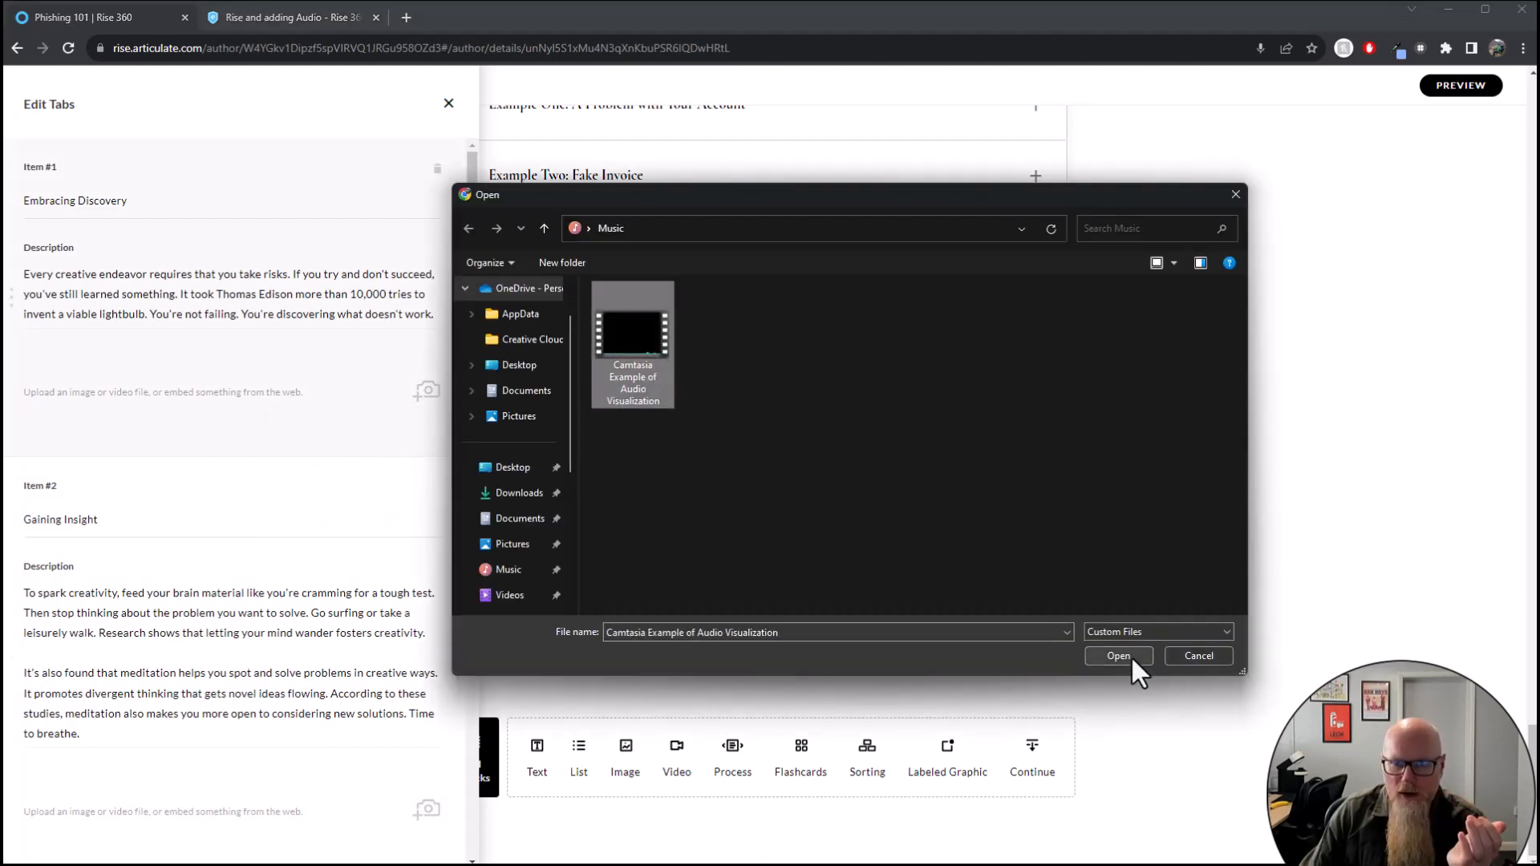
# Upload the visualizer video into the Embracing Discovery tab and close the Edit Tabs panel
pyautogui.click(1119, 656)
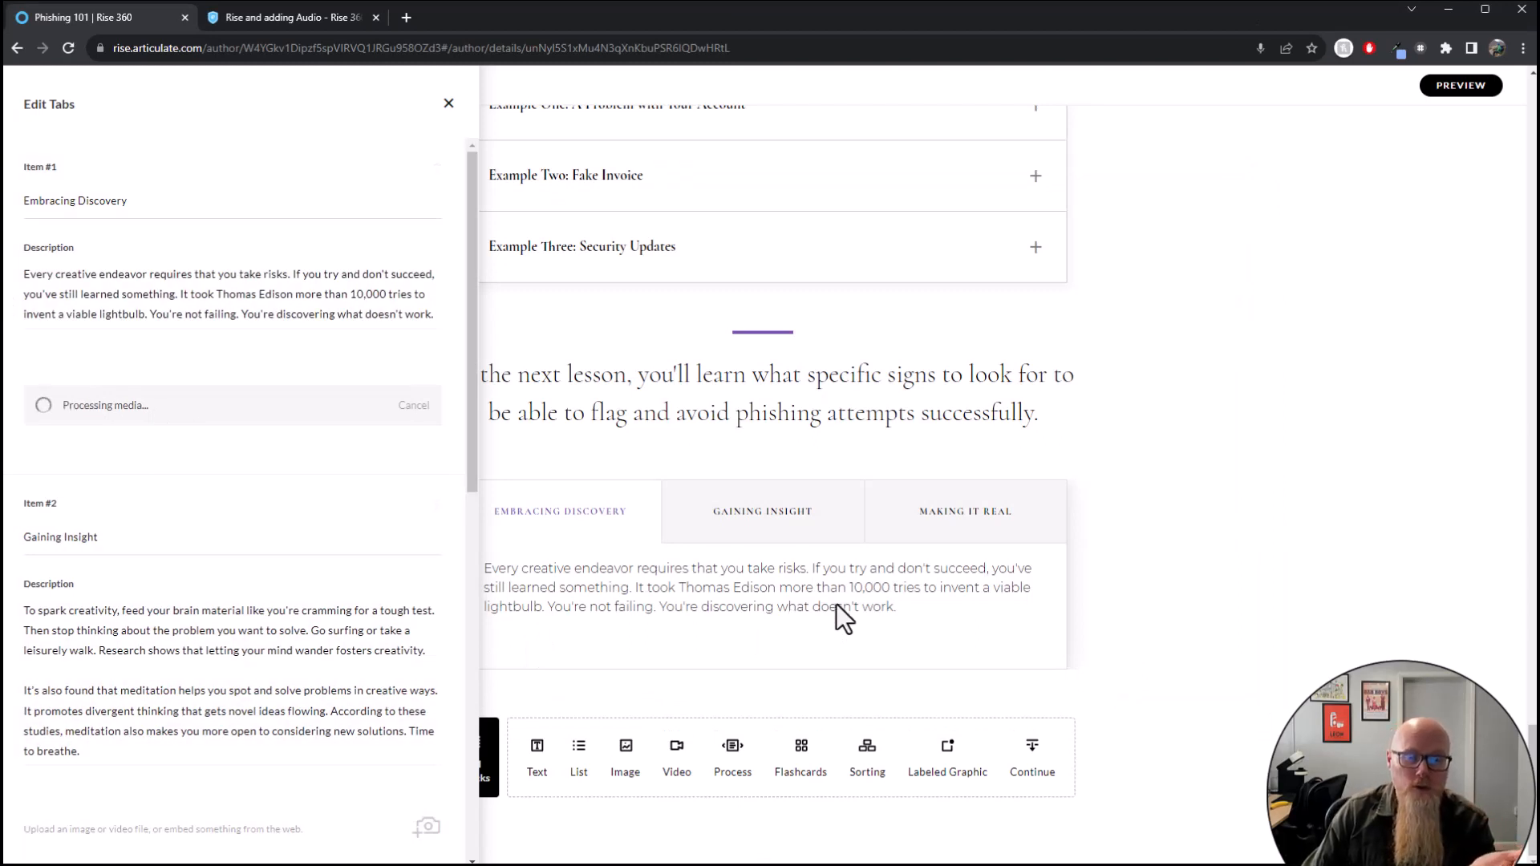
pyautogui.moveTo(706, 615)
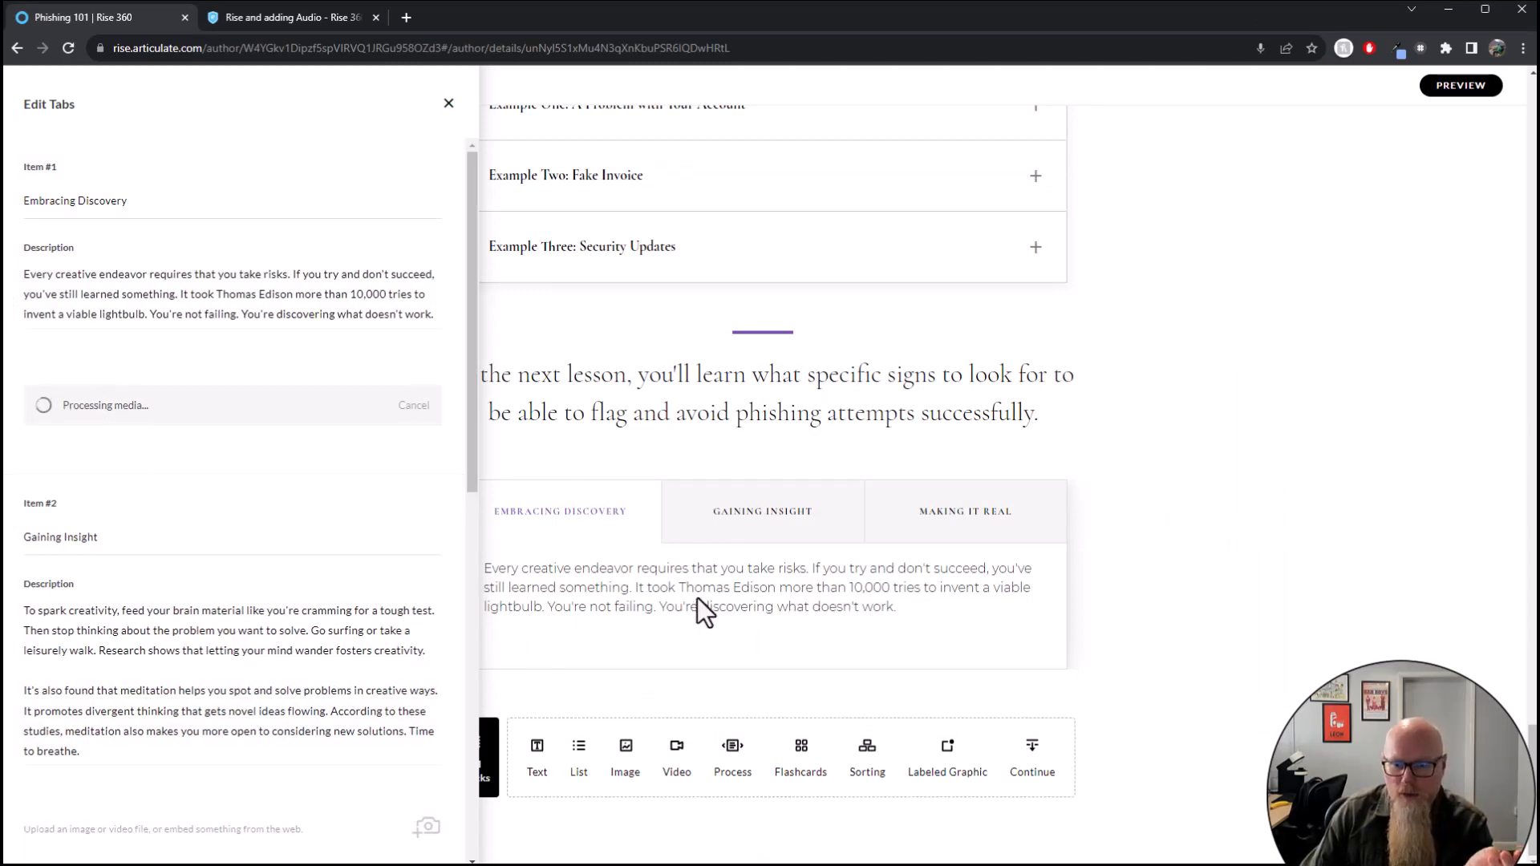
pyautogui.moveTo(607, 409)
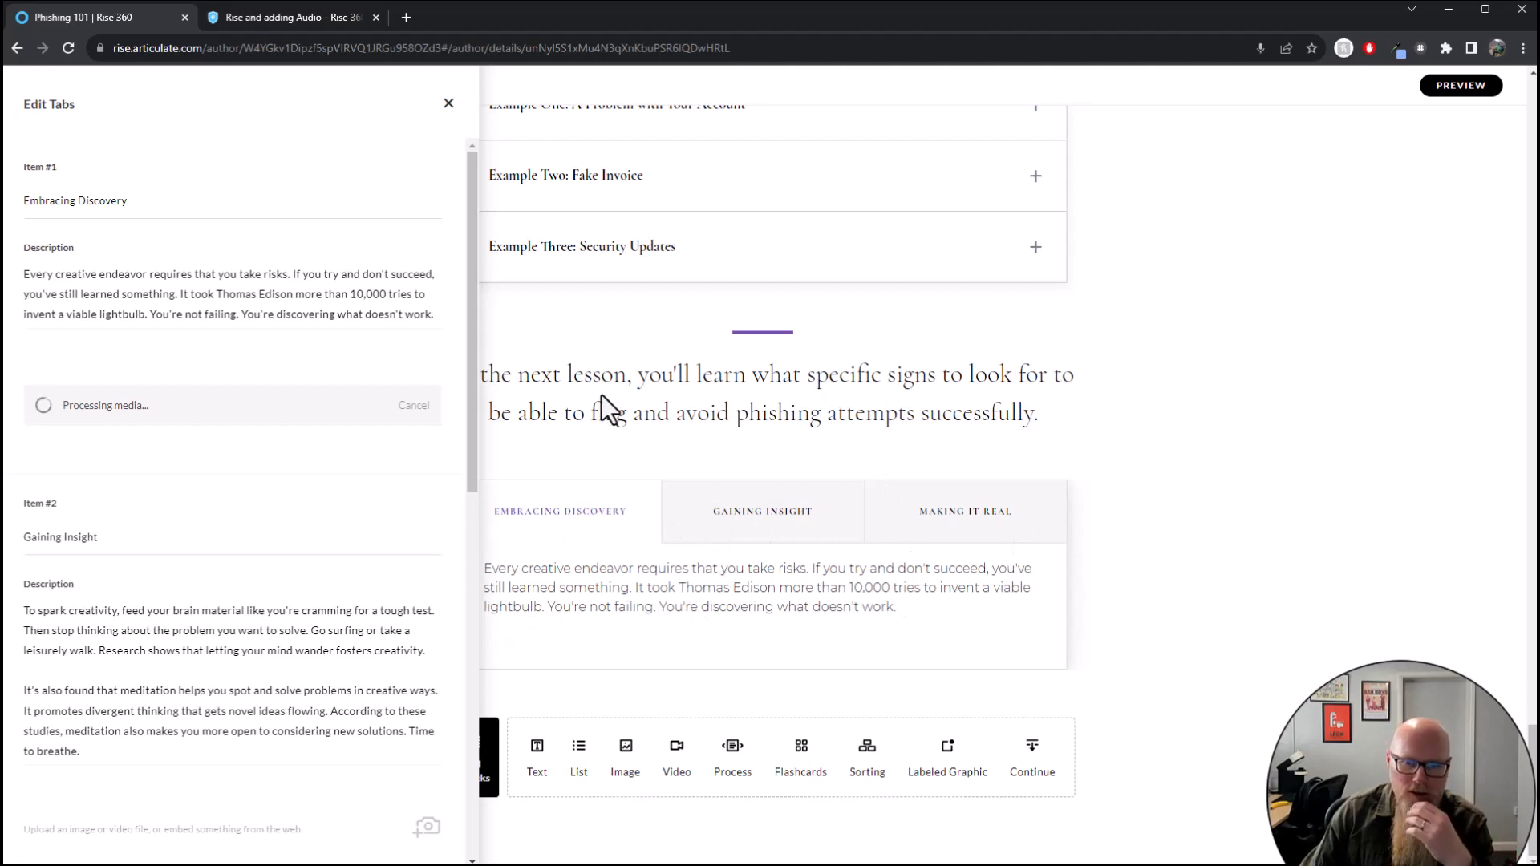
pyautogui.moveTo(598, 536)
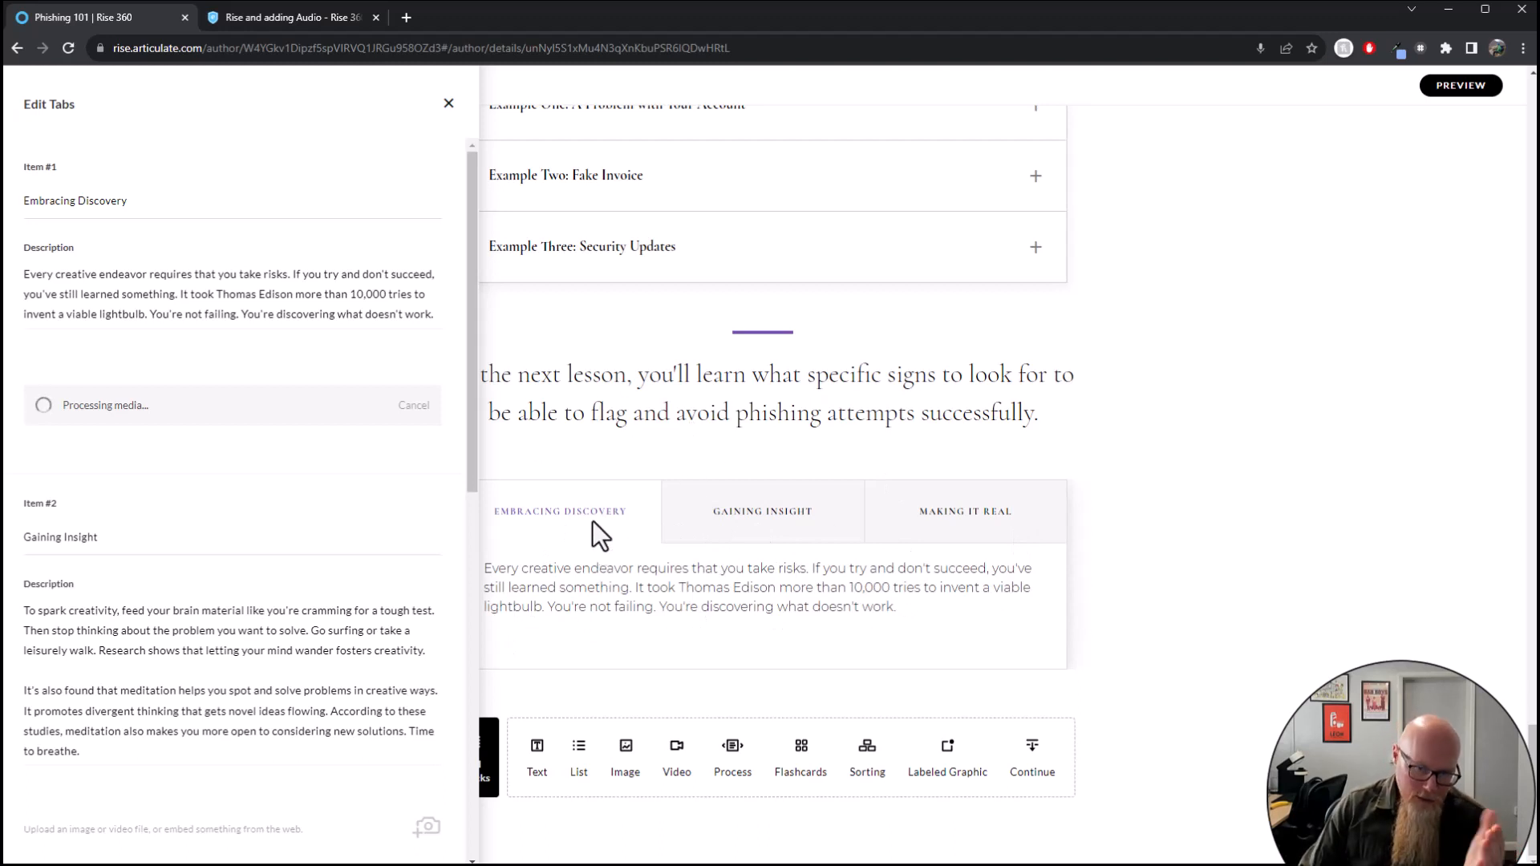
pyautogui.moveTo(1014, 560)
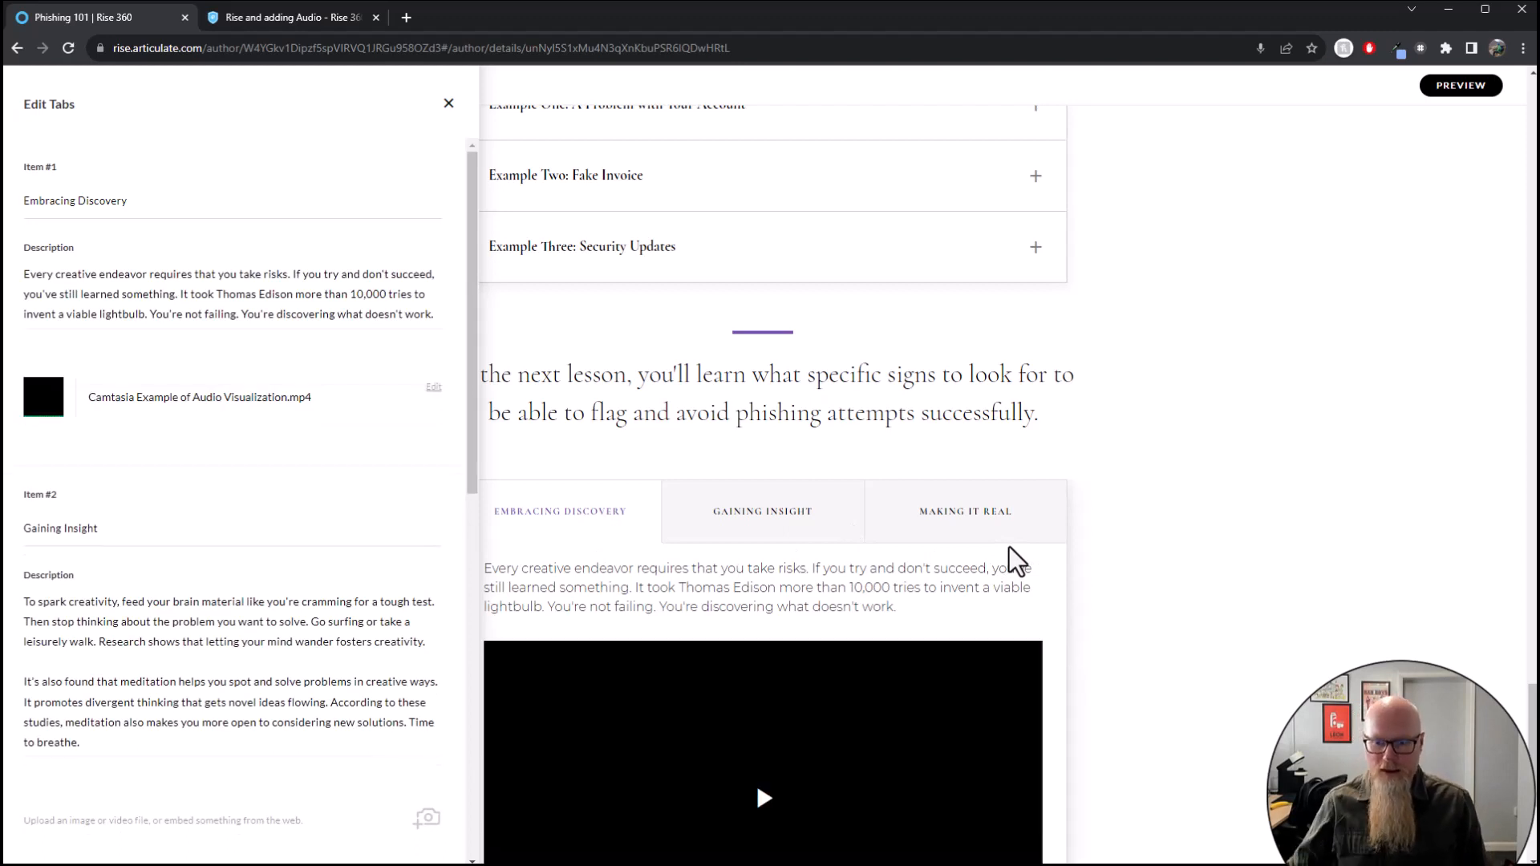
pyautogui.scroll(-3)
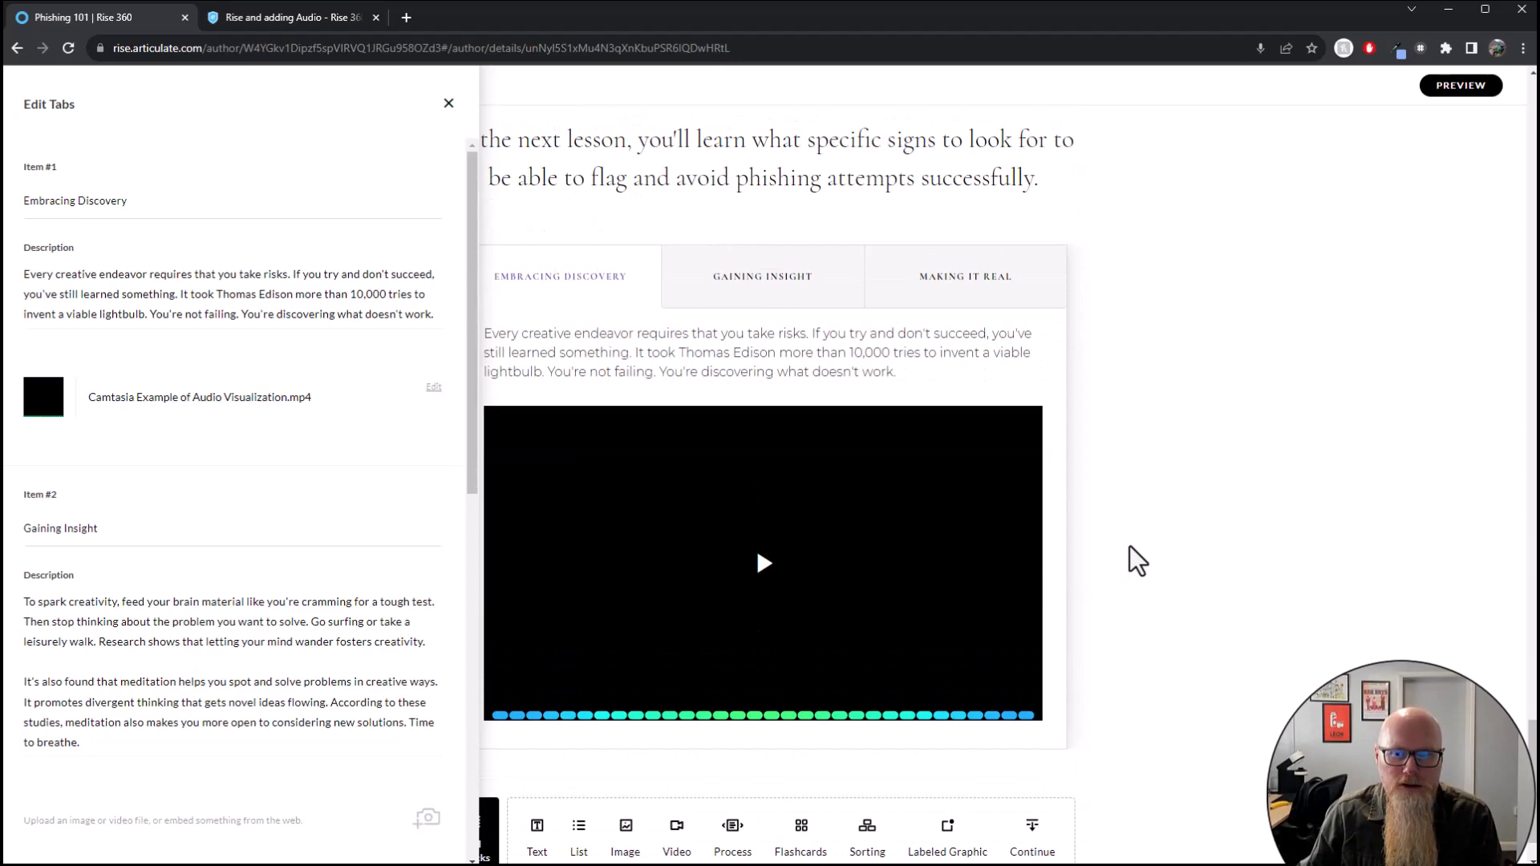
pyautogui.click(449, 103)
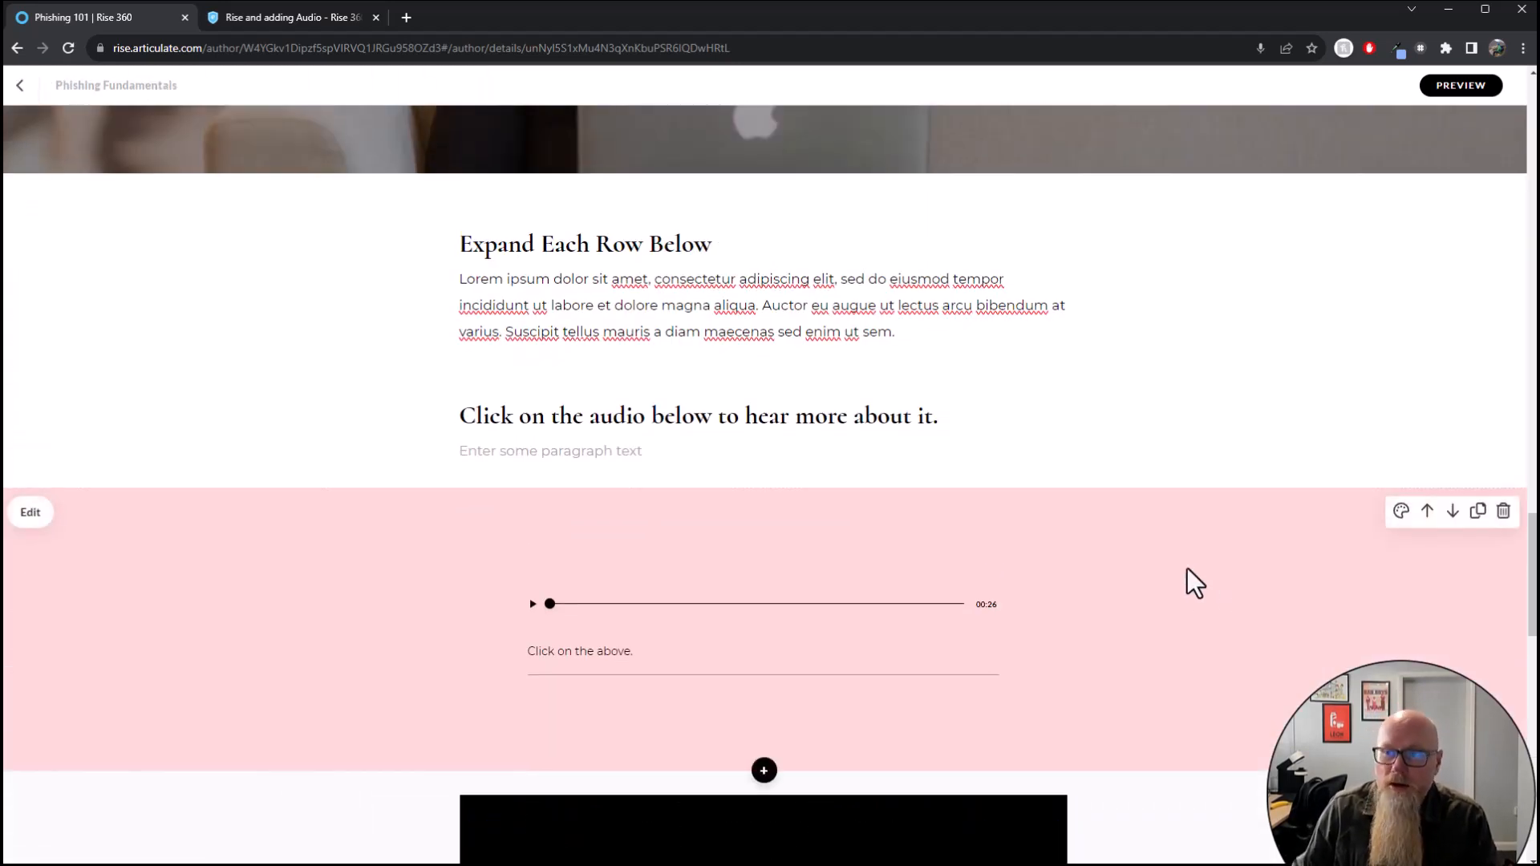
pyautogui.scroll(3)
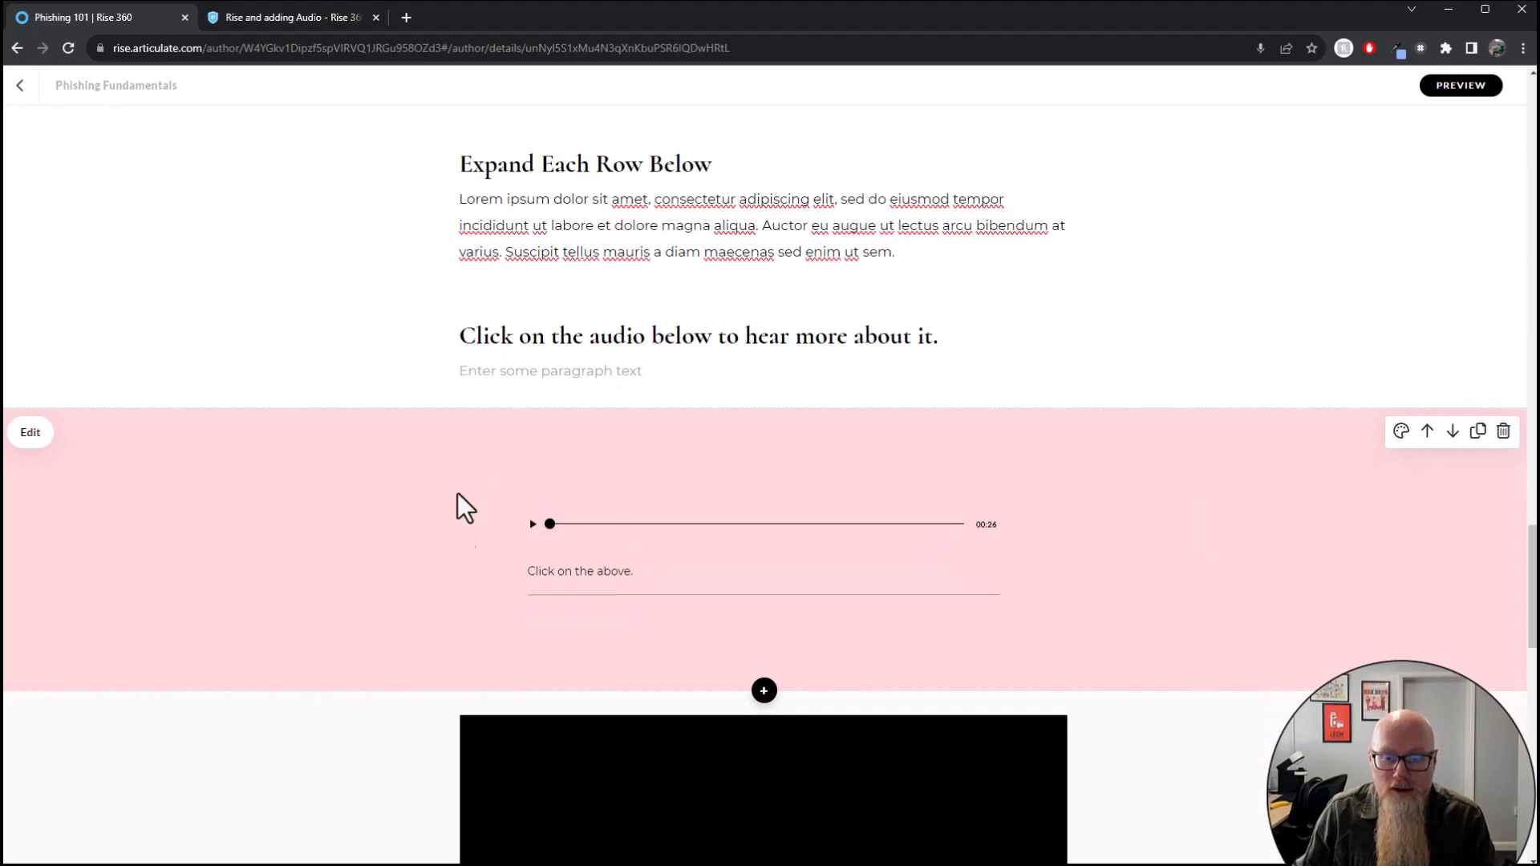
pyautogui.moveTo(822, 576)
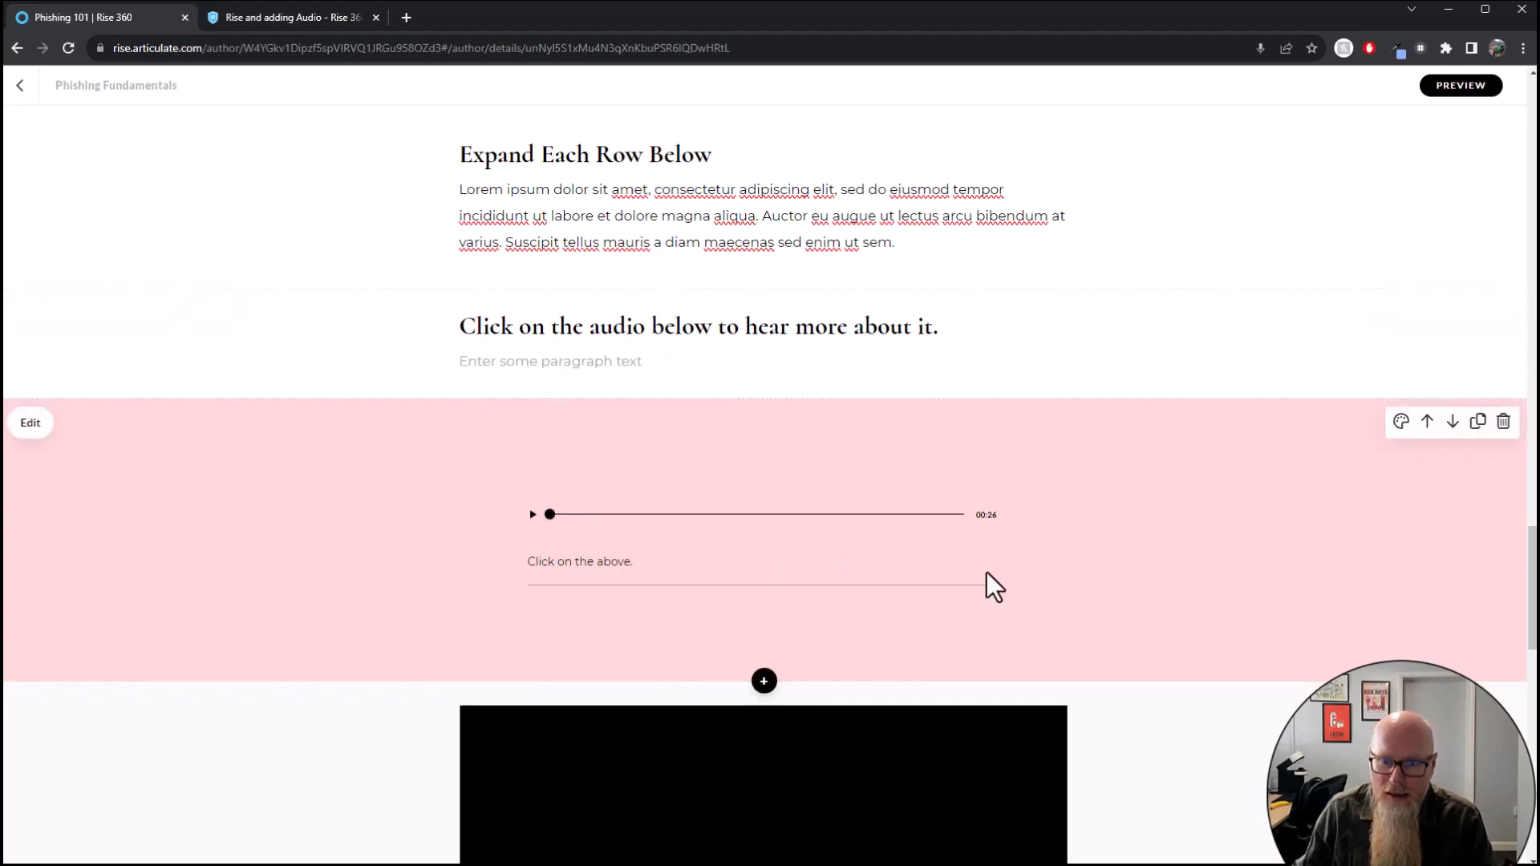
pyautogui.scroll(-3)
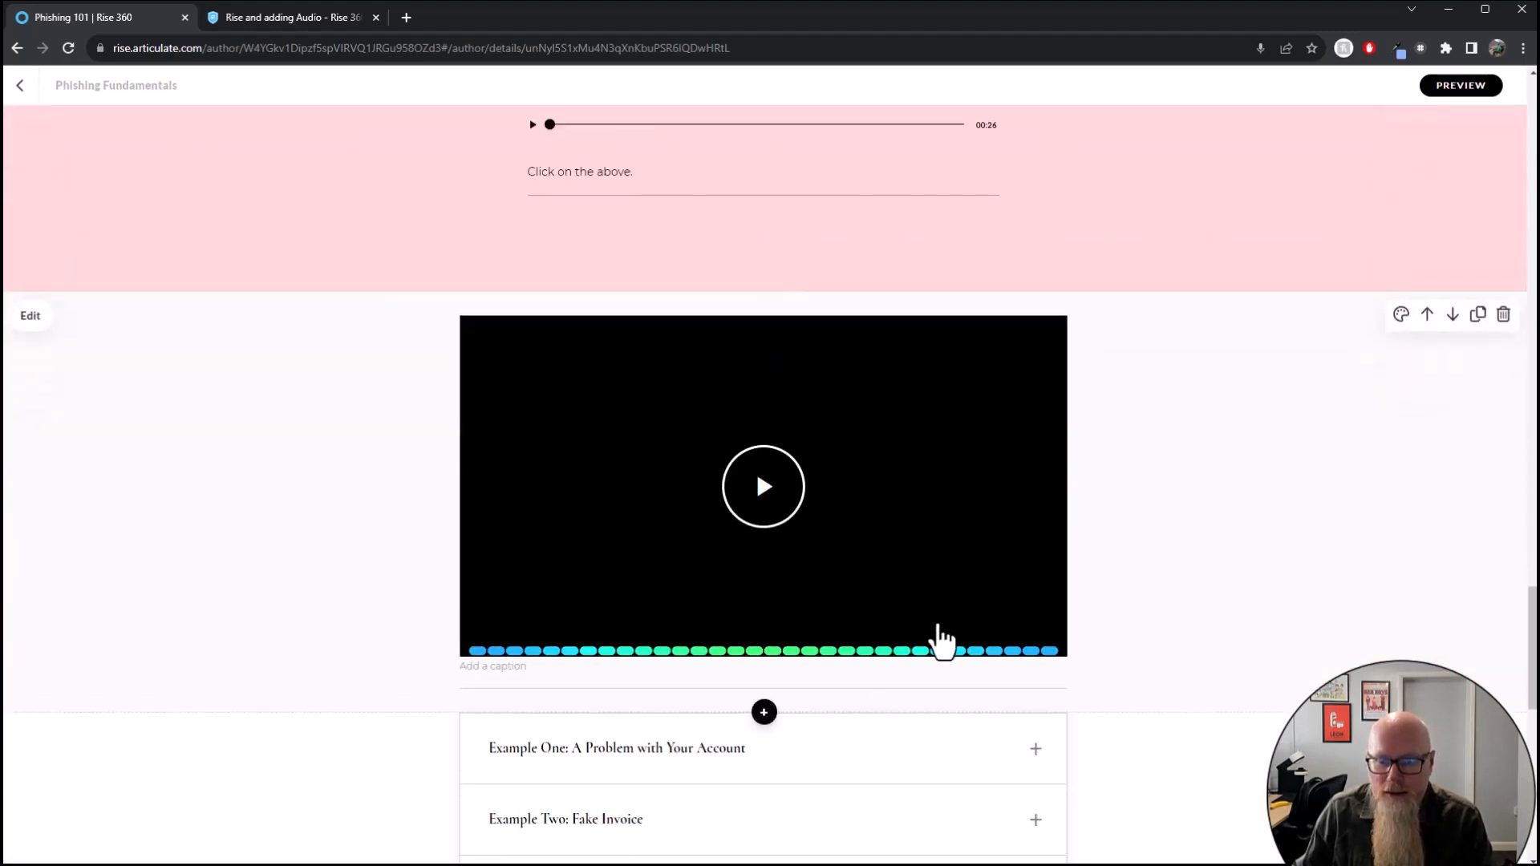
pyautogui.moveTo(764, 510)
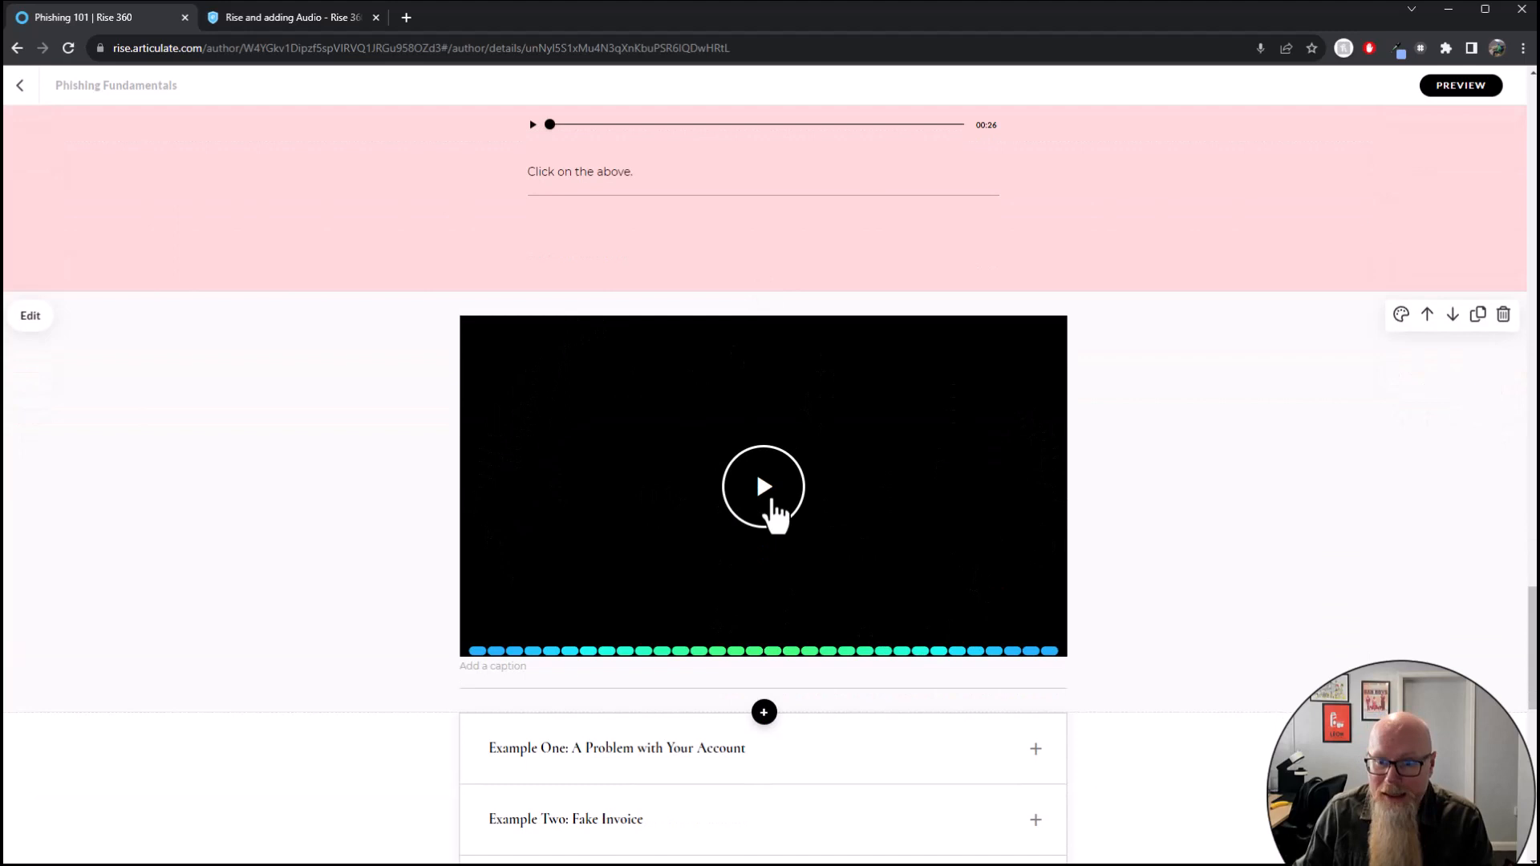
pyautogui.moveTo(653, 625)
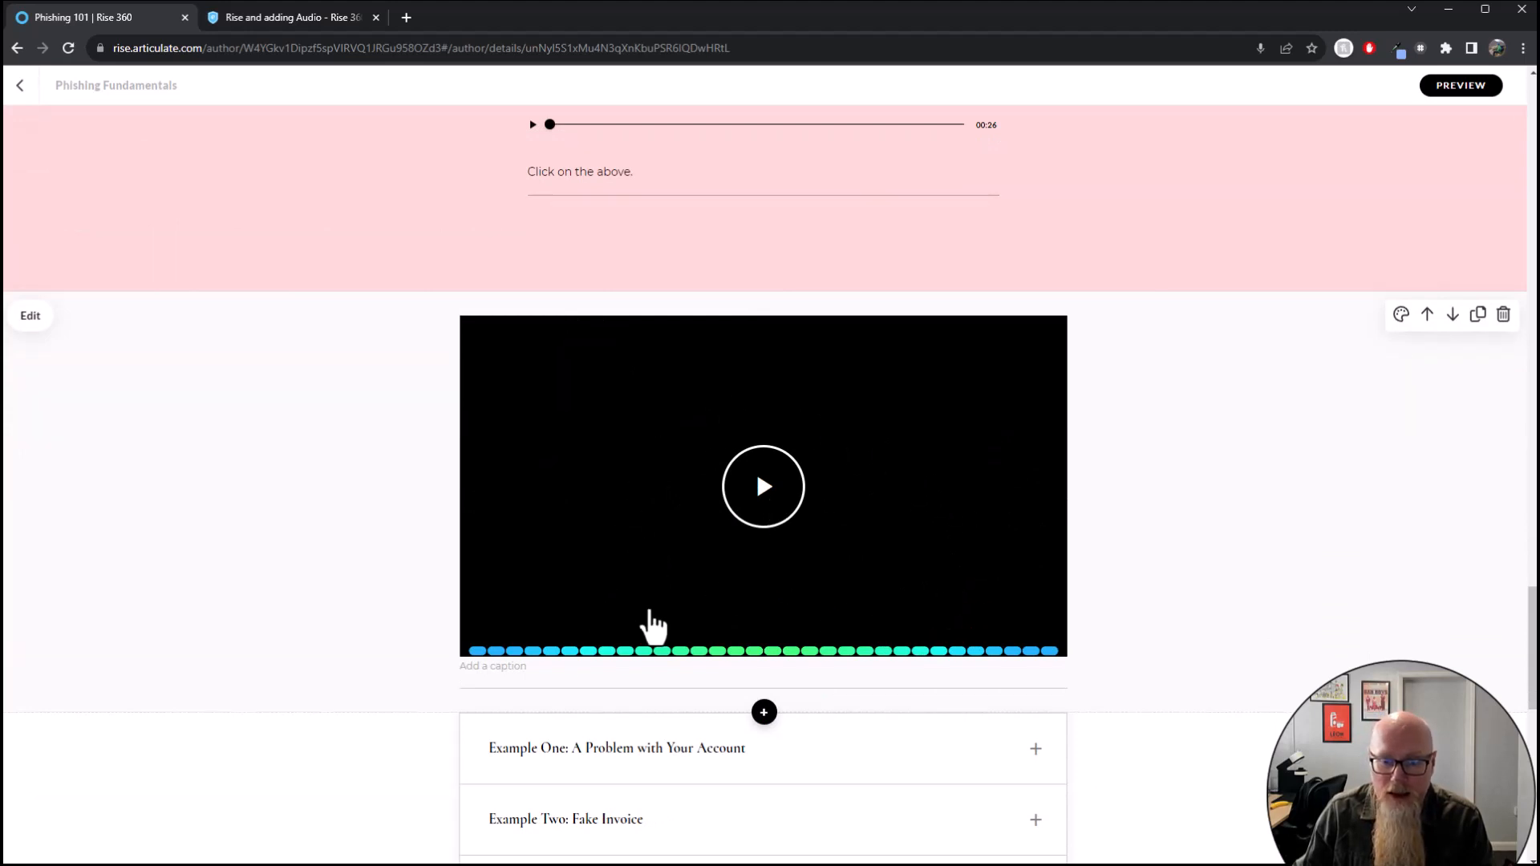
pyautogui.moveTo(900, 587)
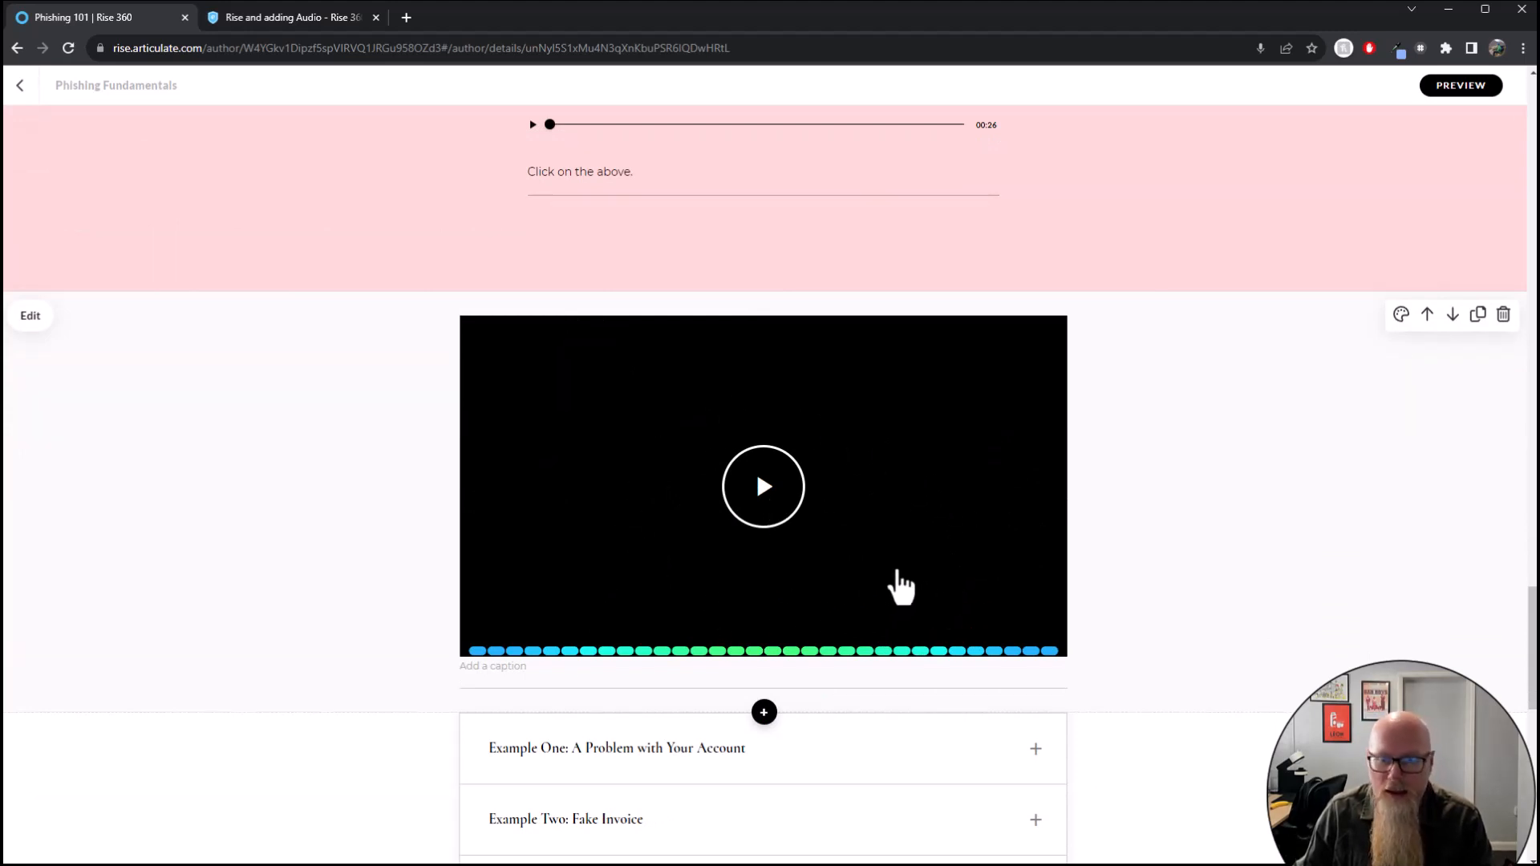
pyautogui.scroll(-3)
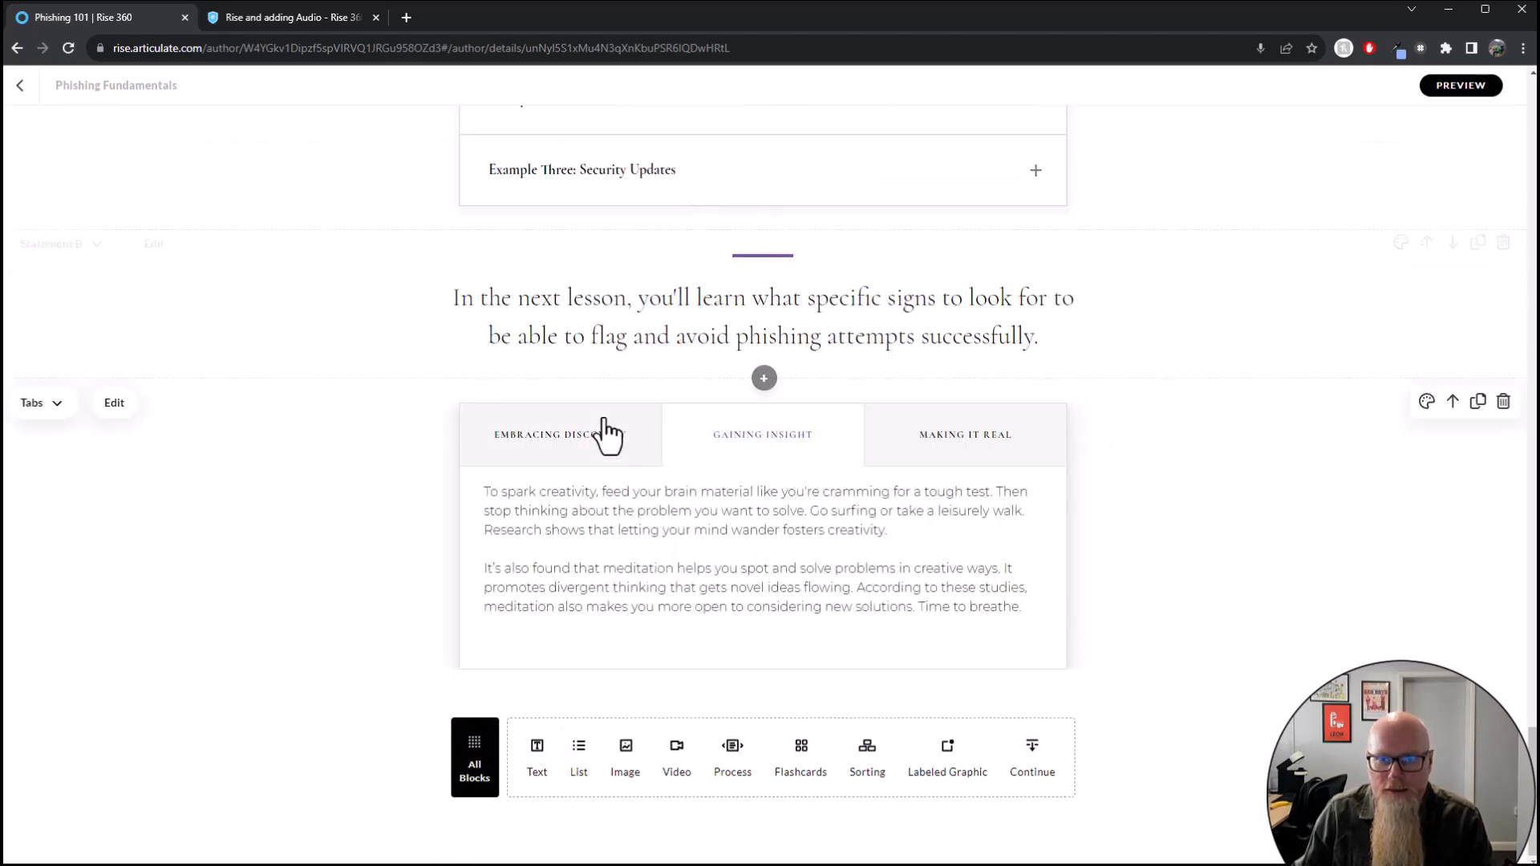
pyautogui.scroll(-3)
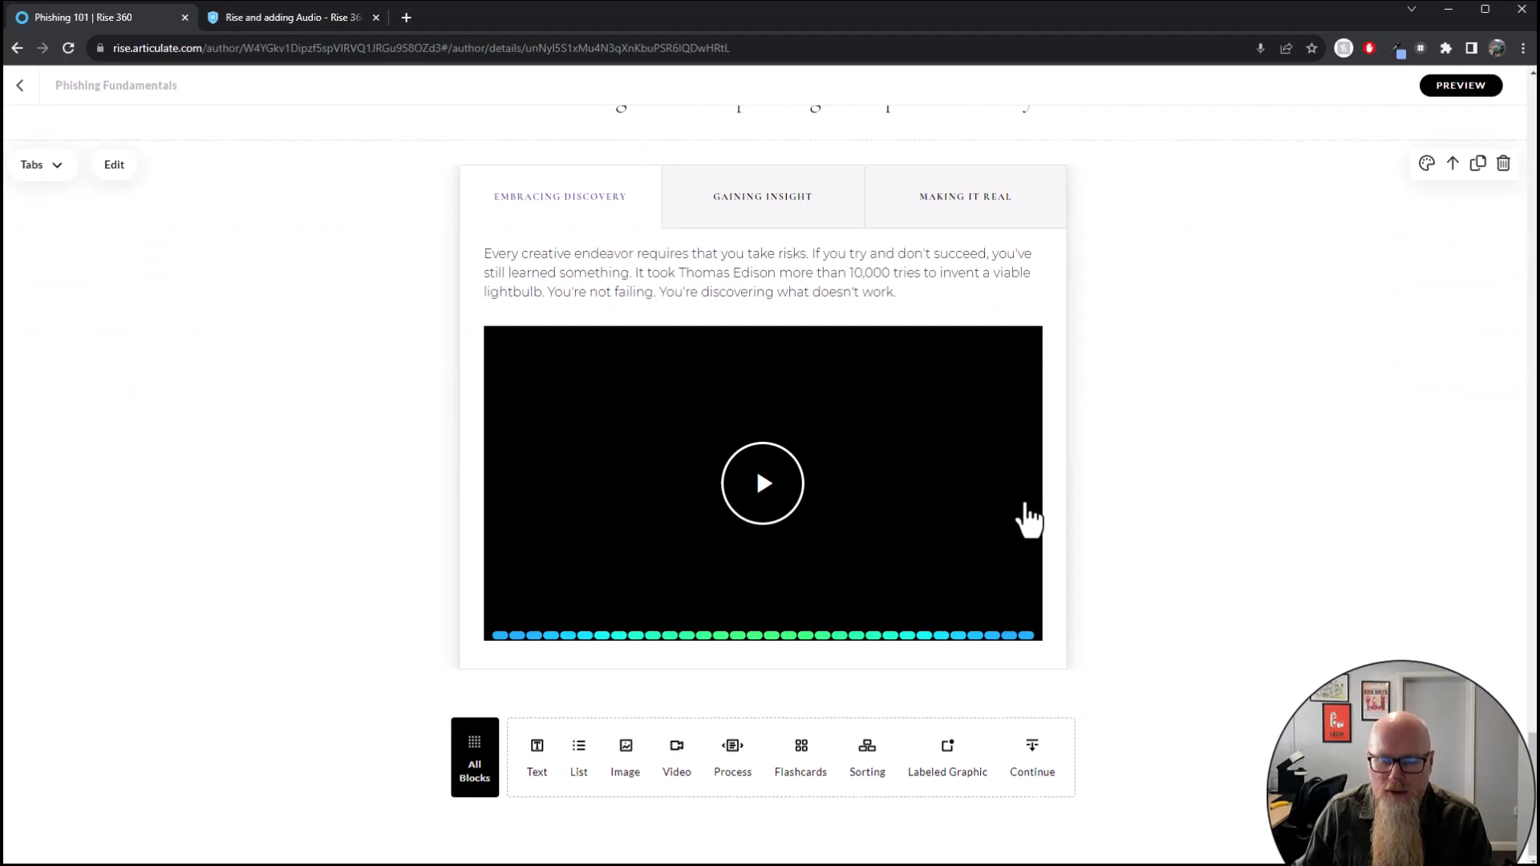